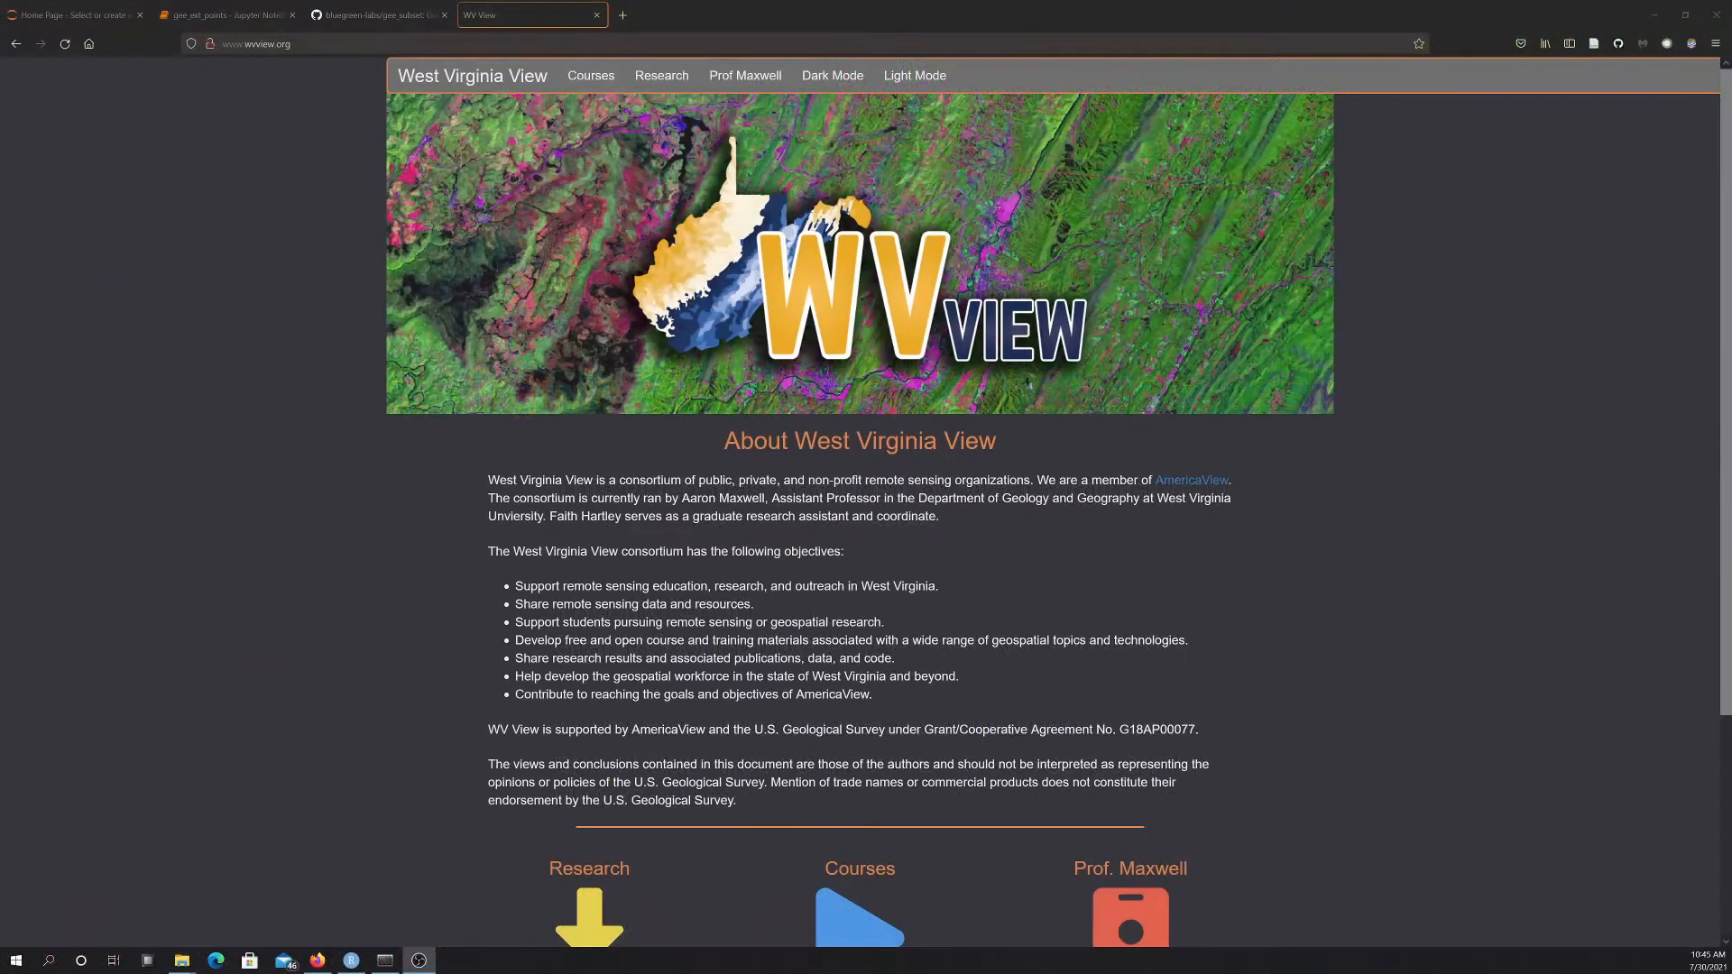
mouse_move(1451, 570)
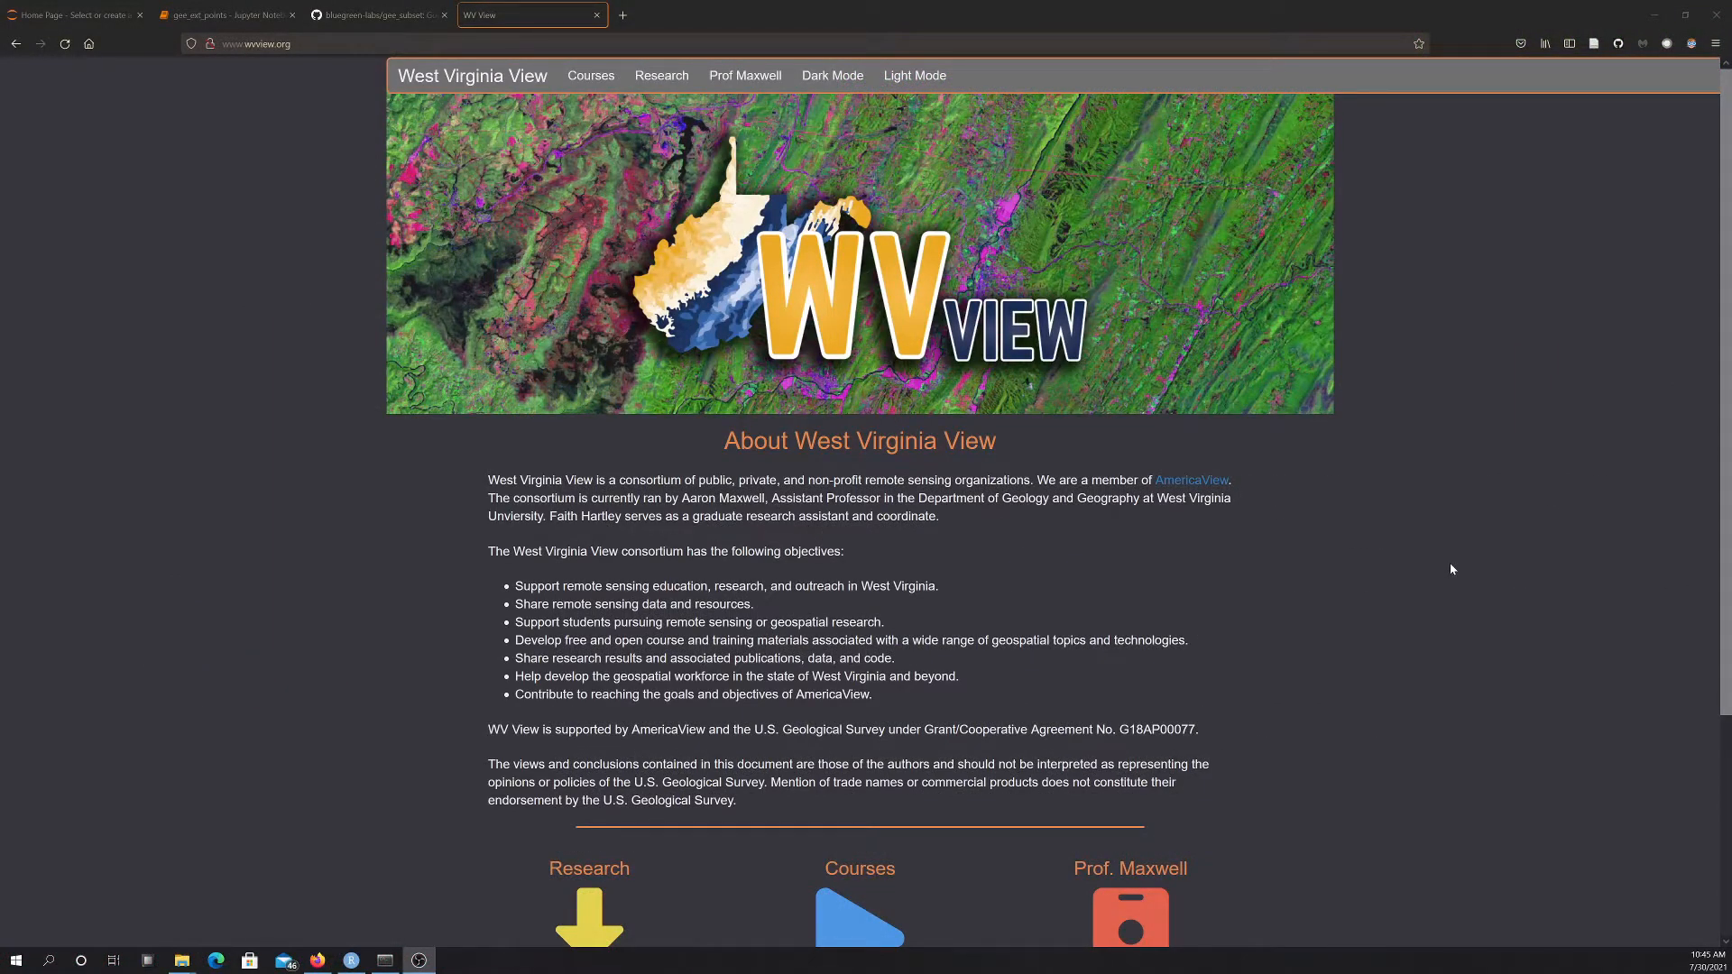
mouse_move(1459, 570)
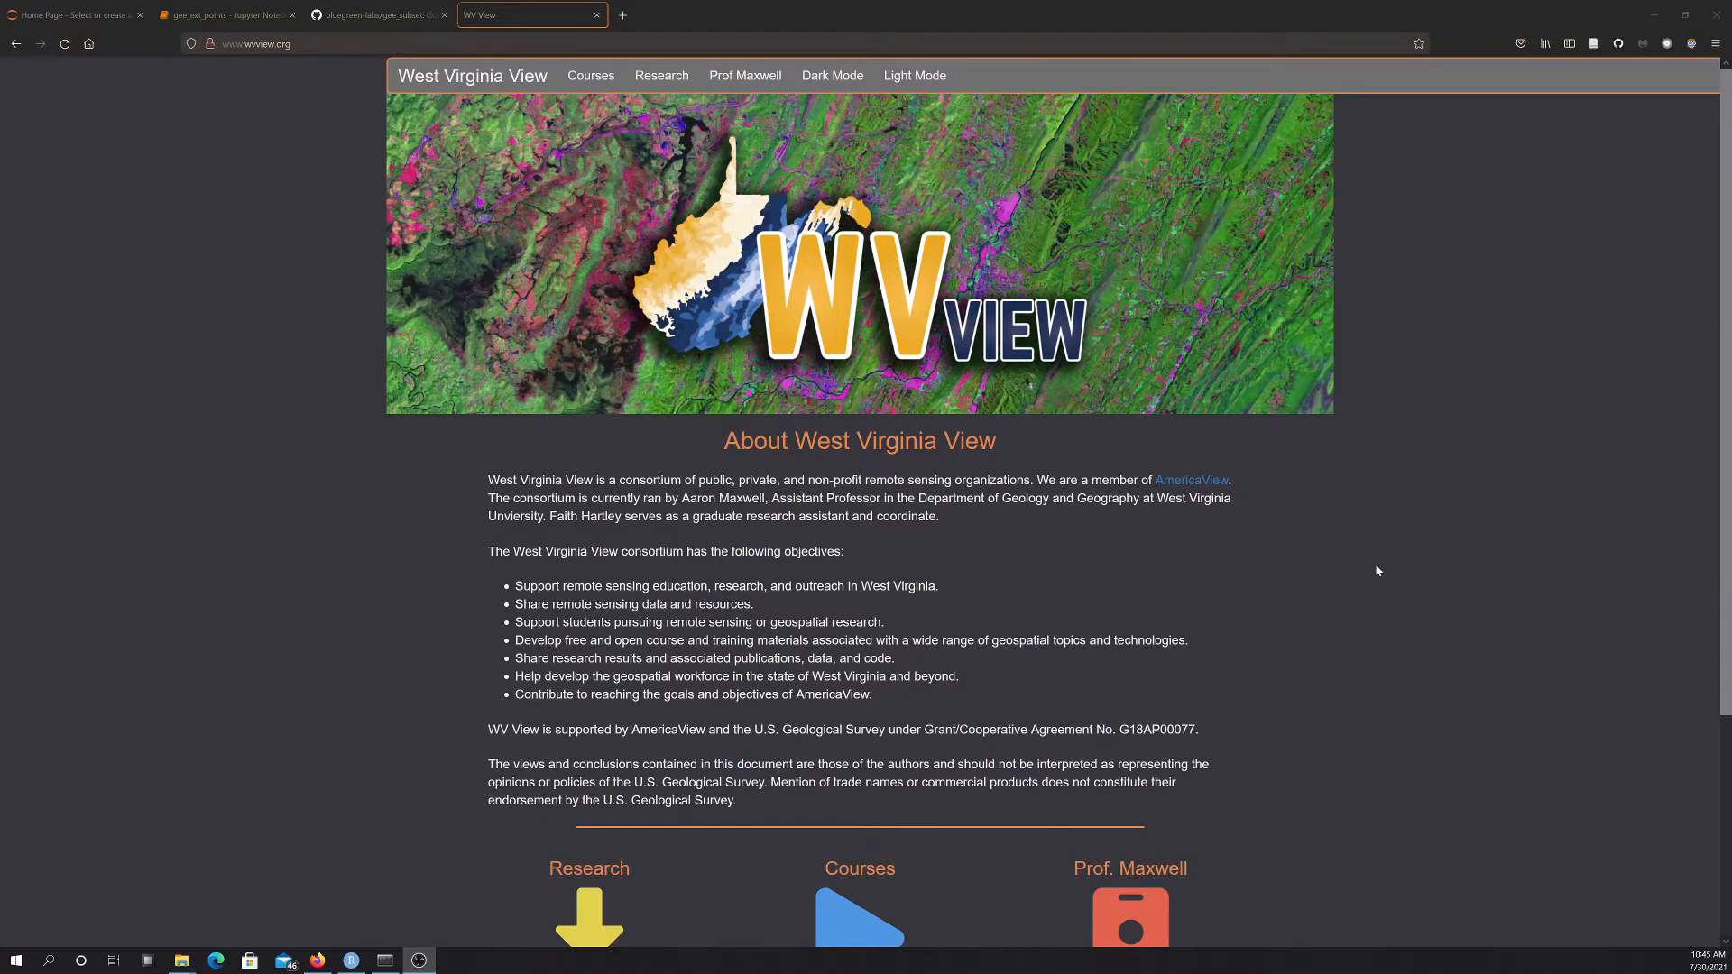
mouse_move(892, 358)
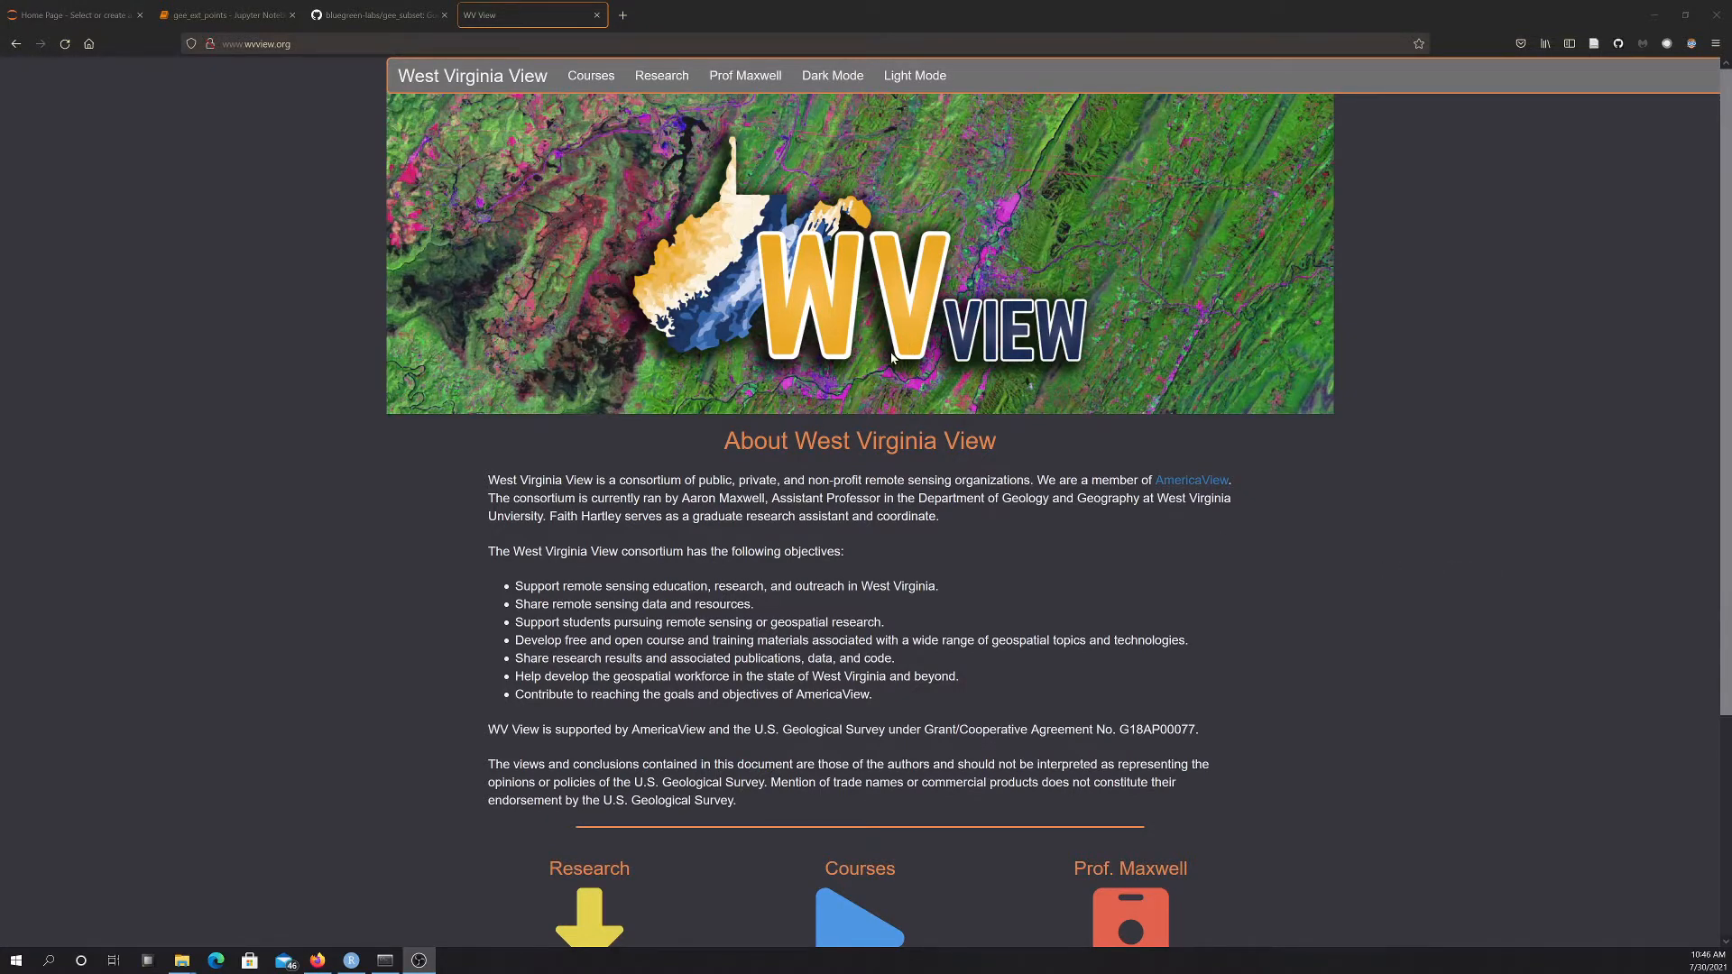
Download the GEE Extract Example zip from the Research page into the Downloads folder.
left_click(660, 75)
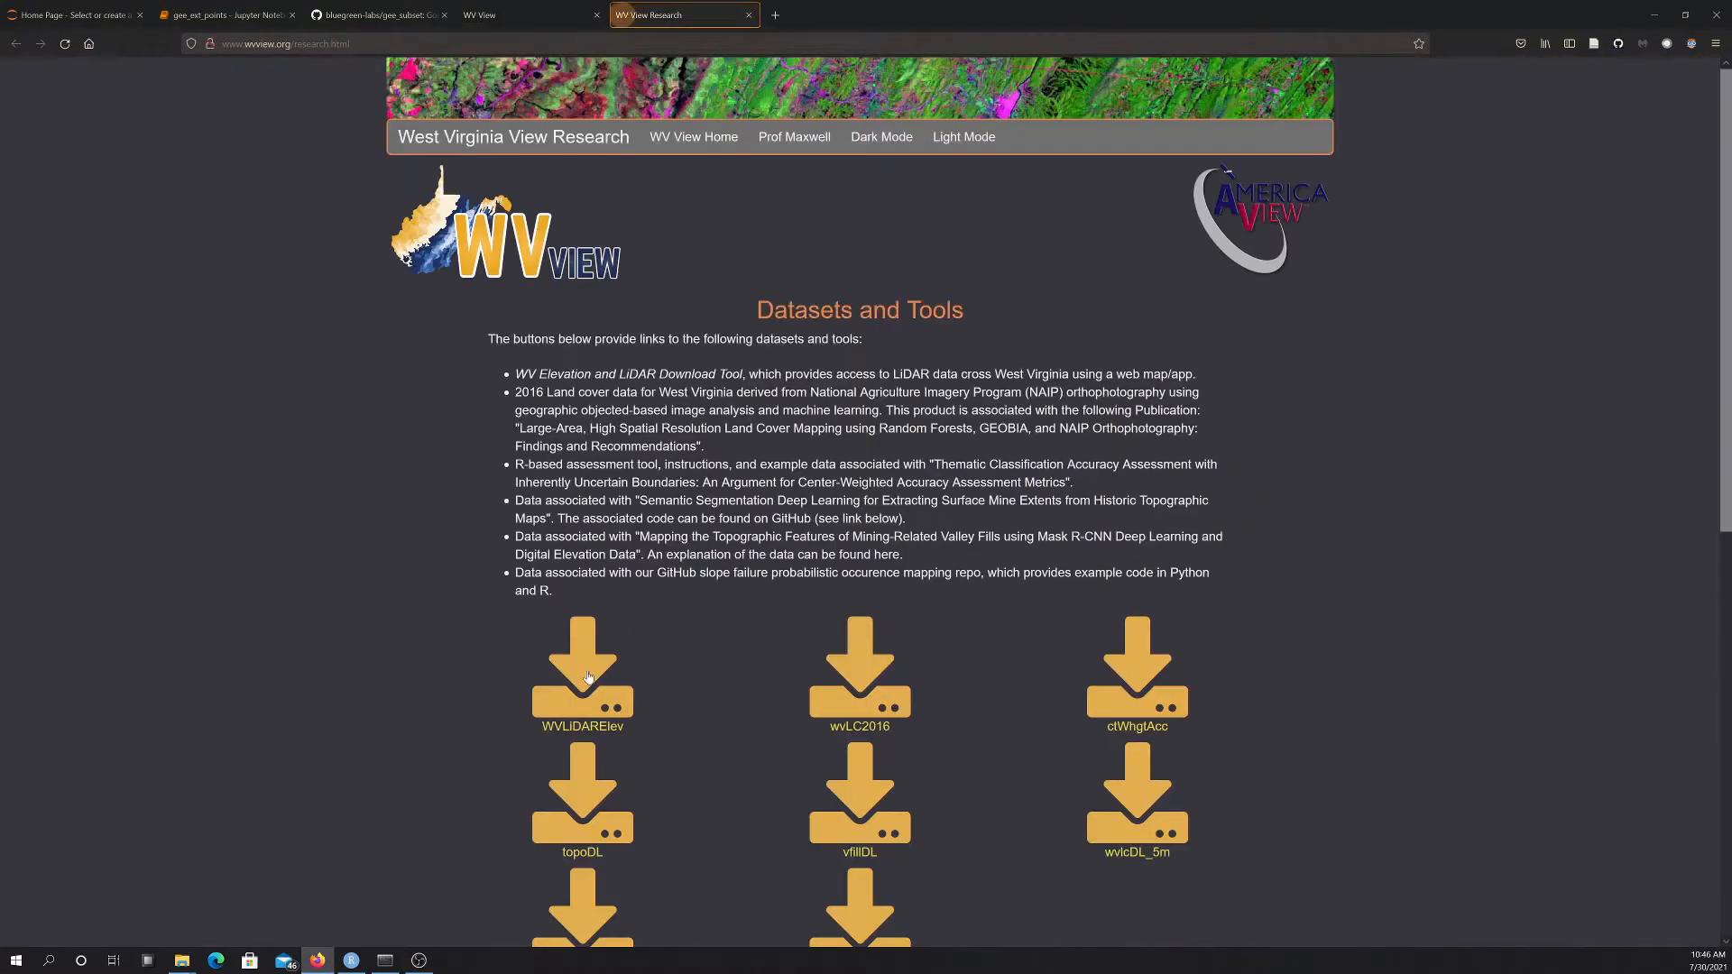
scroll("down", 3)
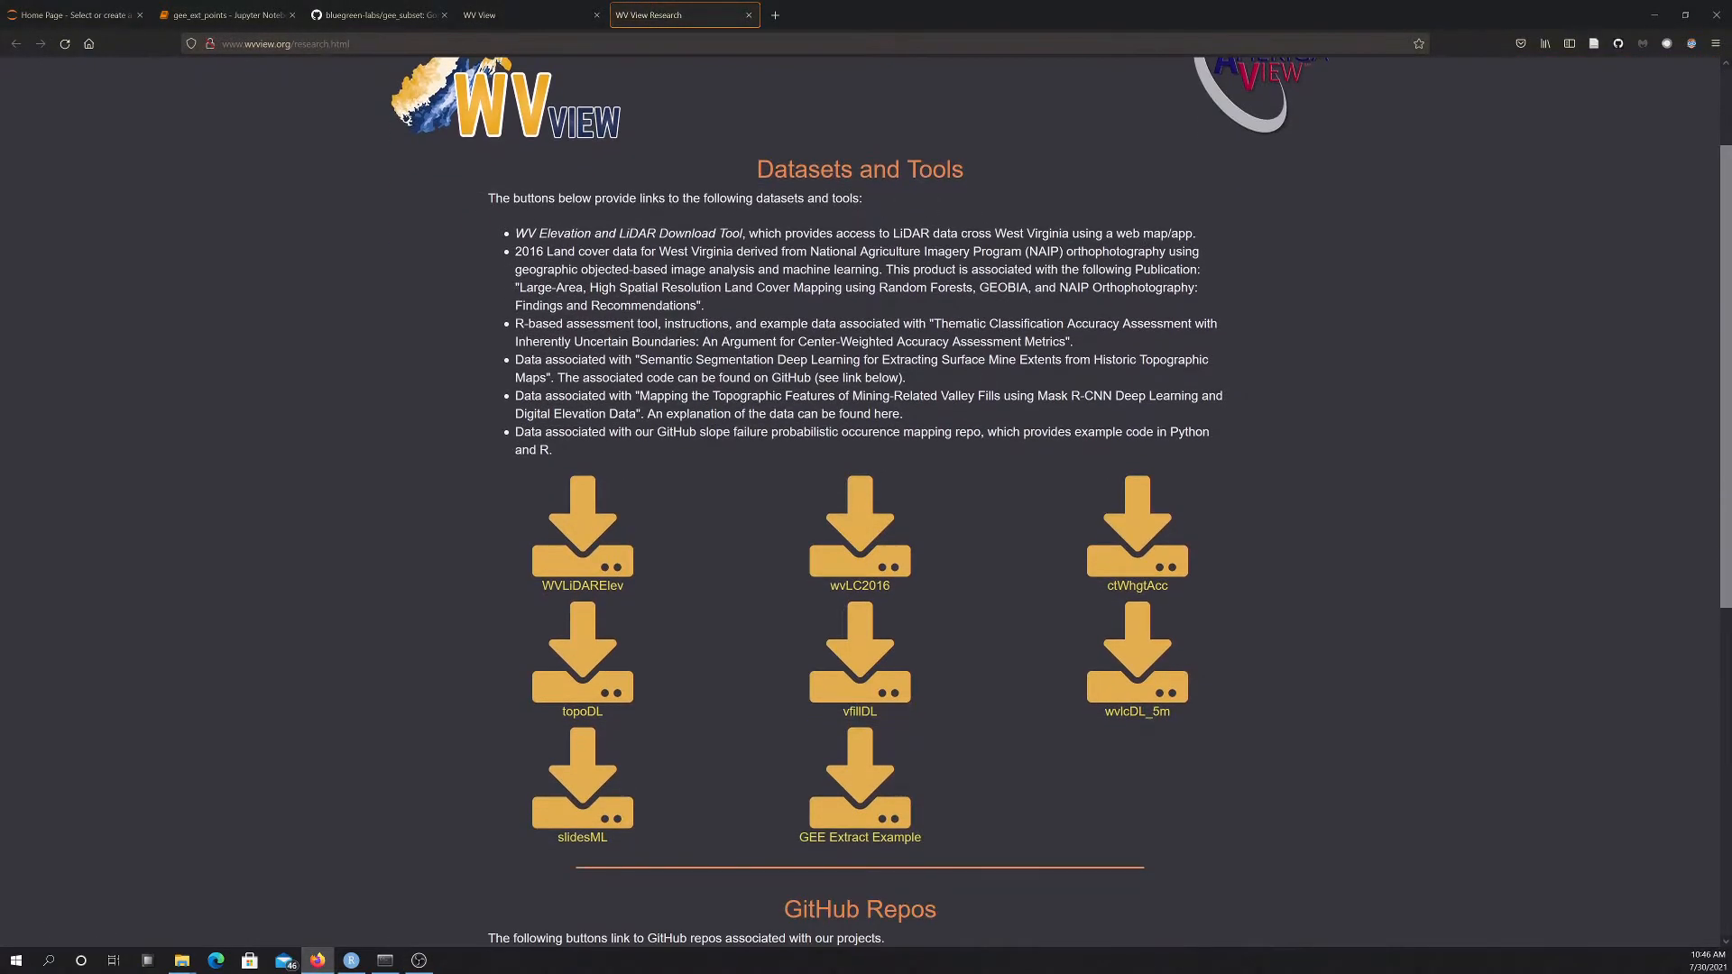
scroll("down", 3)
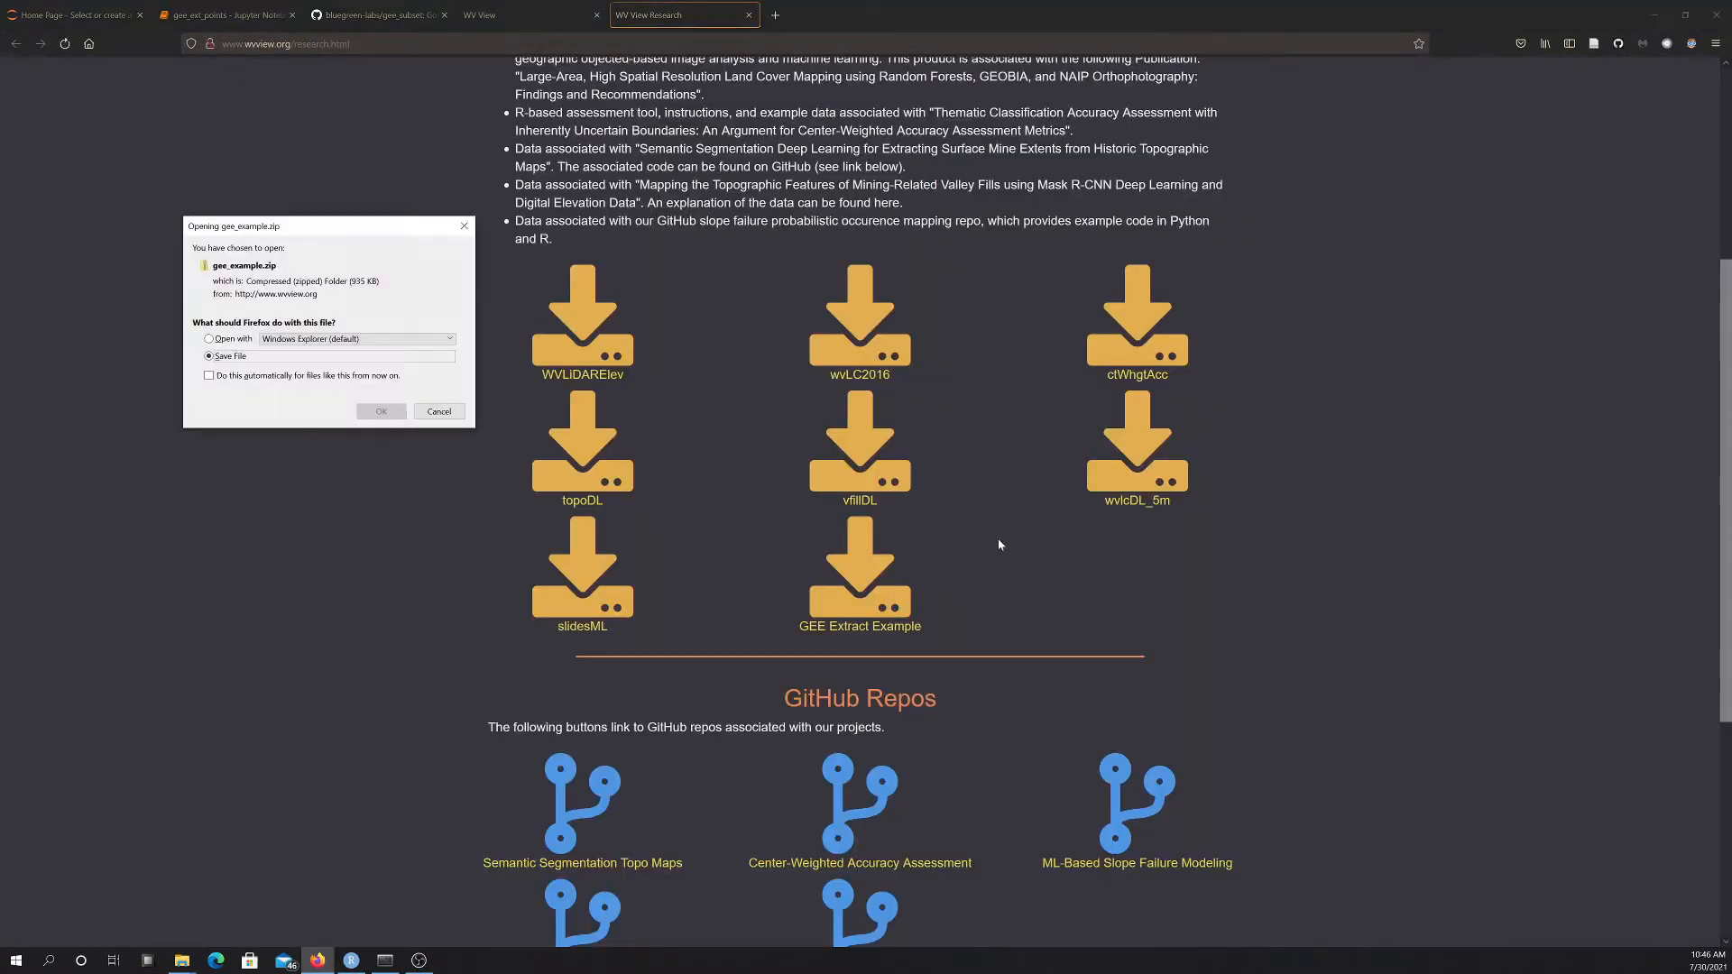
left_click(438, 412)
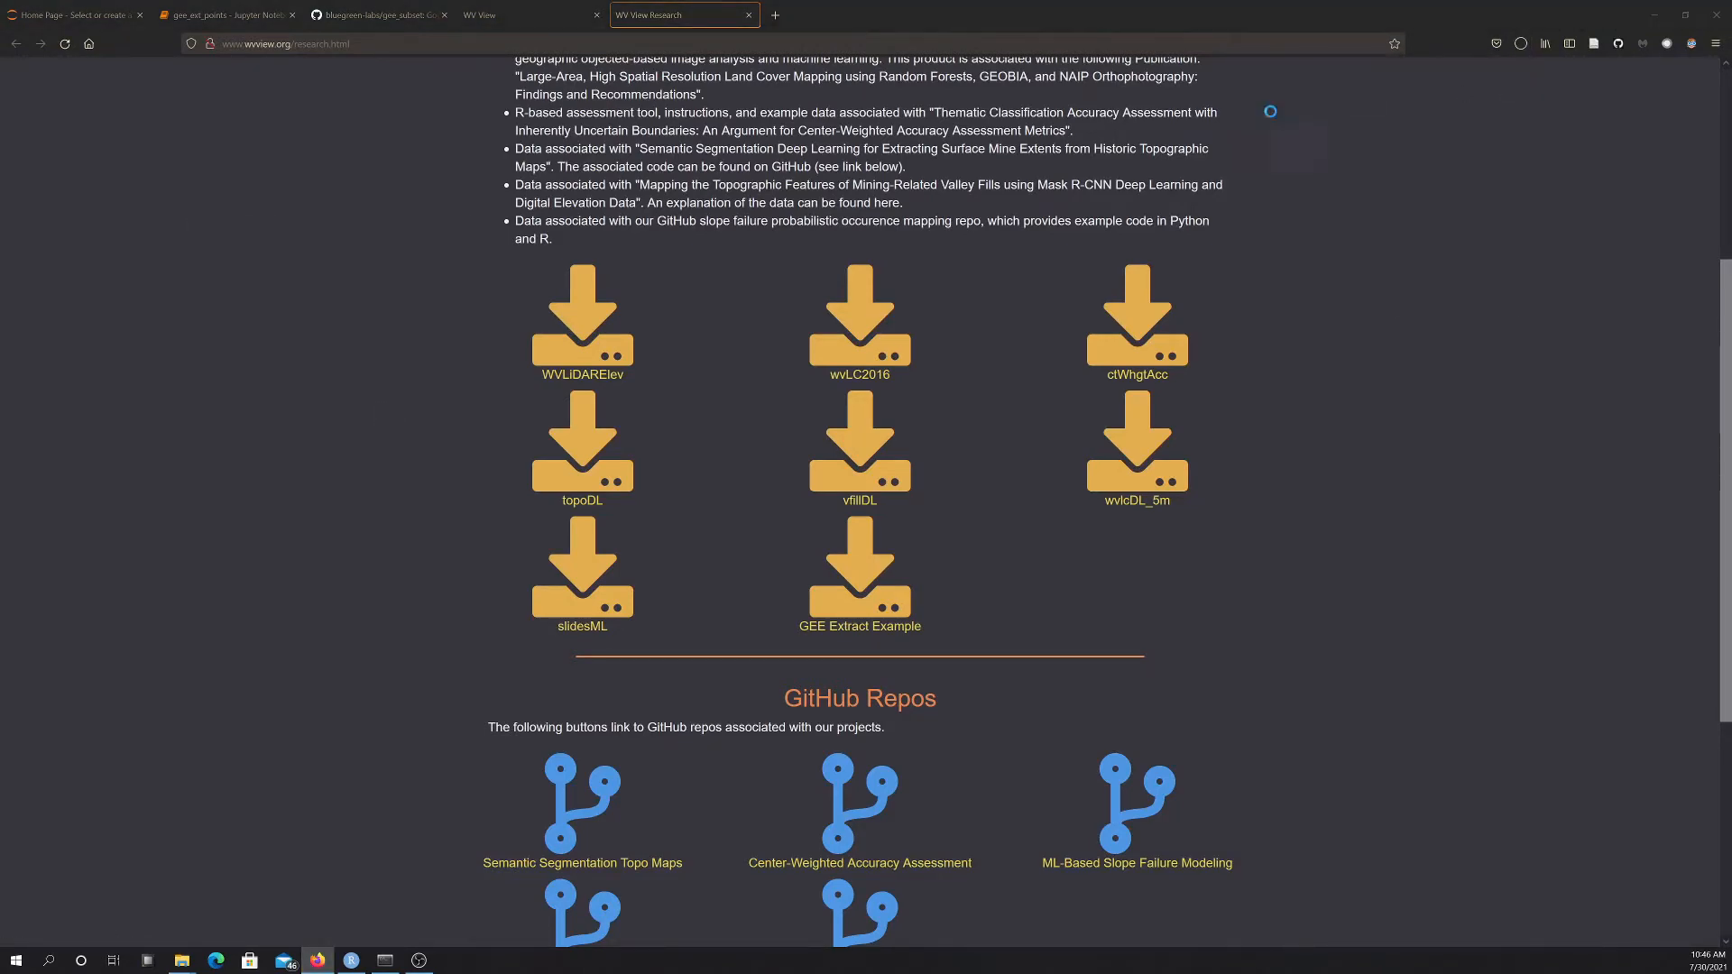
right_click(753, 127)
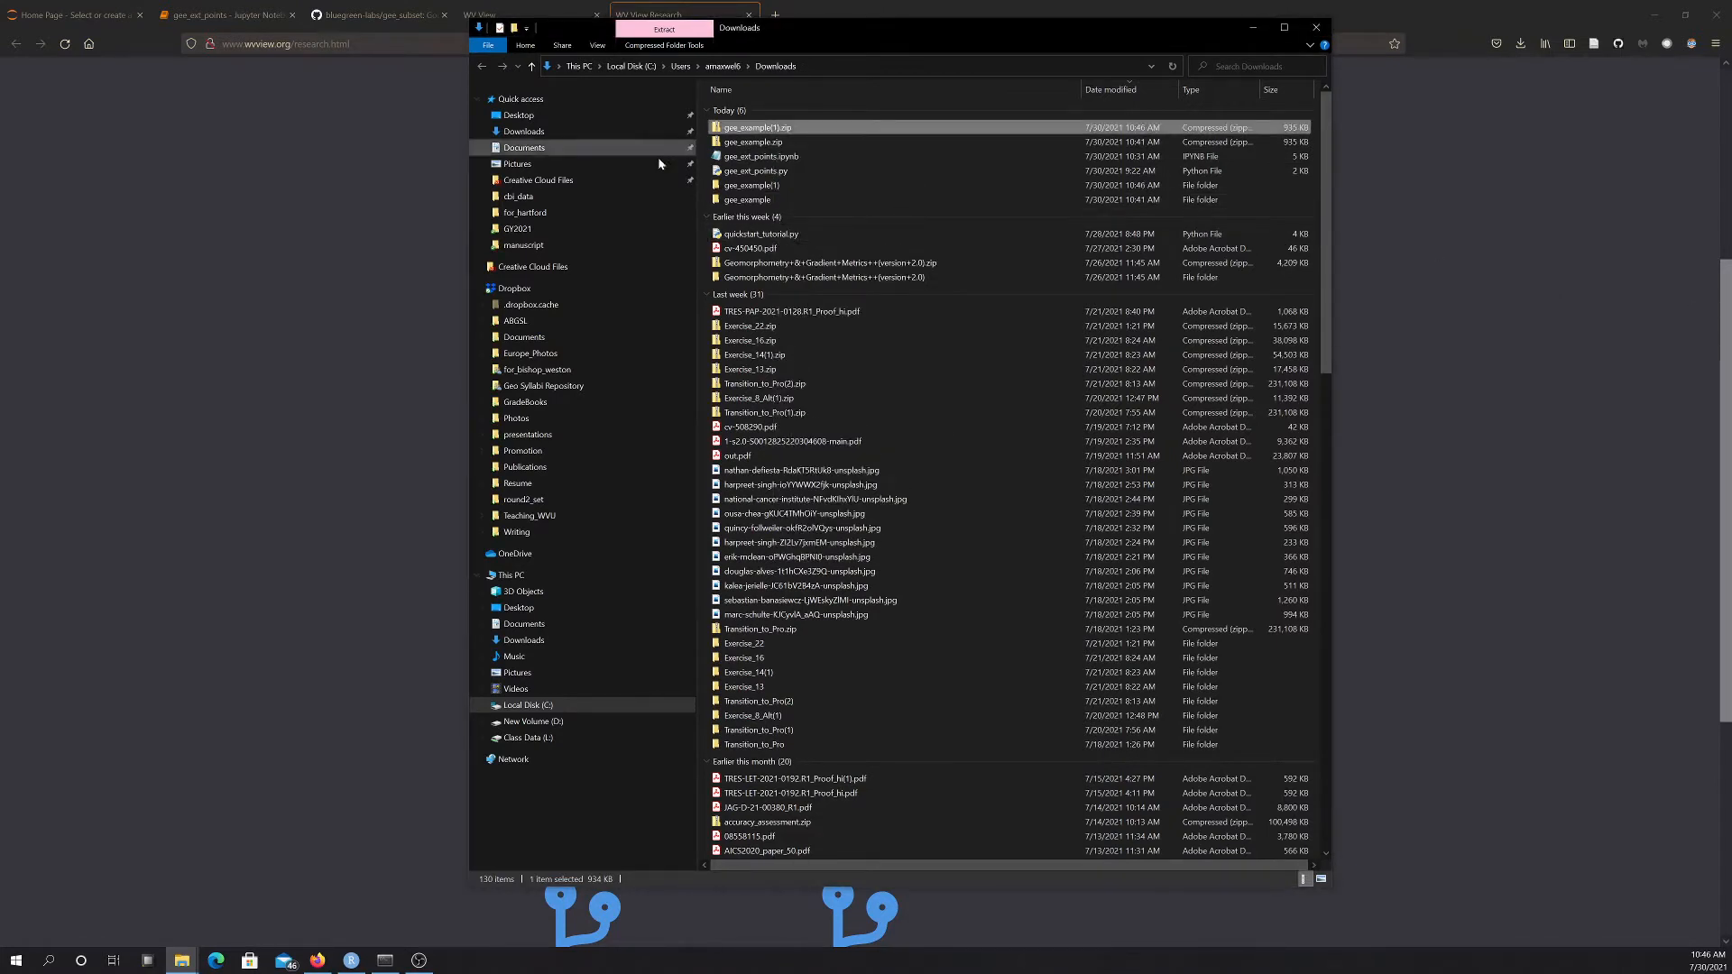
Browse the extracted gee_examples folder, selecting points.shp and points.sbn among its scripts and CSVs.
double_click(748, 184)
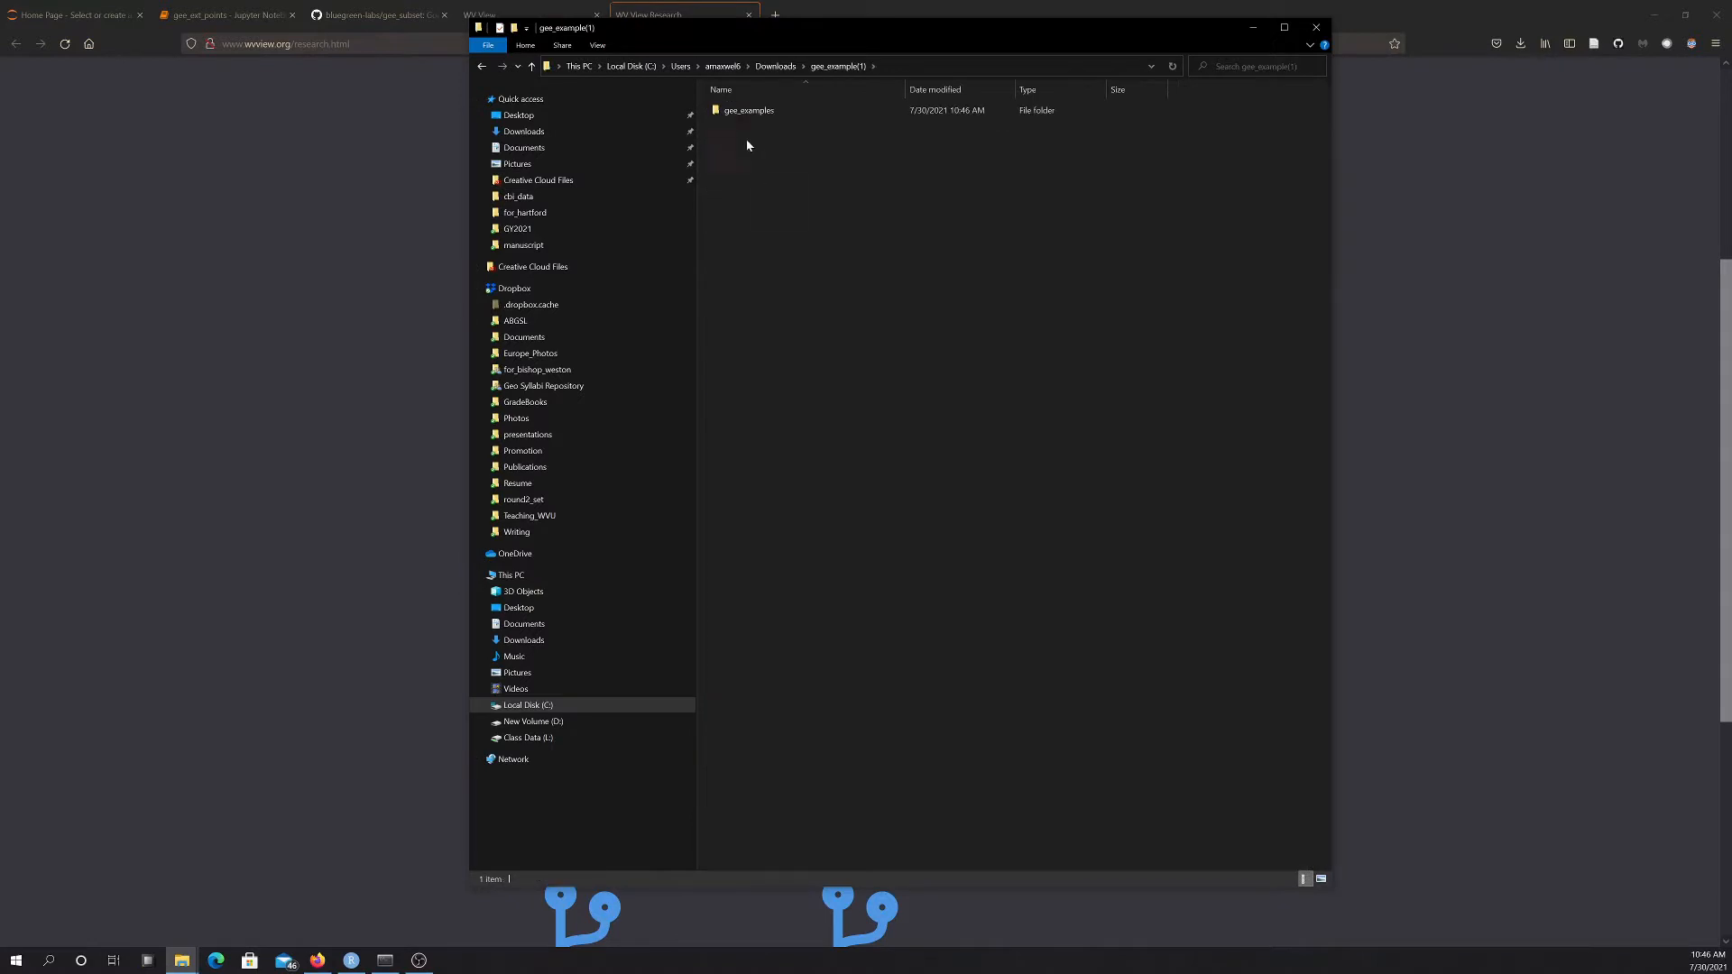
double_click(748, 109)
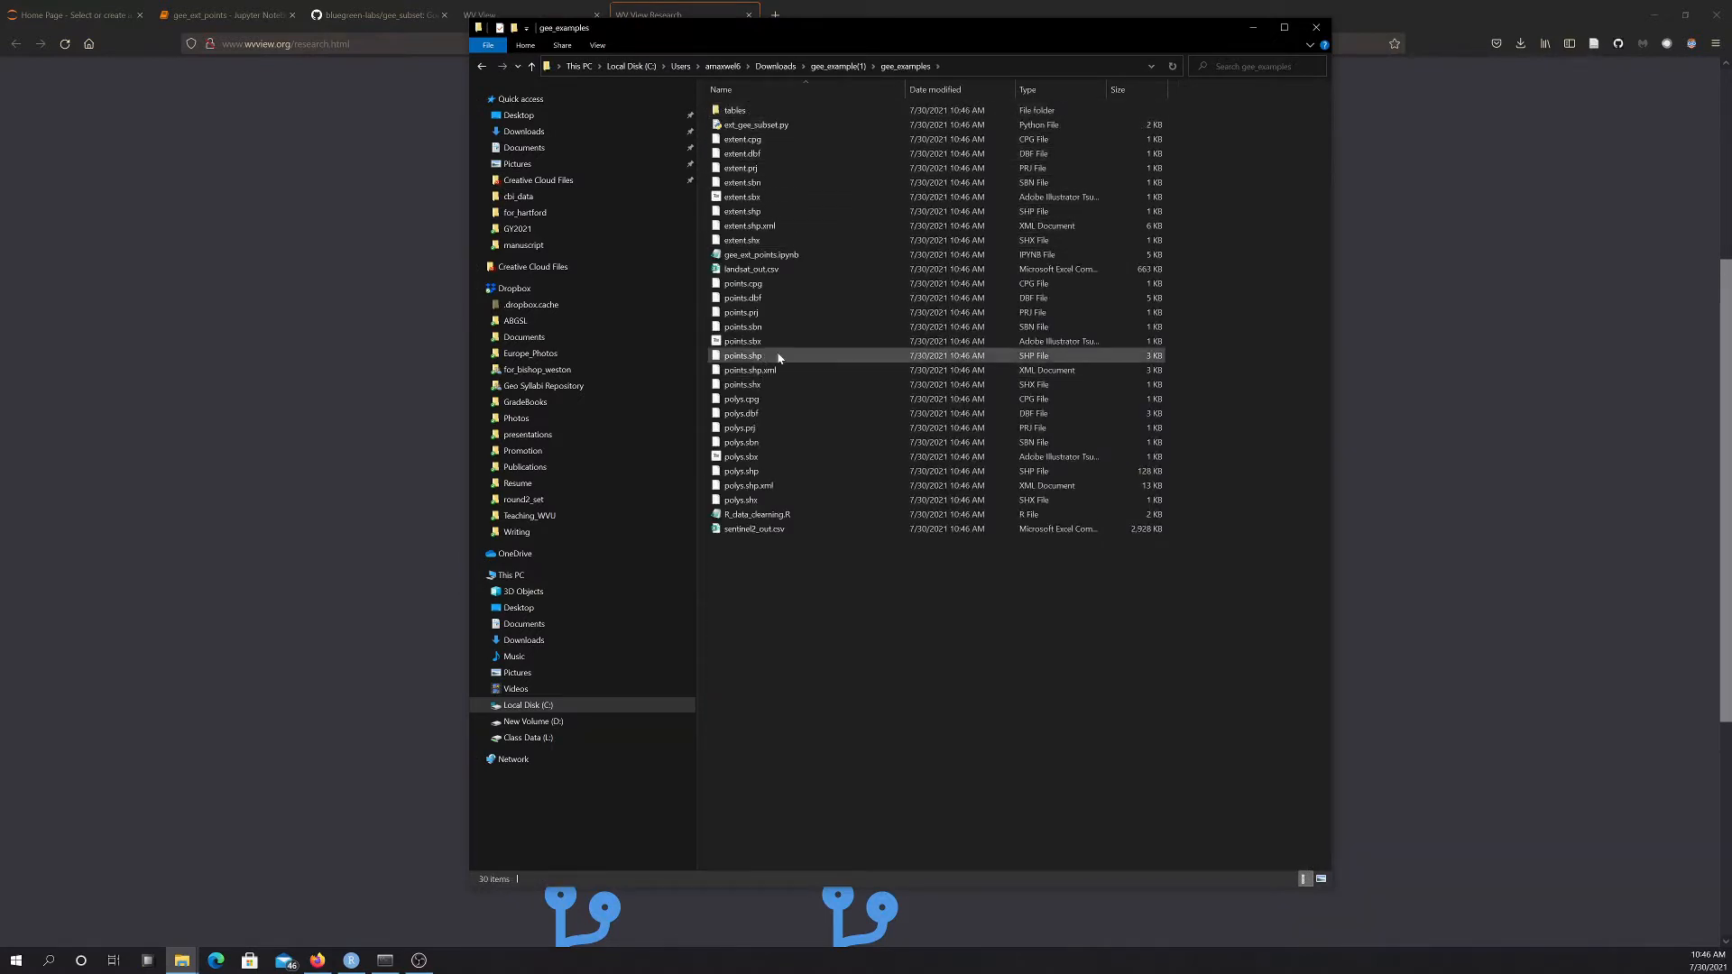
left_click(773, 326)
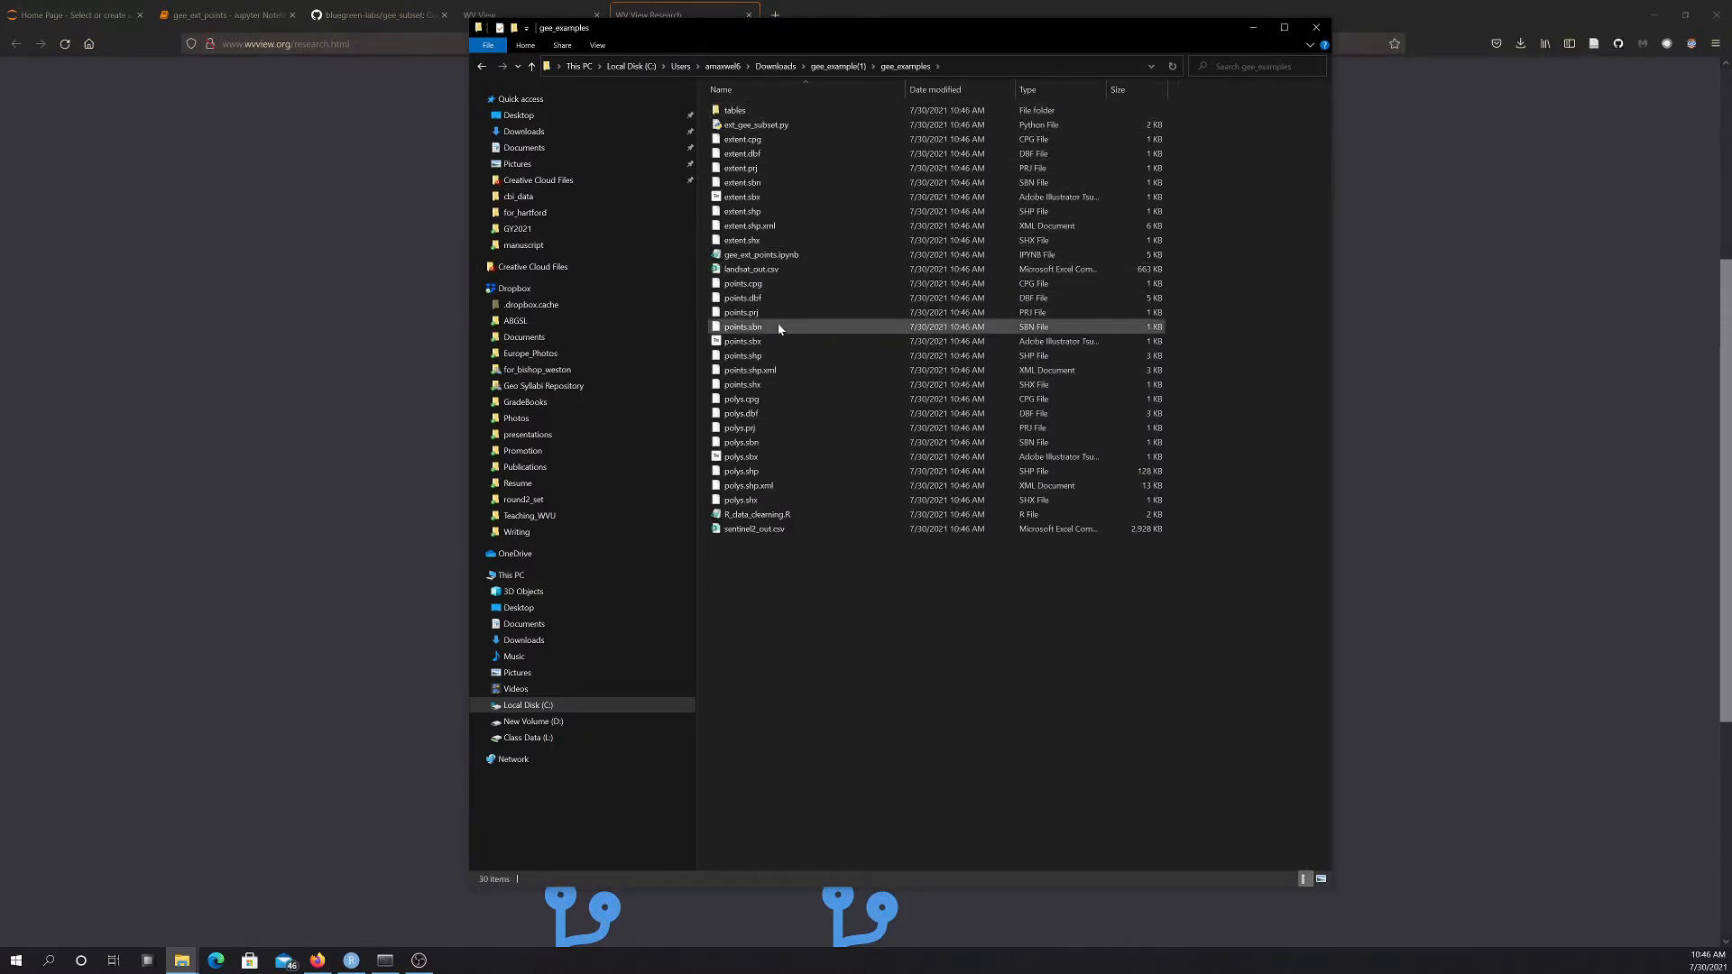
left_click(748, 225)
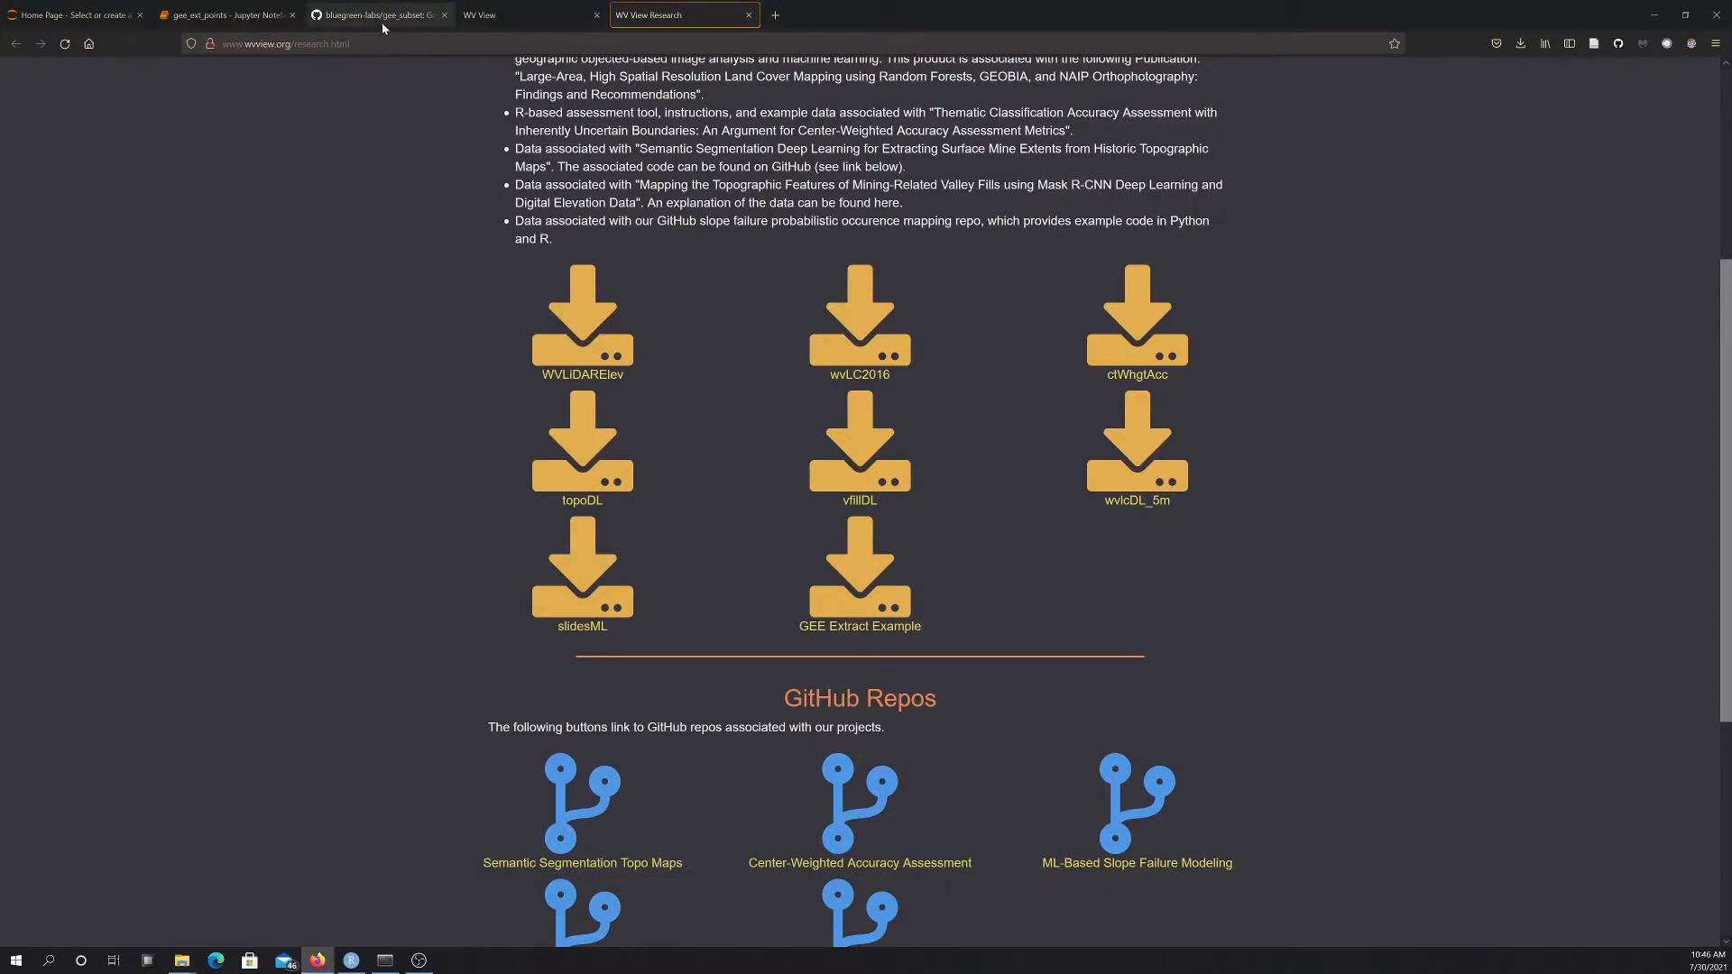
Switch to the bluegreen-labs/gee_subset repository and highlight the README install command.
left_click(381, 15)
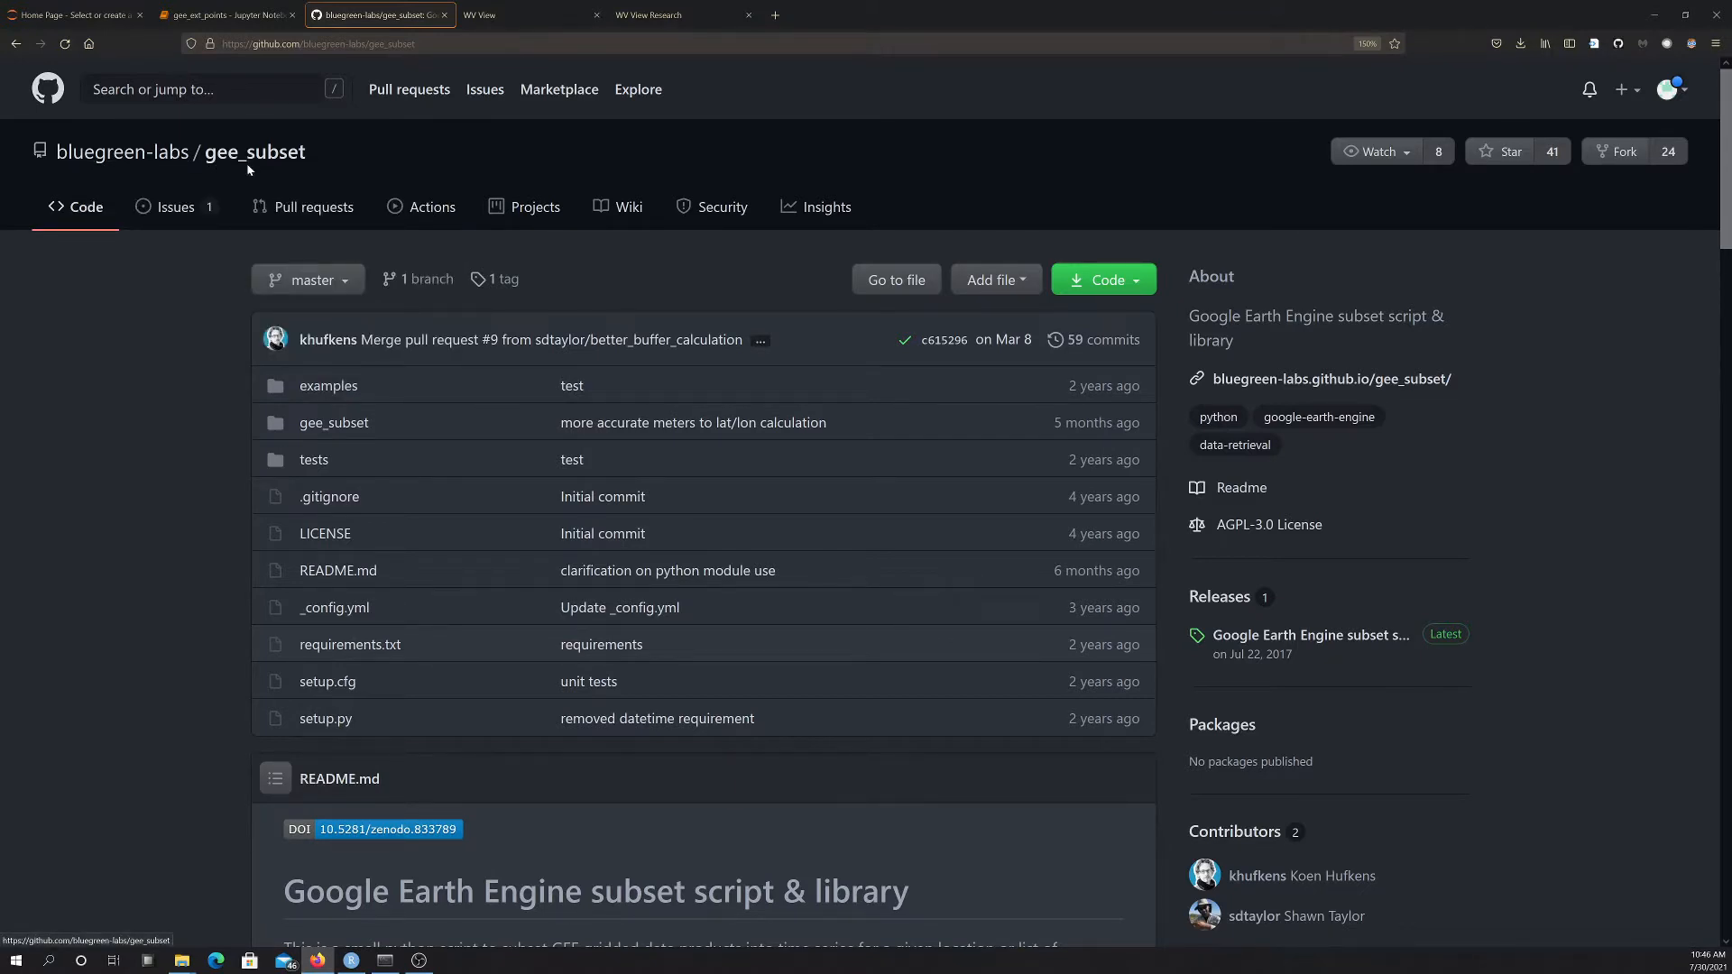
mouse_move(365, 168)
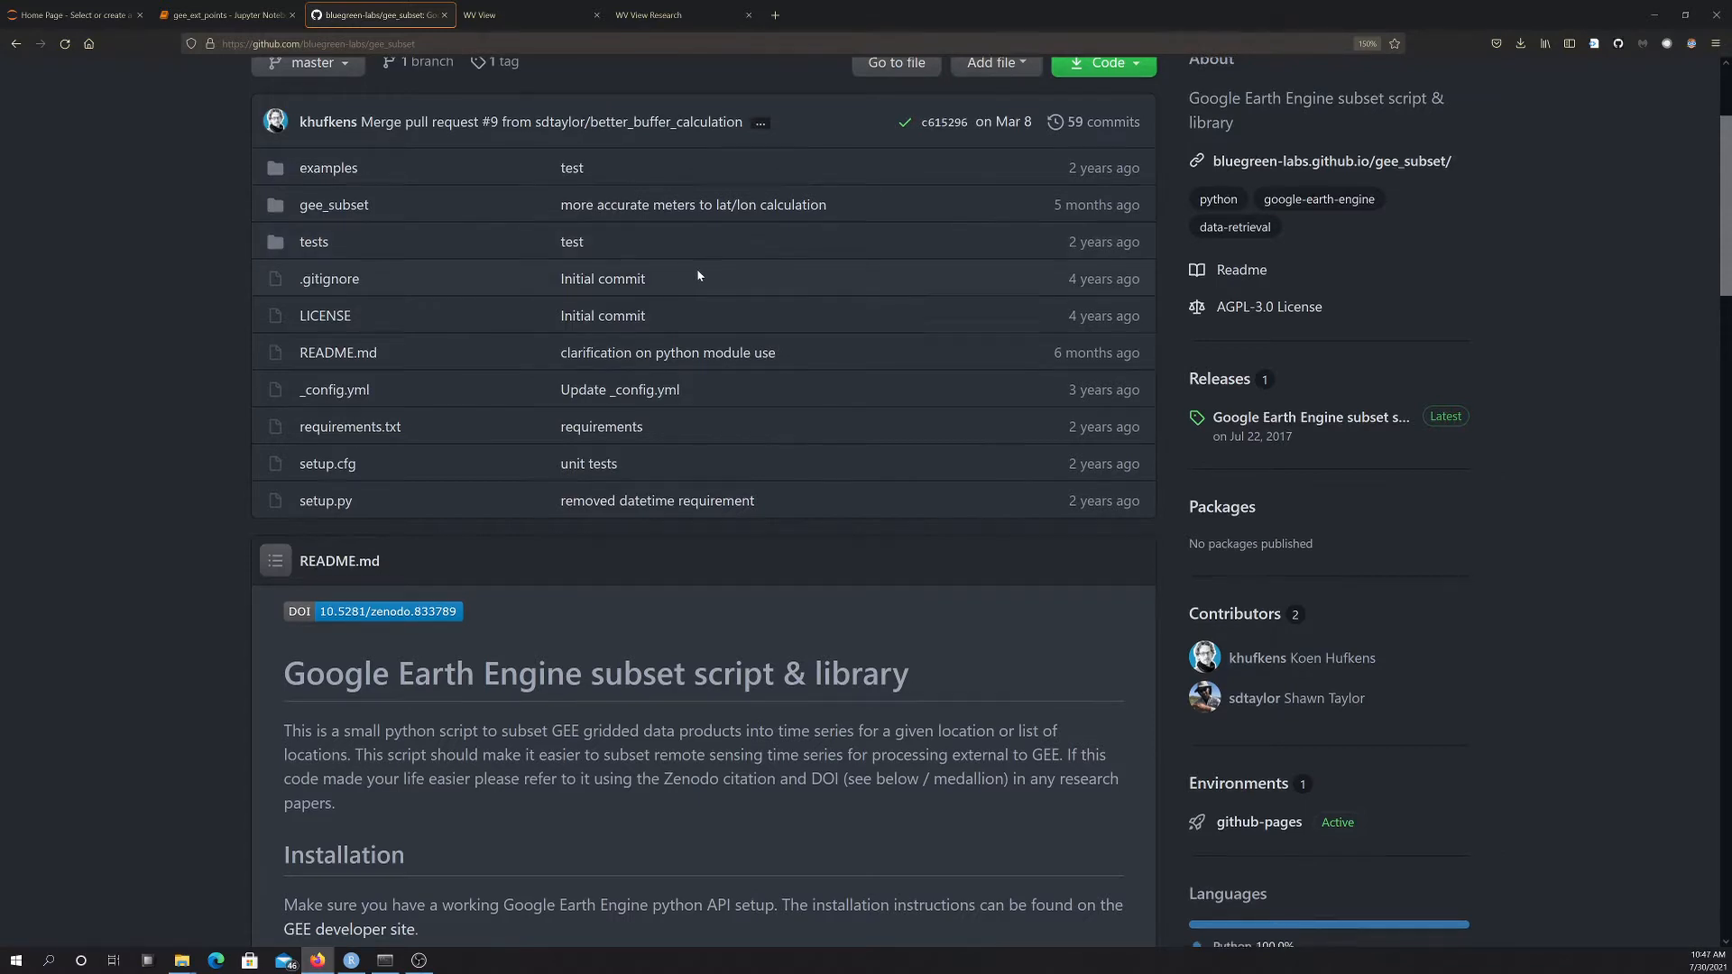
scroll("down", 3)
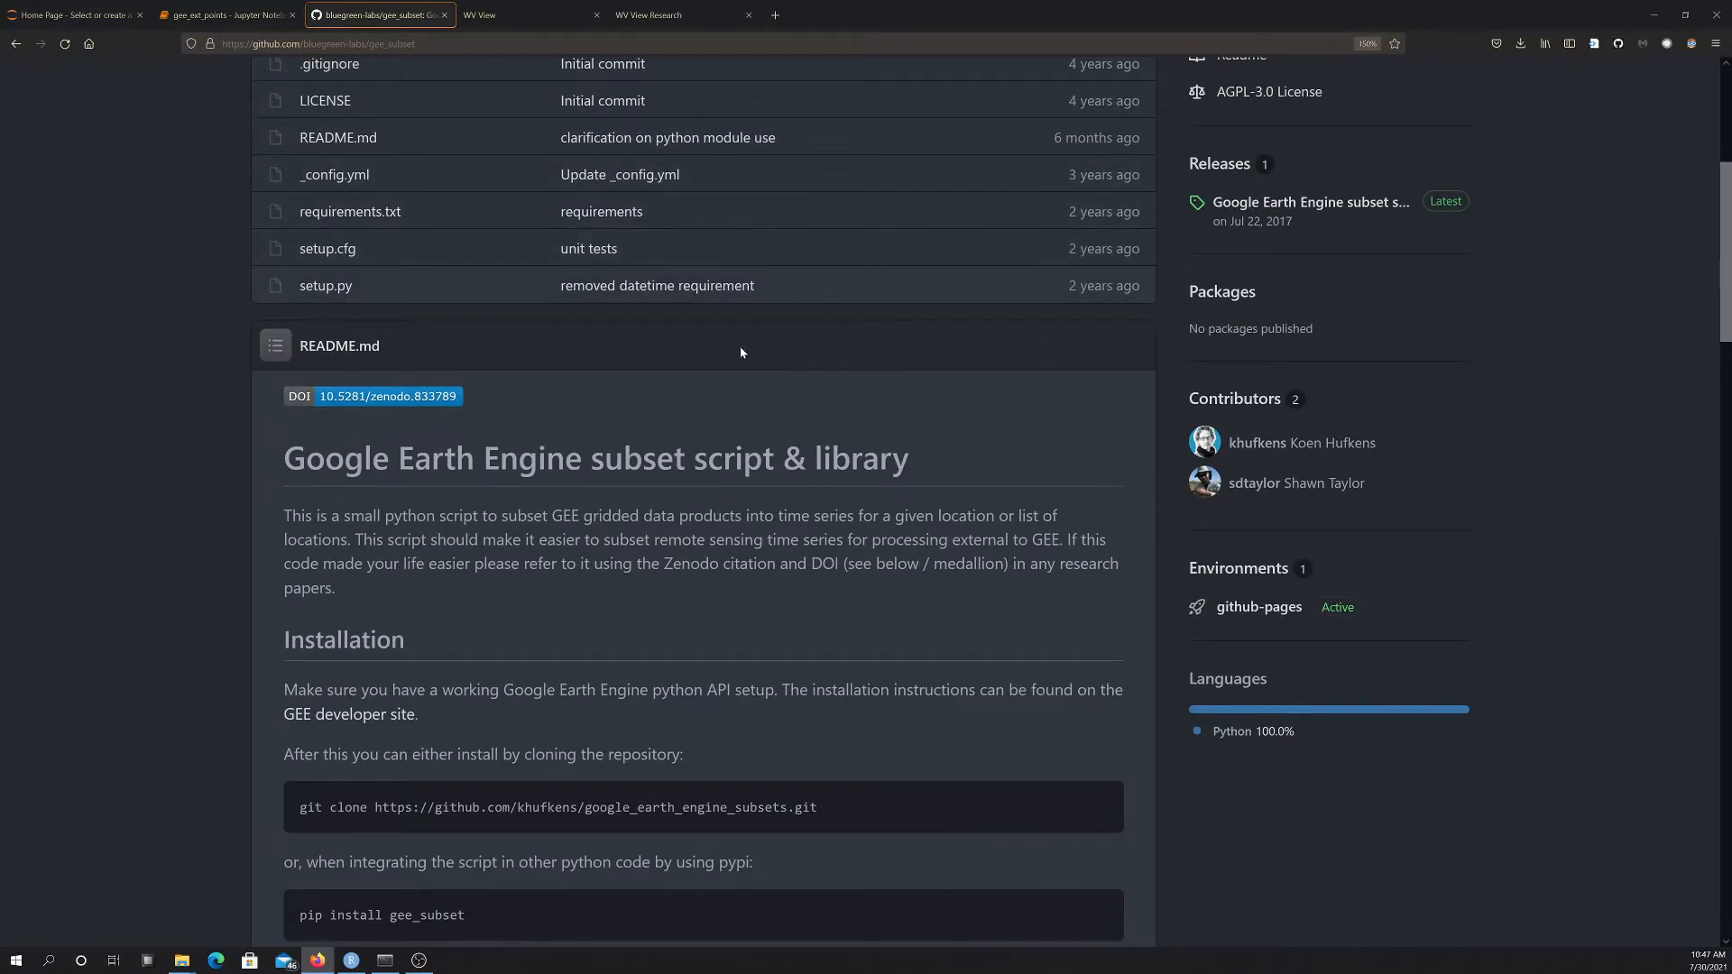
scroll("down", 3)
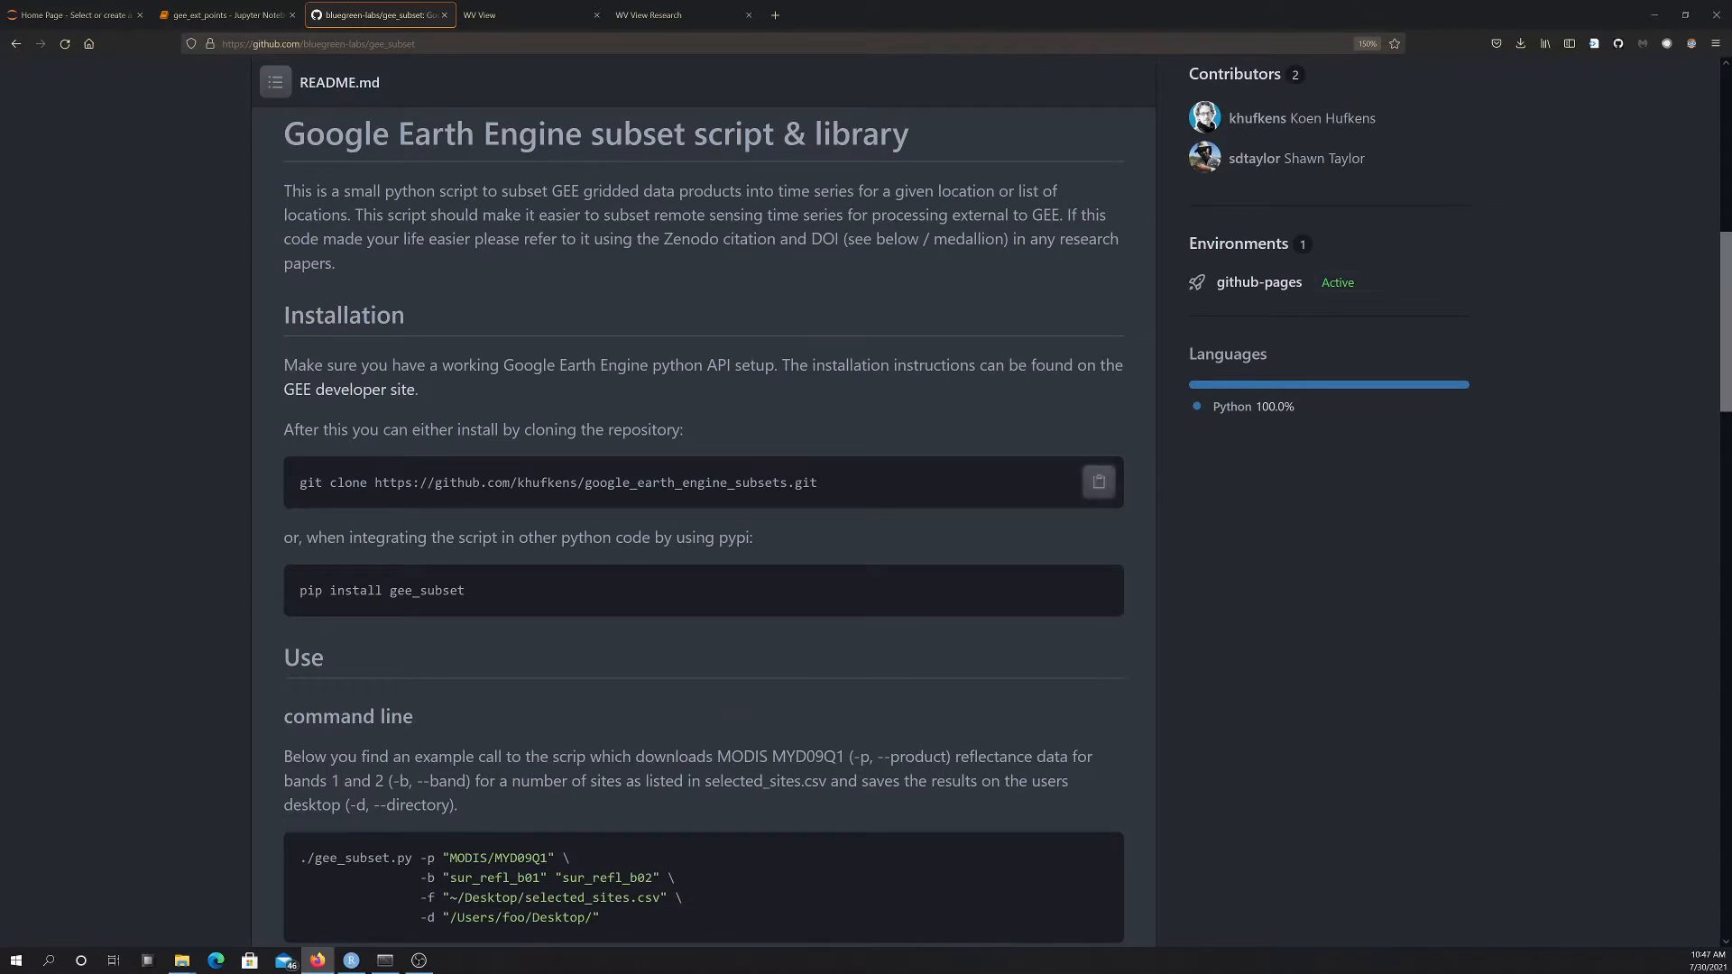
triple_click(558, 482)
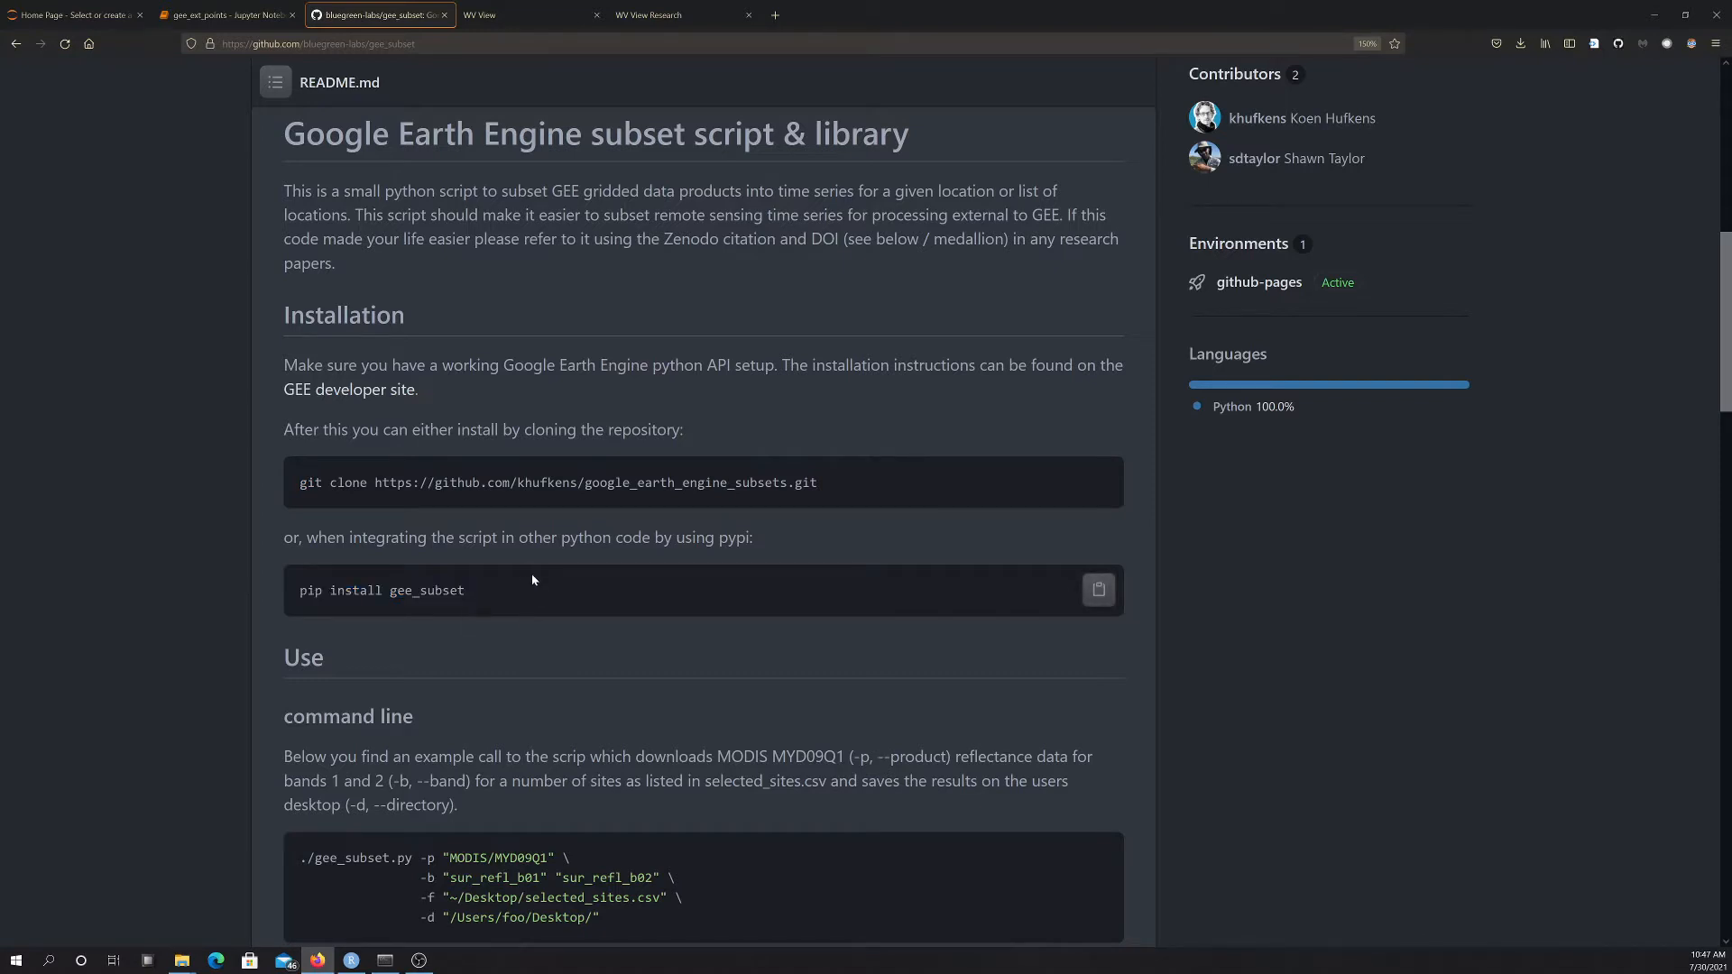
mouse_move(540, 557)
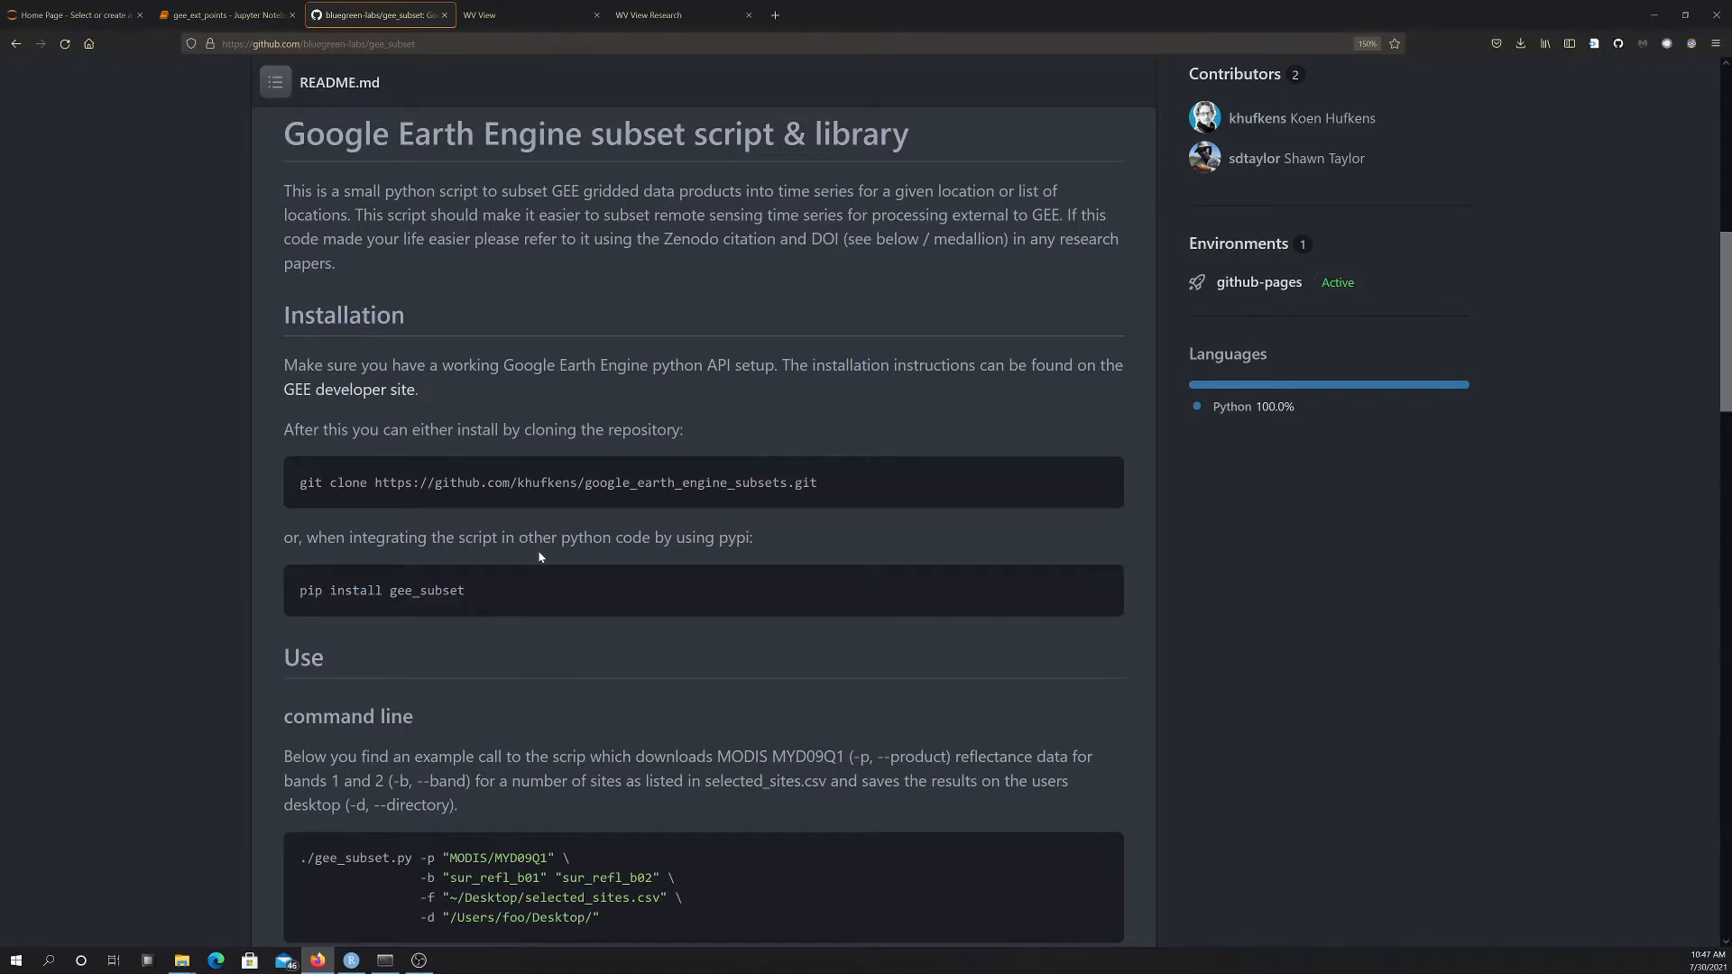
mouse_move(469, 590)
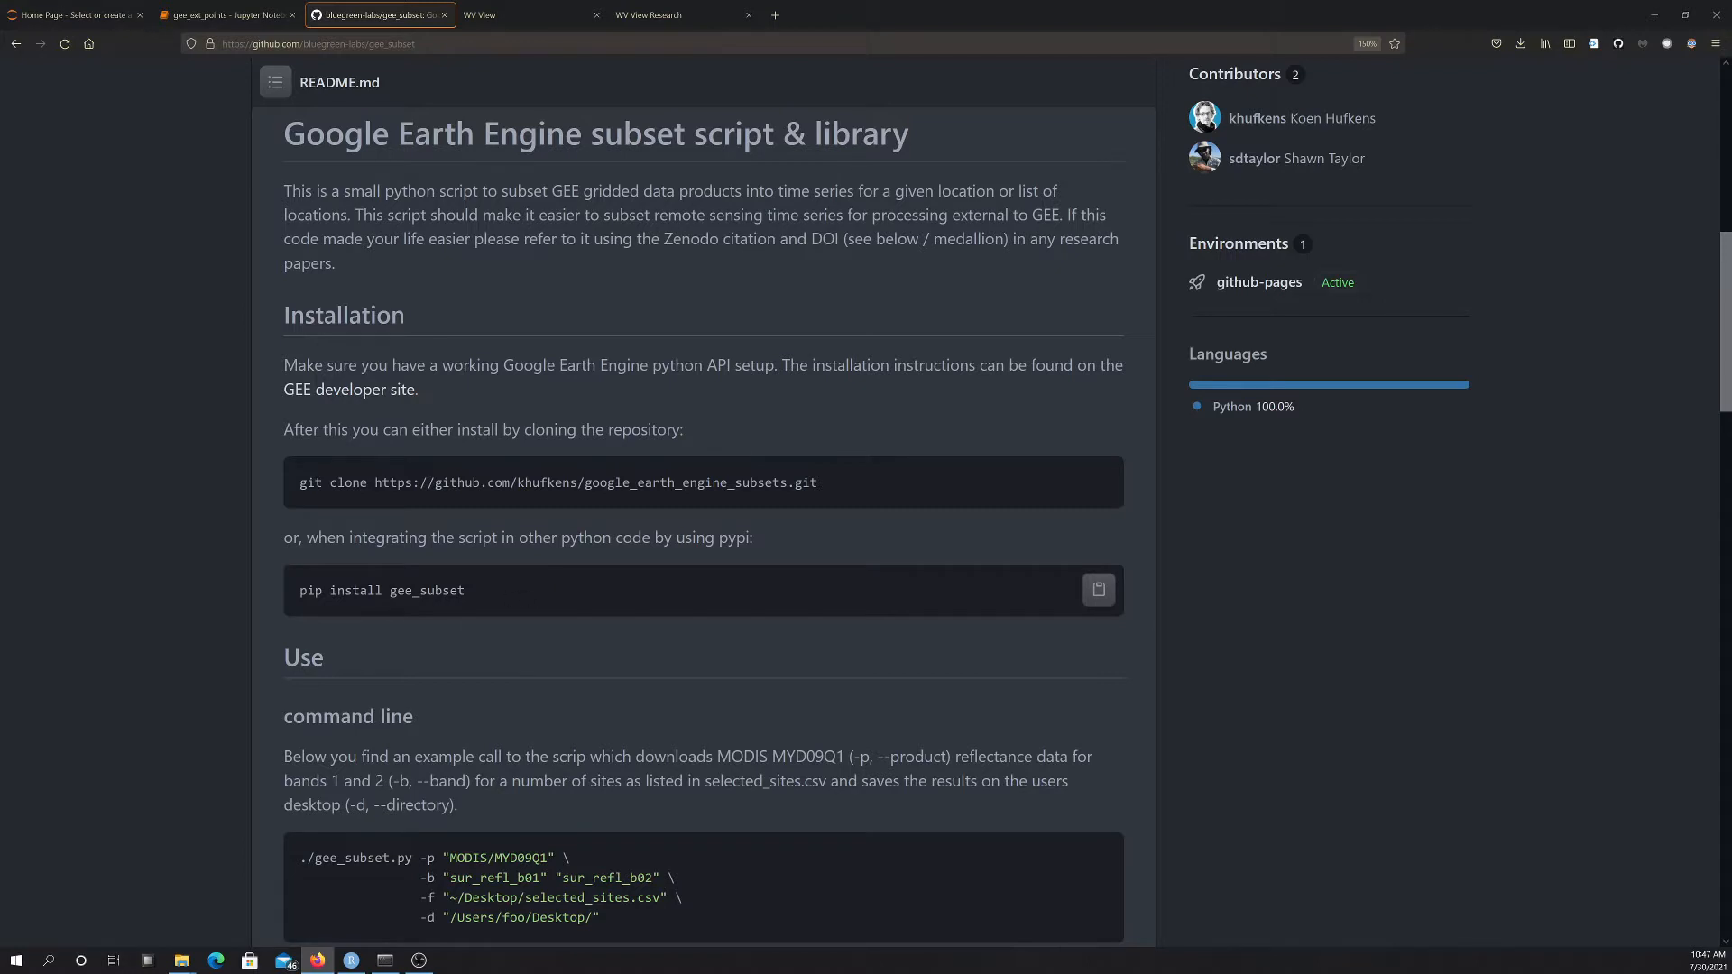
mouse_move(475, 596)
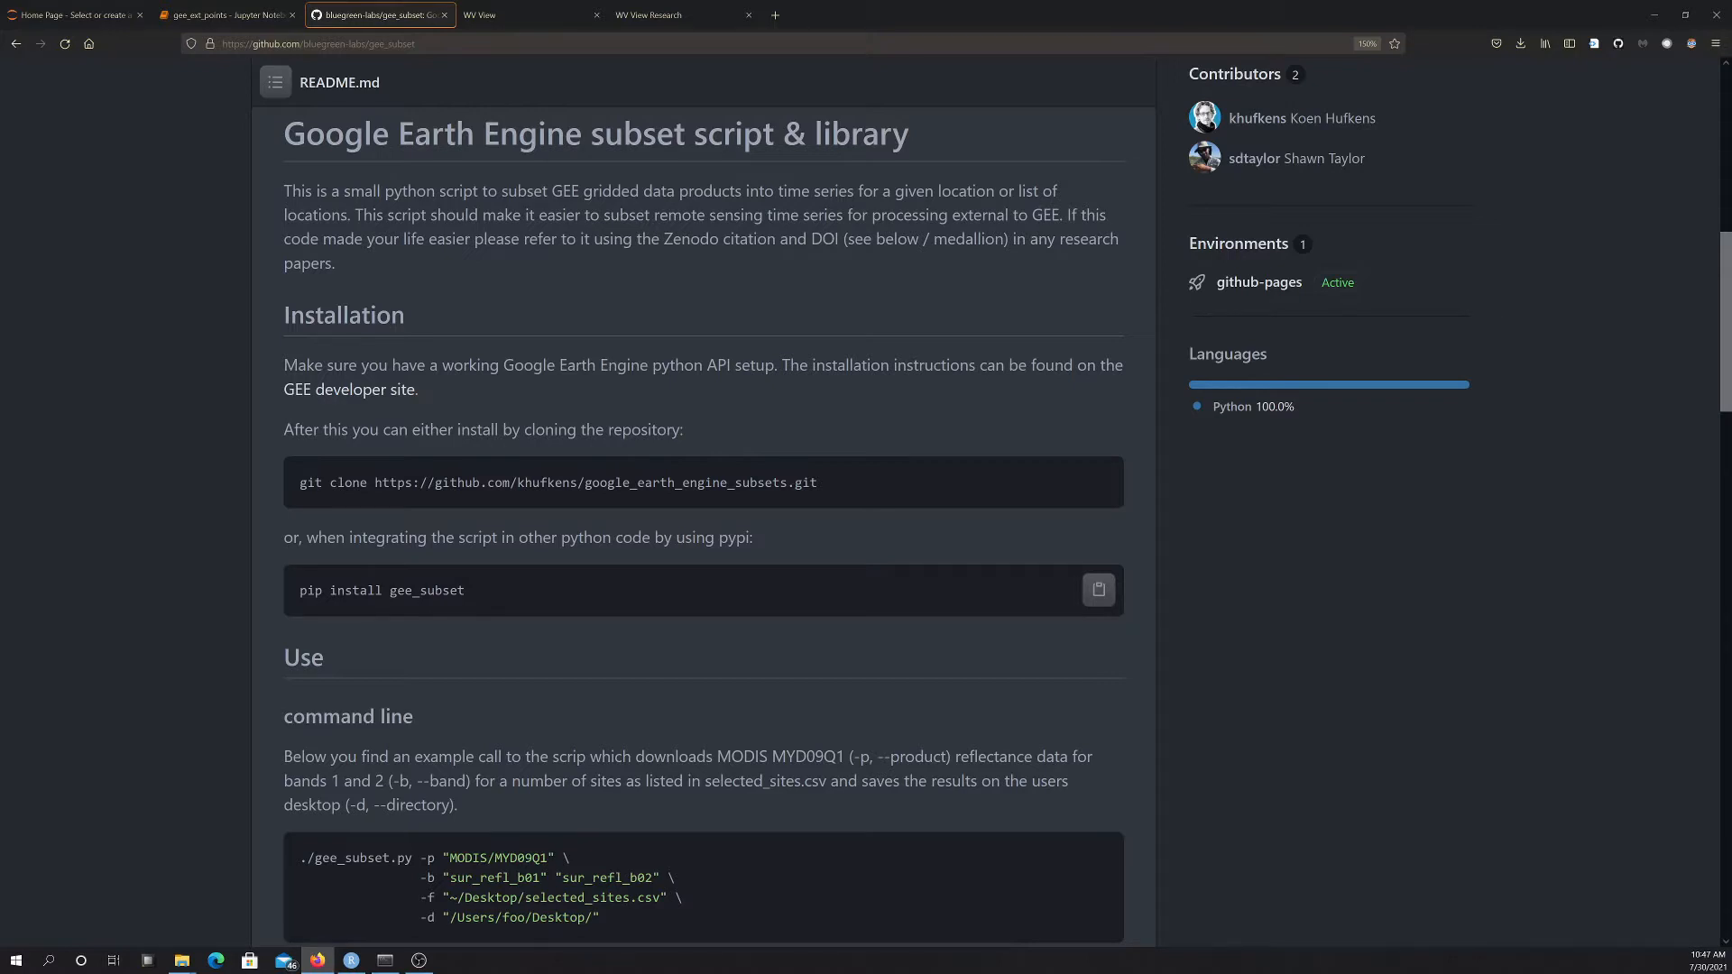
mouse_move(479, 596)
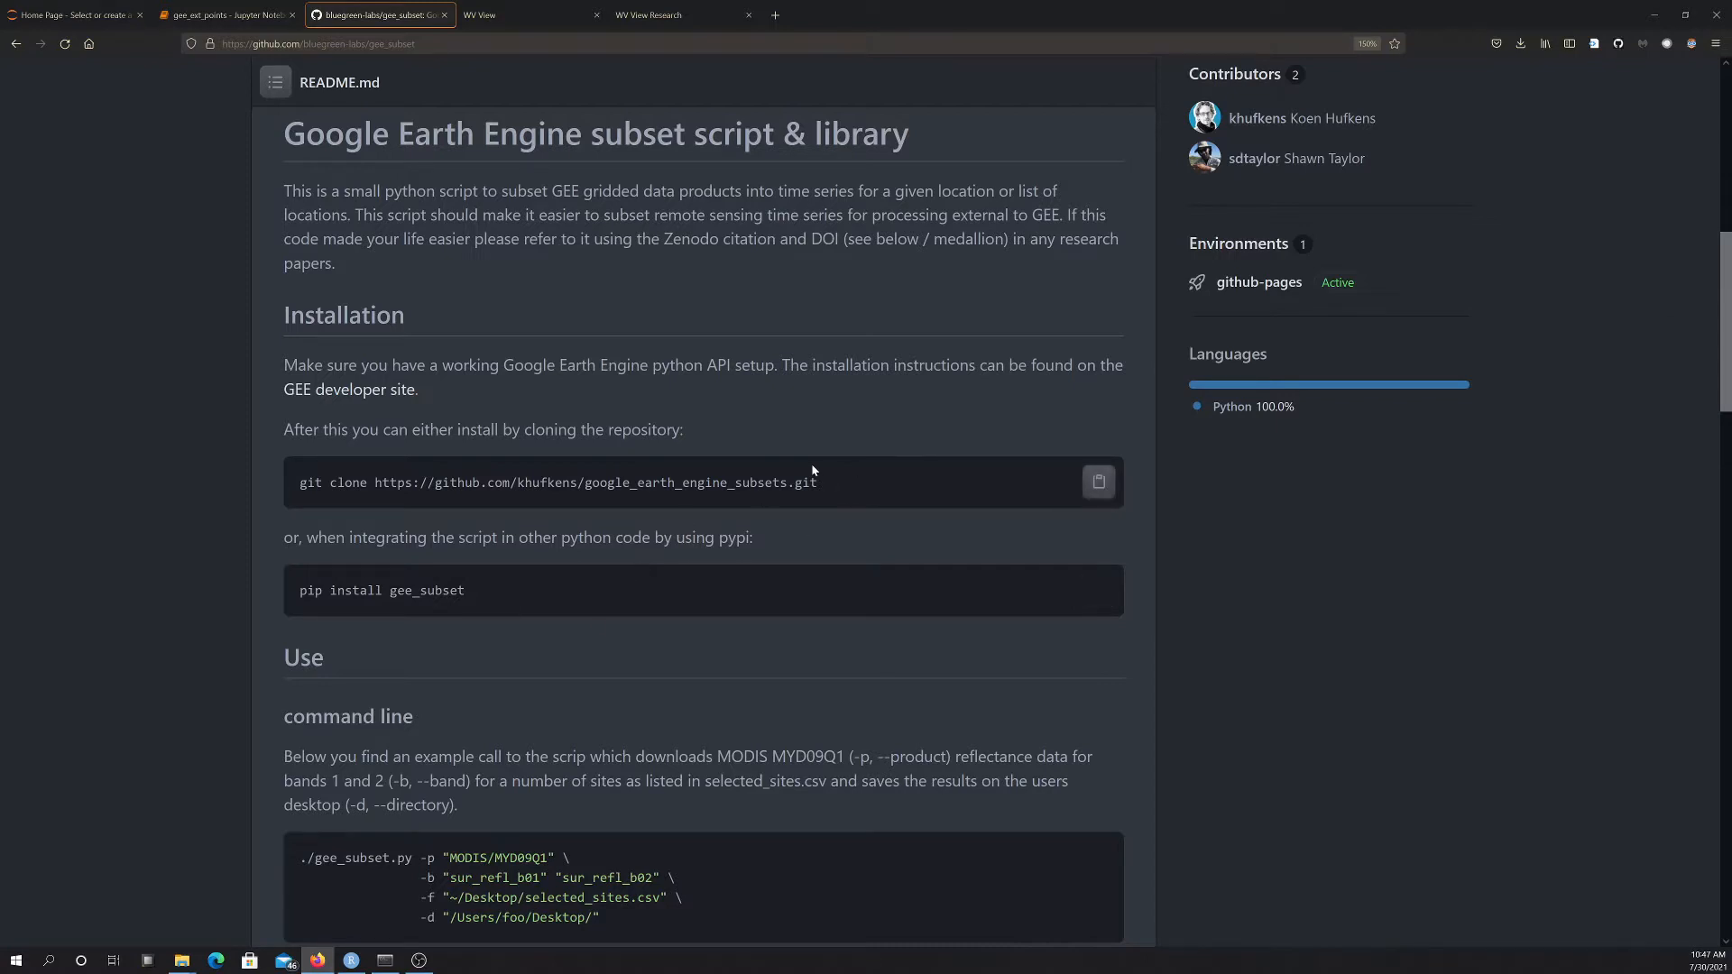
mouse_move(565, 571)
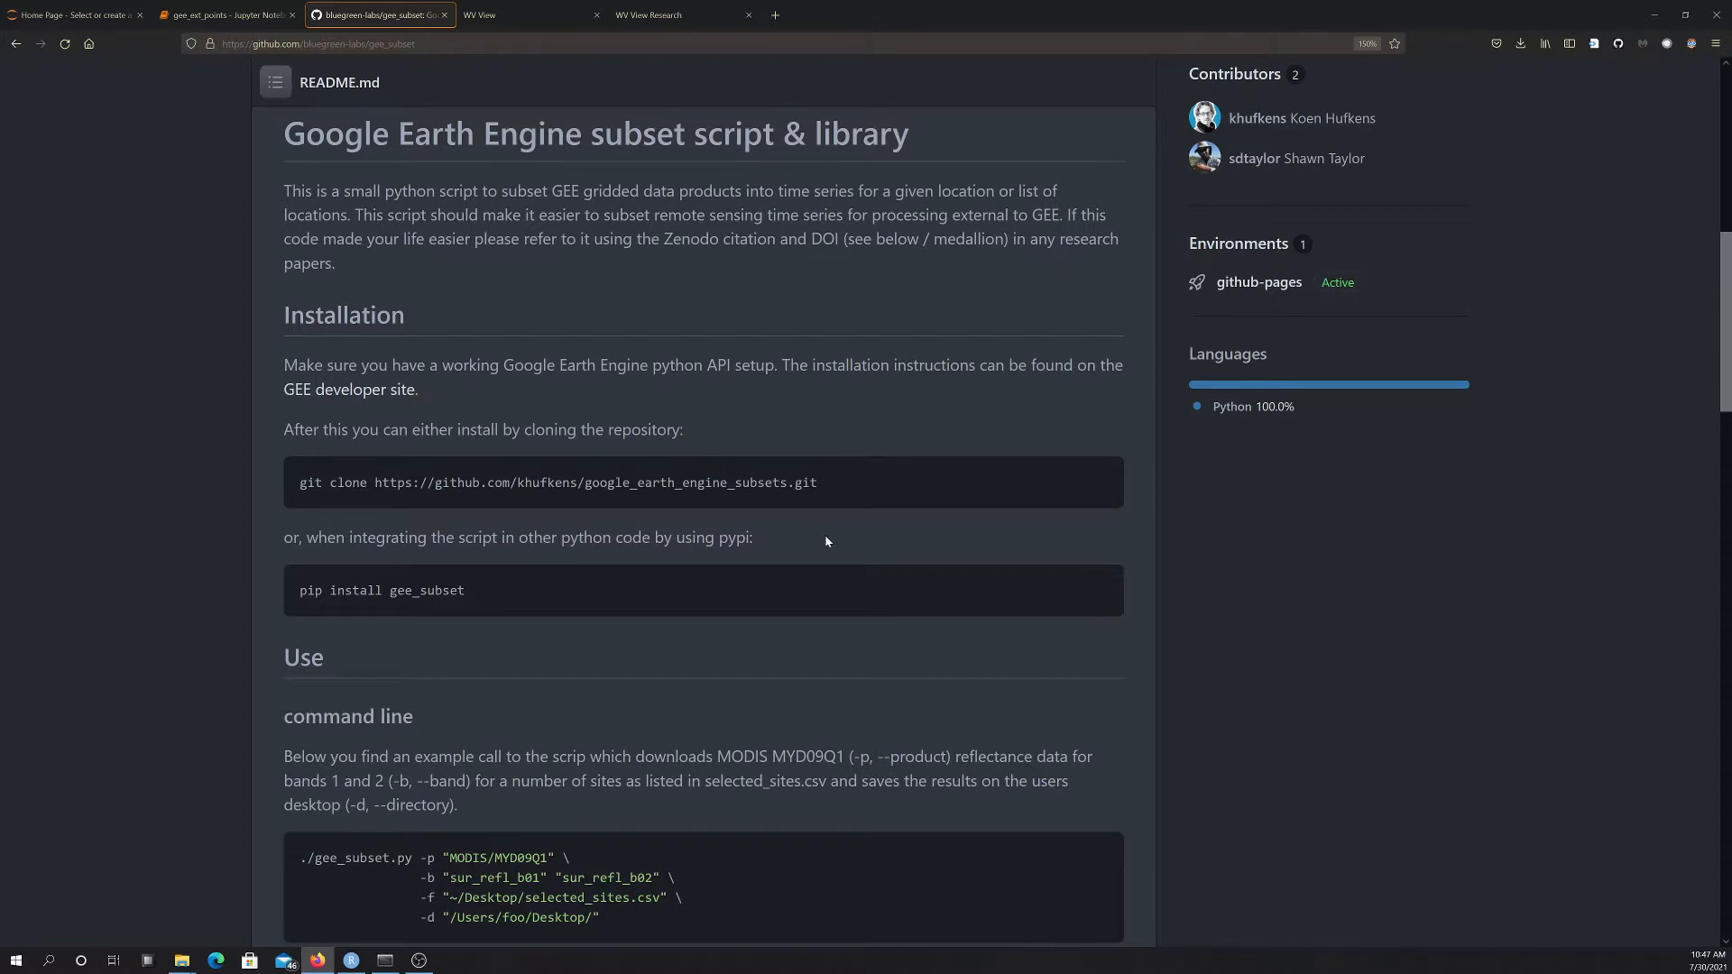
Scroll through the README's command-line usage examples.
scroll("down", 3)
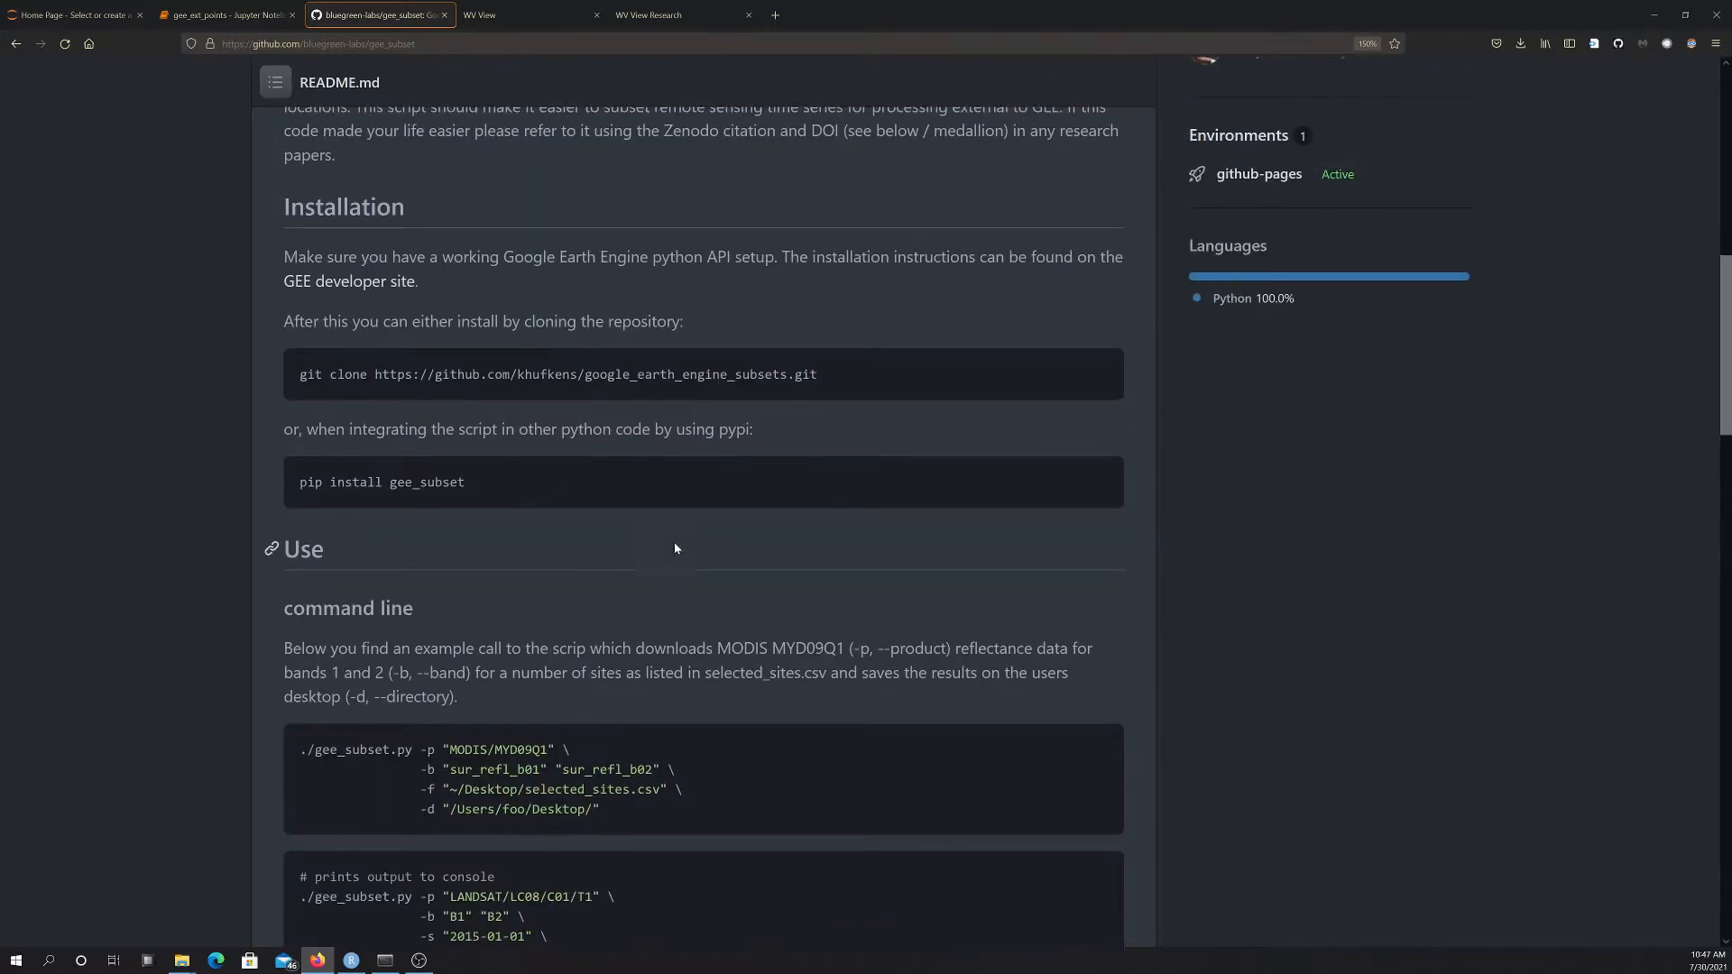
scroll("down", 3)
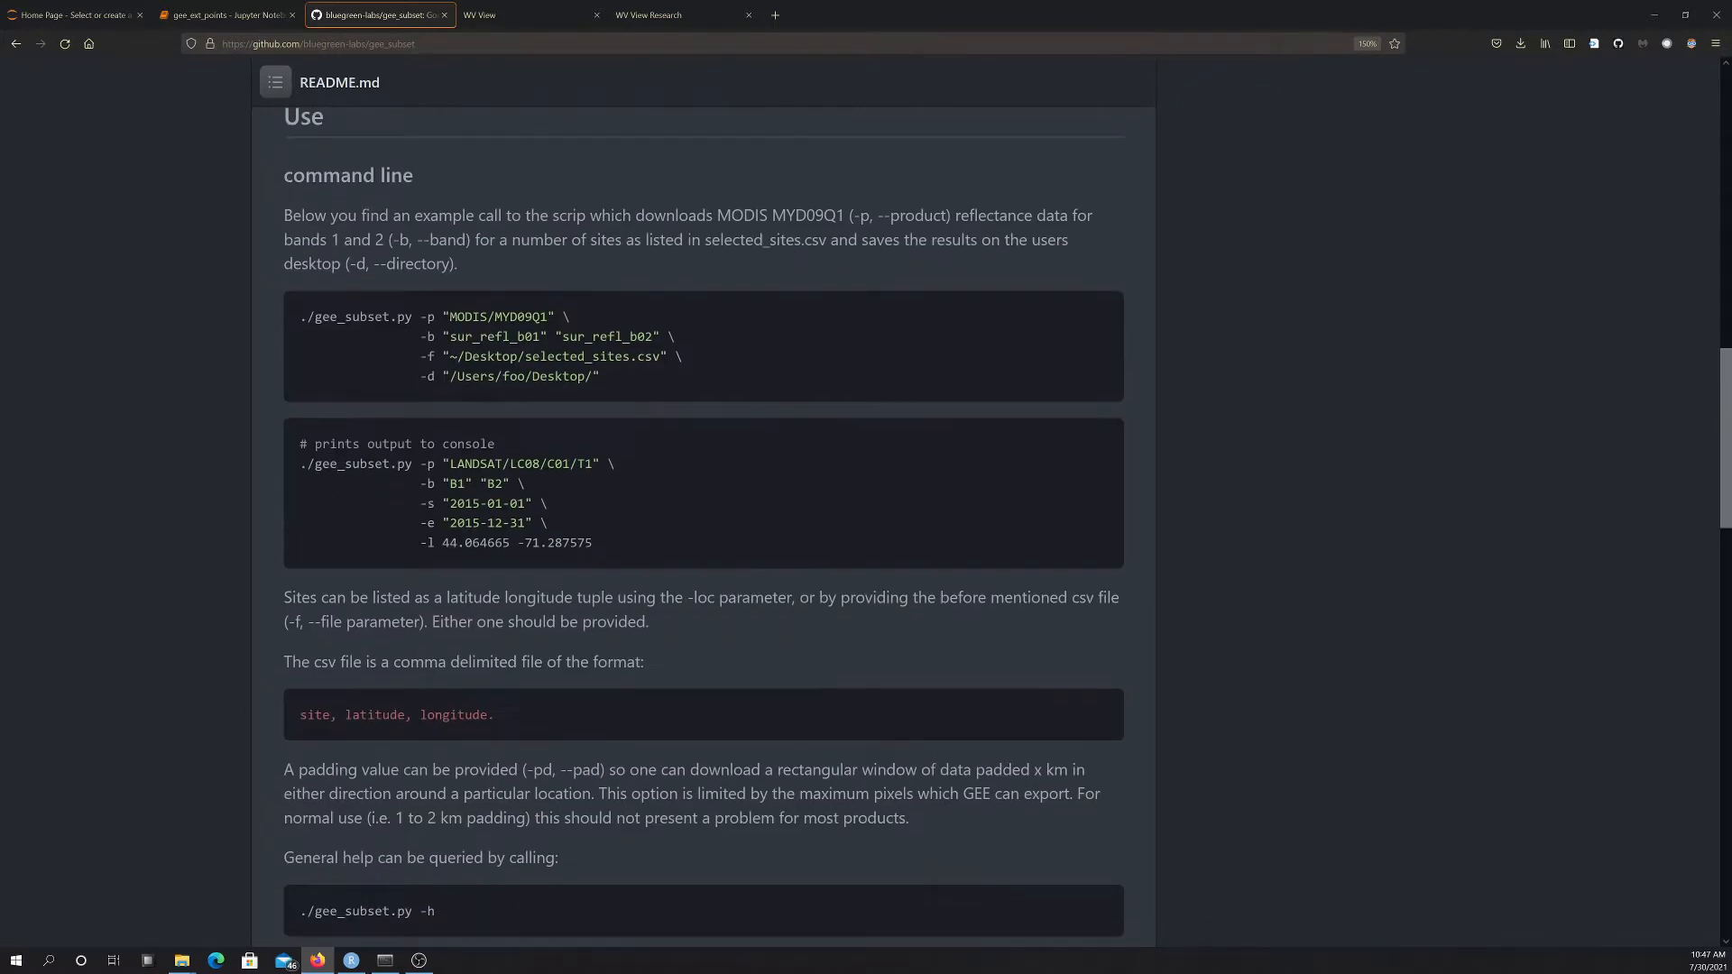
scroll("up", 3)
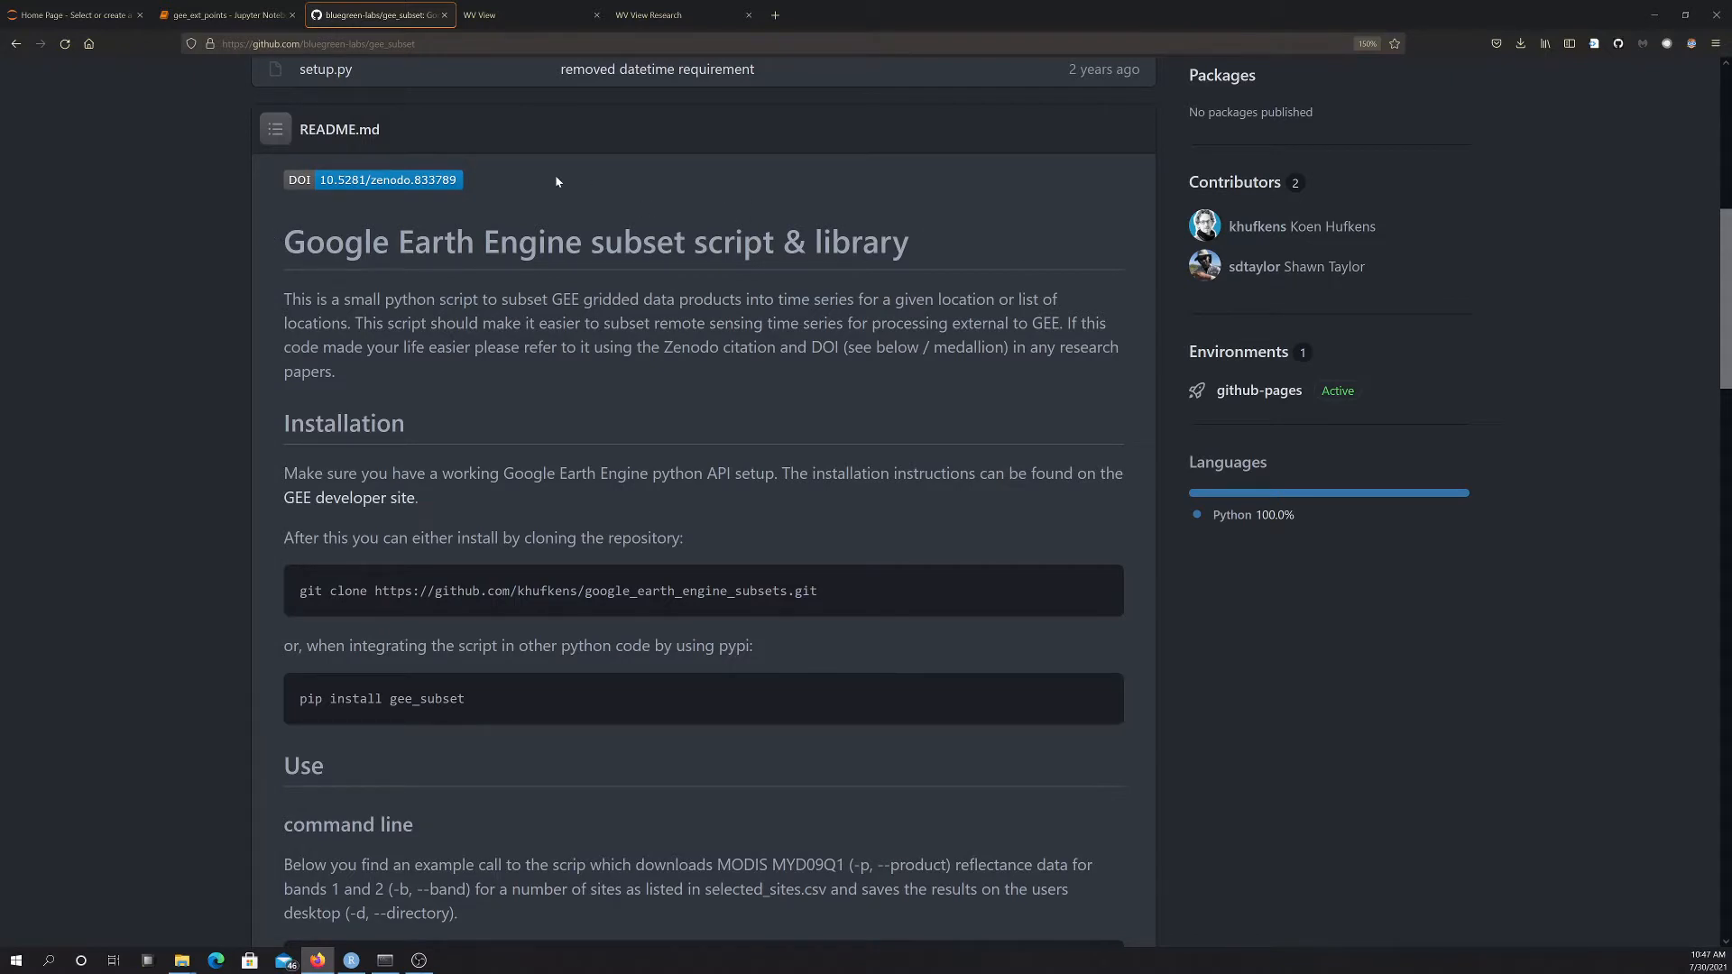
mouse_move(118, 56)
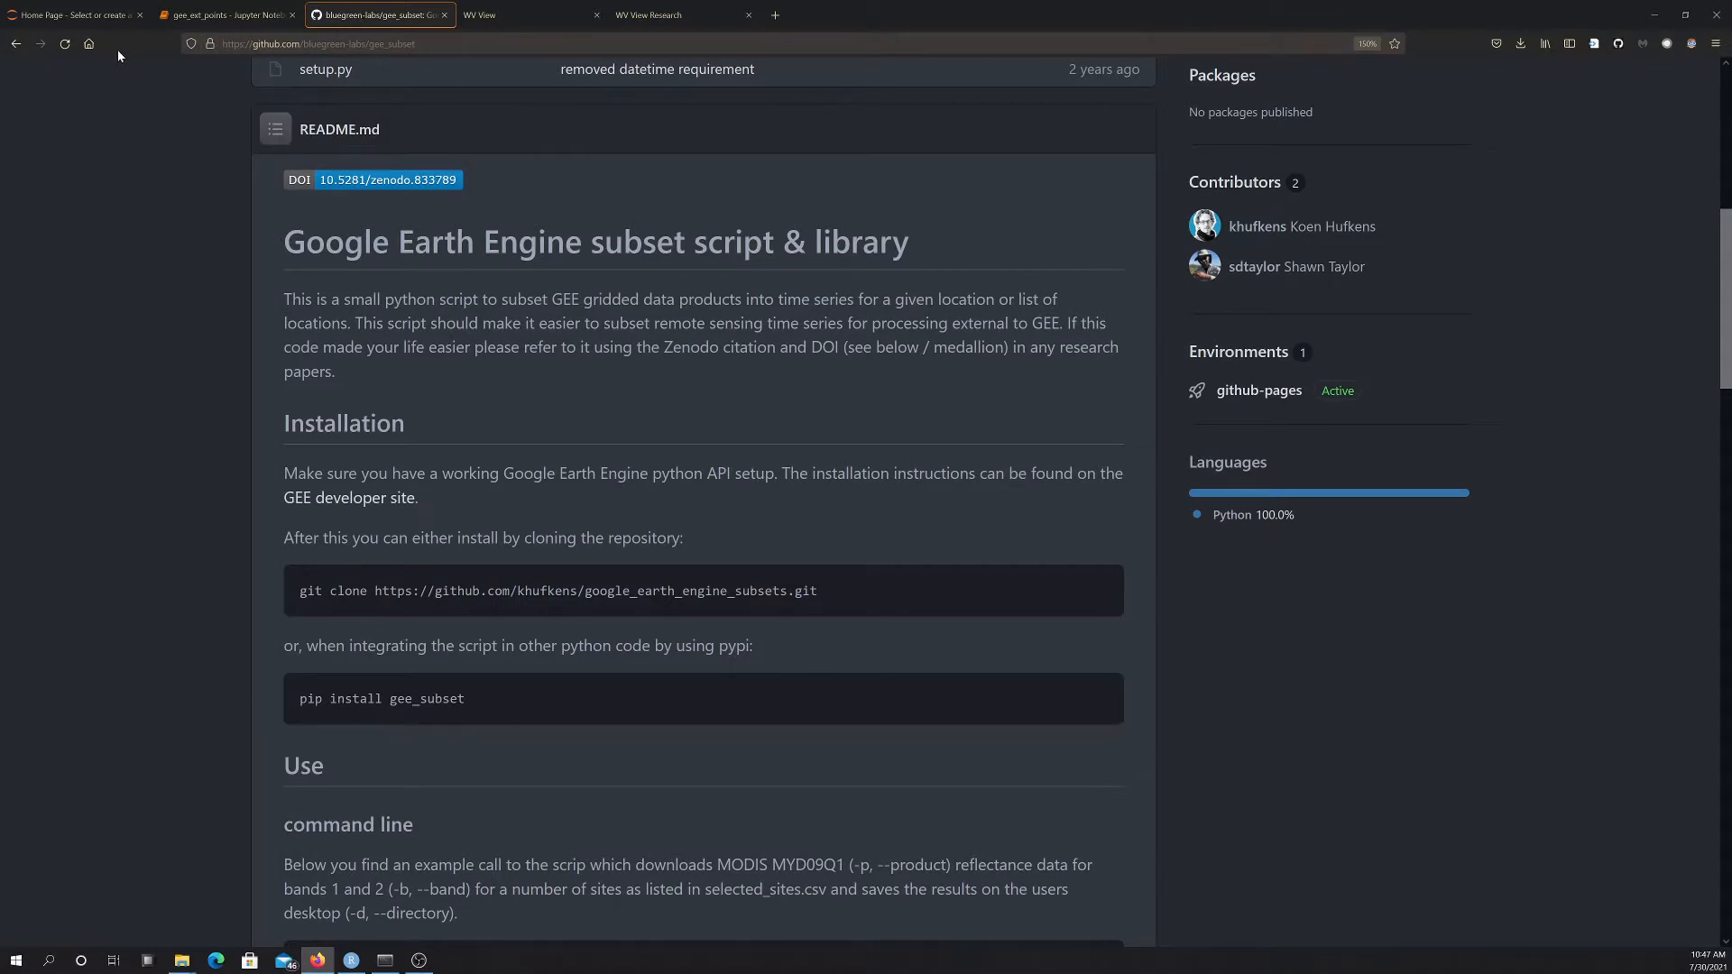
mouse_move(1014, 87)
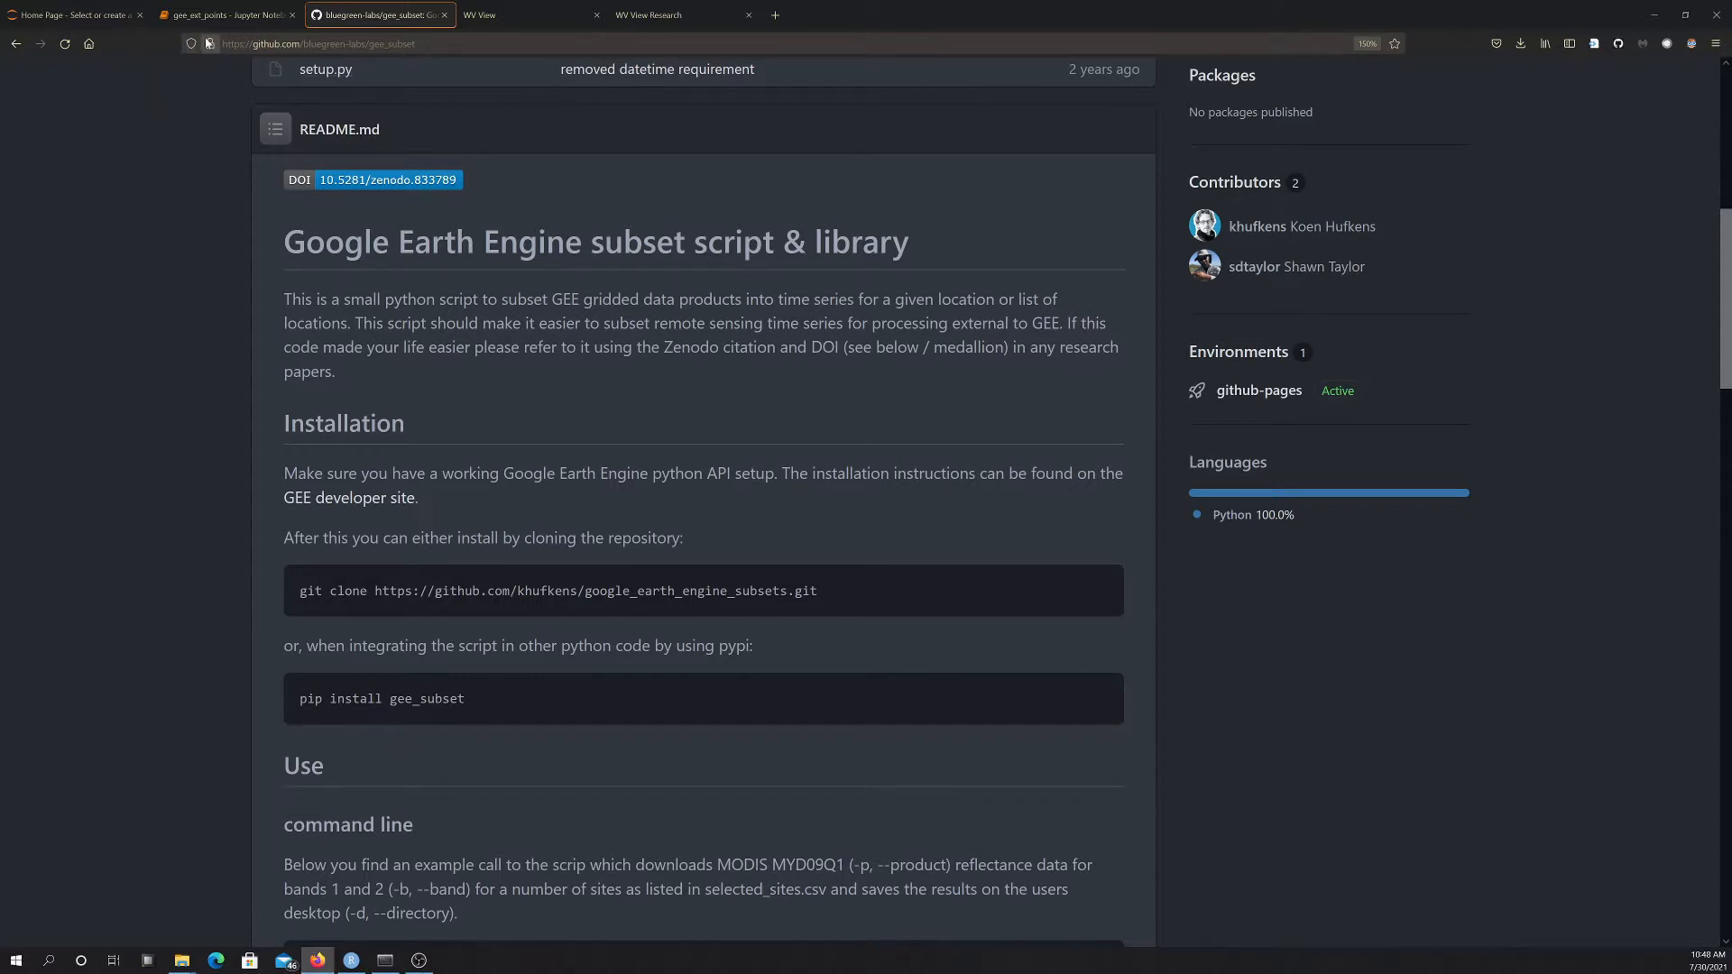
Zoom the gee_ext_points notebook to 133% and focus the Step 1 Earth Engine connection cell.
left_click(226, 14)
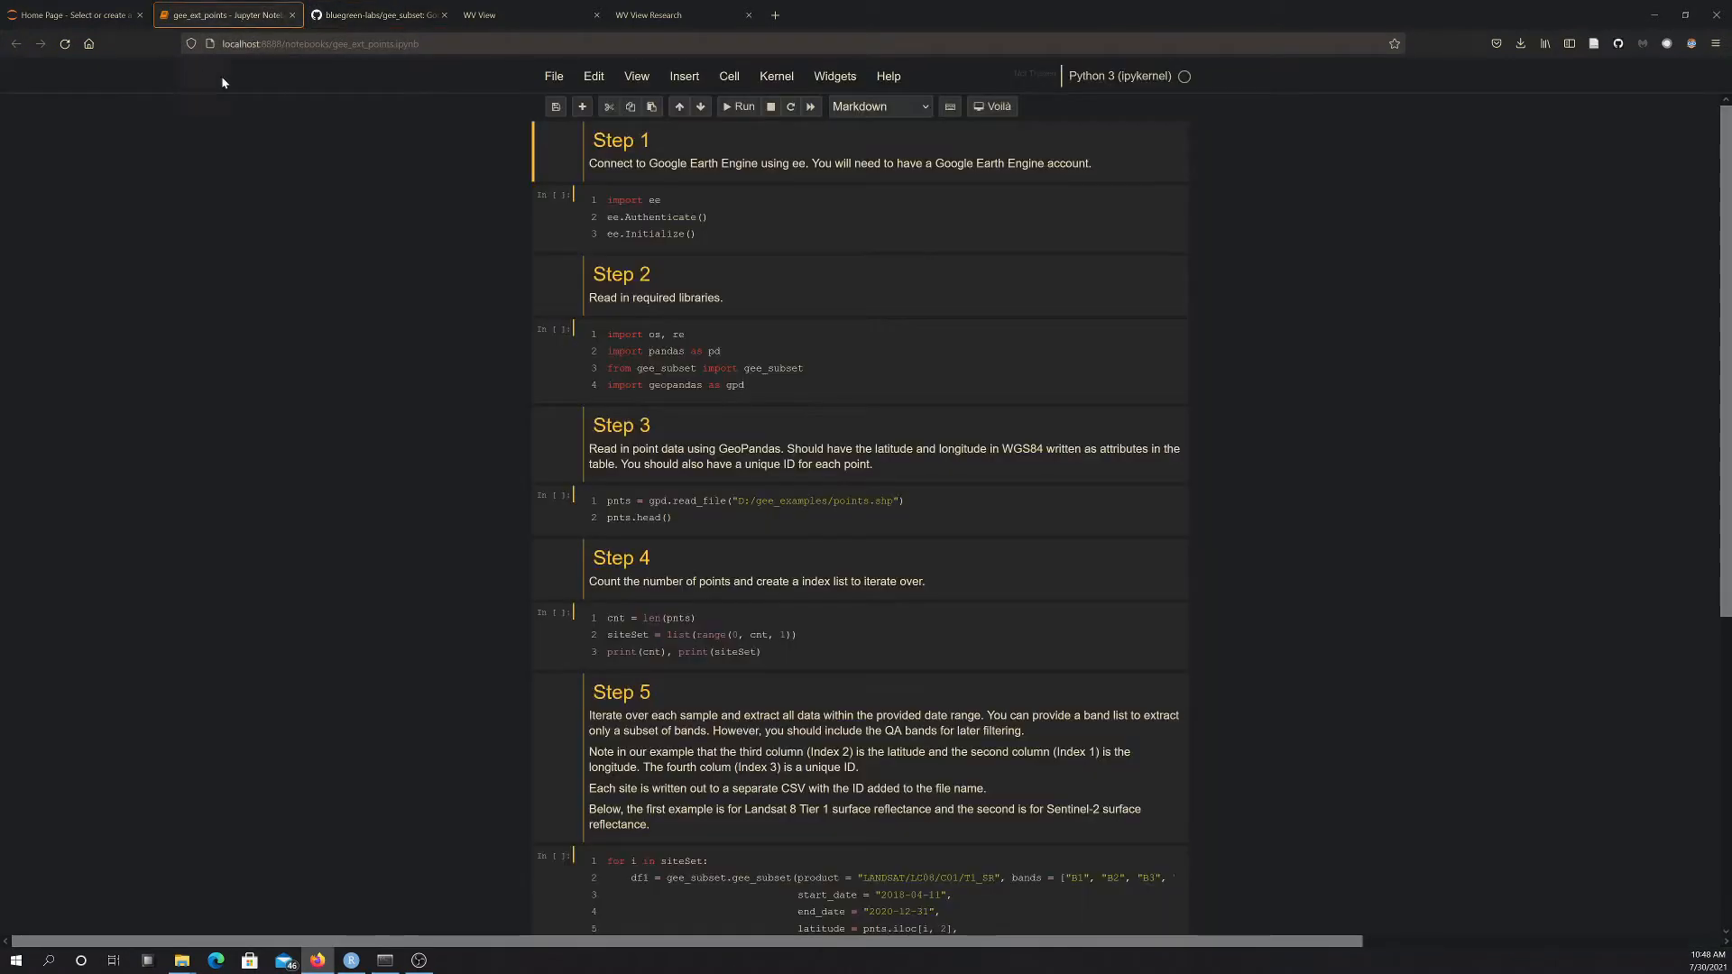
mouse_move(1452, 179)
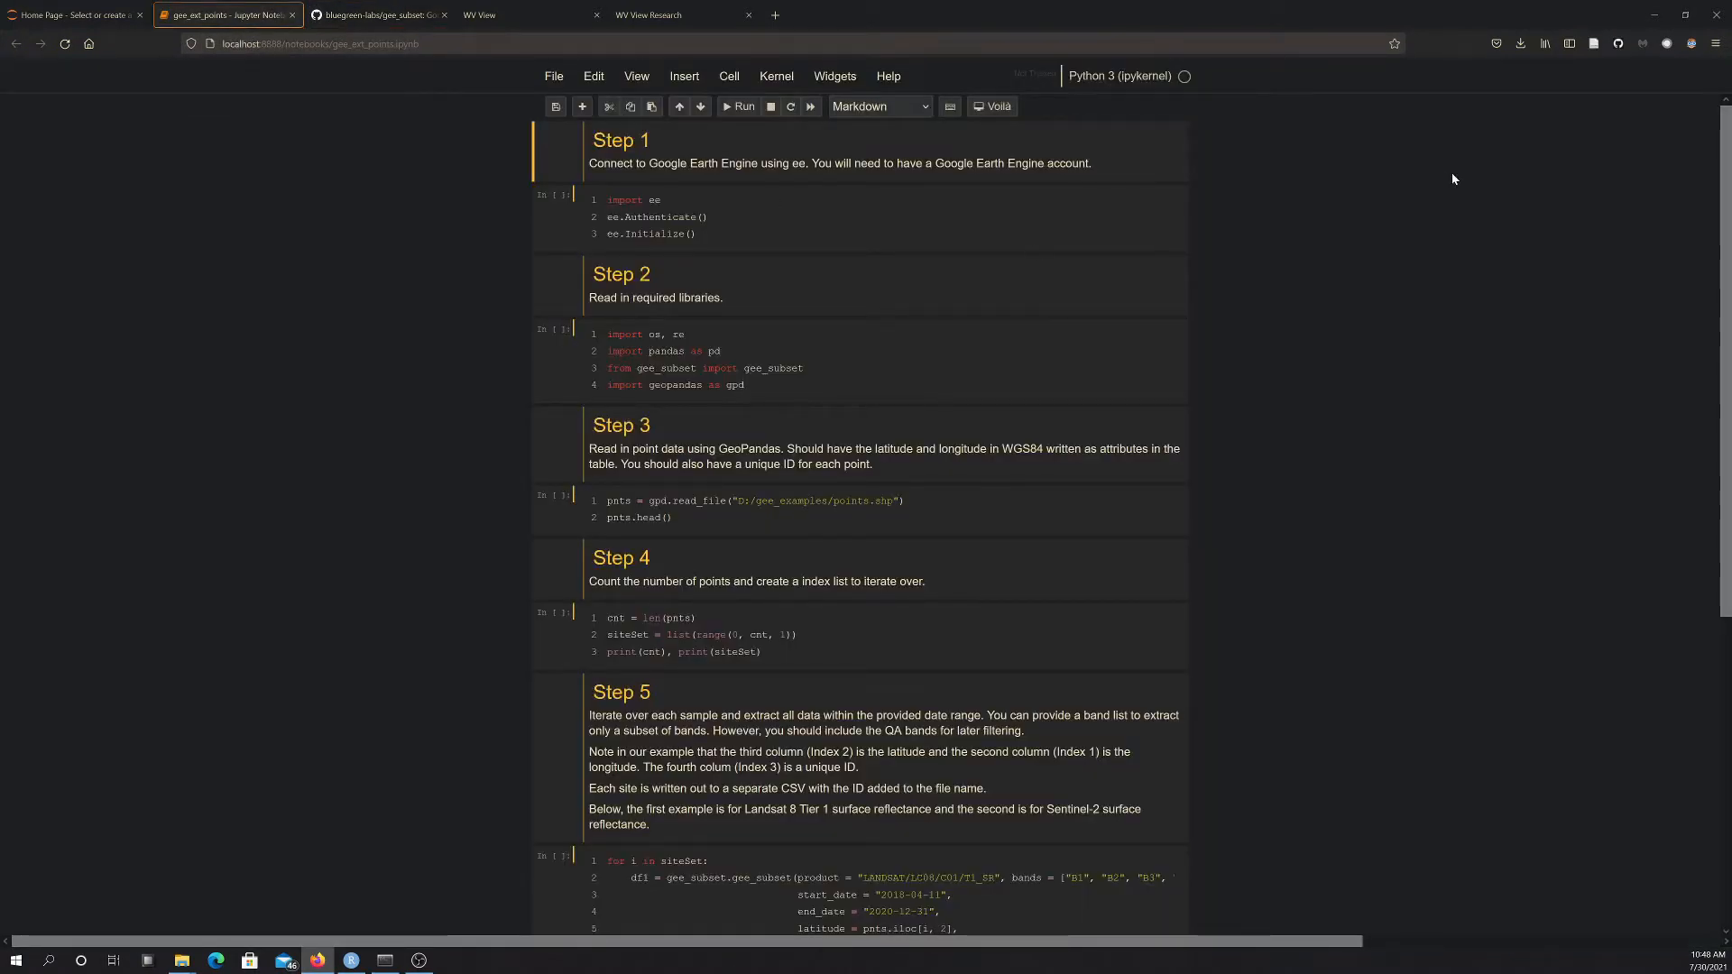
left_click(1714, 43)
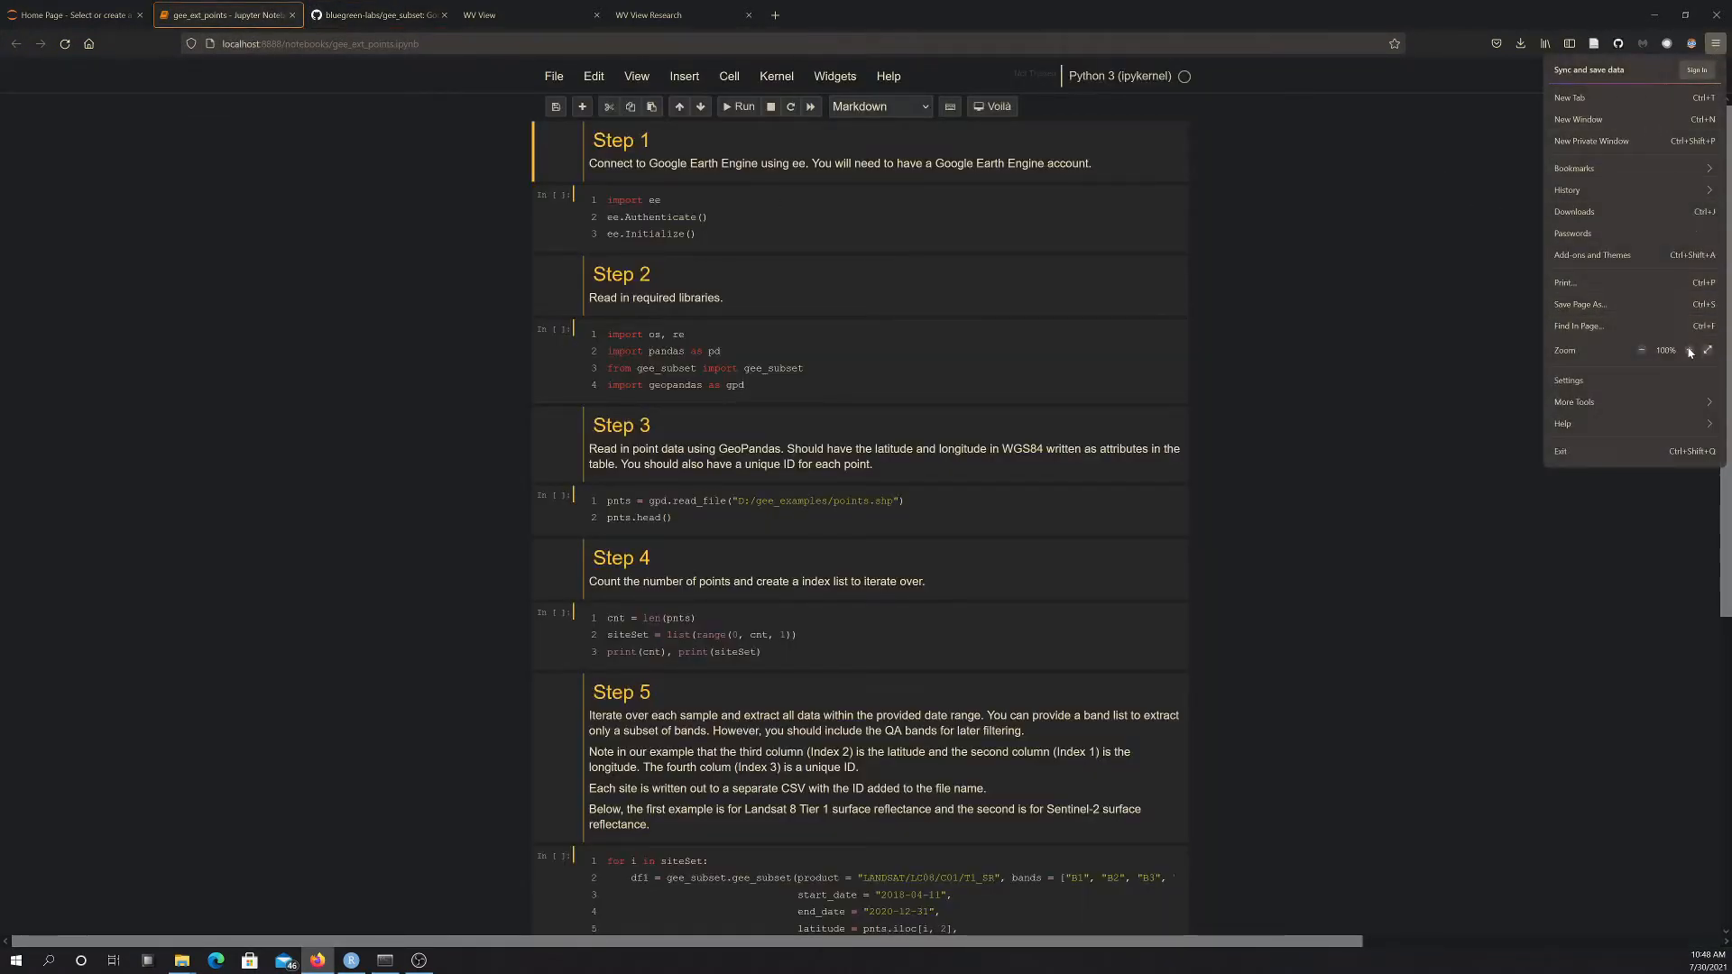
left_click(1687, 351)
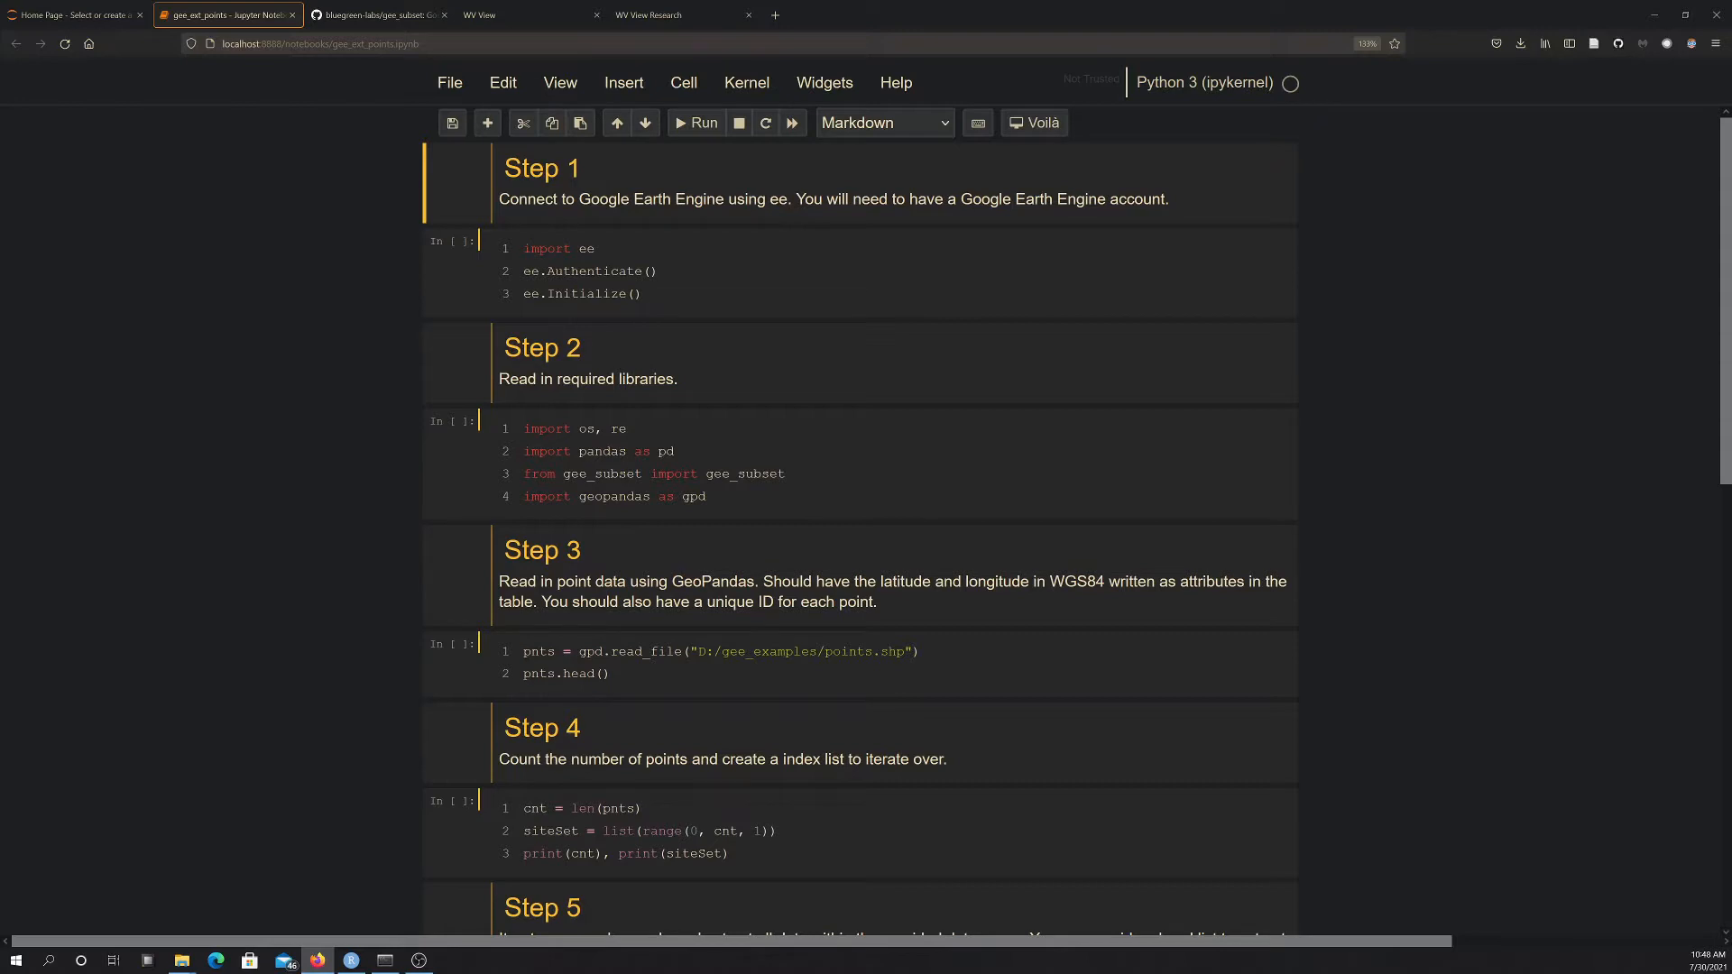
mouse_move(579, 183)
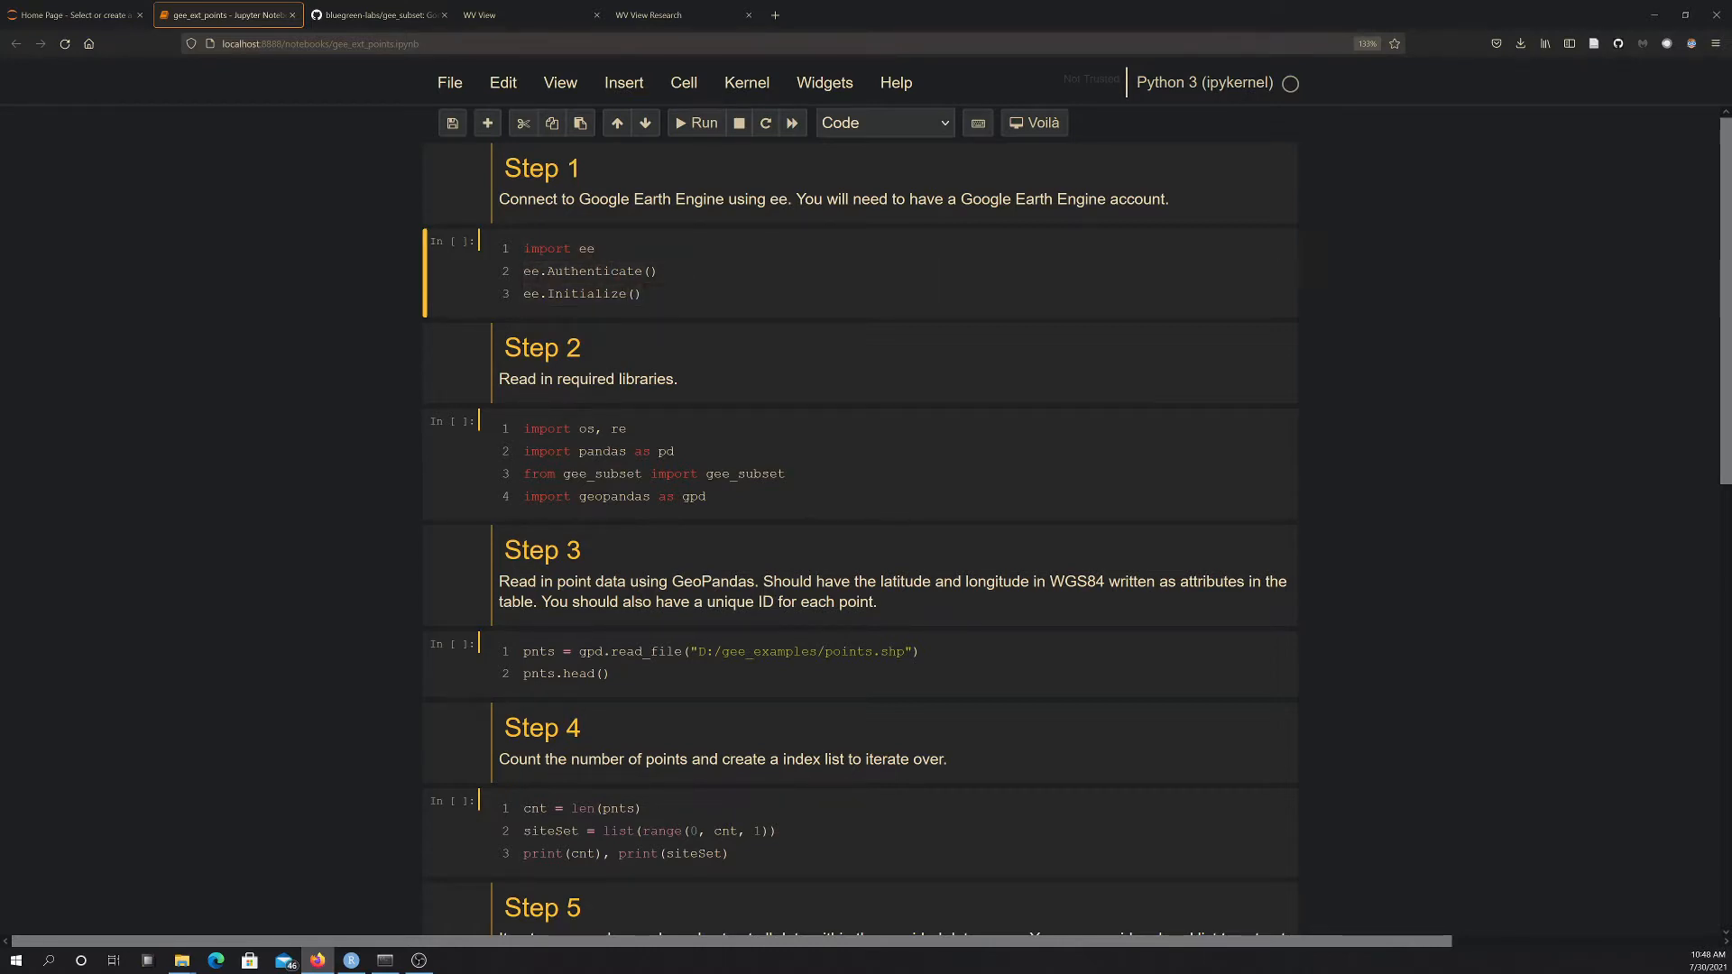
mouse_move(1166, 219)
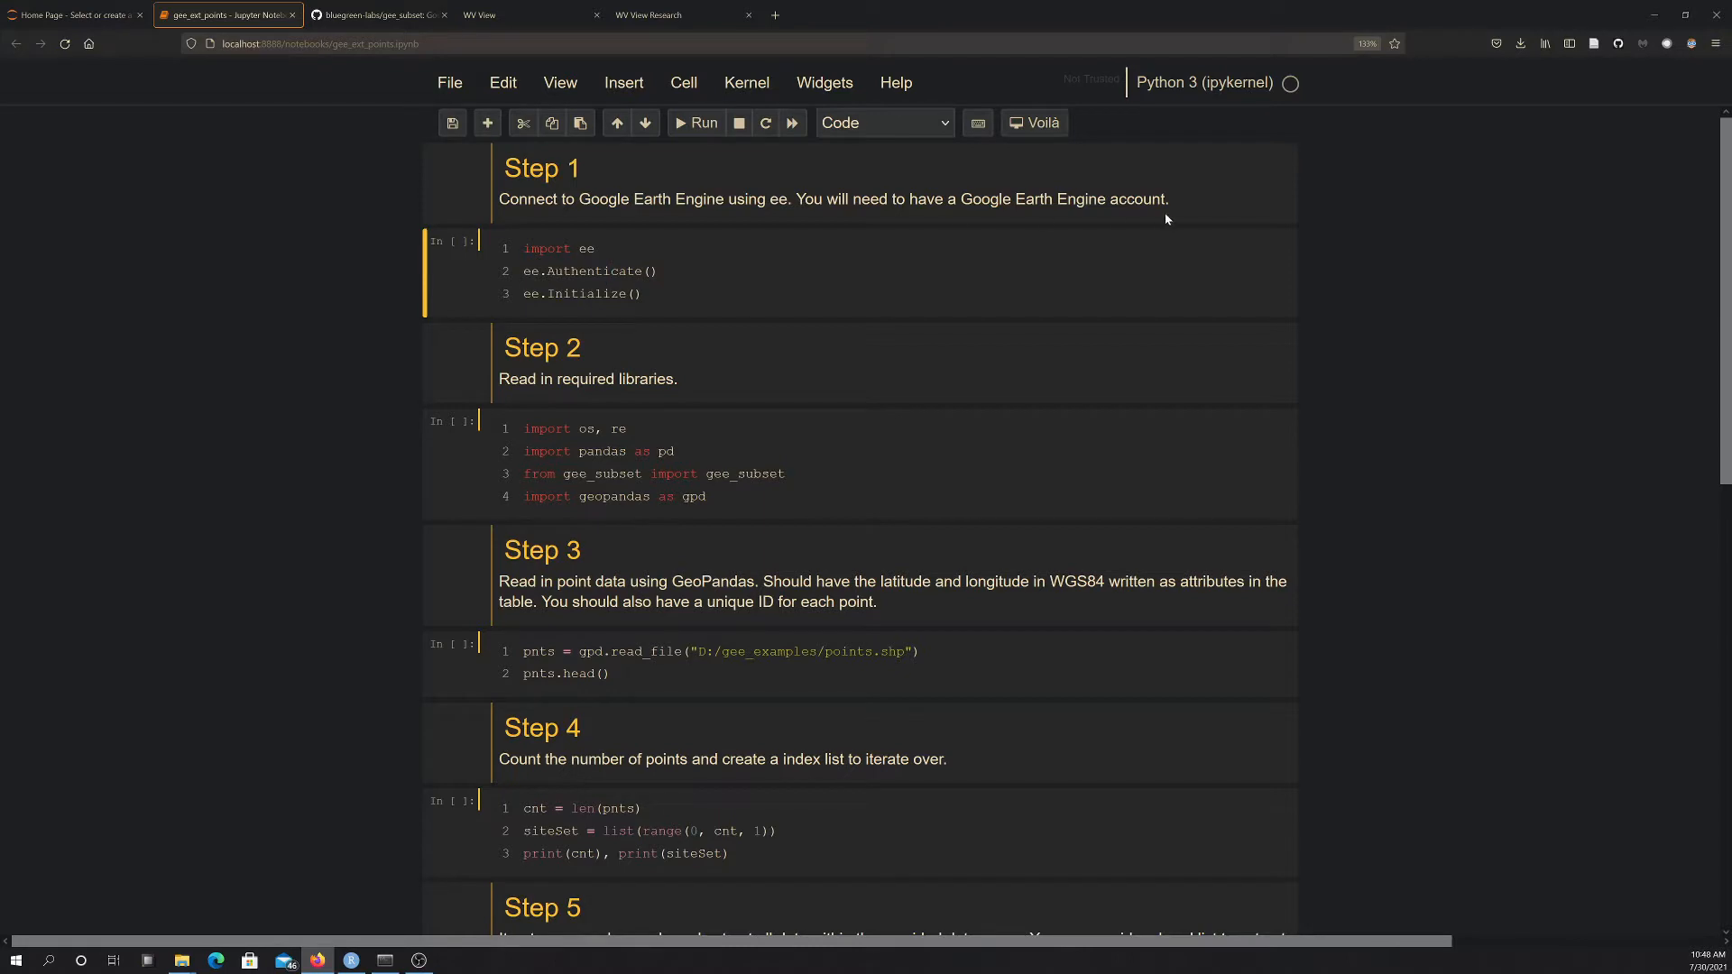
left_click(596, 247)
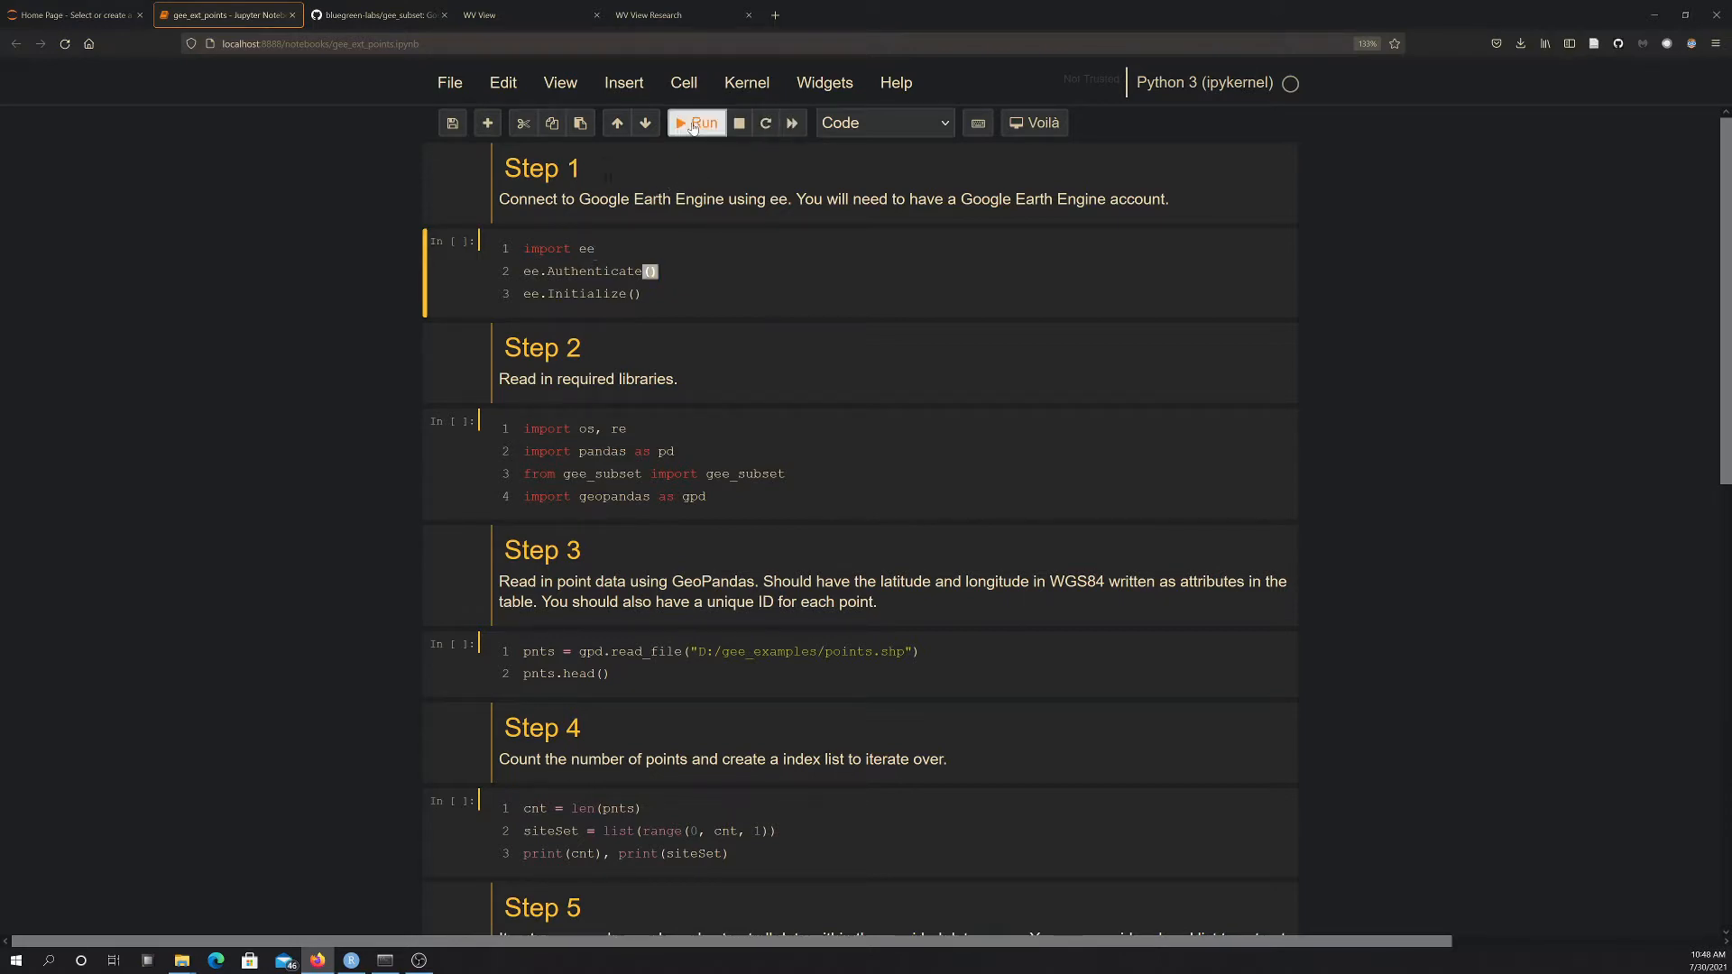
Run the Step 1 cell, authorize a Google account and submit the verification code to save the token.
left_click(697, 123)
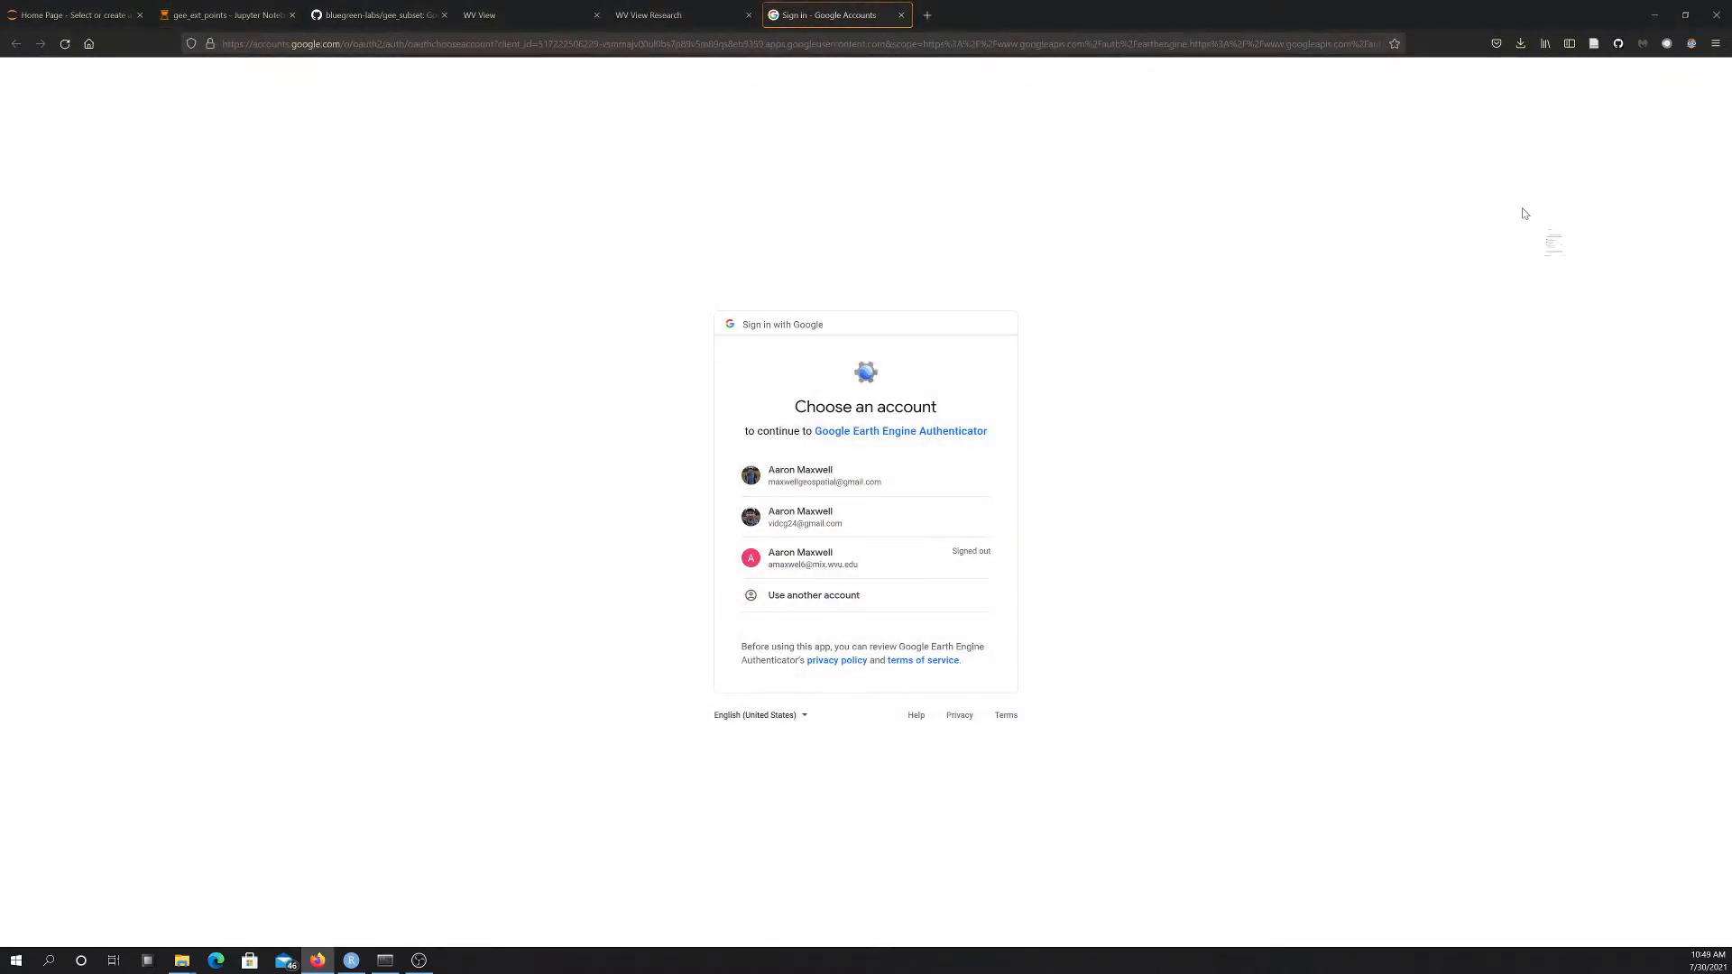
left_click(227, 14)
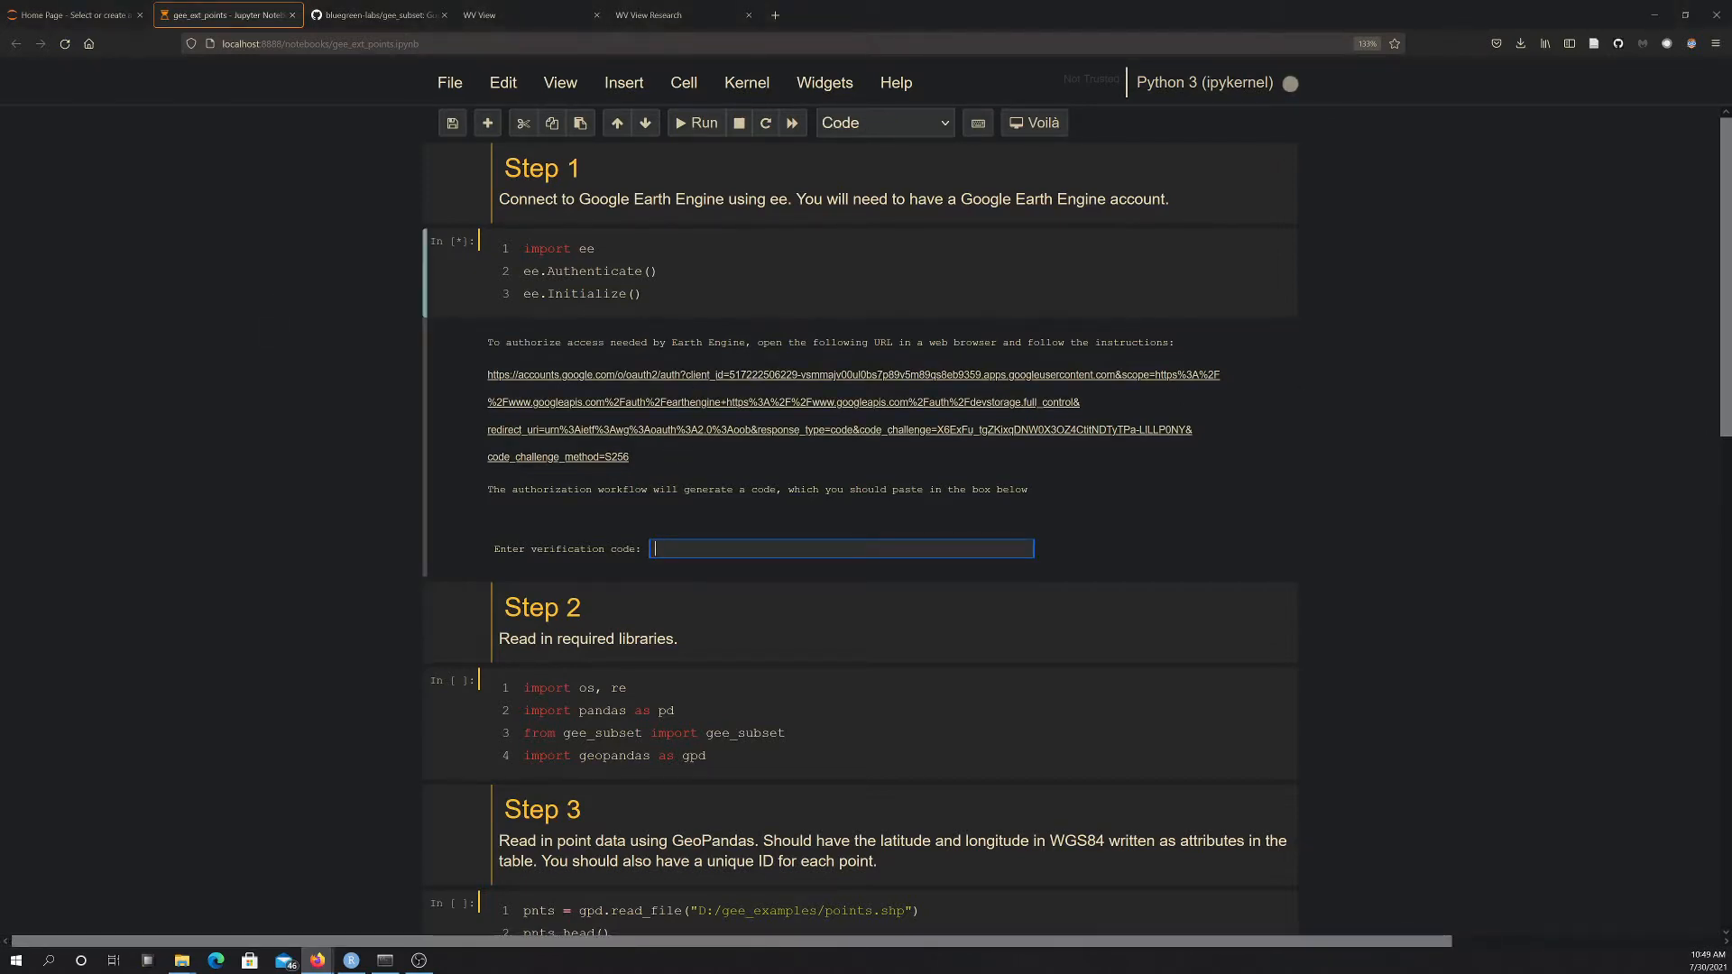
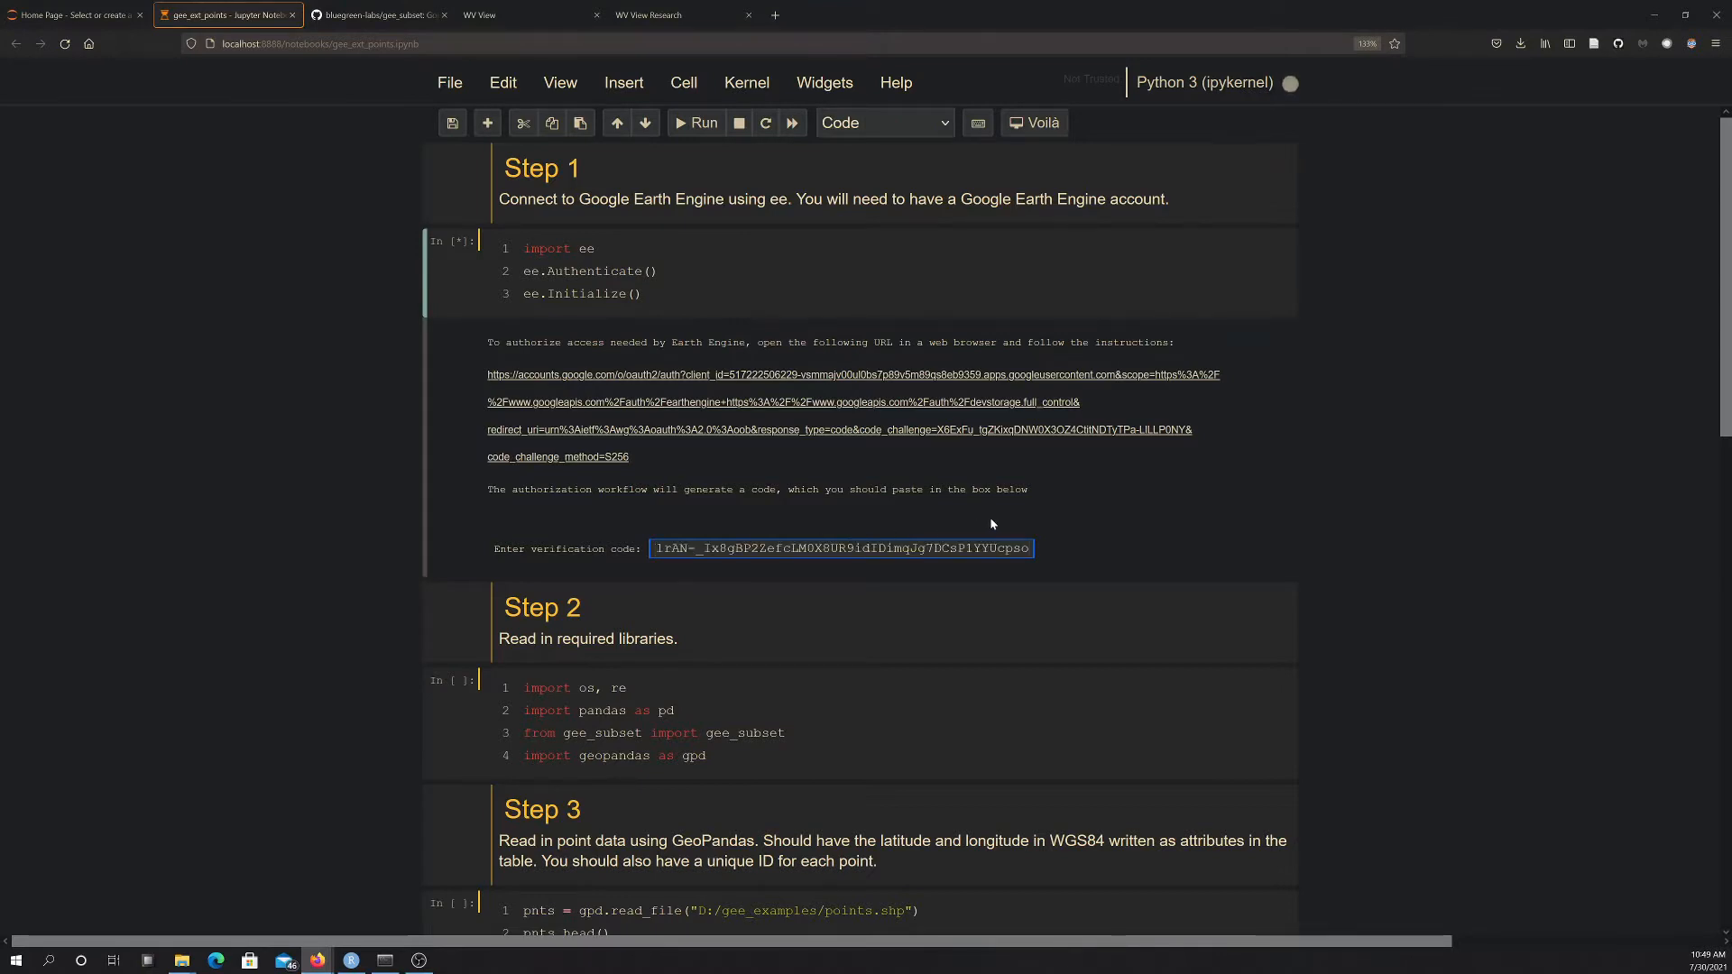
key("Enter")
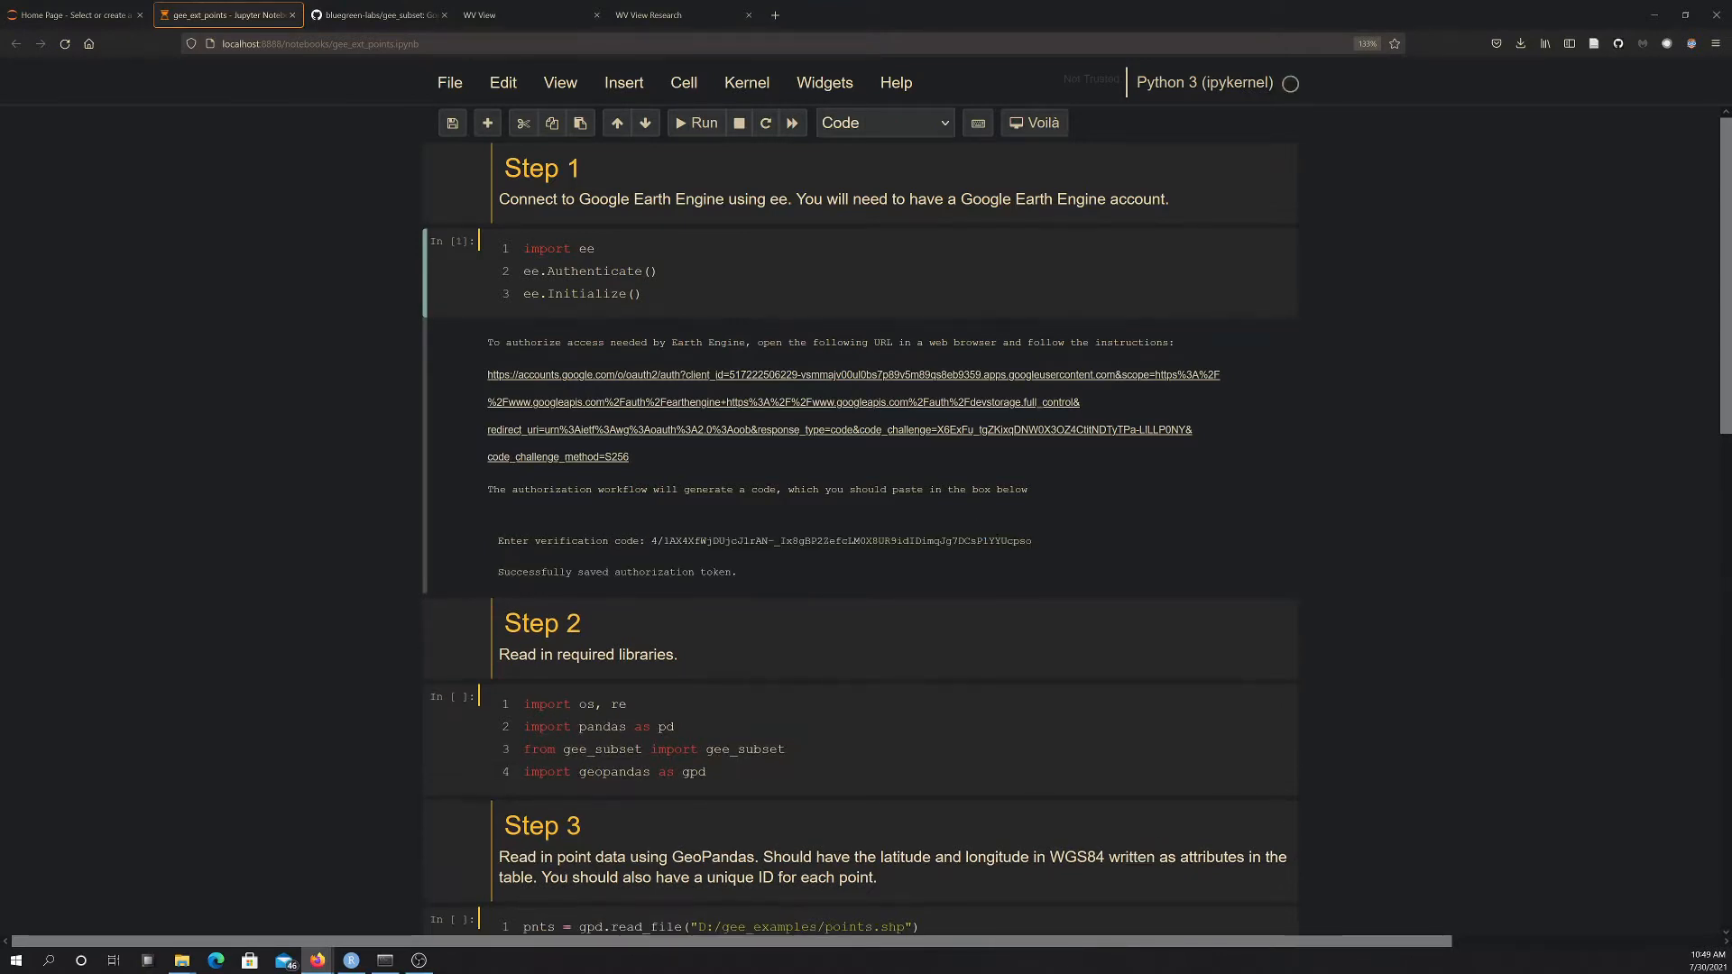
mouse_move(757, 533)
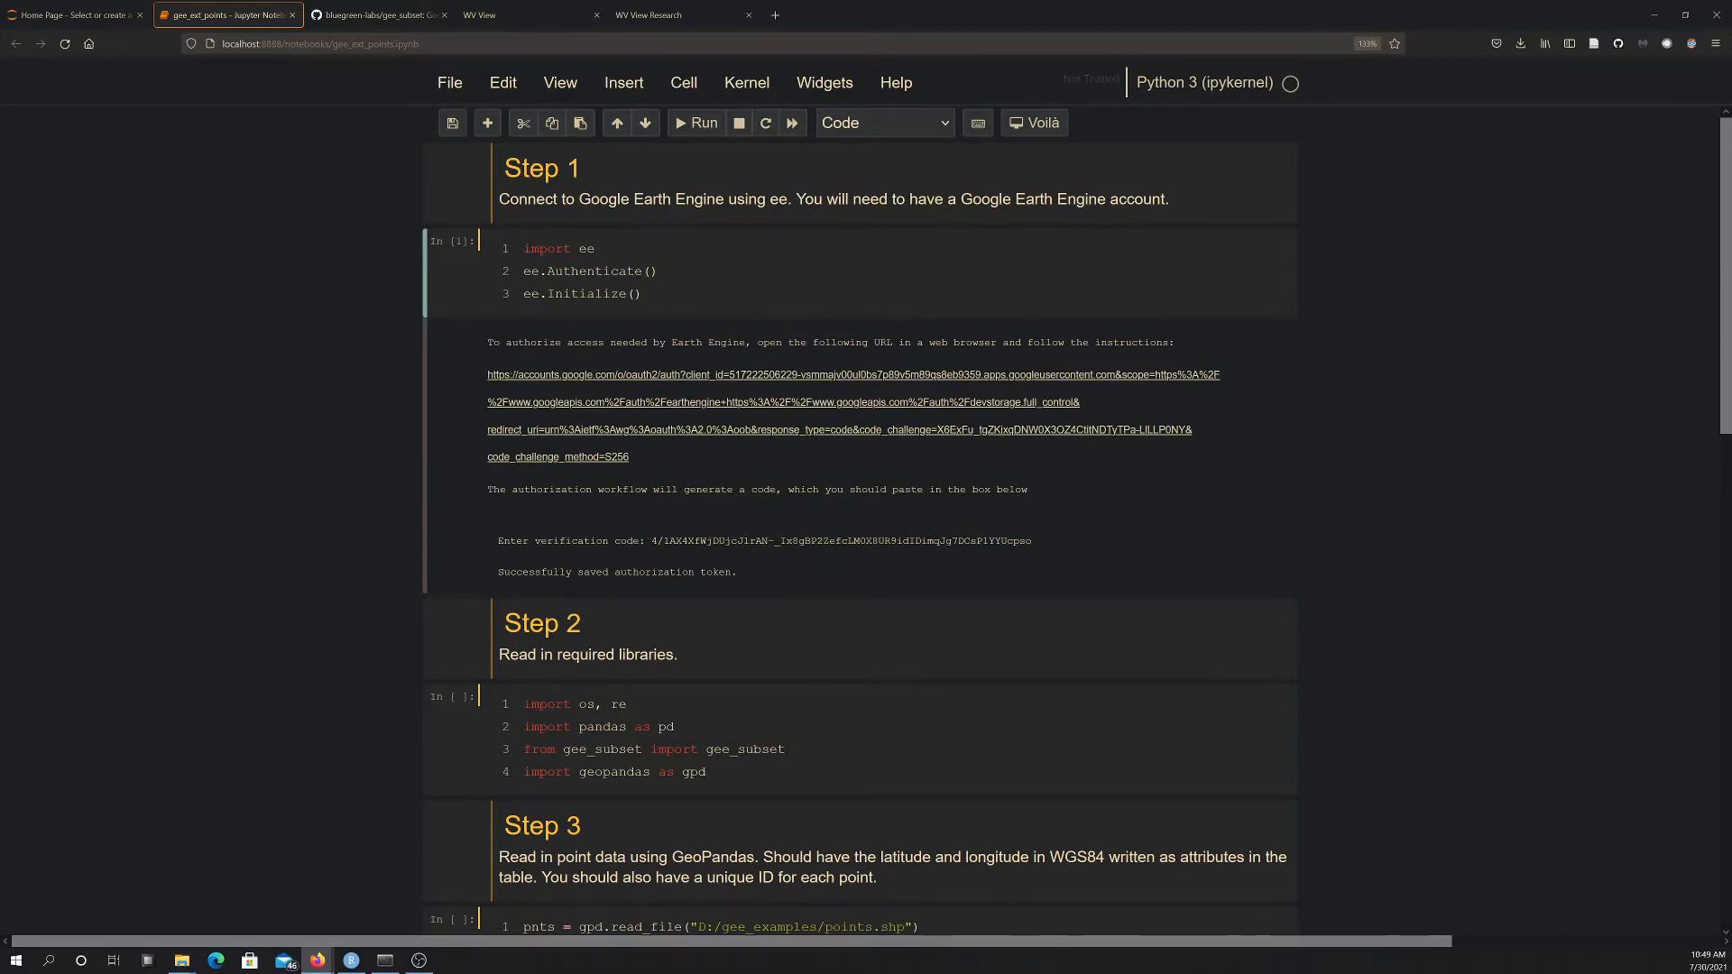
Run the Step 2 library import cell, then switch to the ArcGIS Pro map project.
scroll("down", 3)
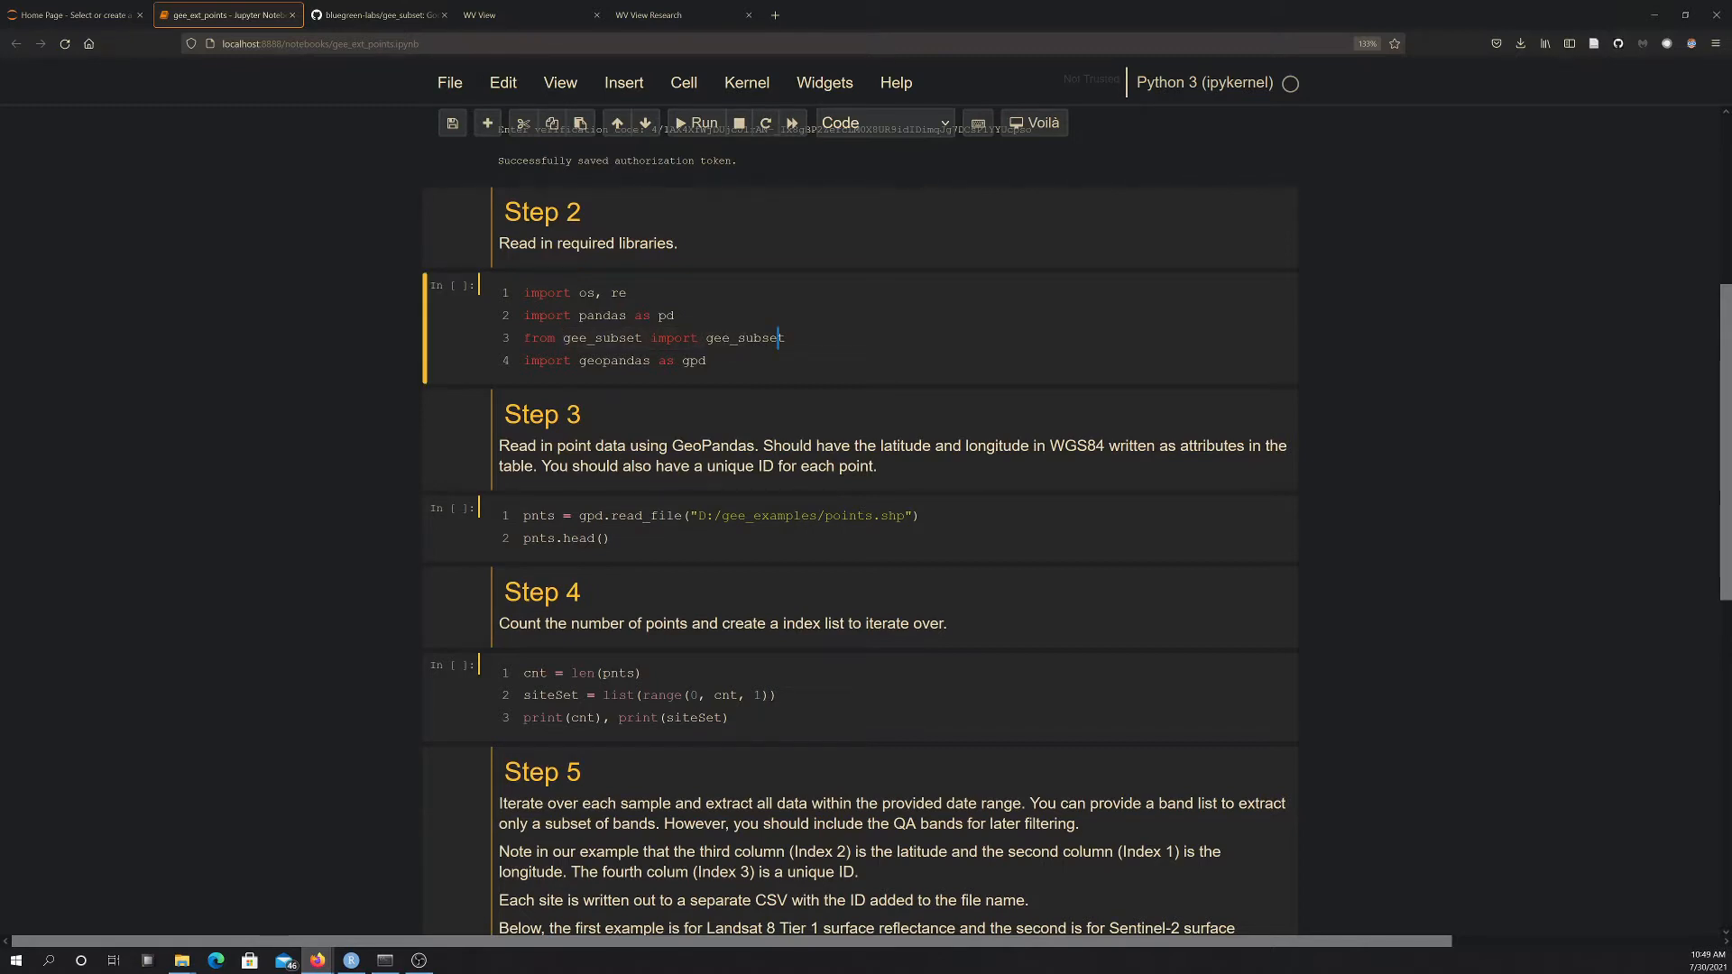
double_click(739, 338)
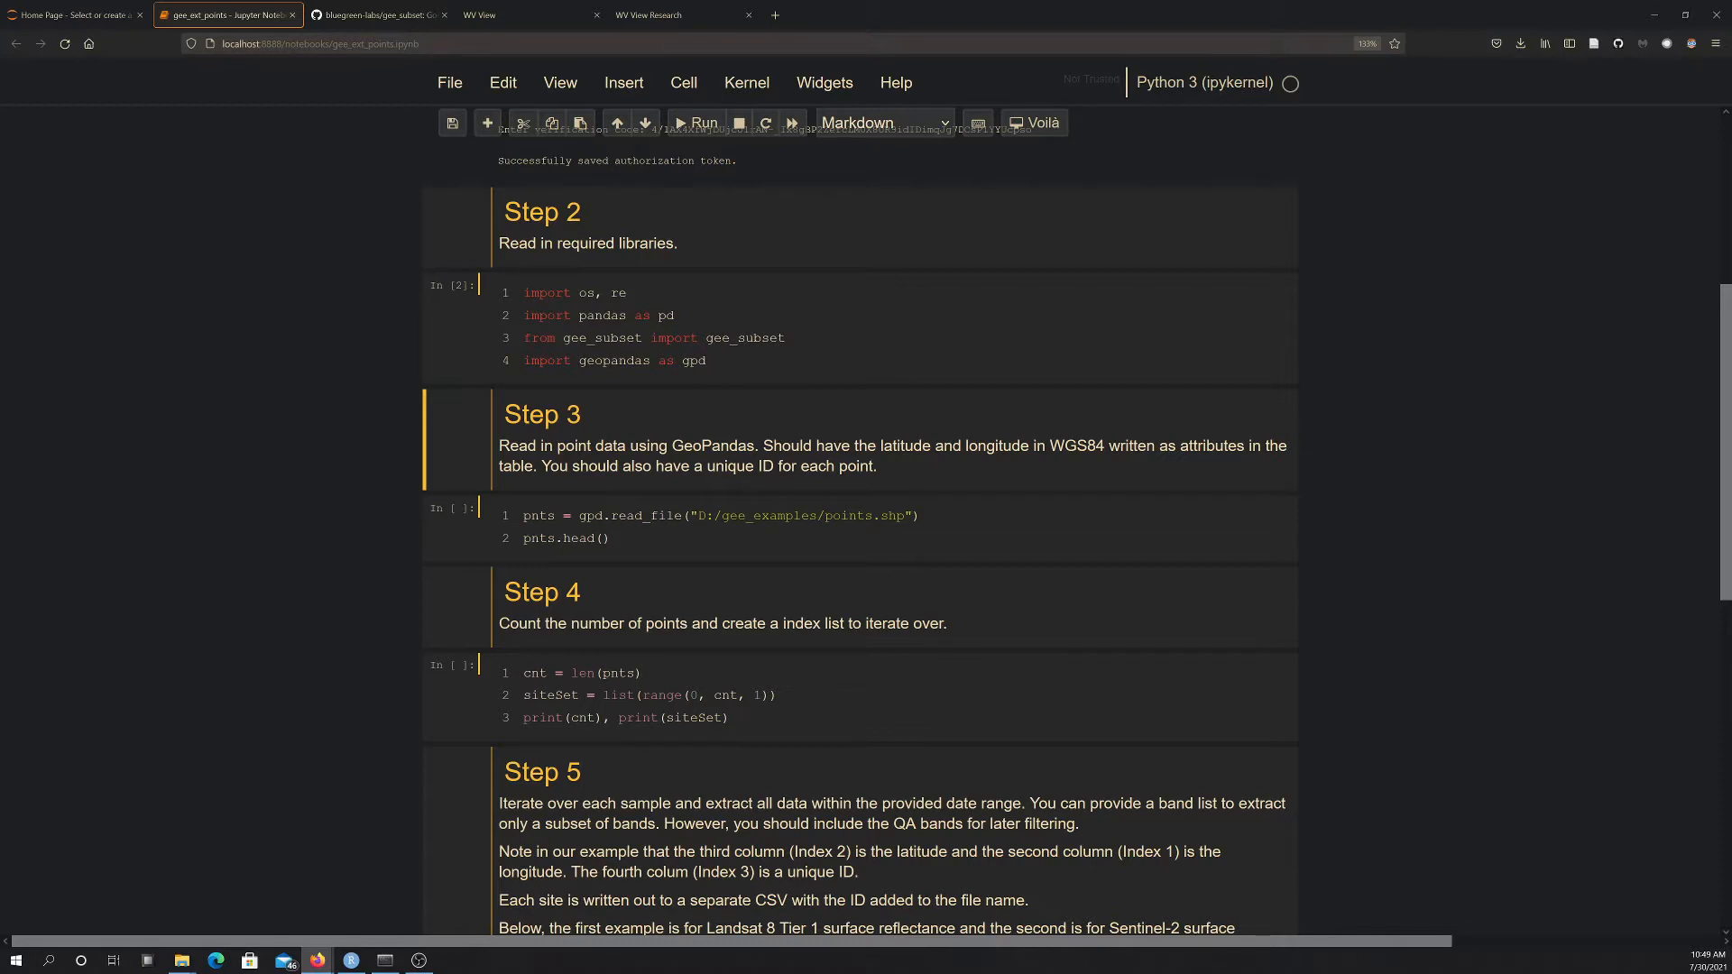
scroll("down", 3)
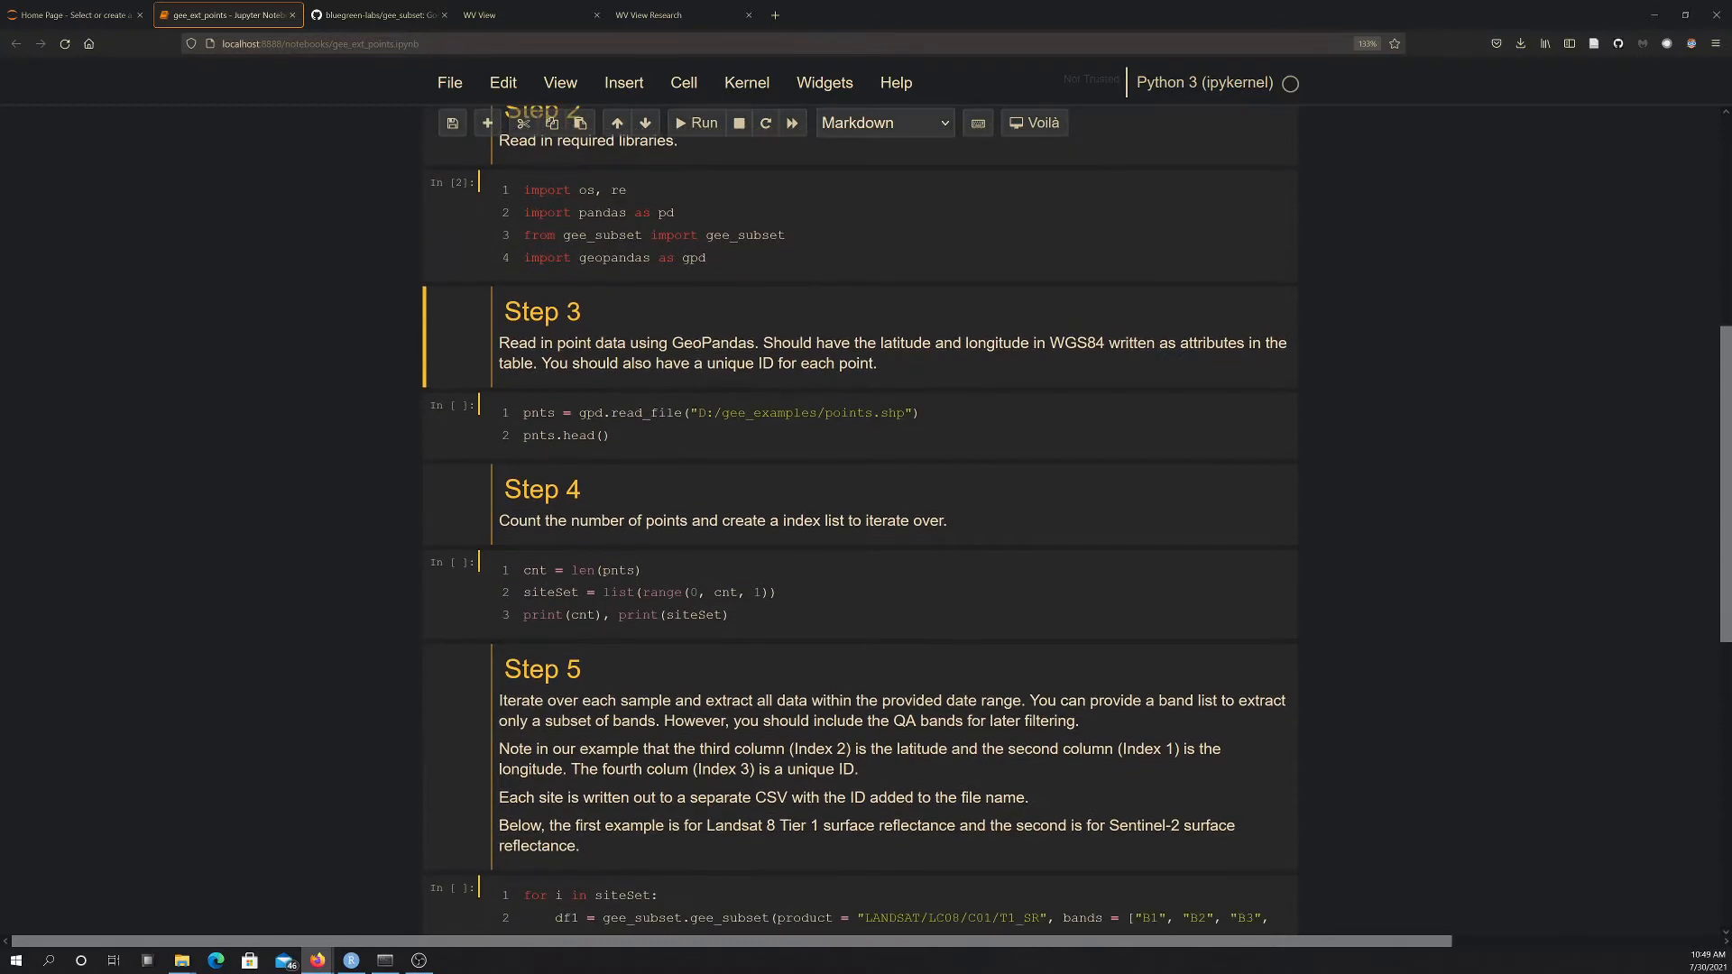
left_click(15, 959)
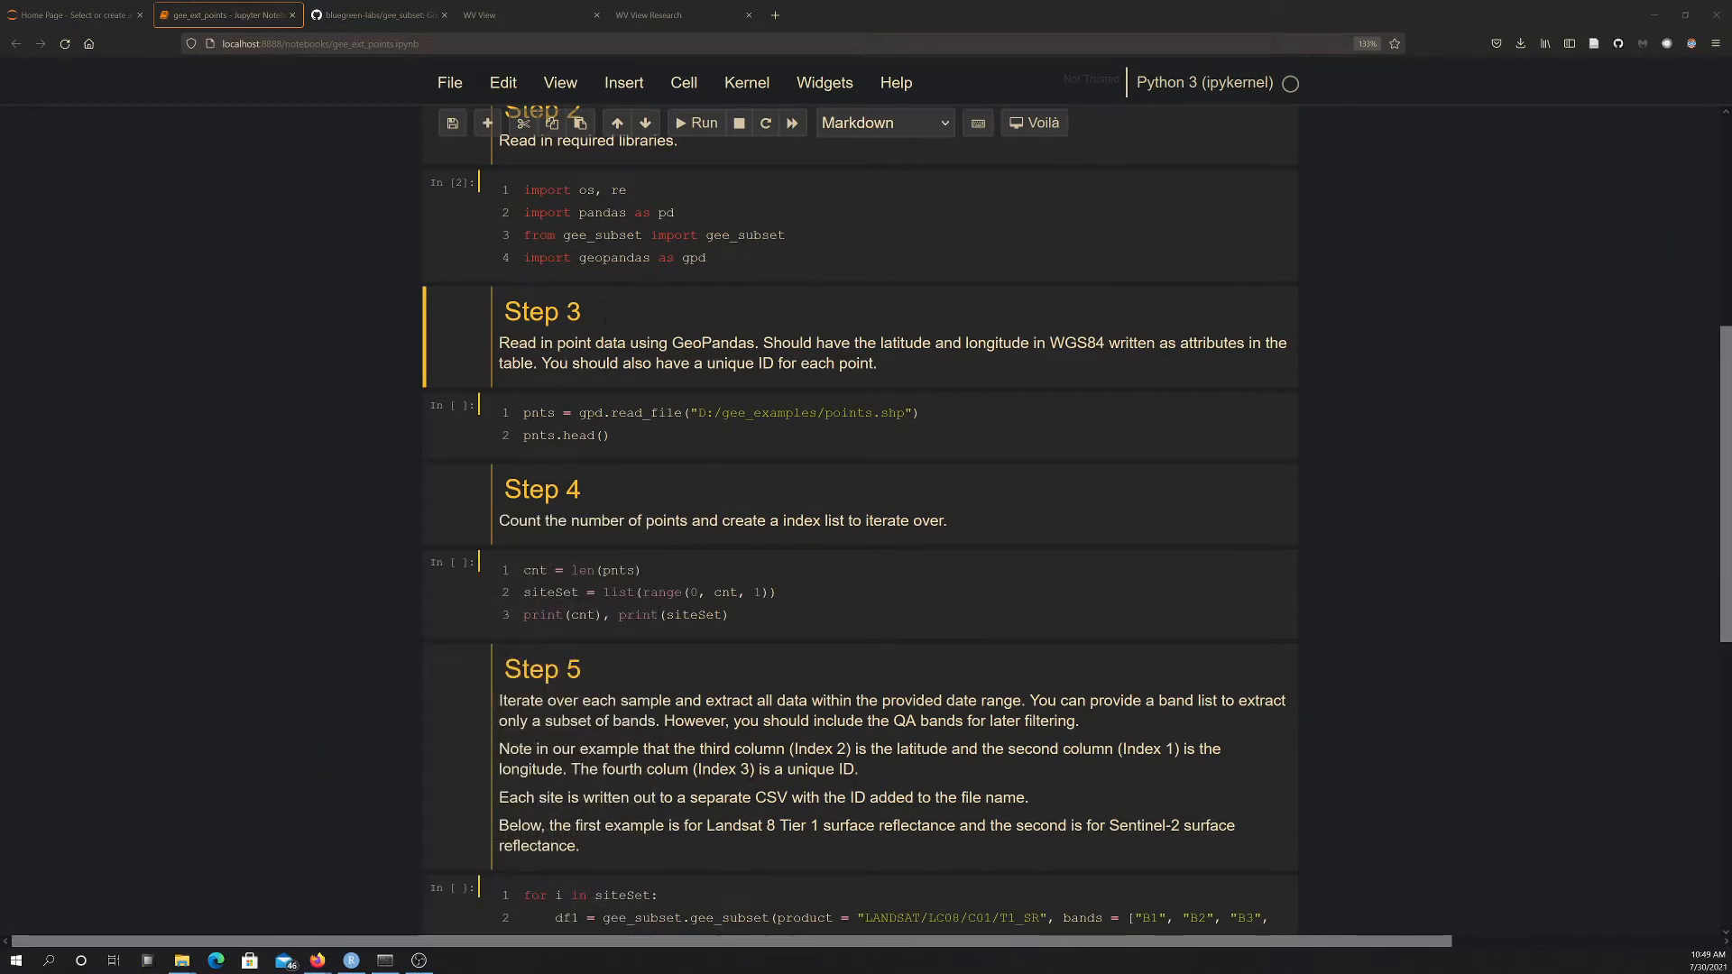
left_click(451, 958)
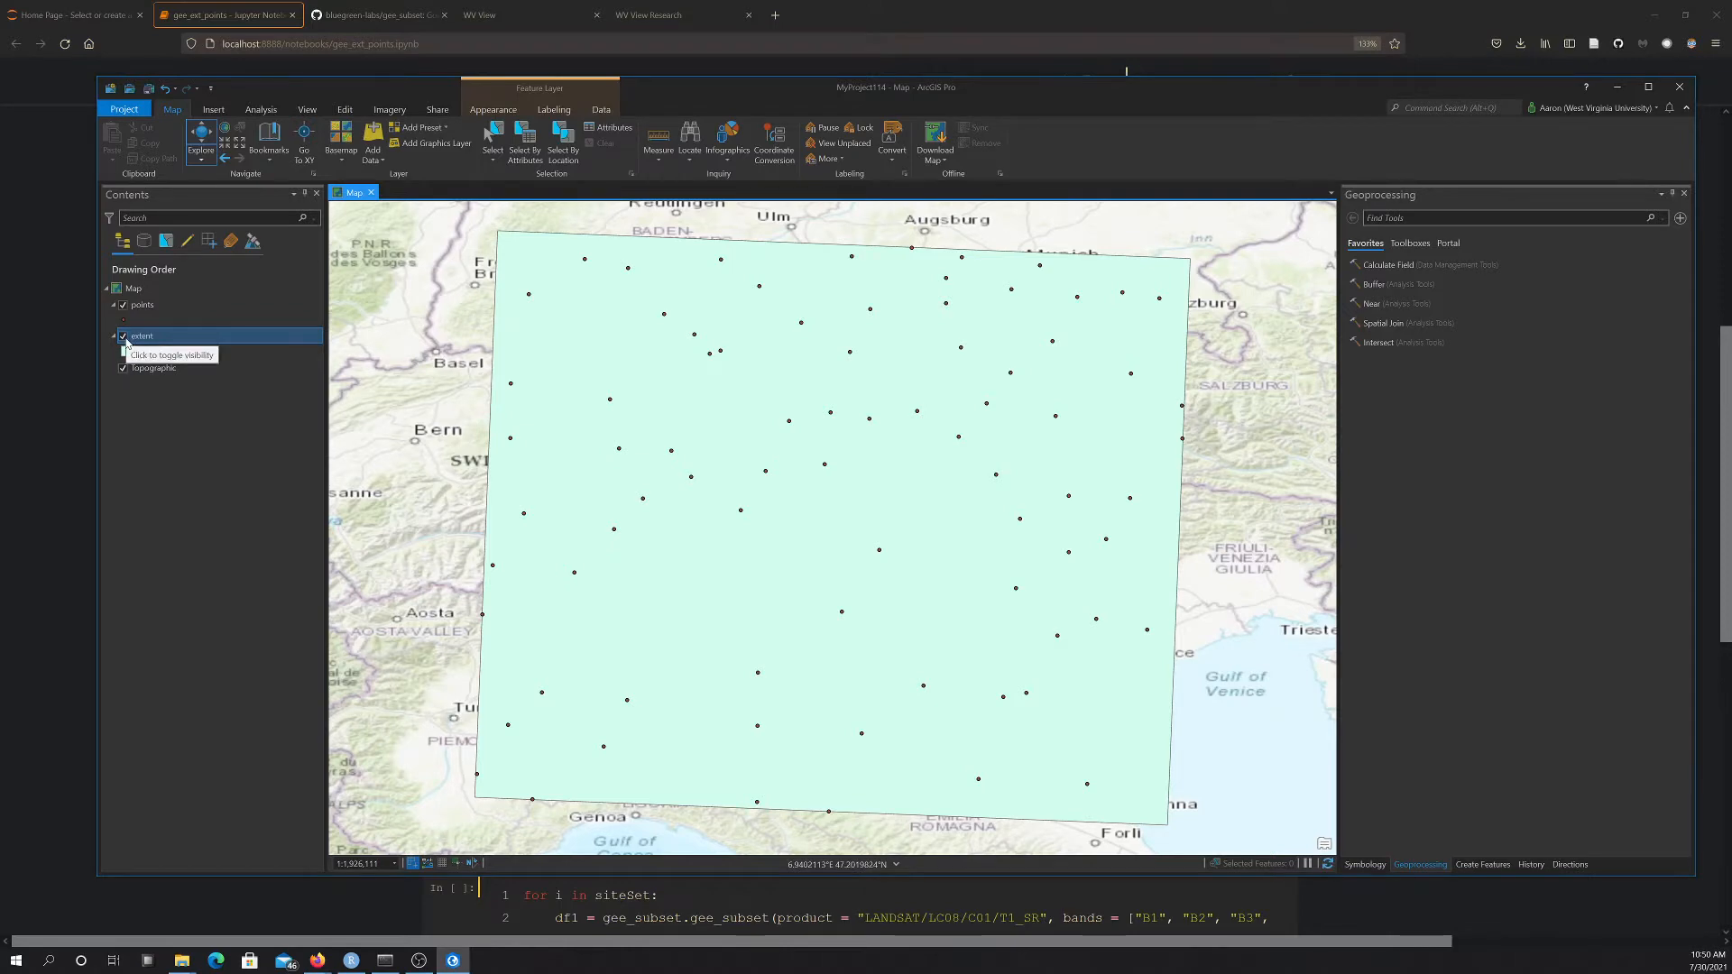
Hide the extent layer and zoom out so the sample points show across the Alps.
left_click(123, 335)
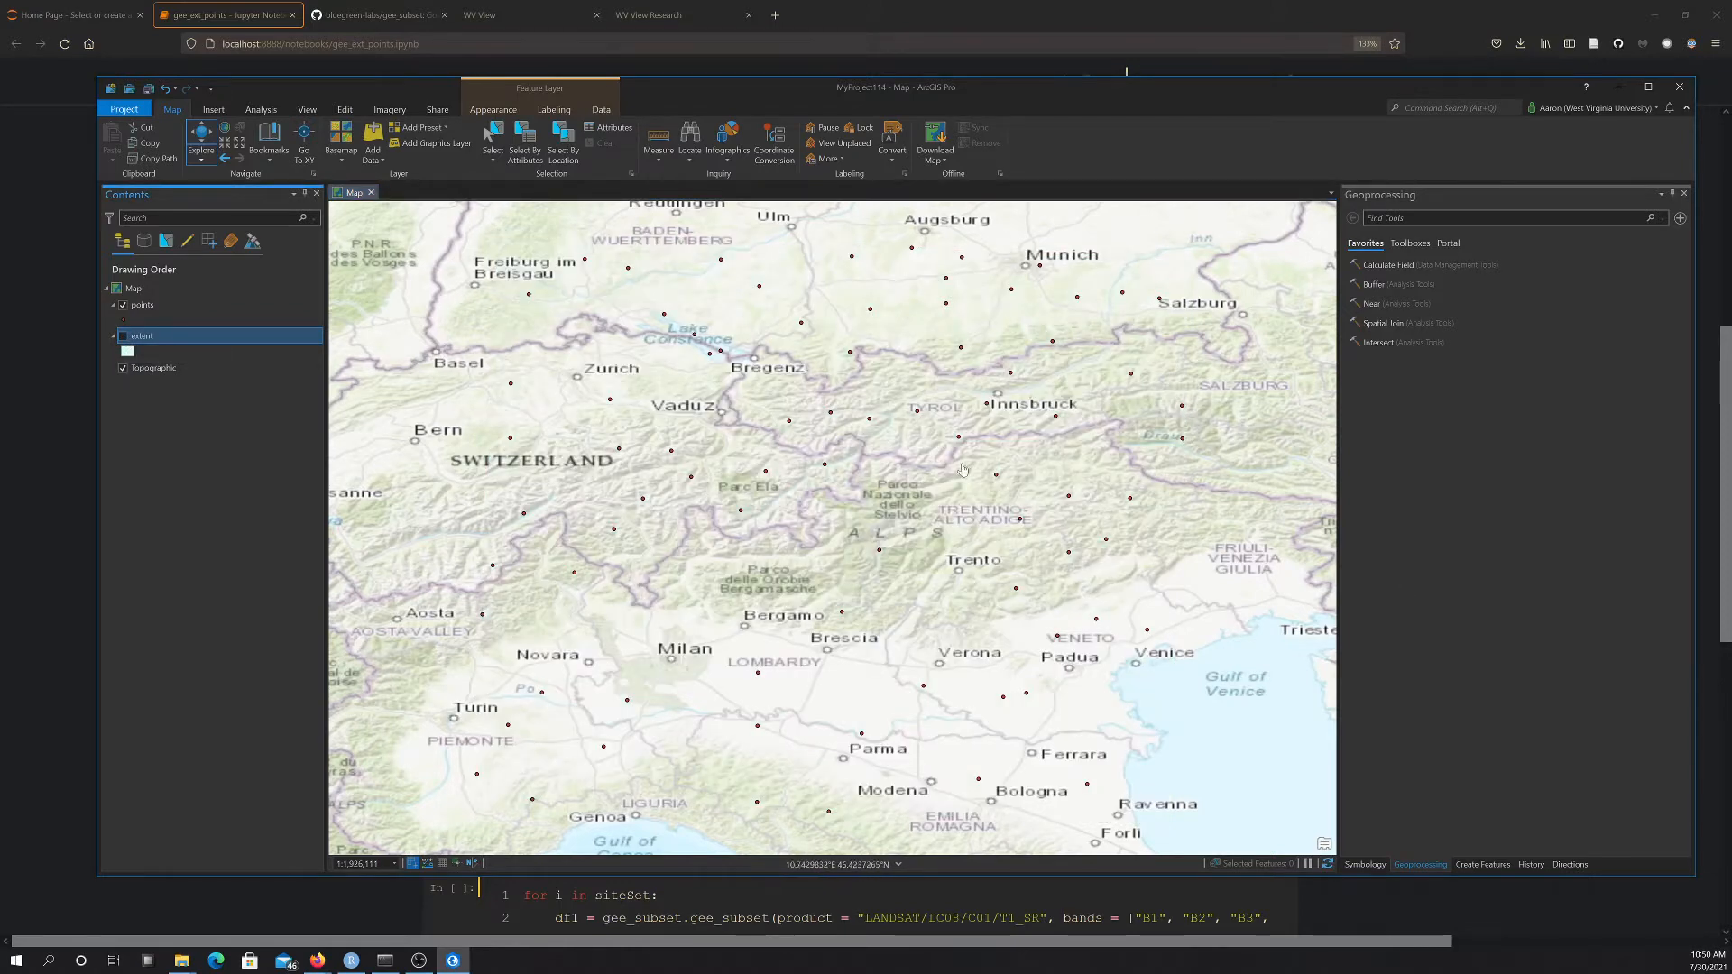
scroll("down", 3)
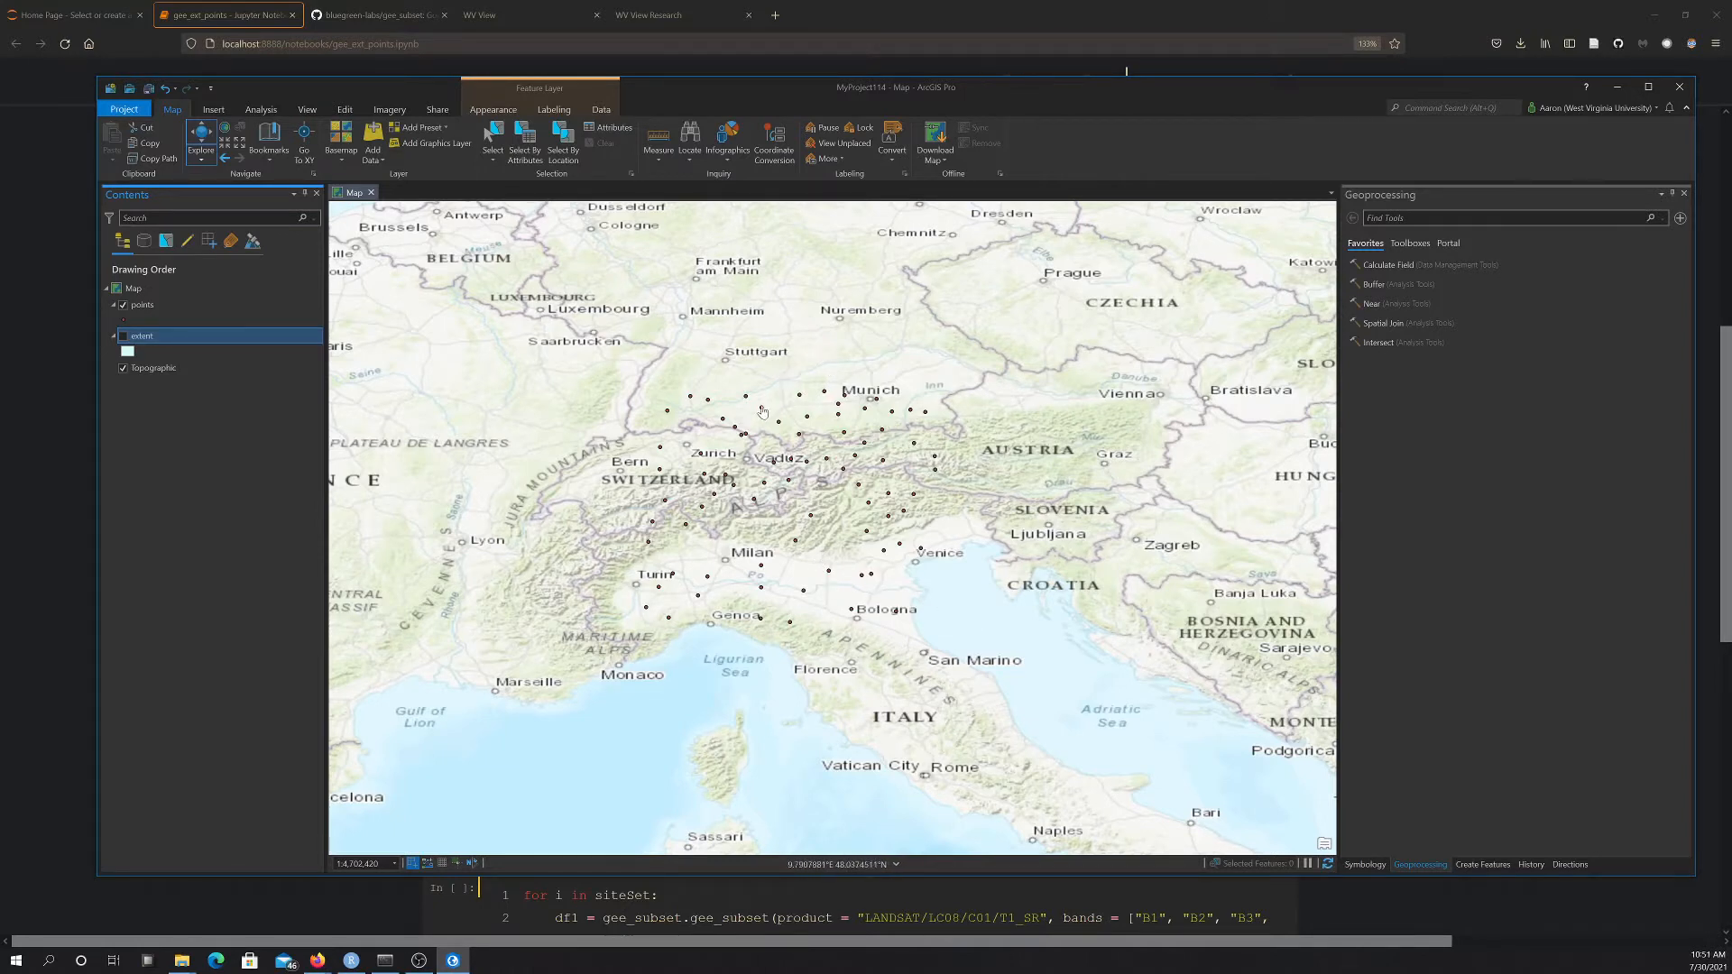
mouse_move(959, 439)
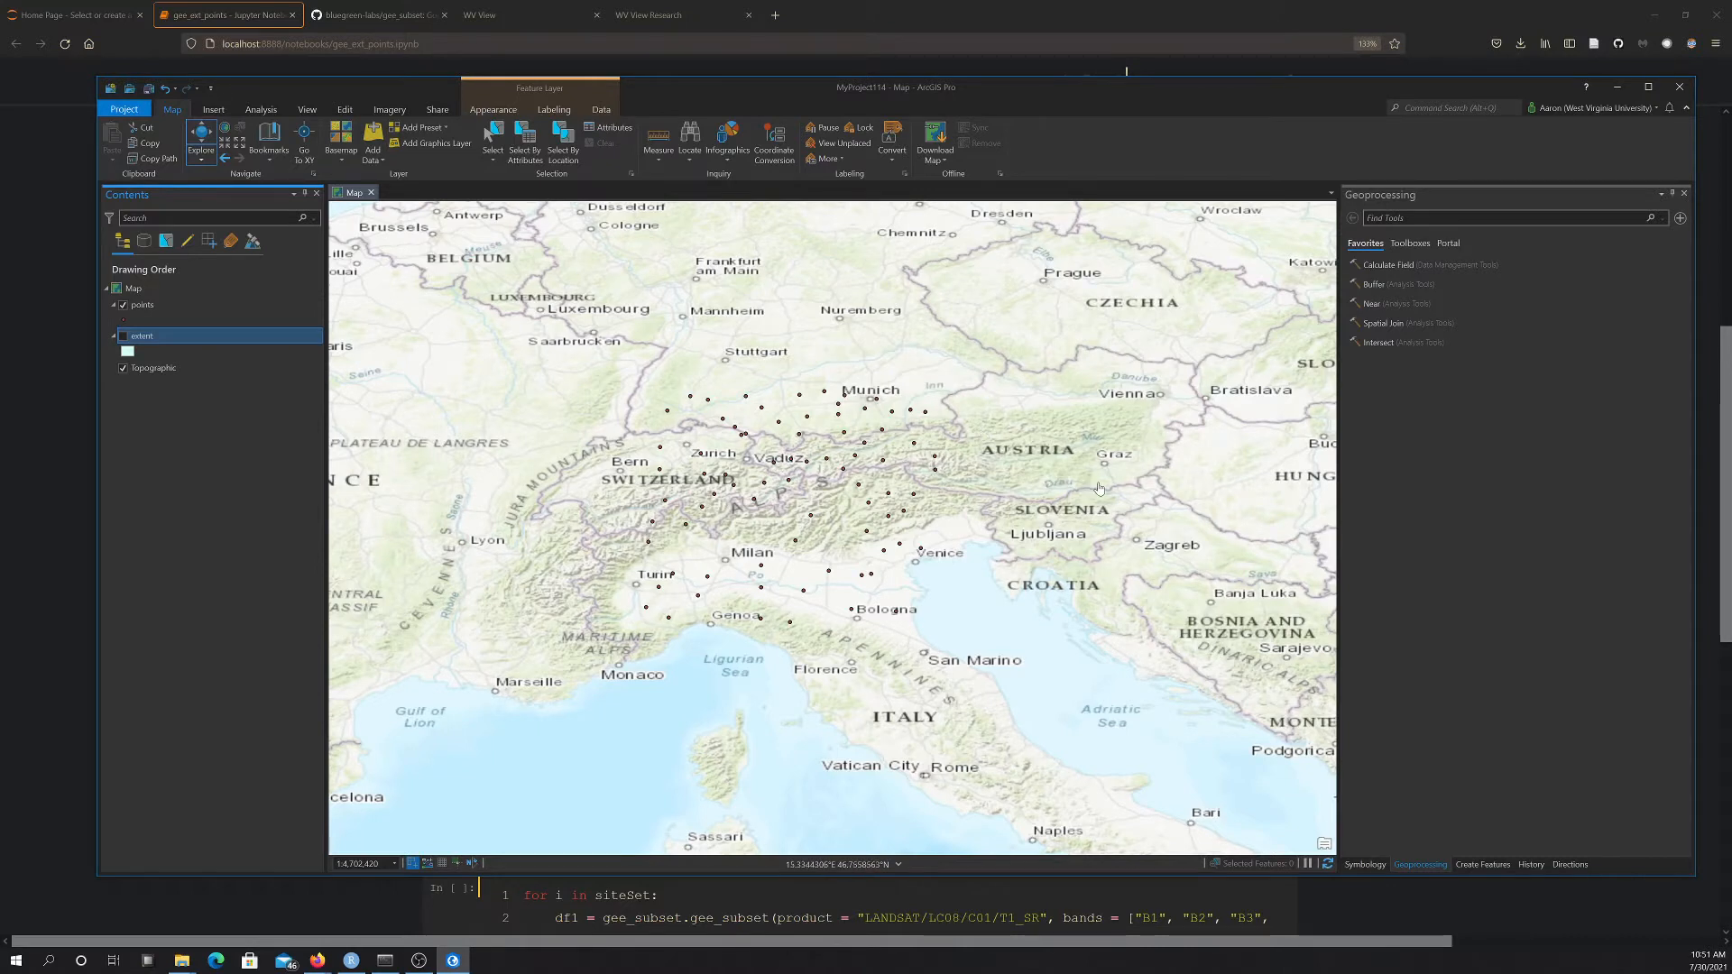
mouse_move(861, 407)
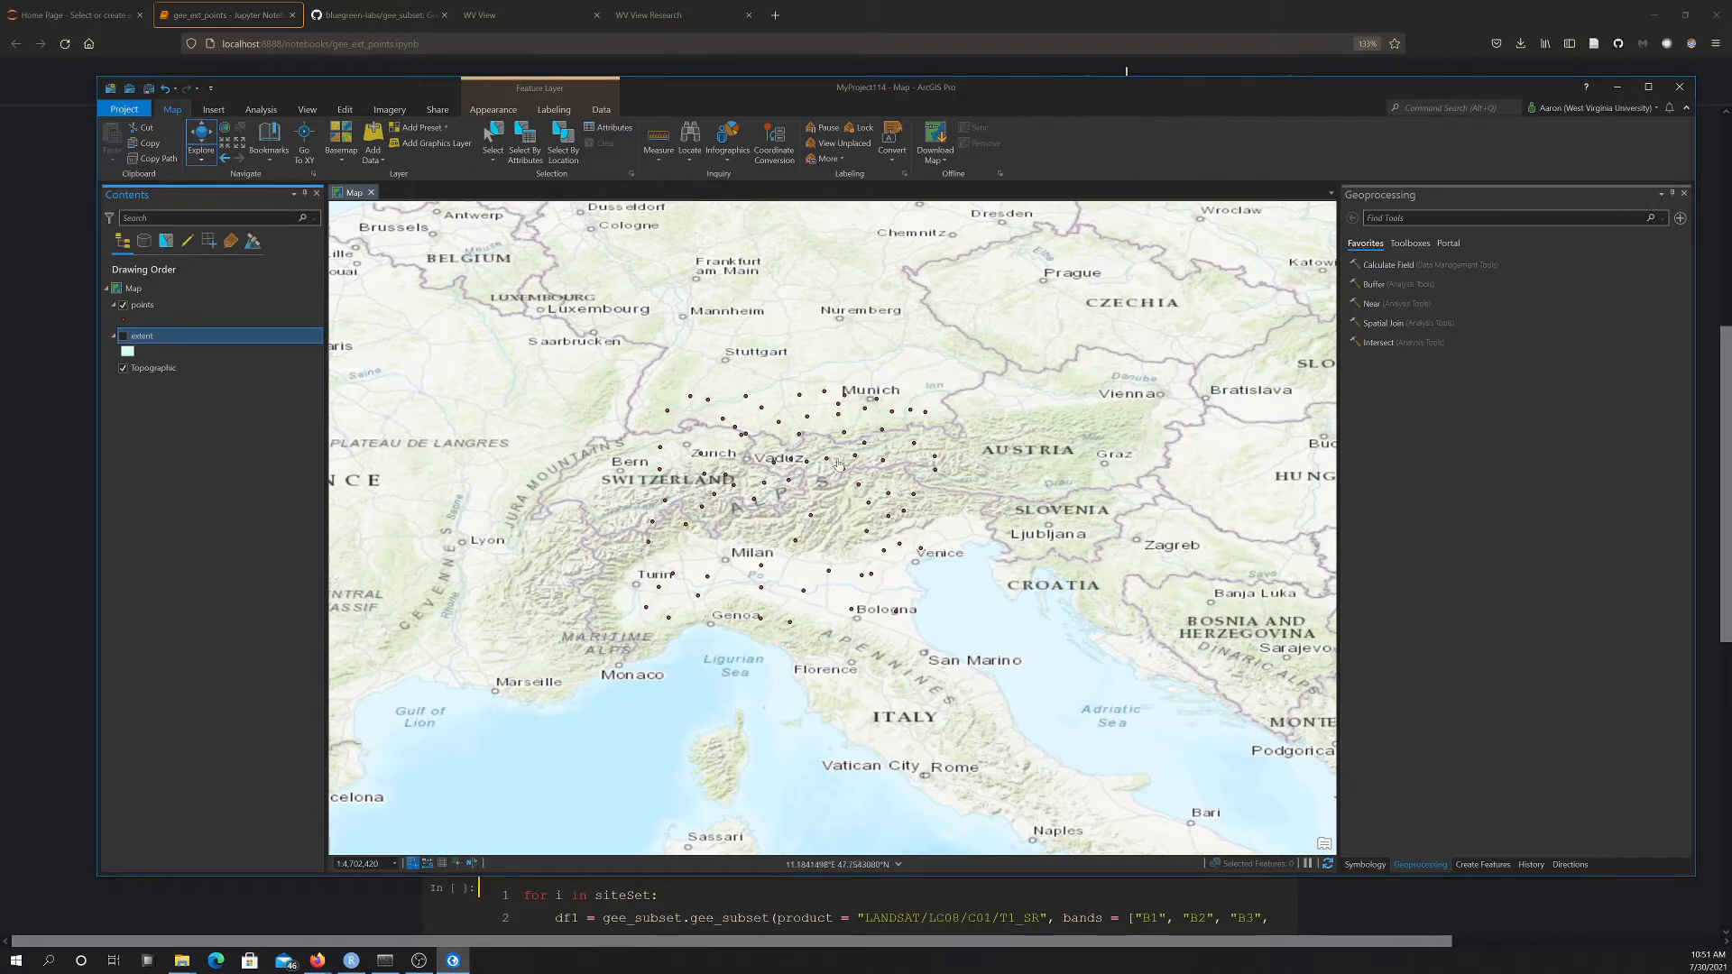
mouse_move(975, 453)
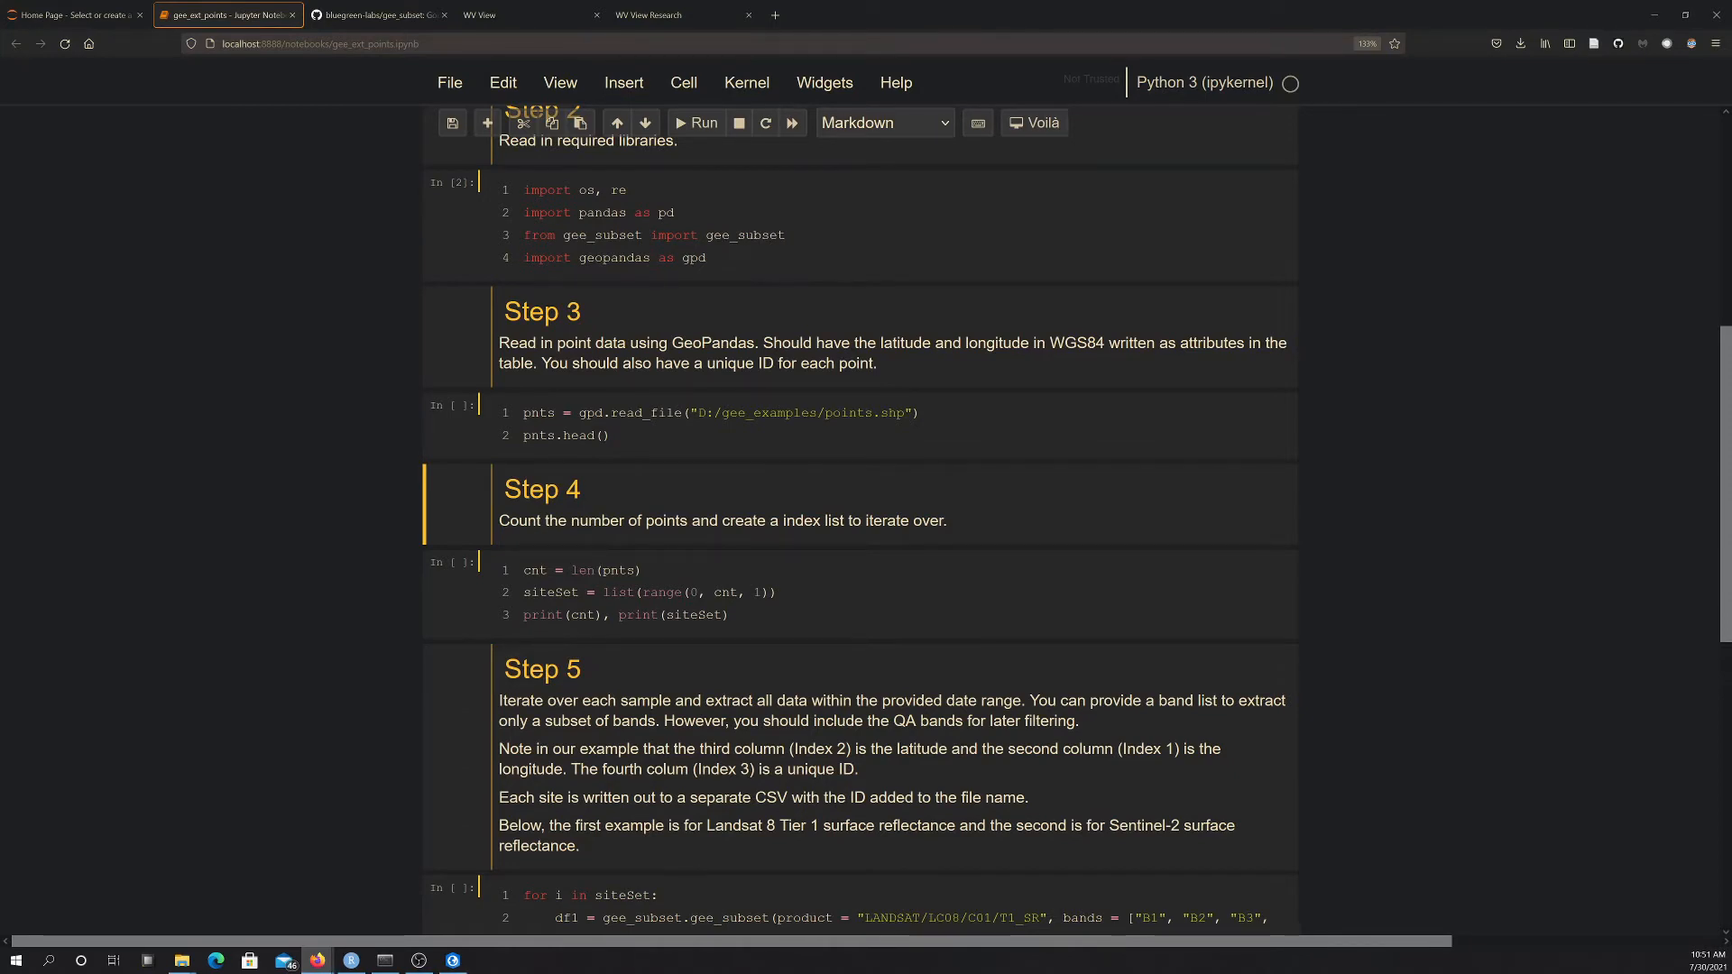
Select the Step 3 points-reading cell and return to the ArcGIS Pro map.
left_click(596, 435)
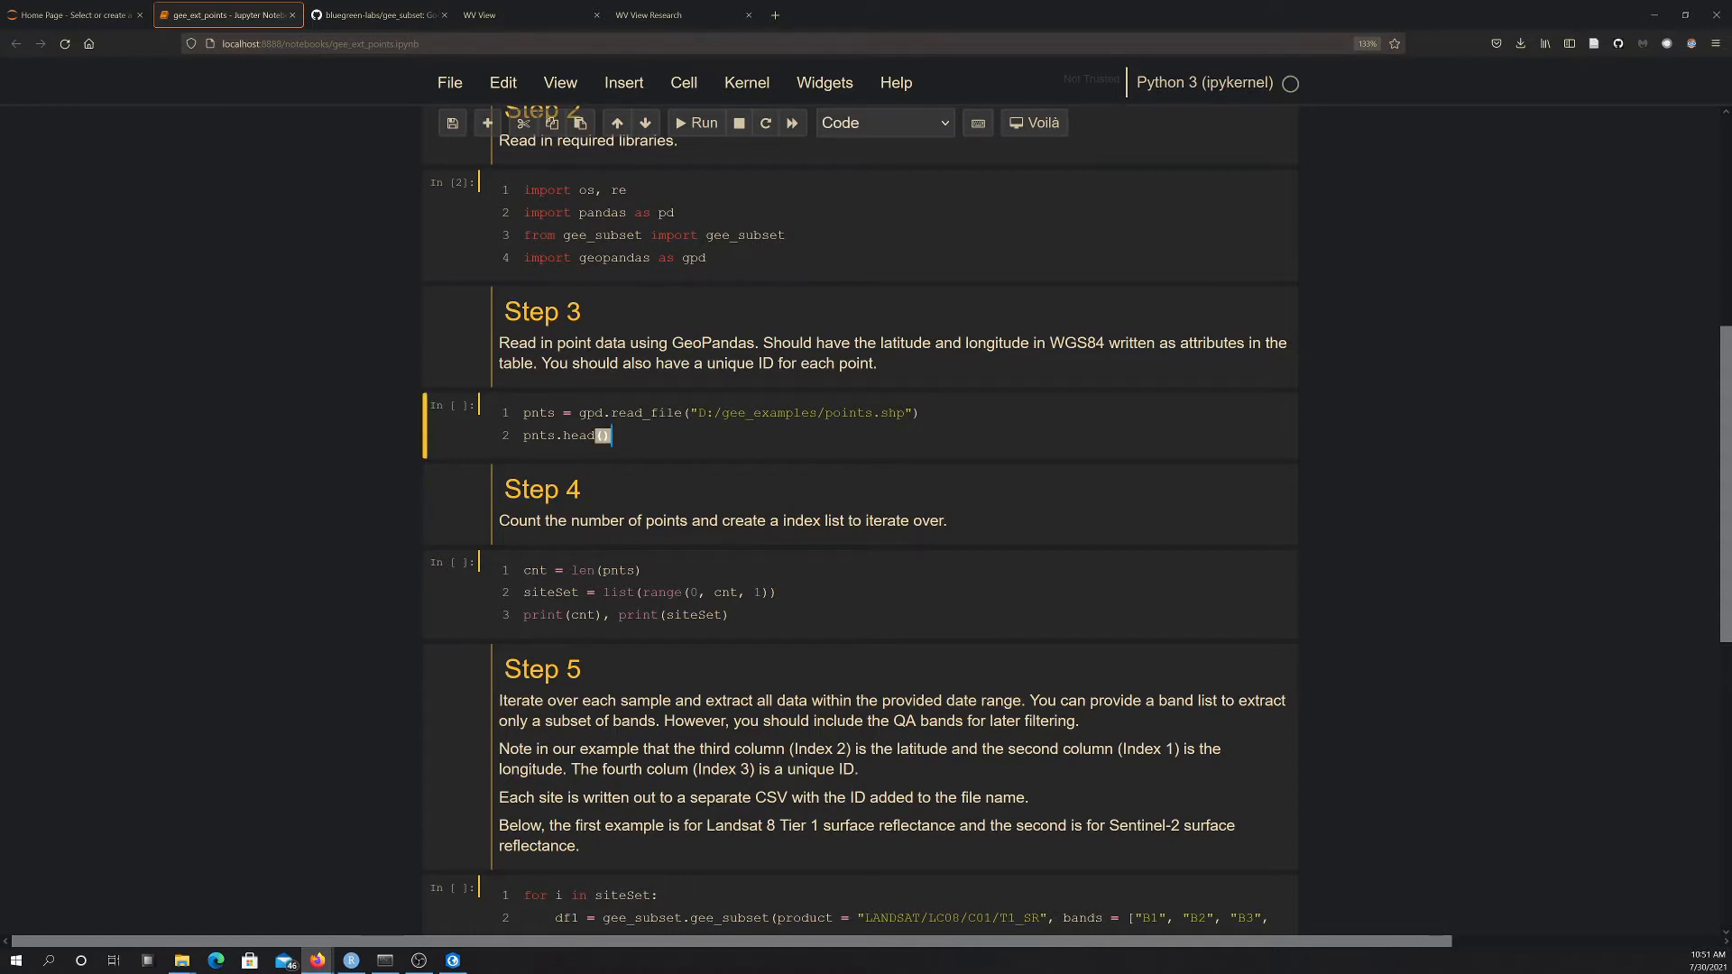
left_click(694, 123)
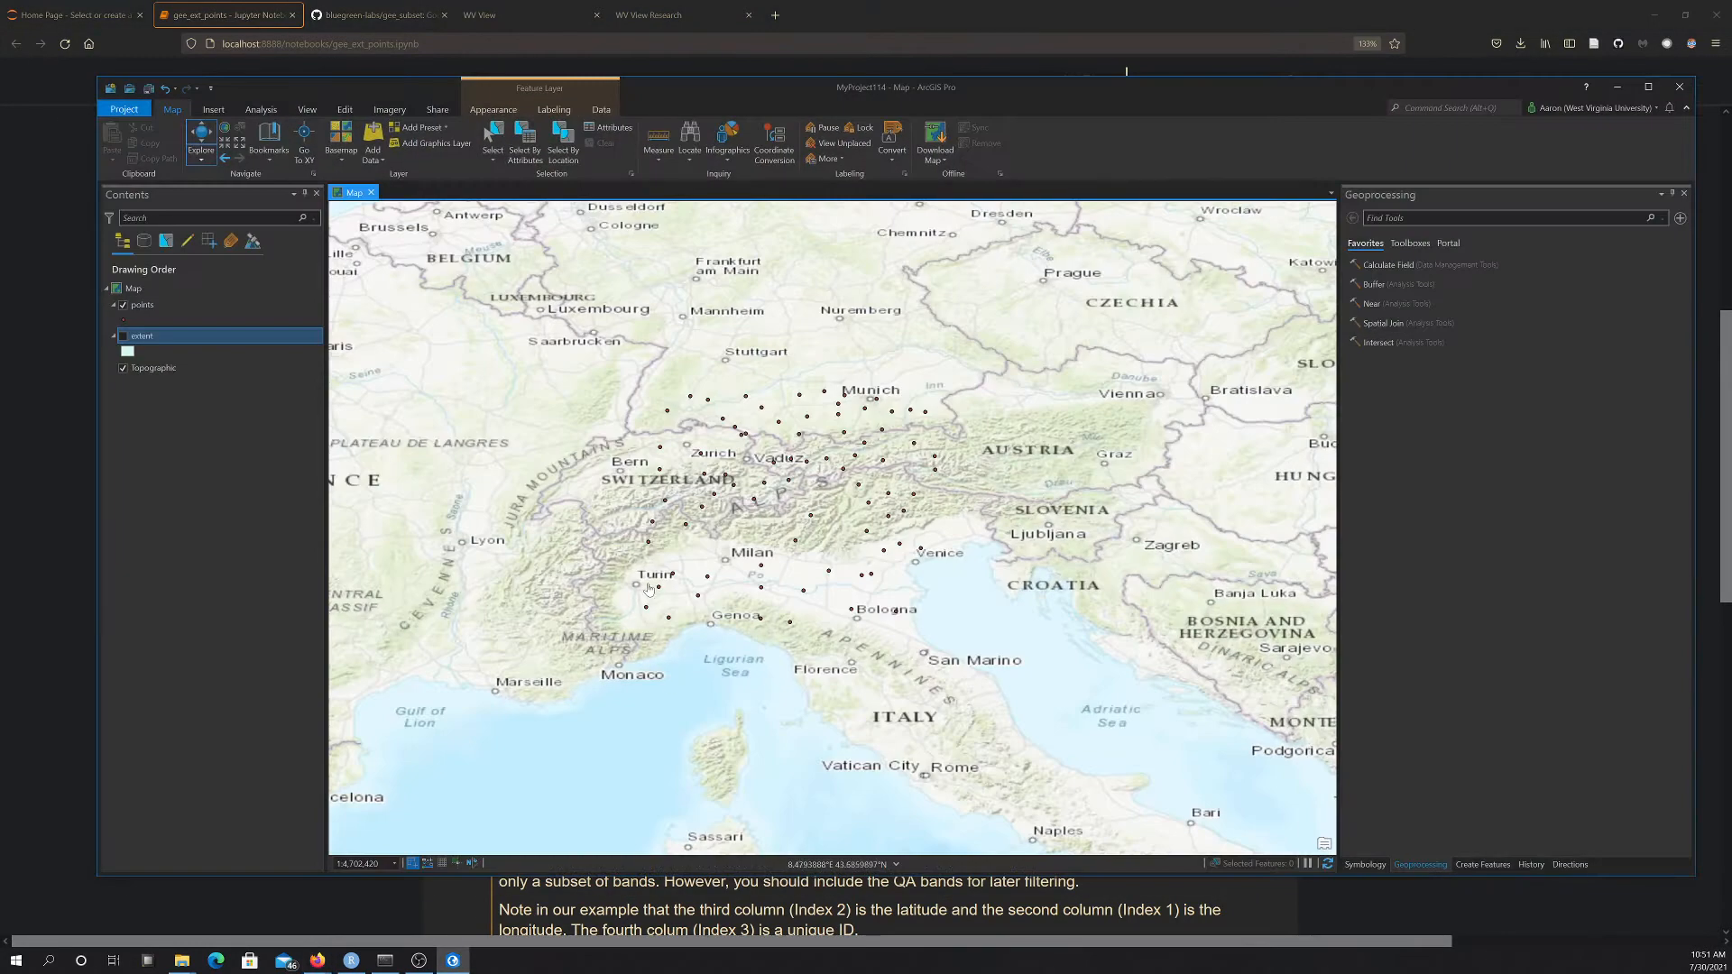
Show the points layer's attribute table with its long, lat and pnt_ID columns.
right_click(141, 305)
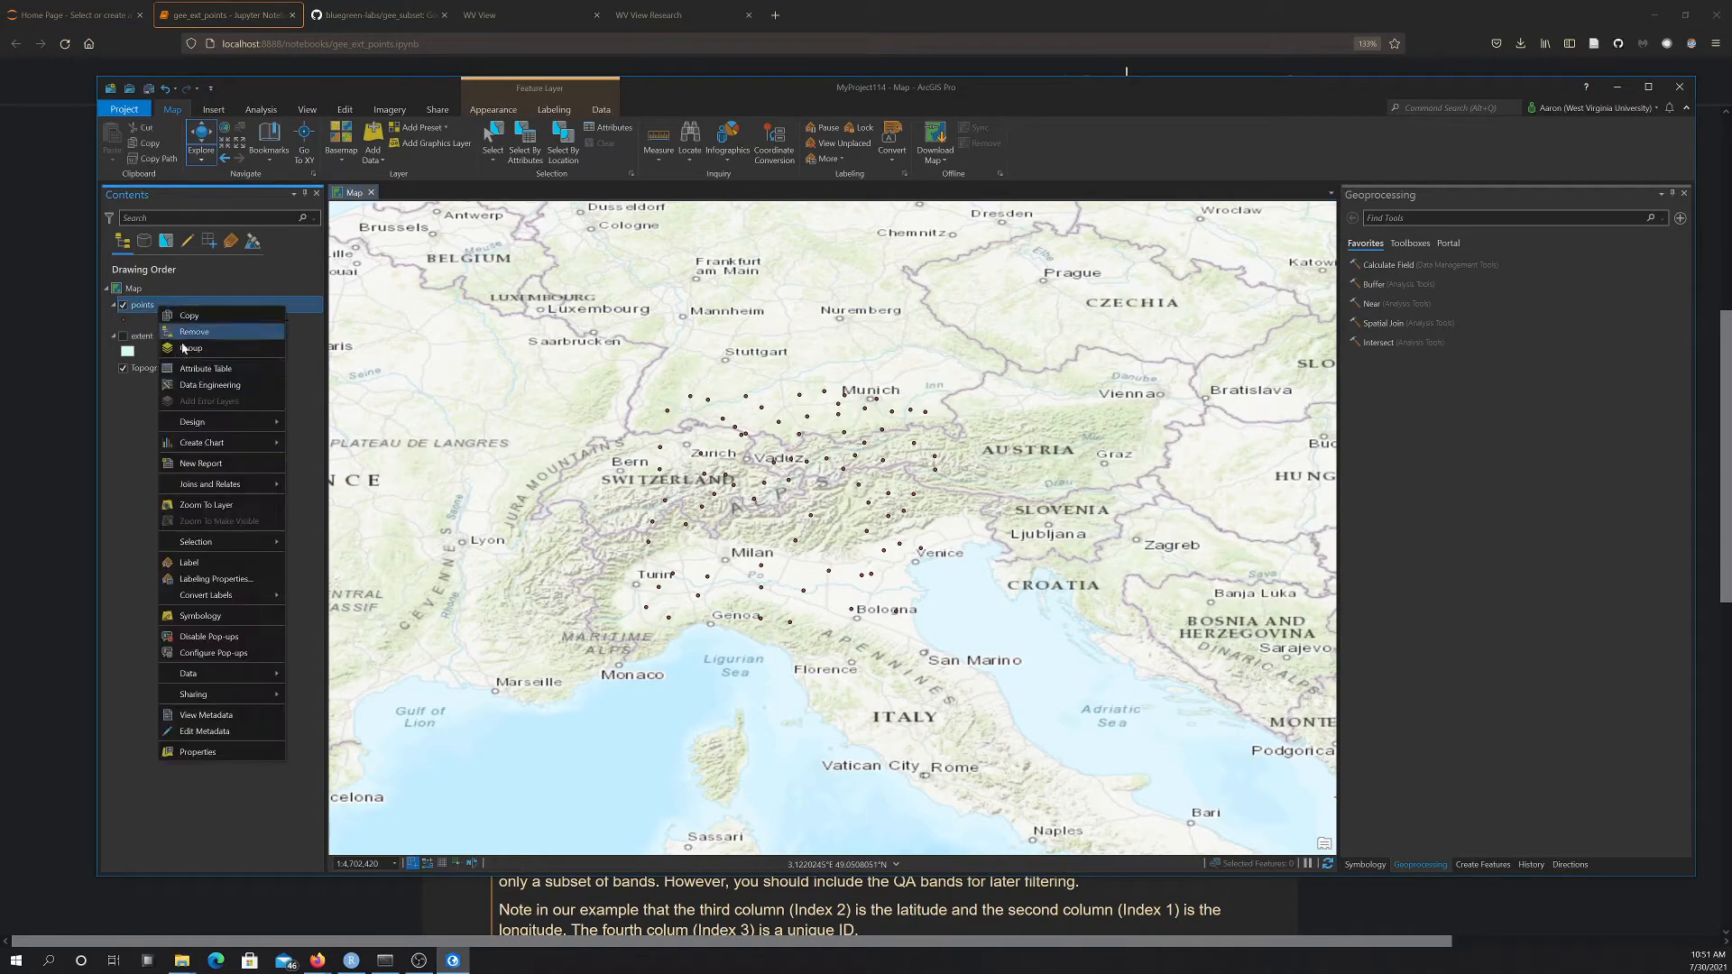
mouse_move(205, 368)
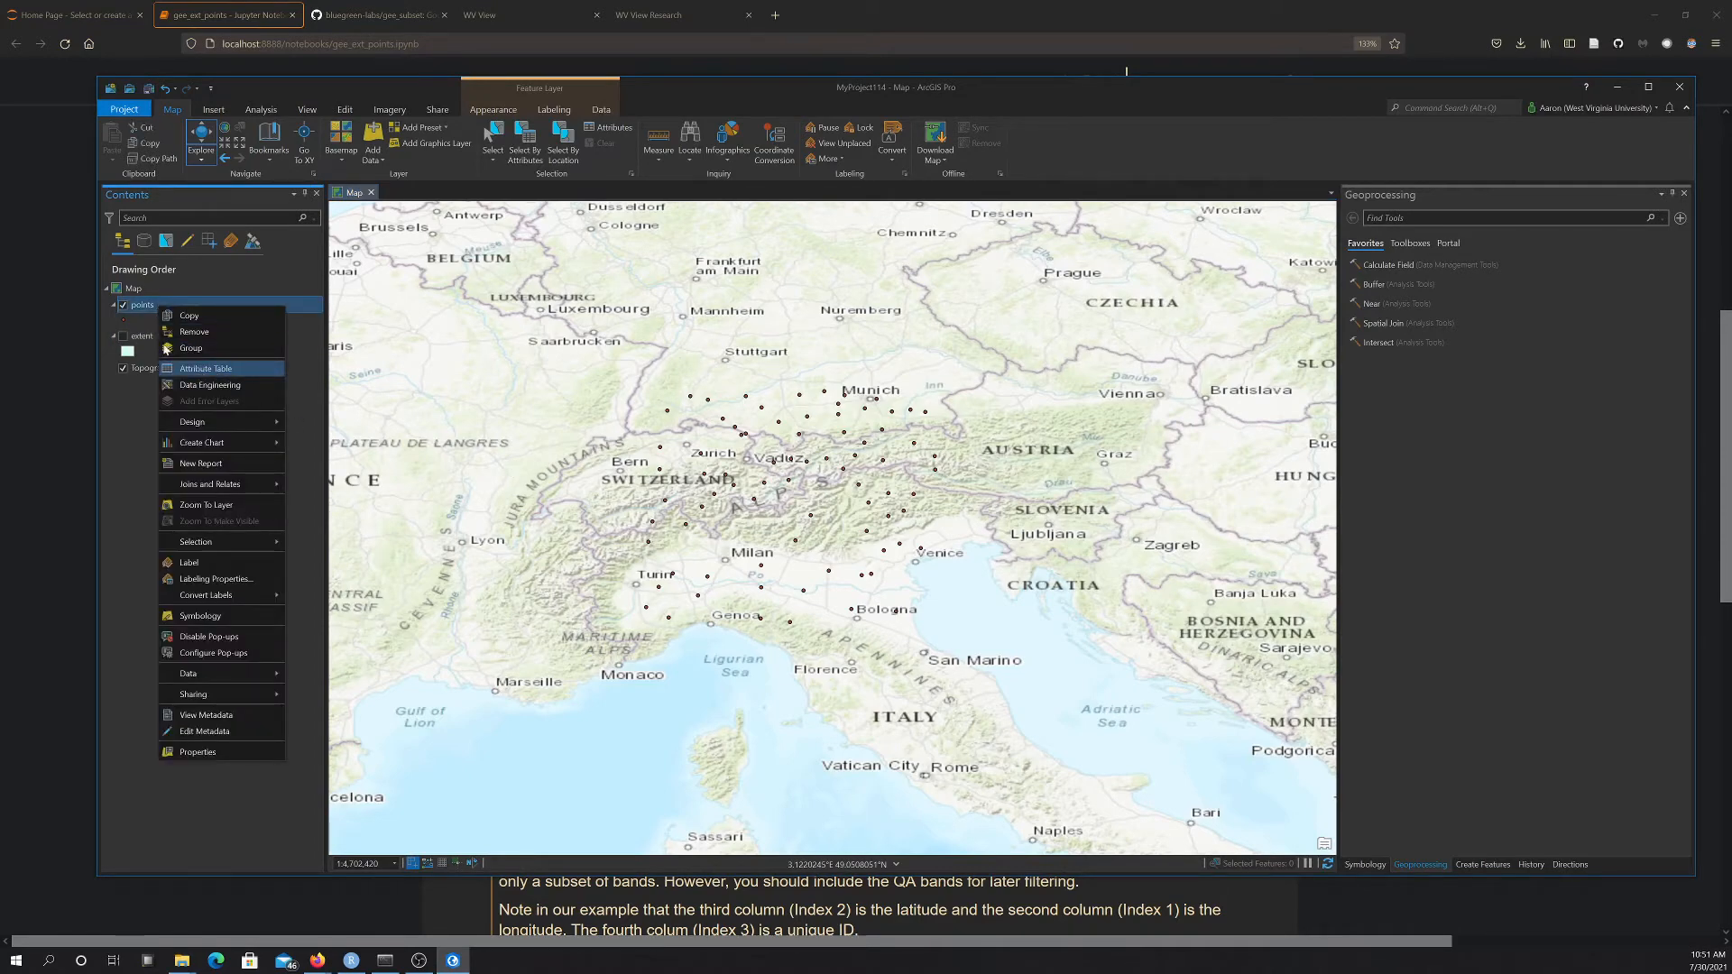
left_click(203, 368)
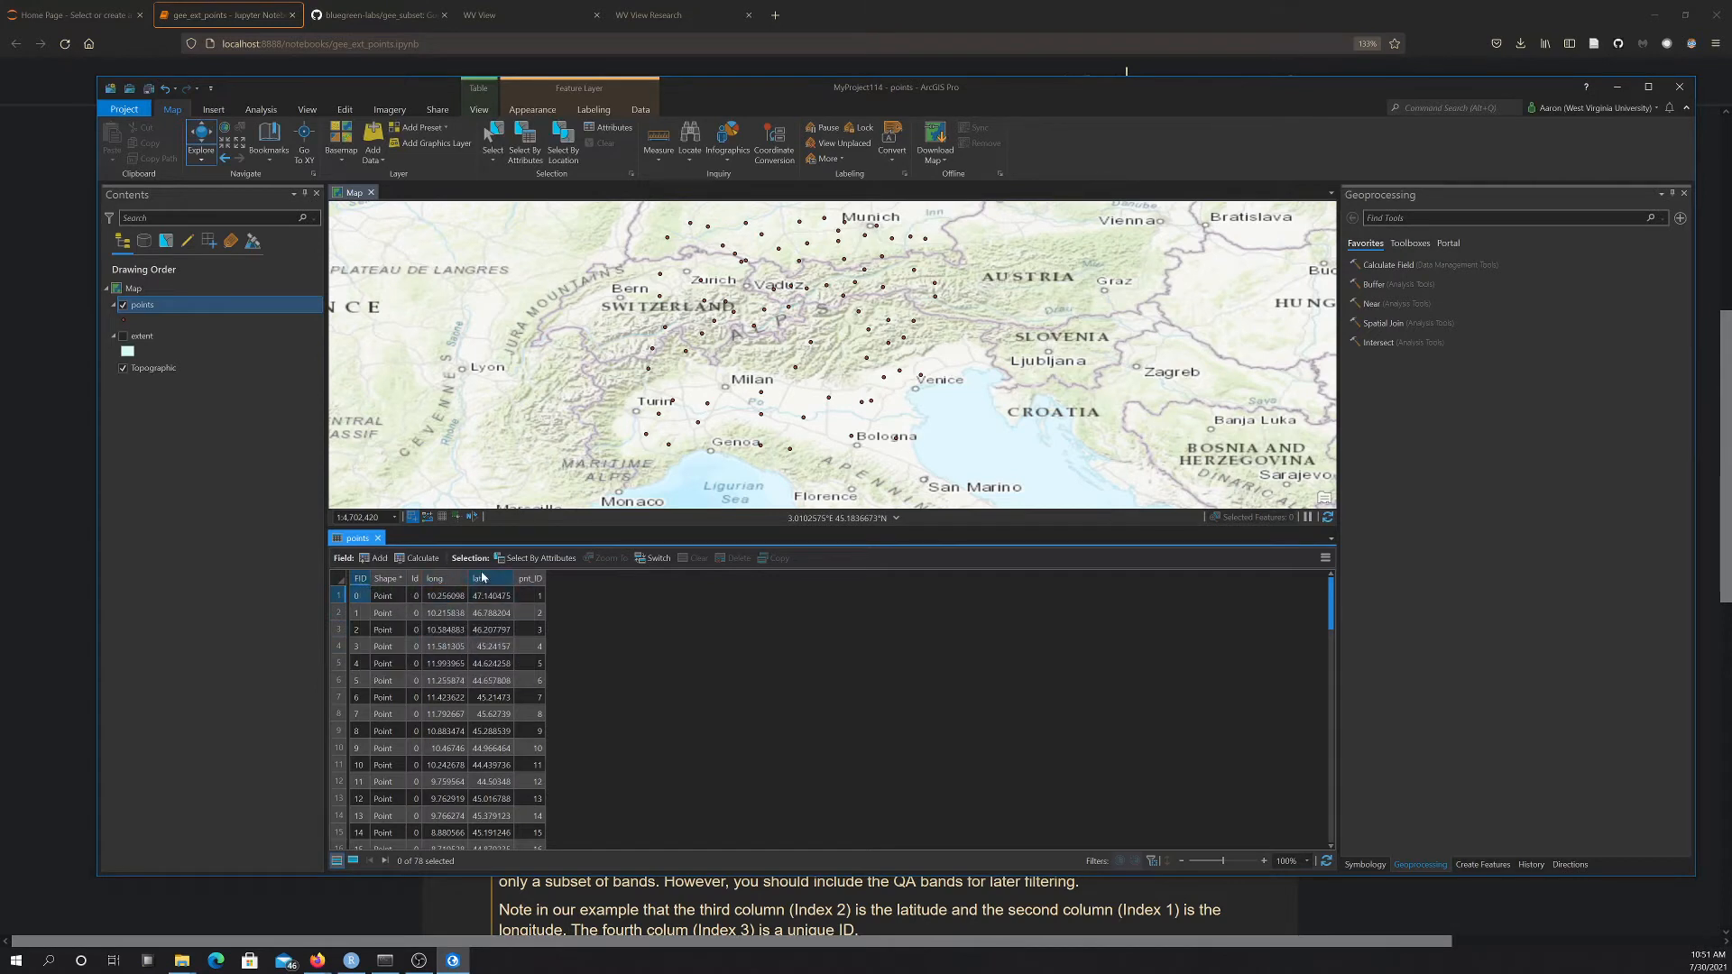
left_click(490, 578)
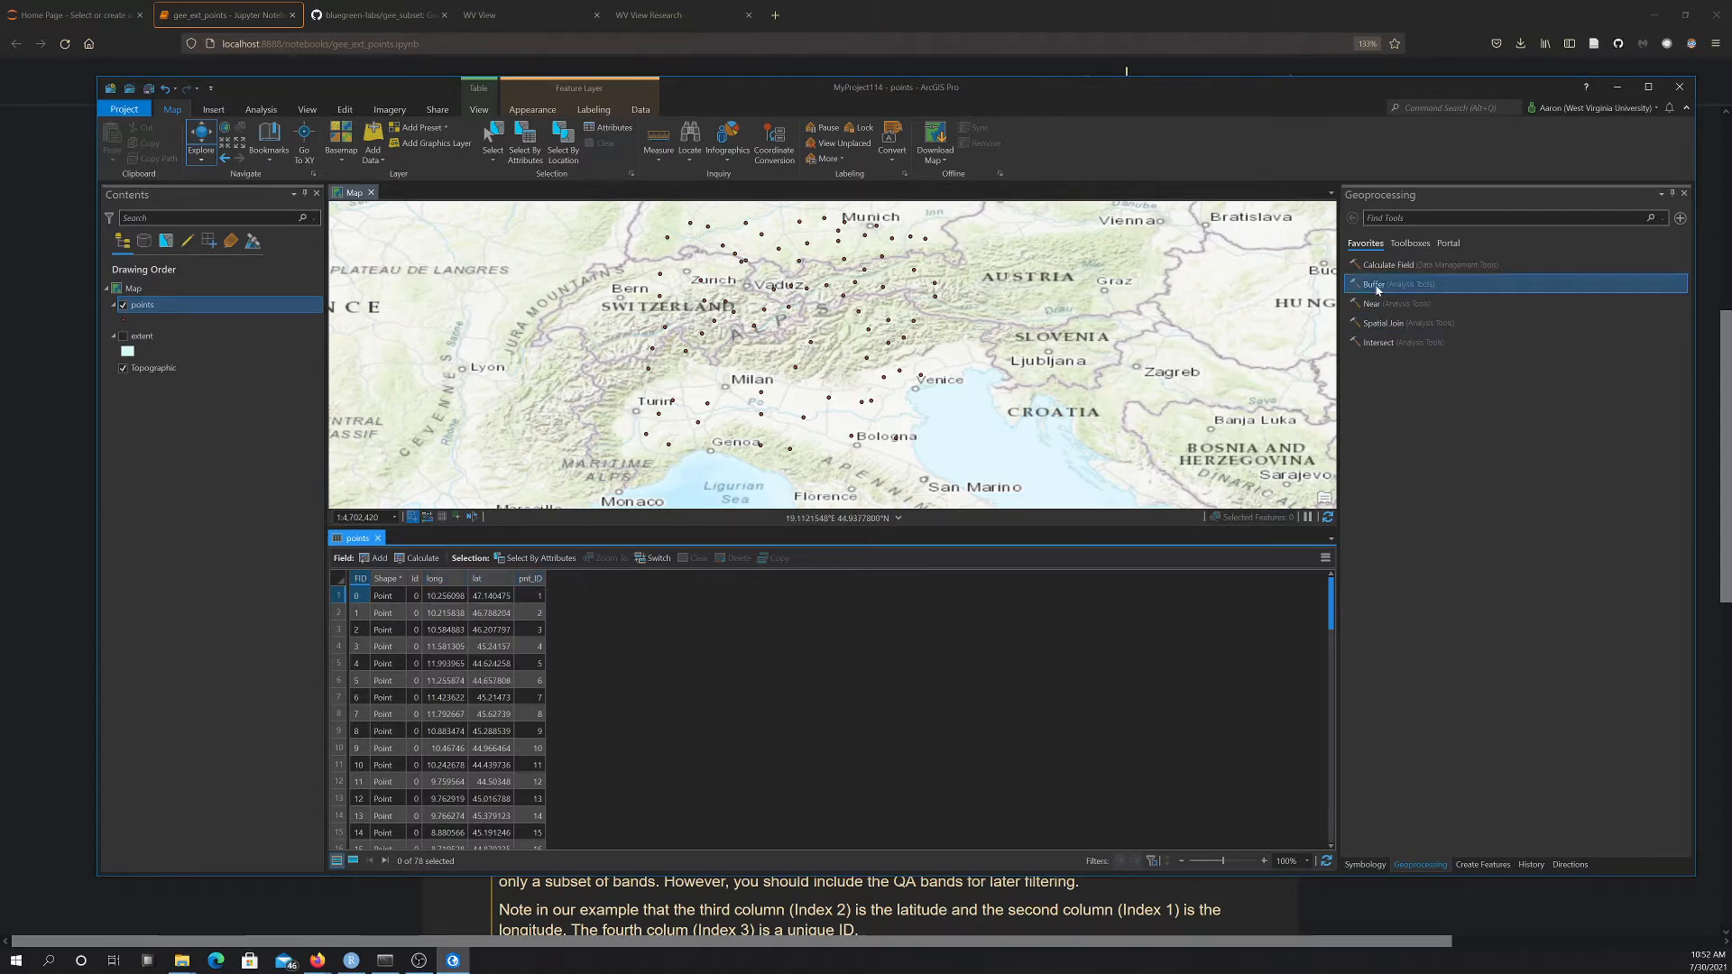
Find Calculate Geometry Attributes in Geoprocessing and choose Point x/y-coordinate properties for points.
left_click(1409, 243)
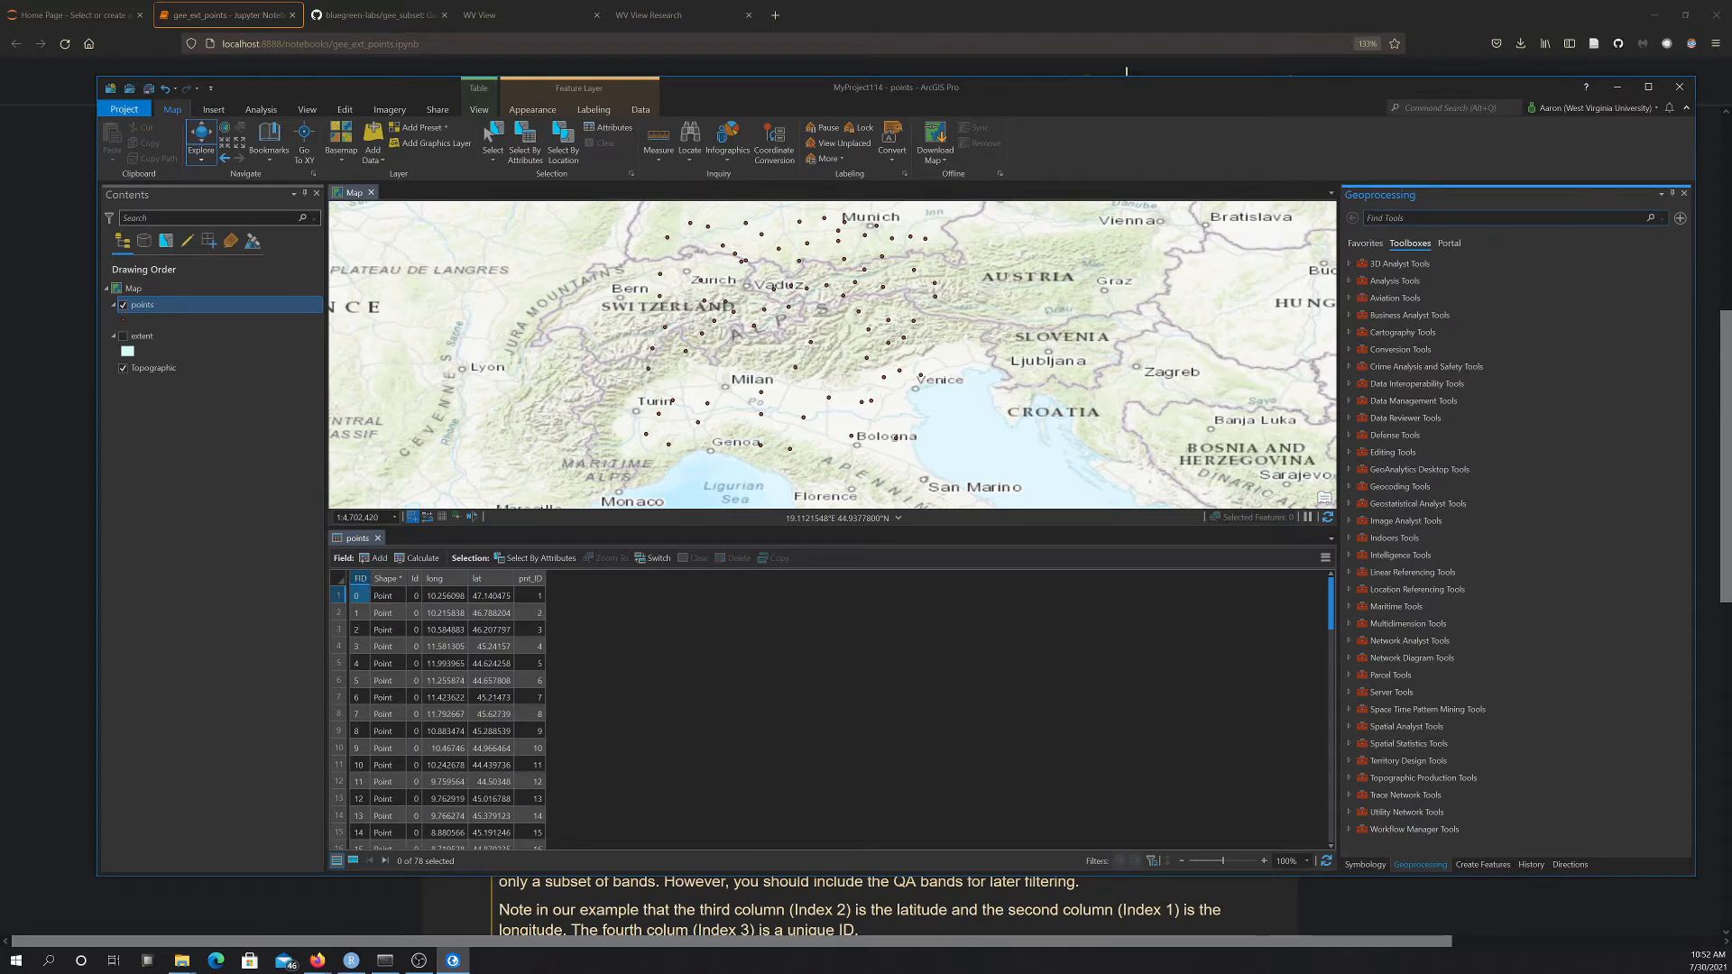
type("calculate geometry")
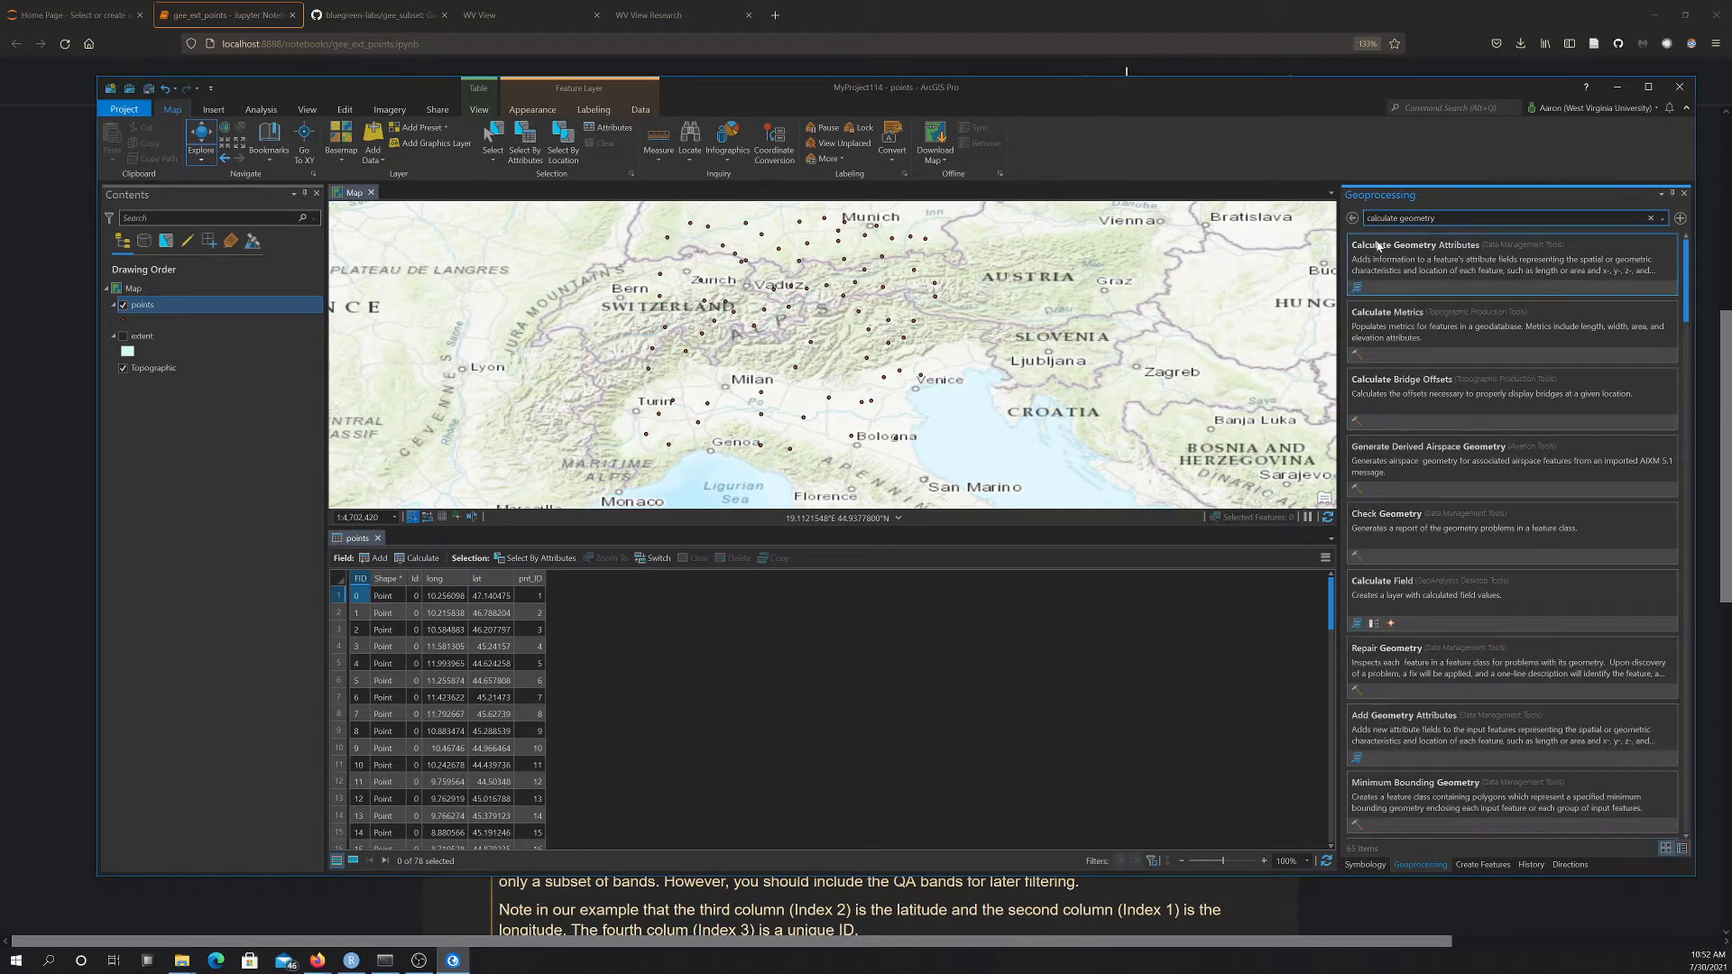
left_click(1417, 245)
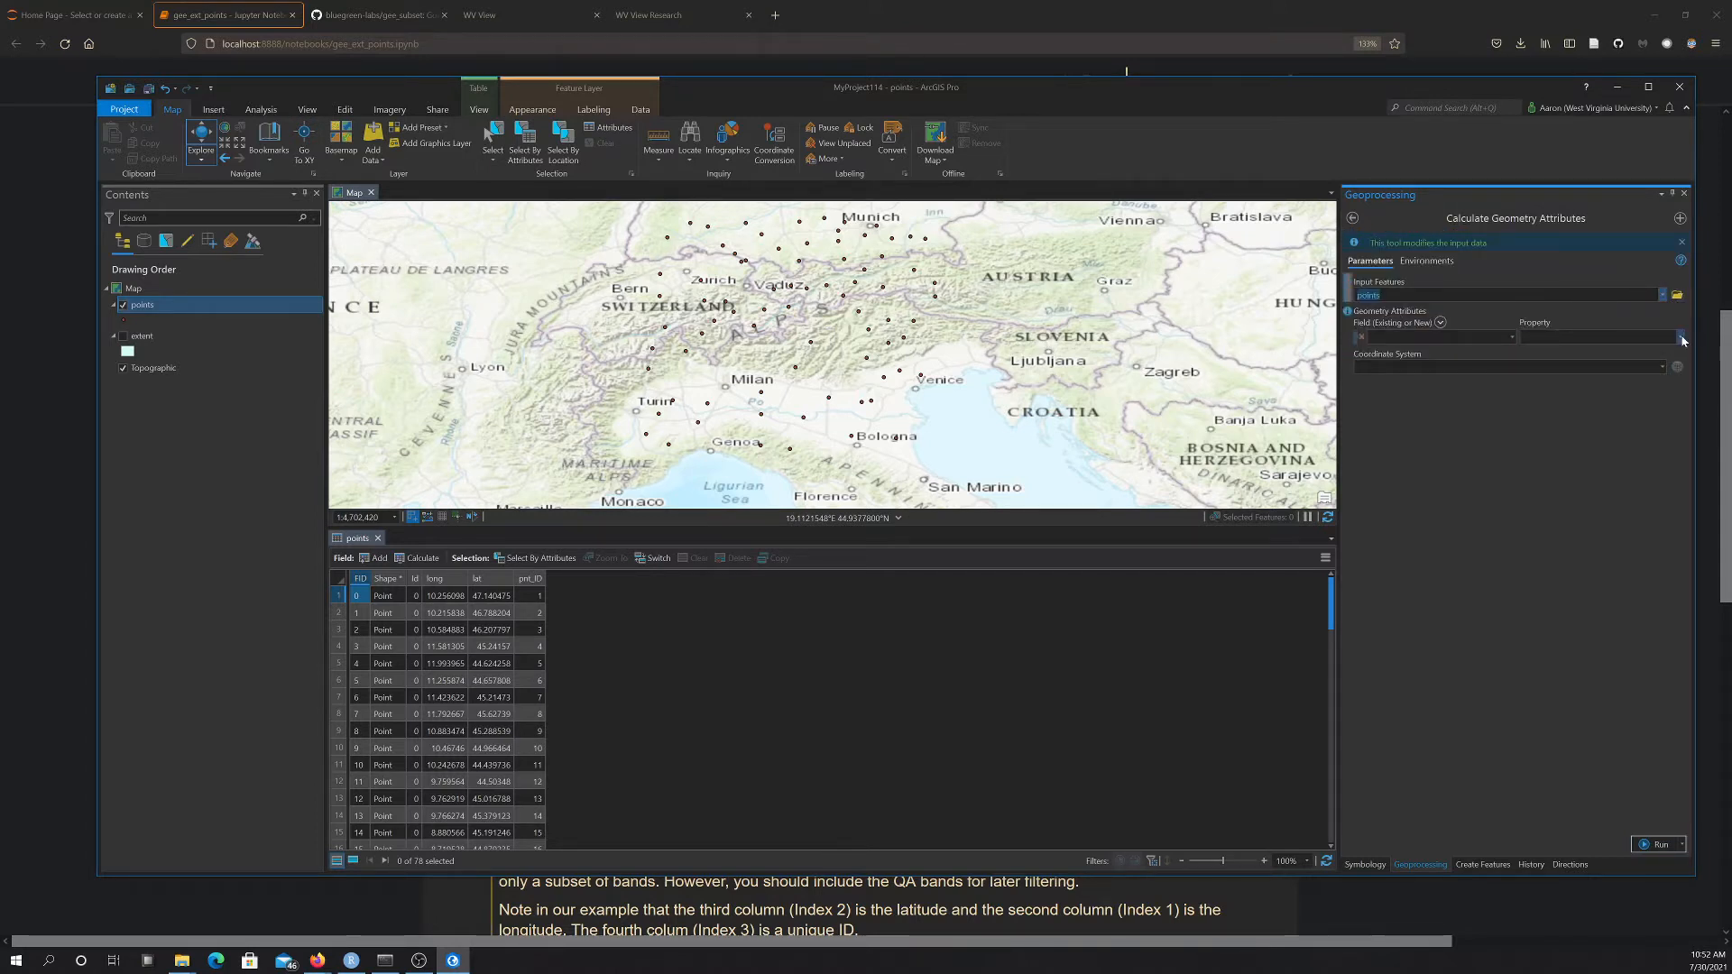
left_click(1595, 337)
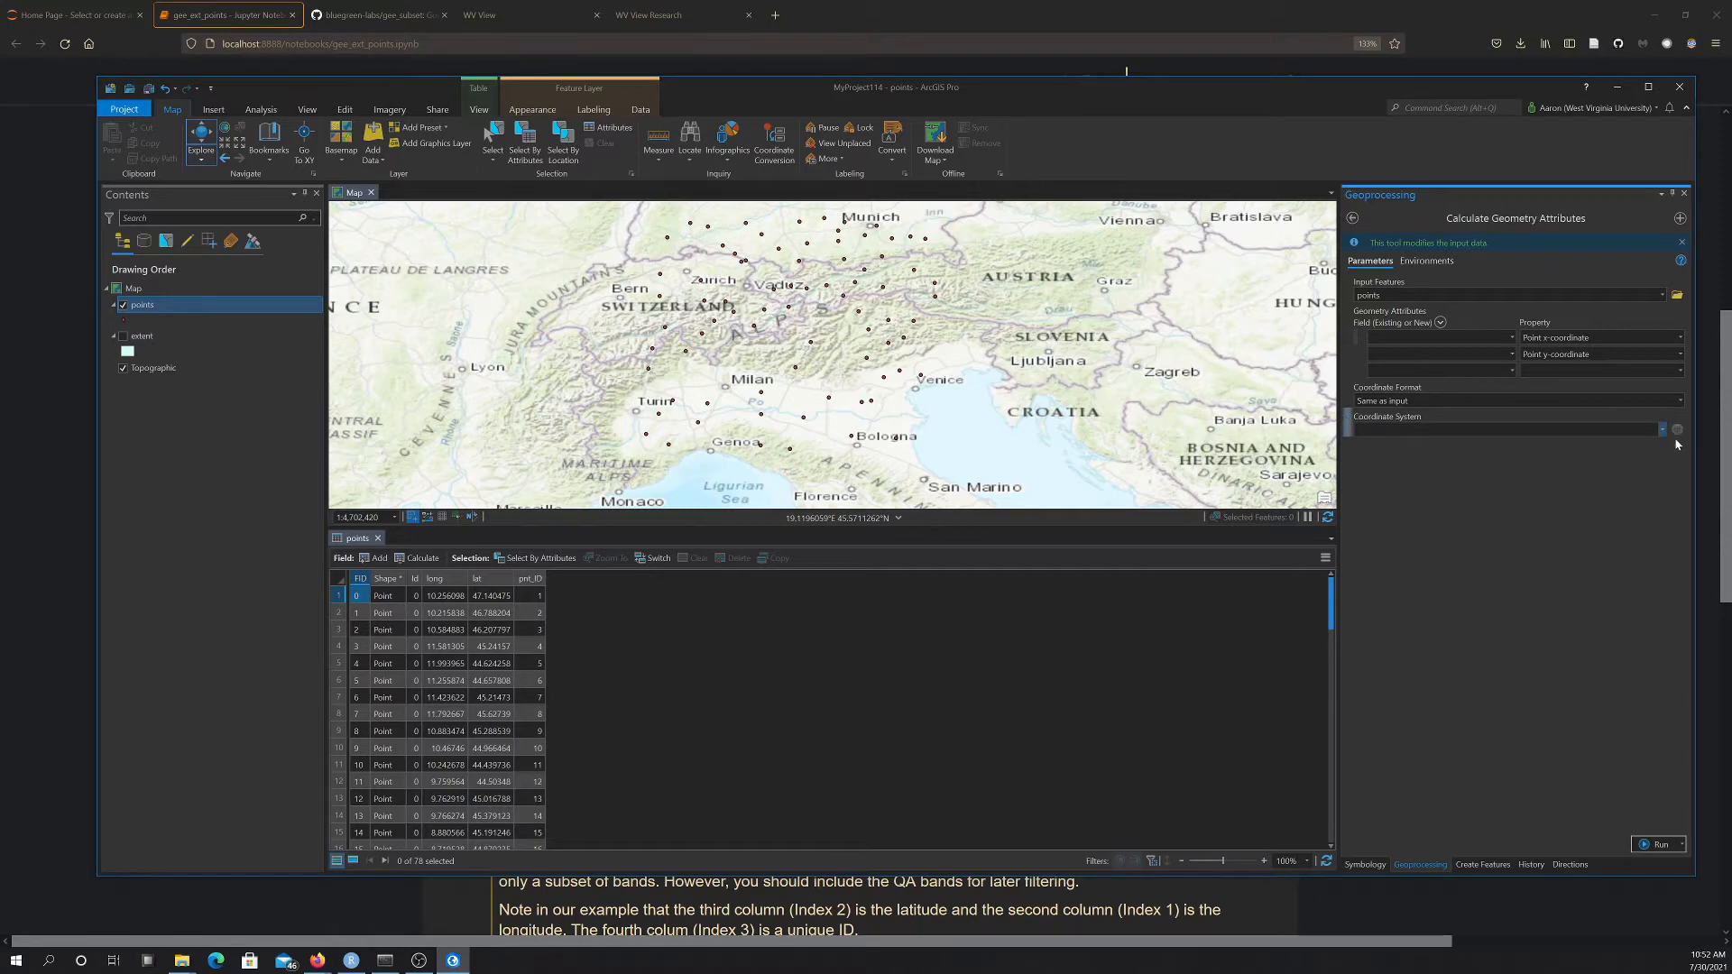
mouse_move(1671, 451)
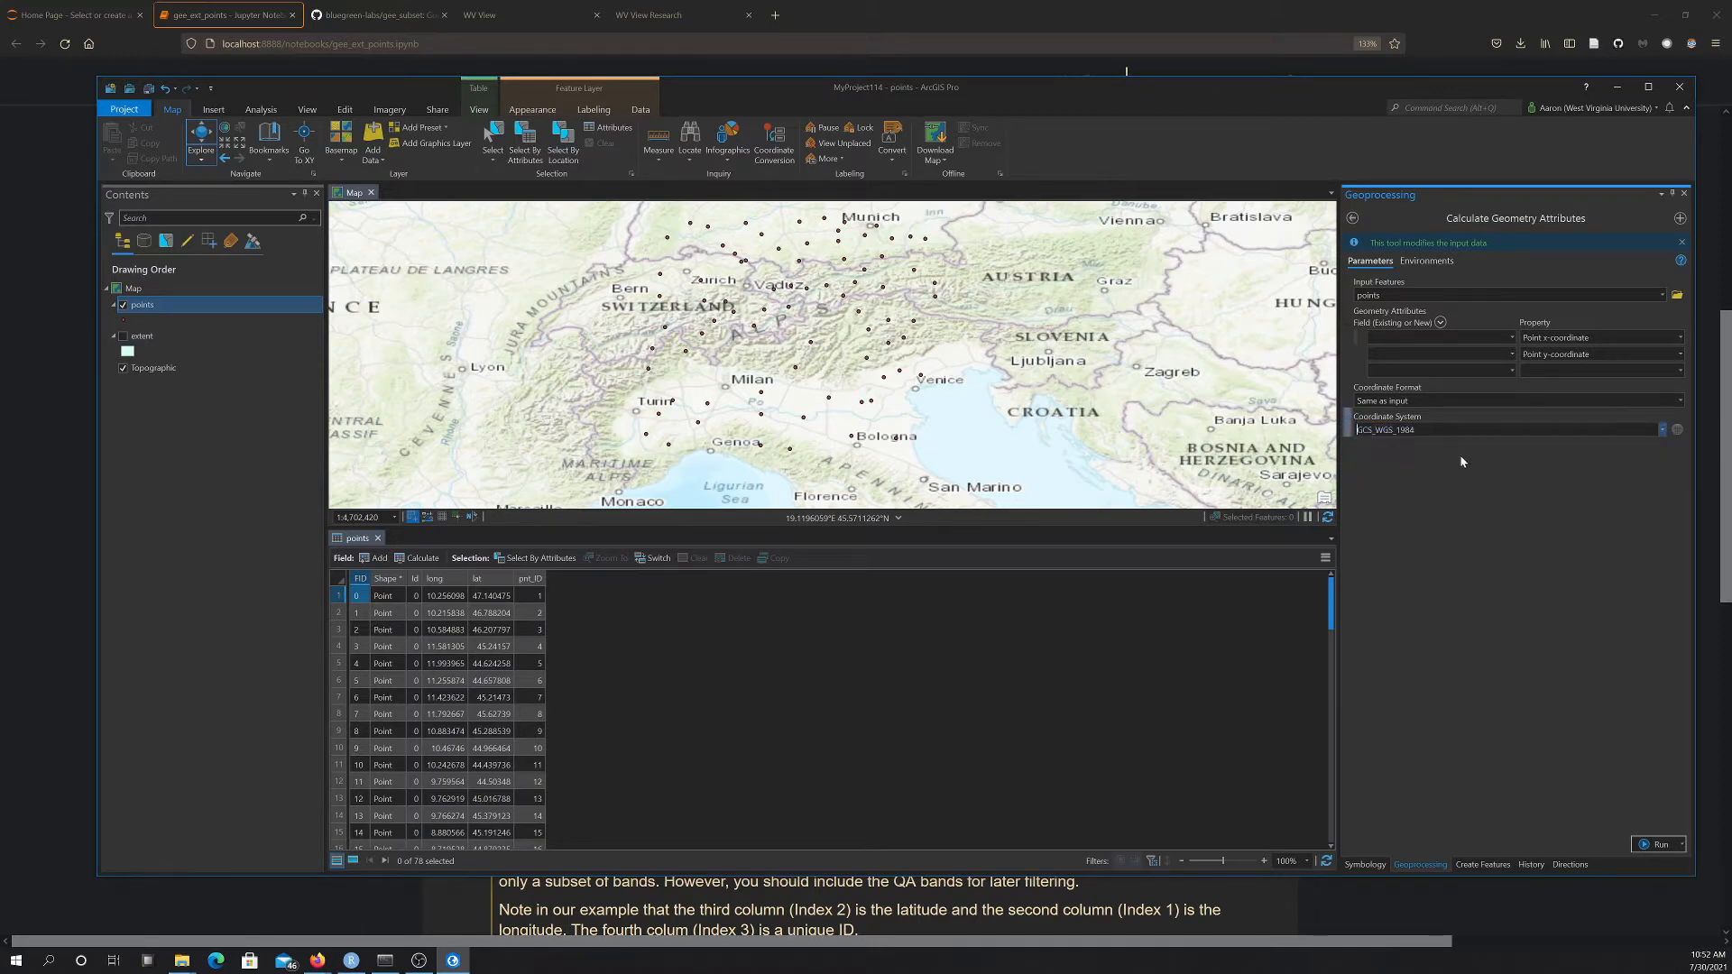
Set the tool's coordinate system to WGS 1984.
left_click(1662, 429)
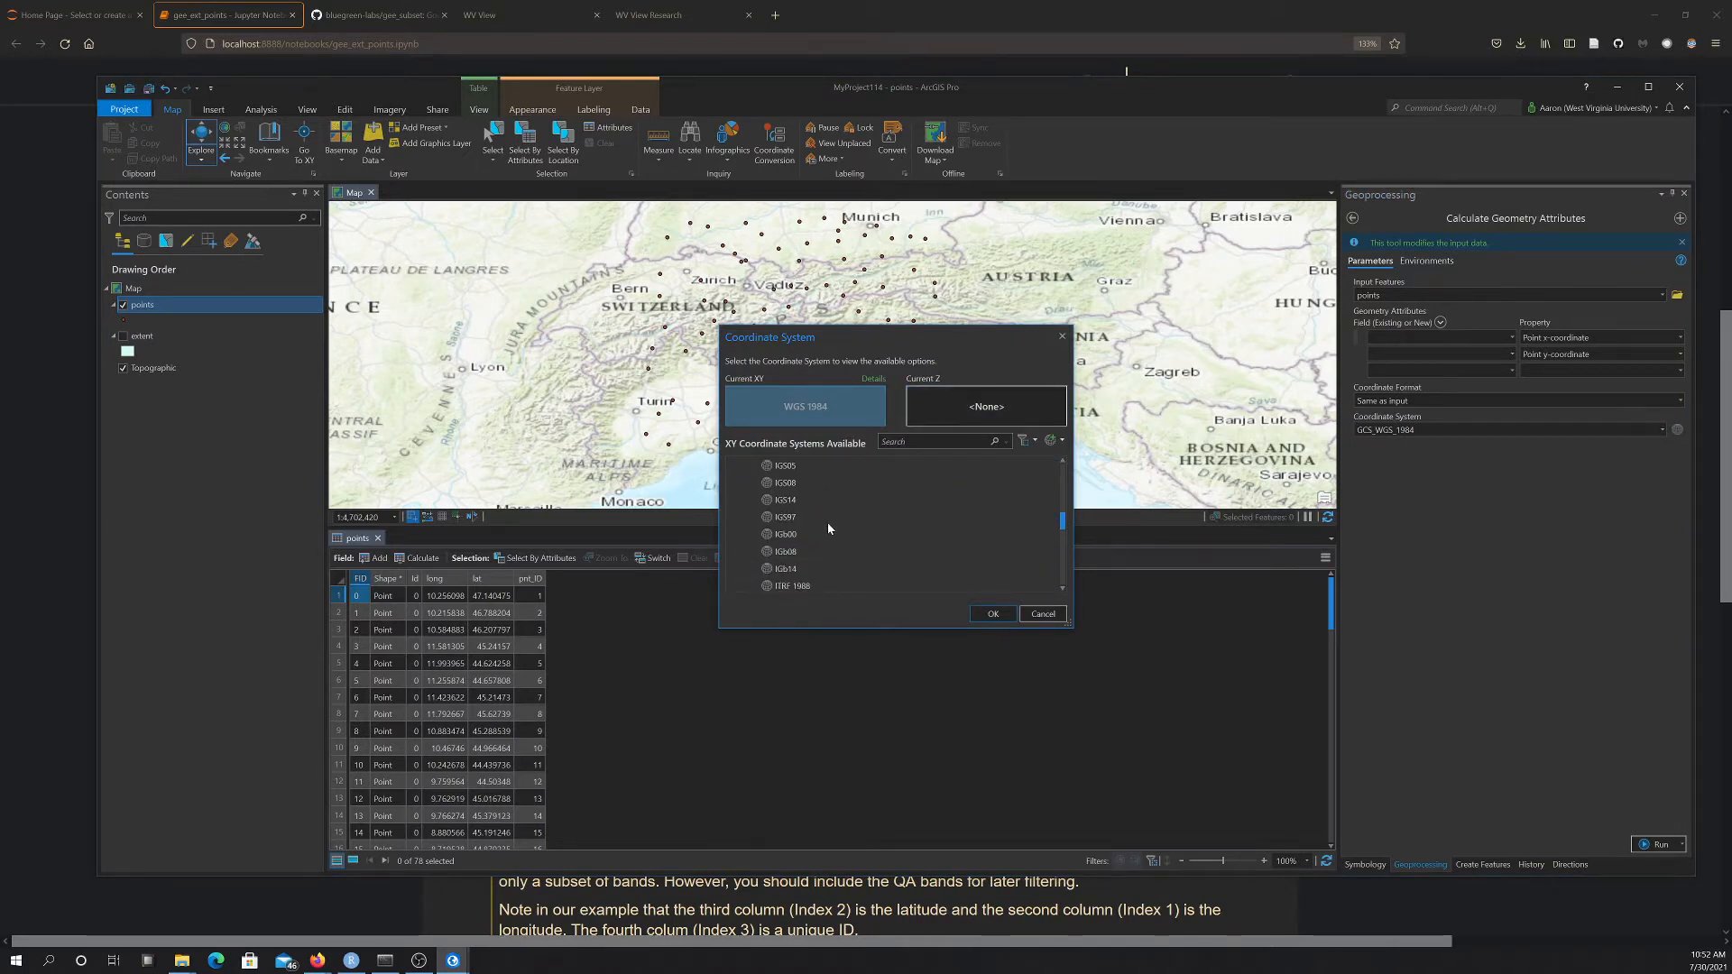
left_click(791, 489)
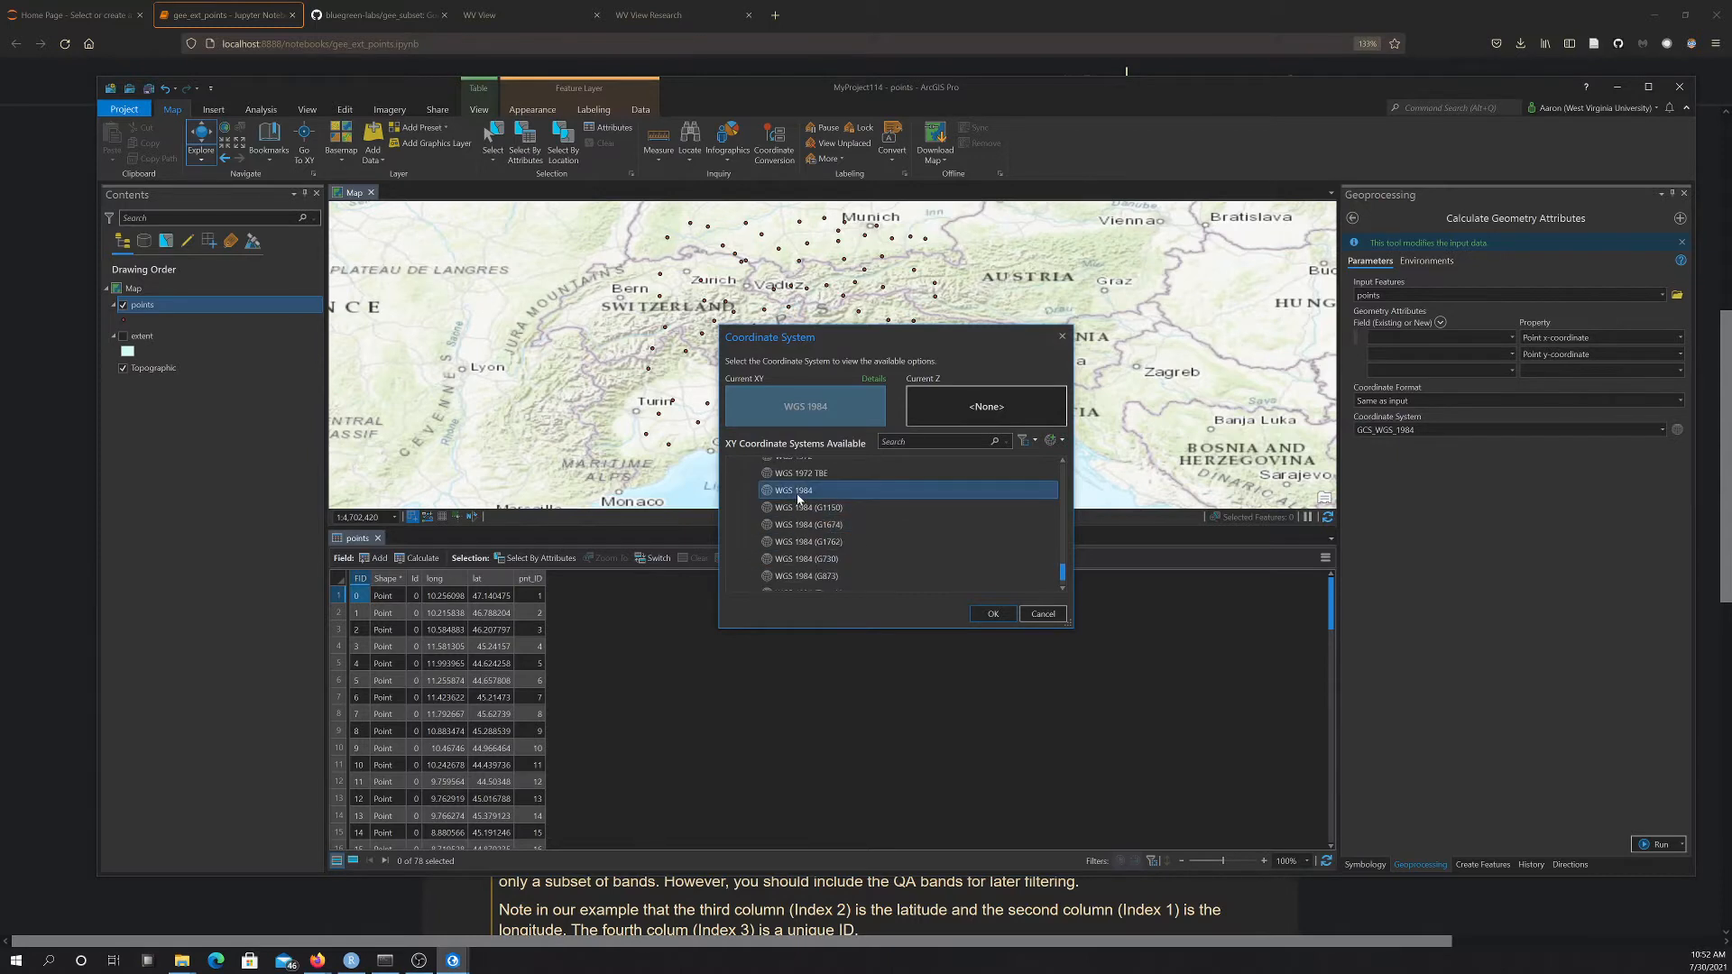
left_click(990, 613)
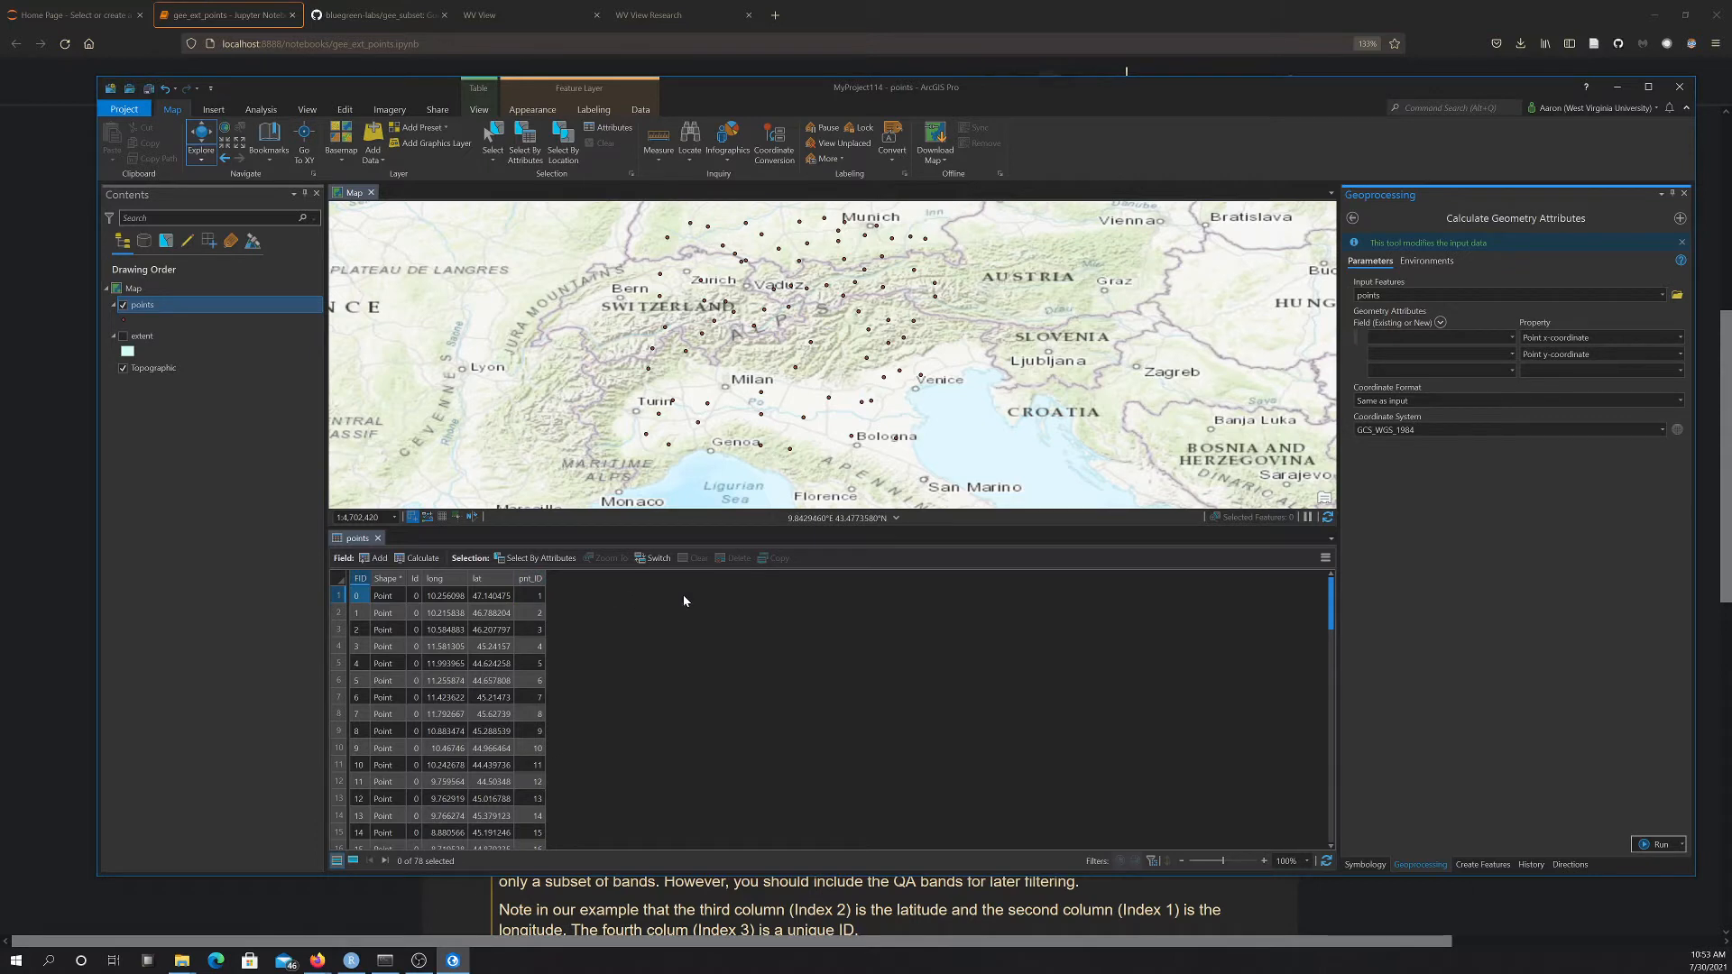
mouse_move(817, 447)
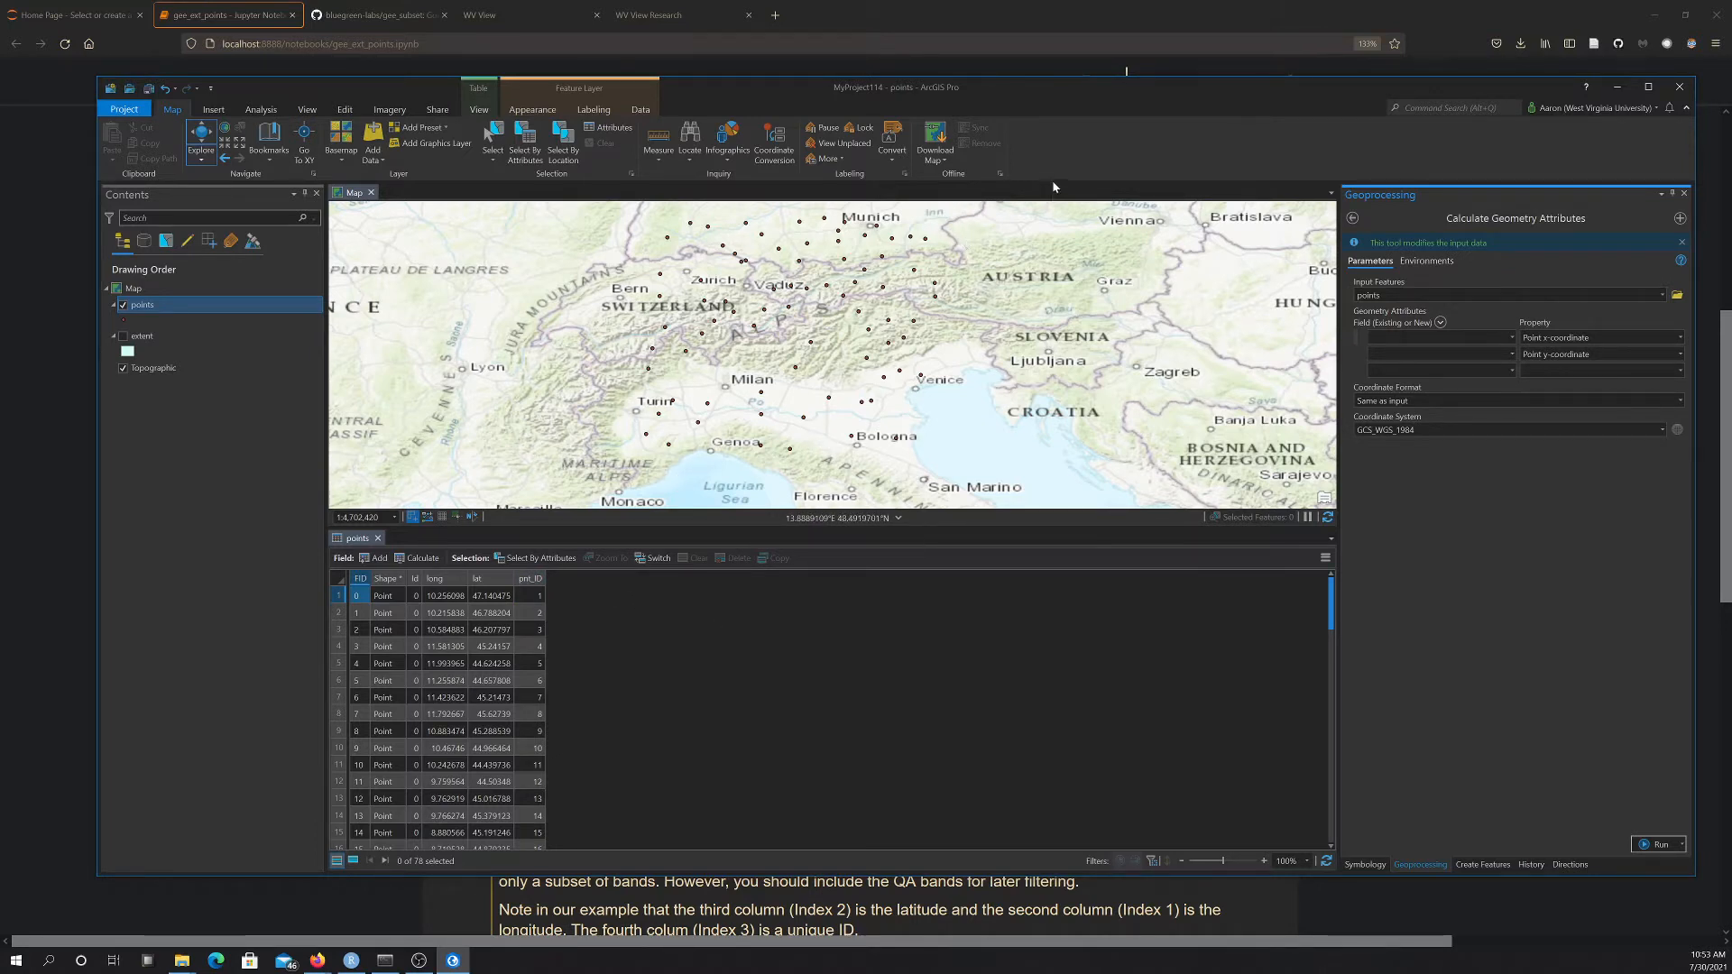
Run the Step 4 point-count cell, reporting 78 points and site indices 0 to 77.
left_click(228, 14)
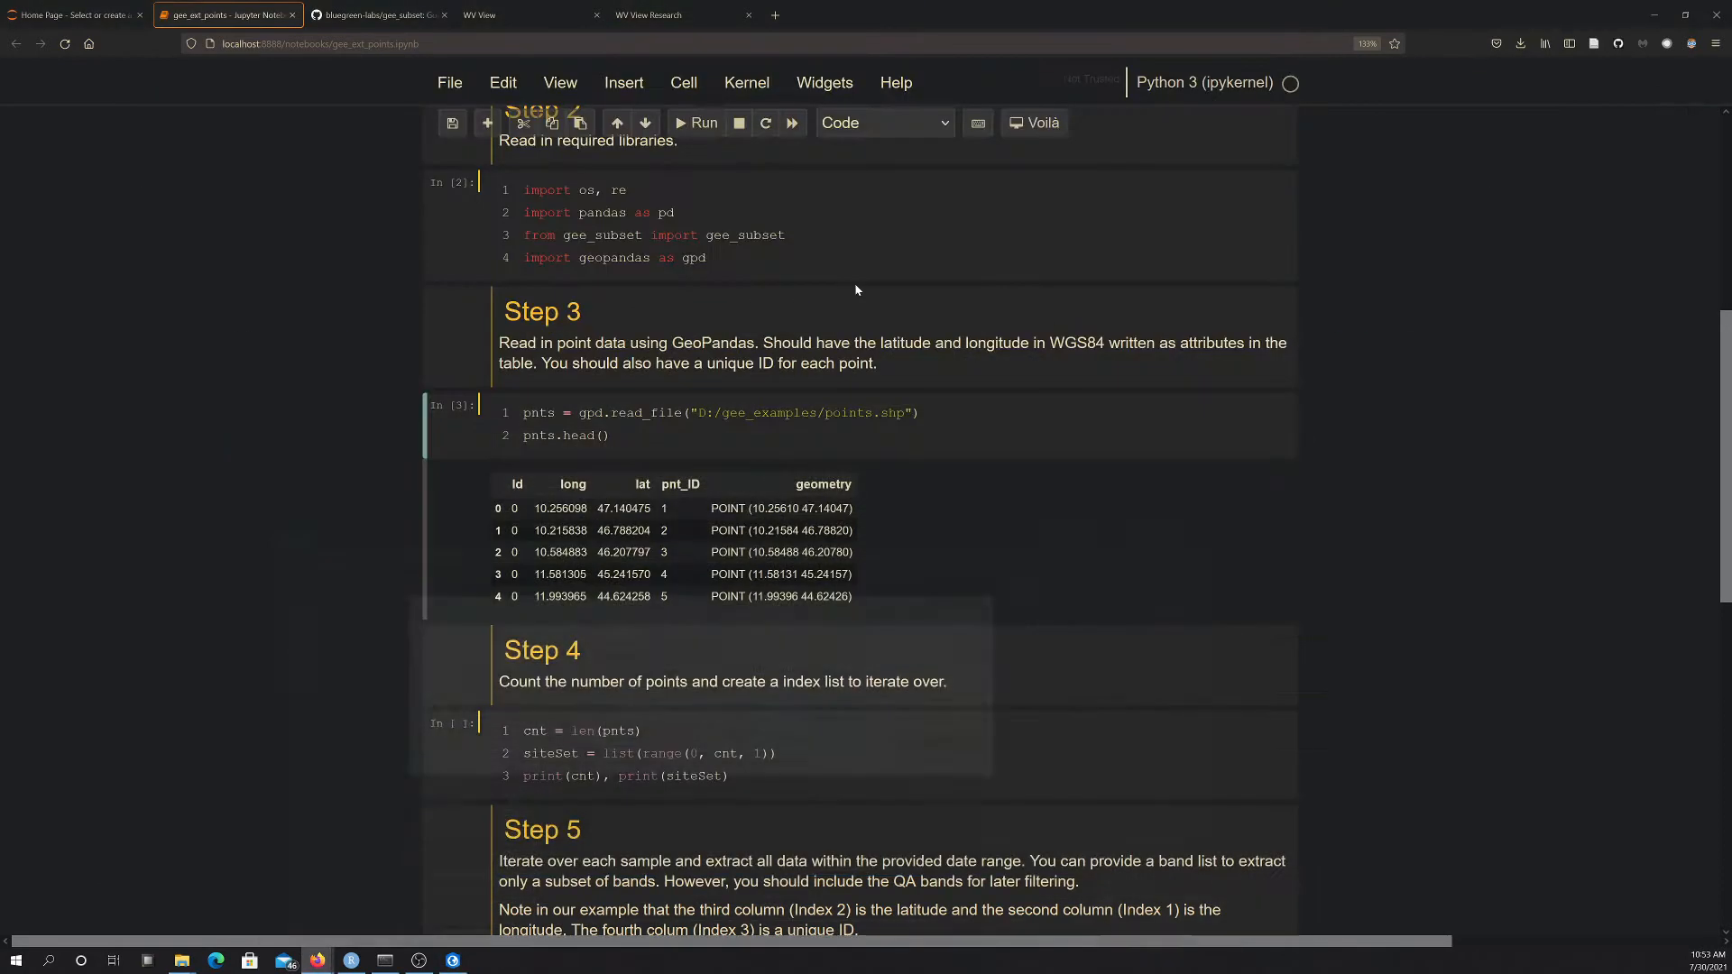
scroll("down", 3)
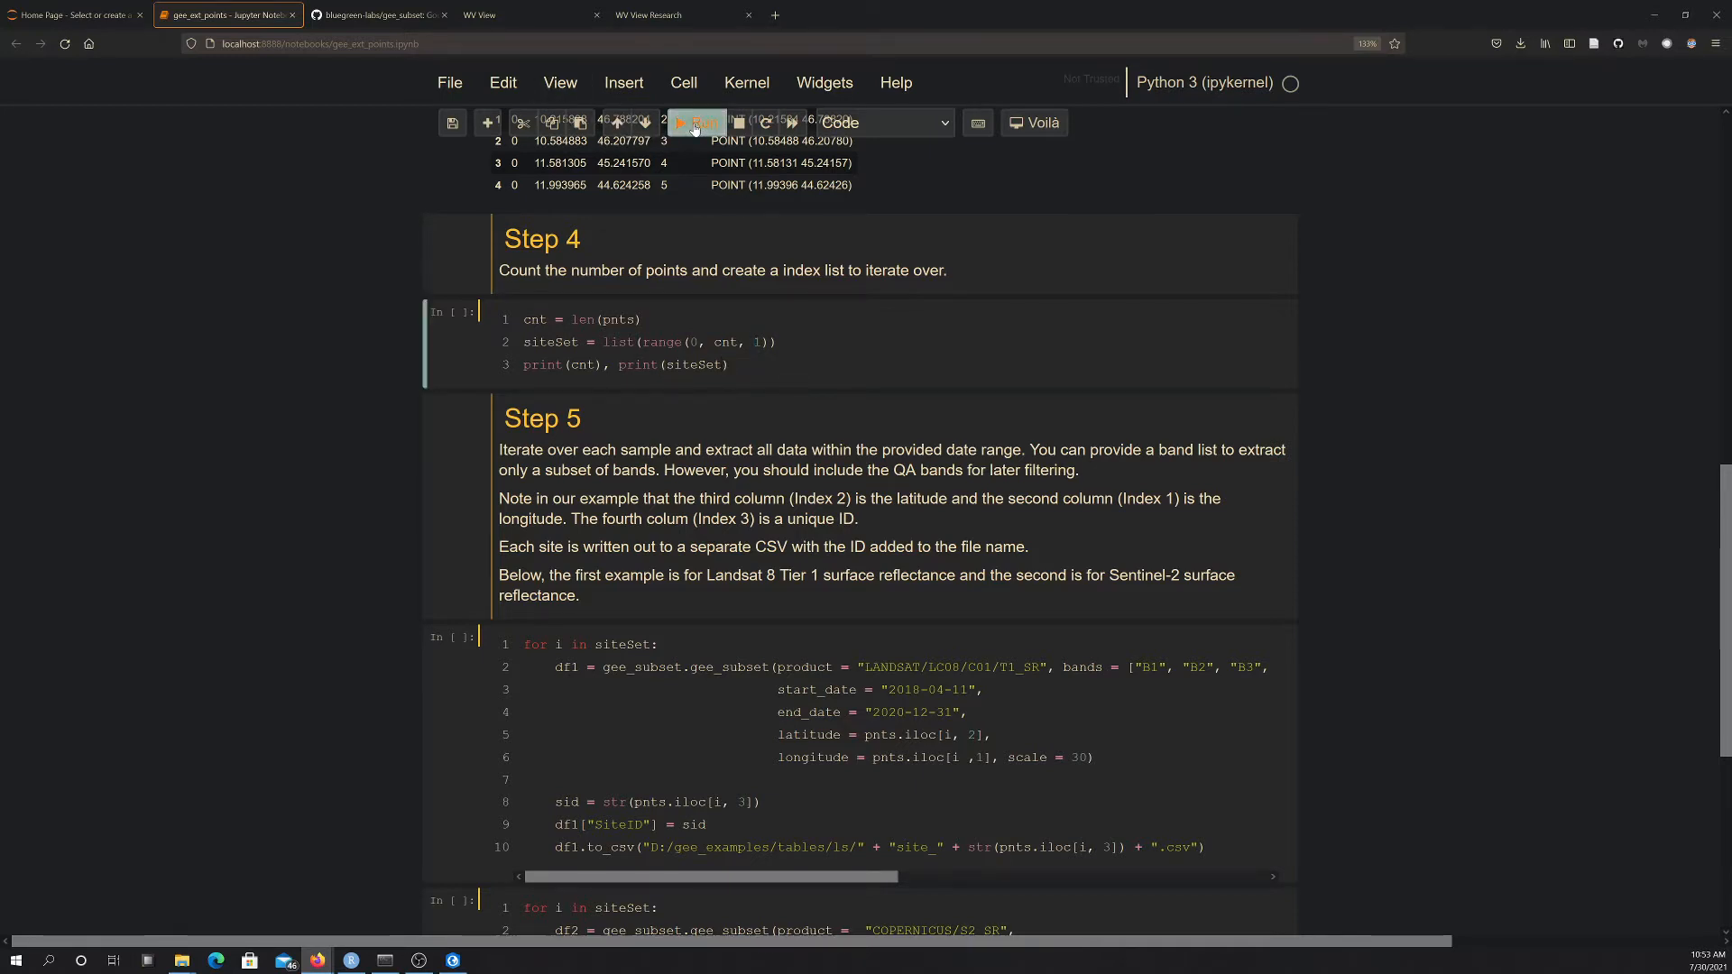
left_click(695, 122)
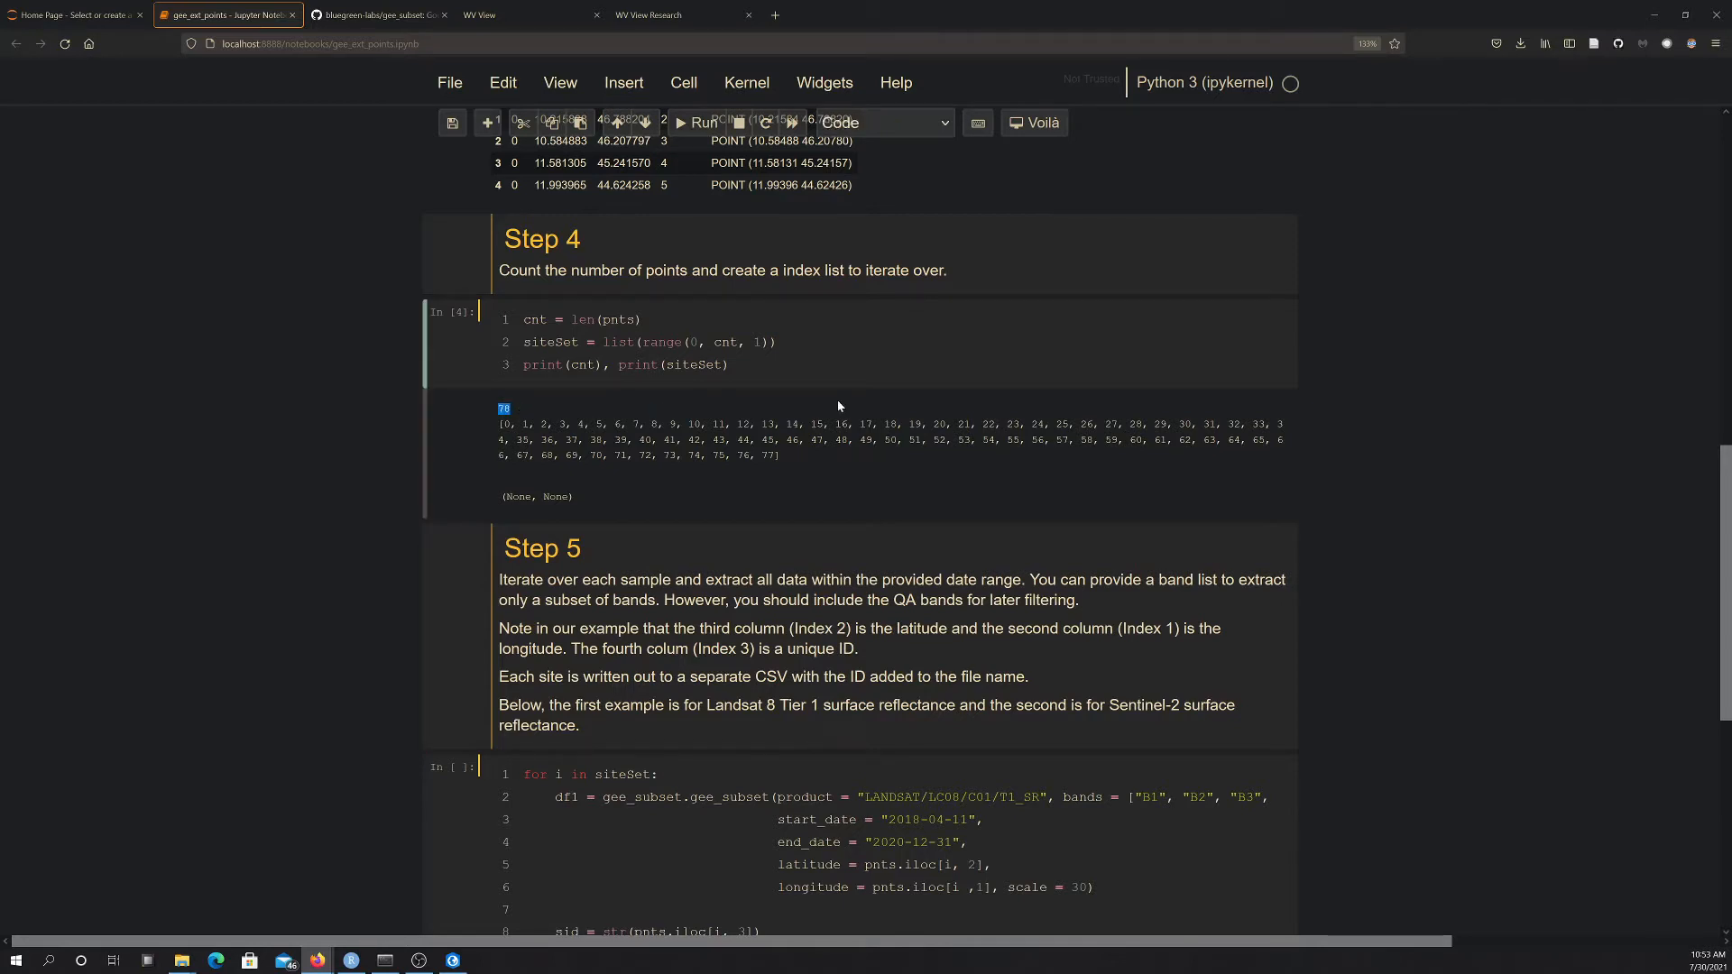
mouse_move(638, 398)
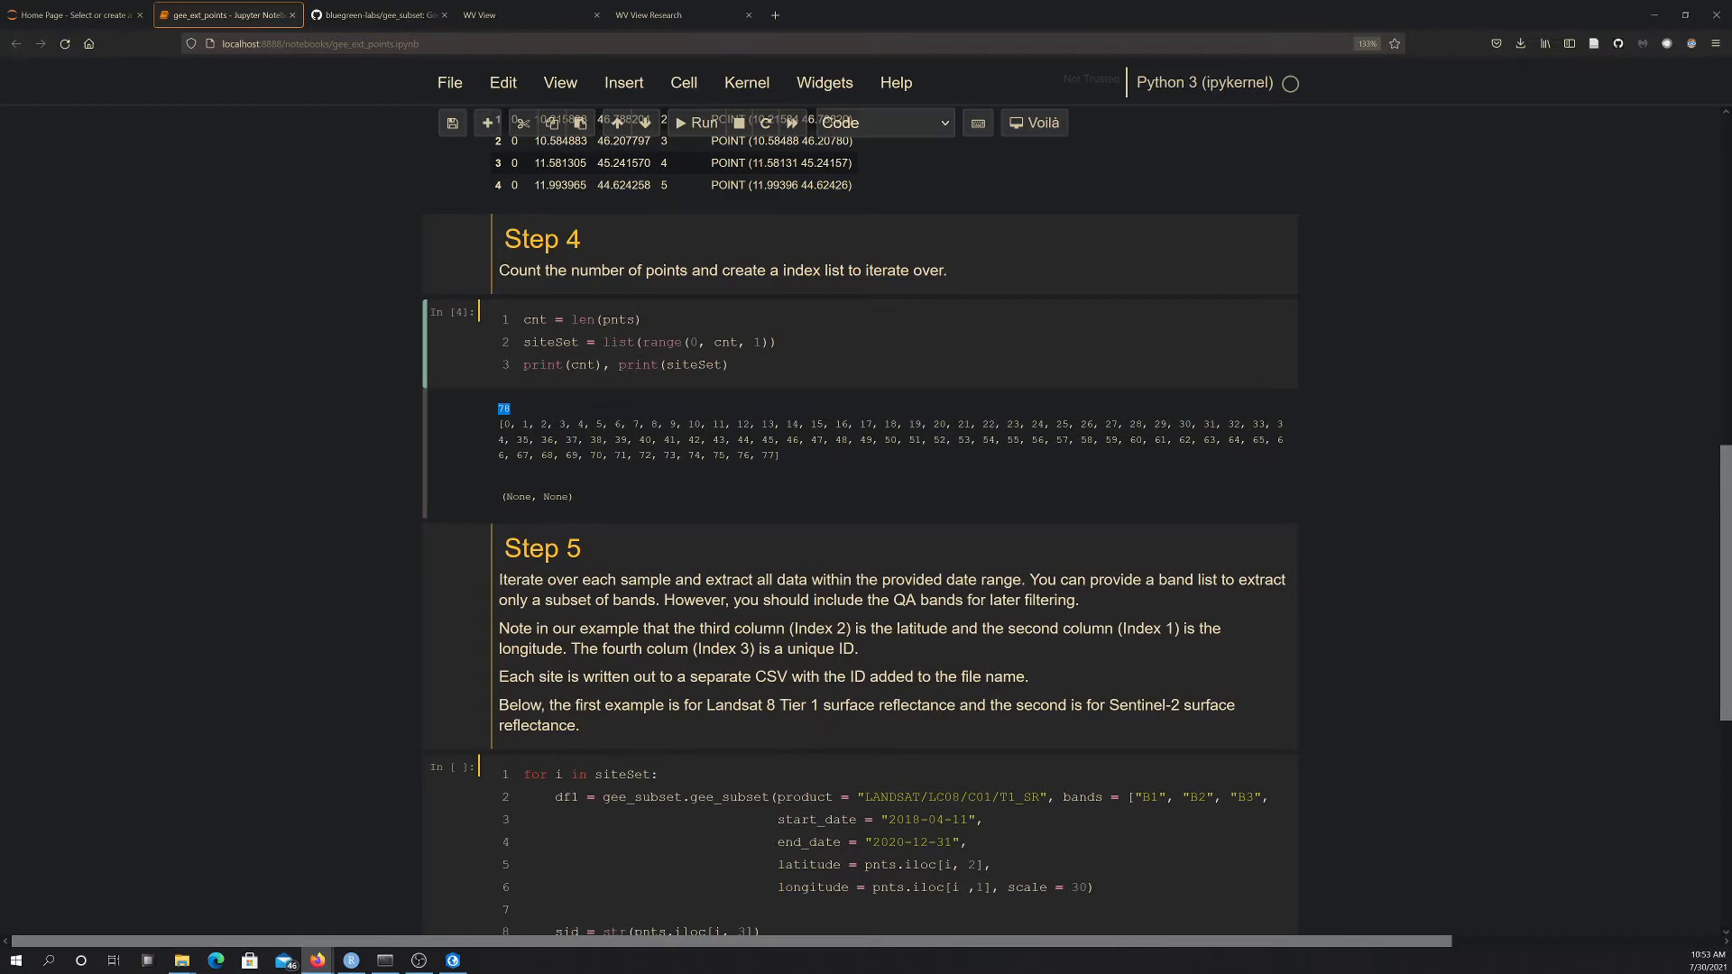
mouse_move(867, 395)
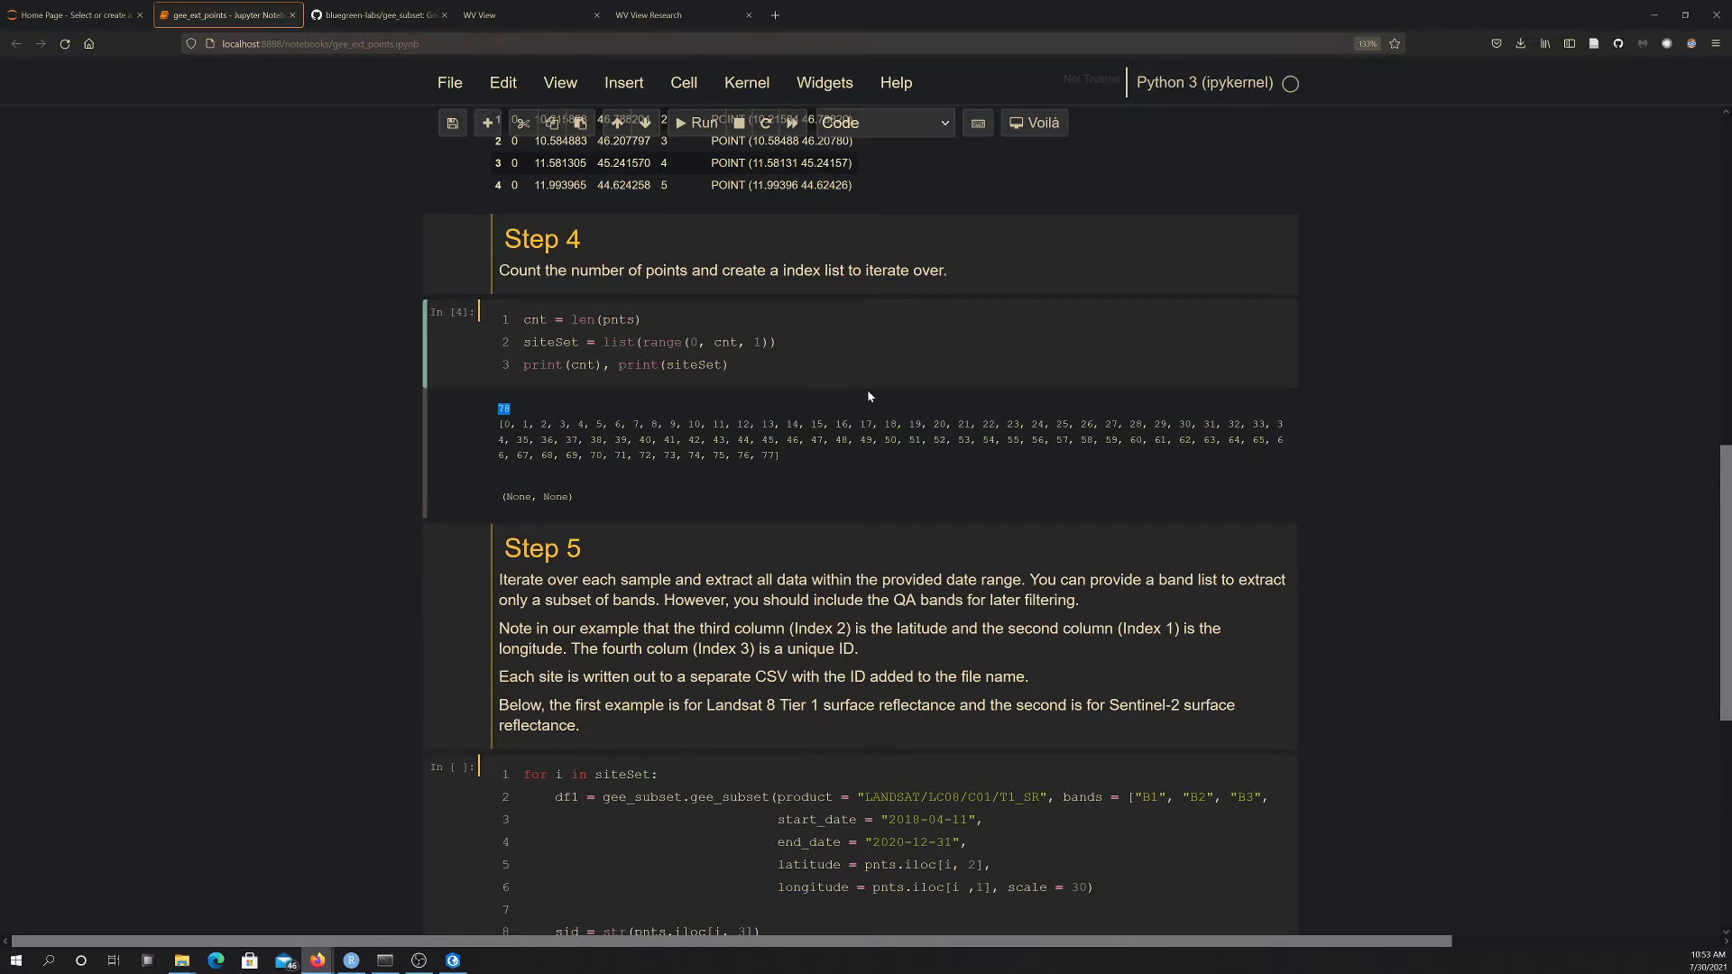
scroll("down", 3)
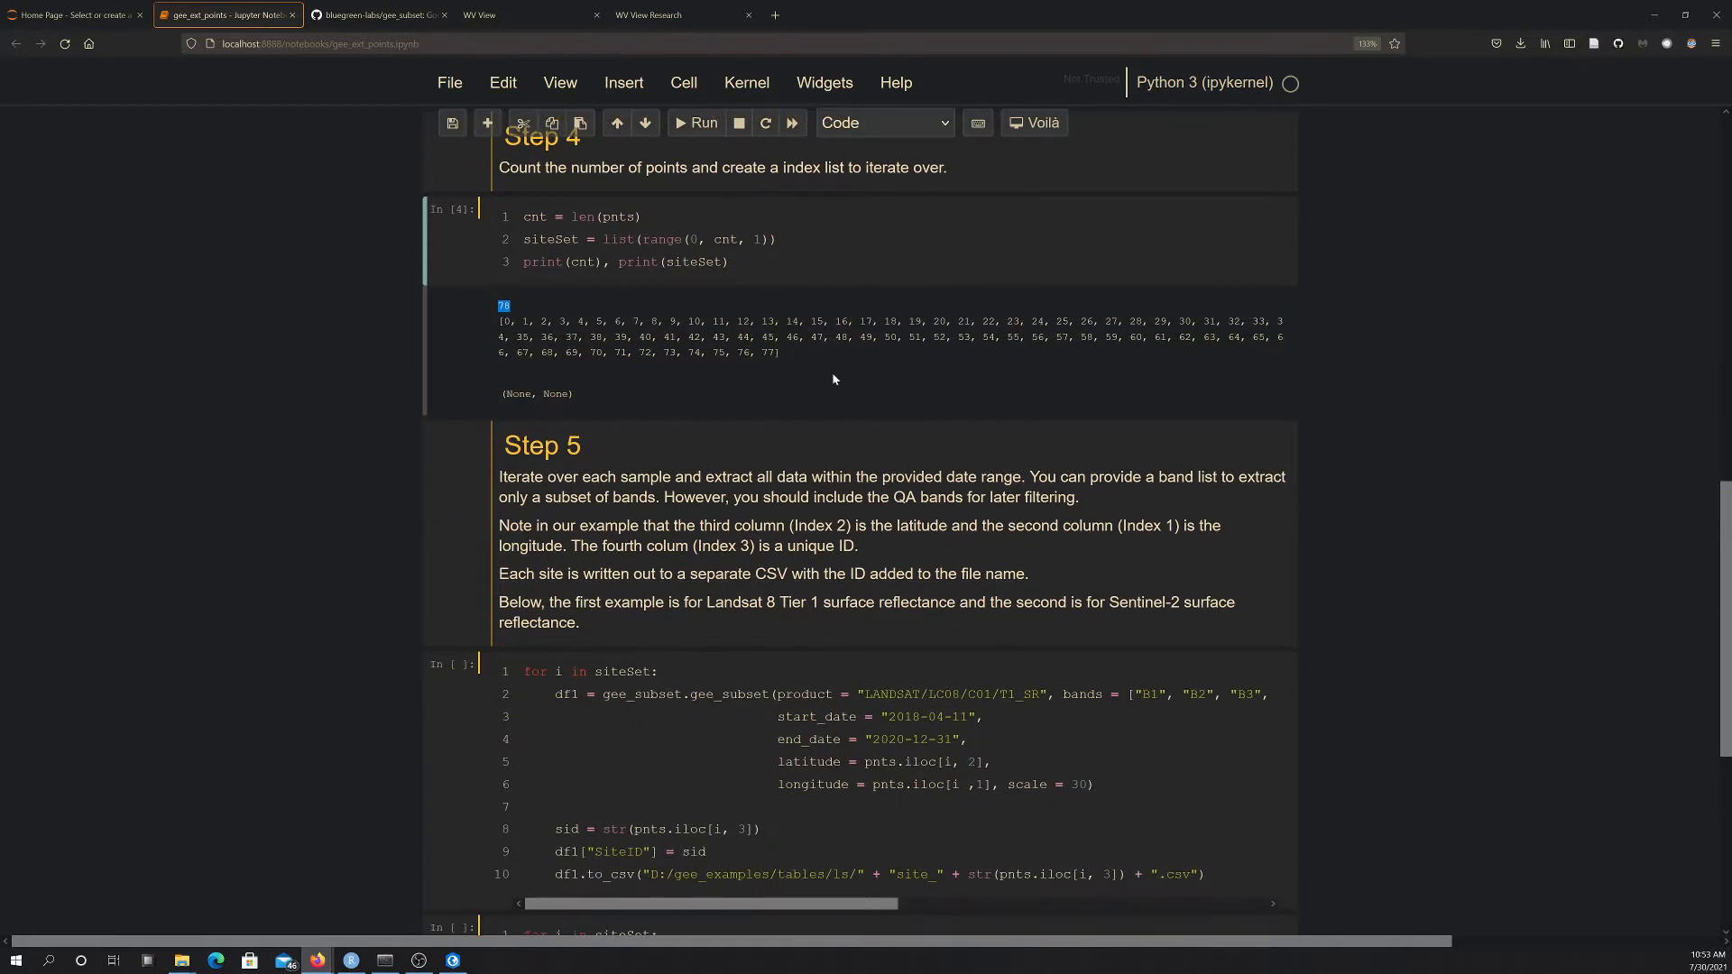
scroll("down", 3)
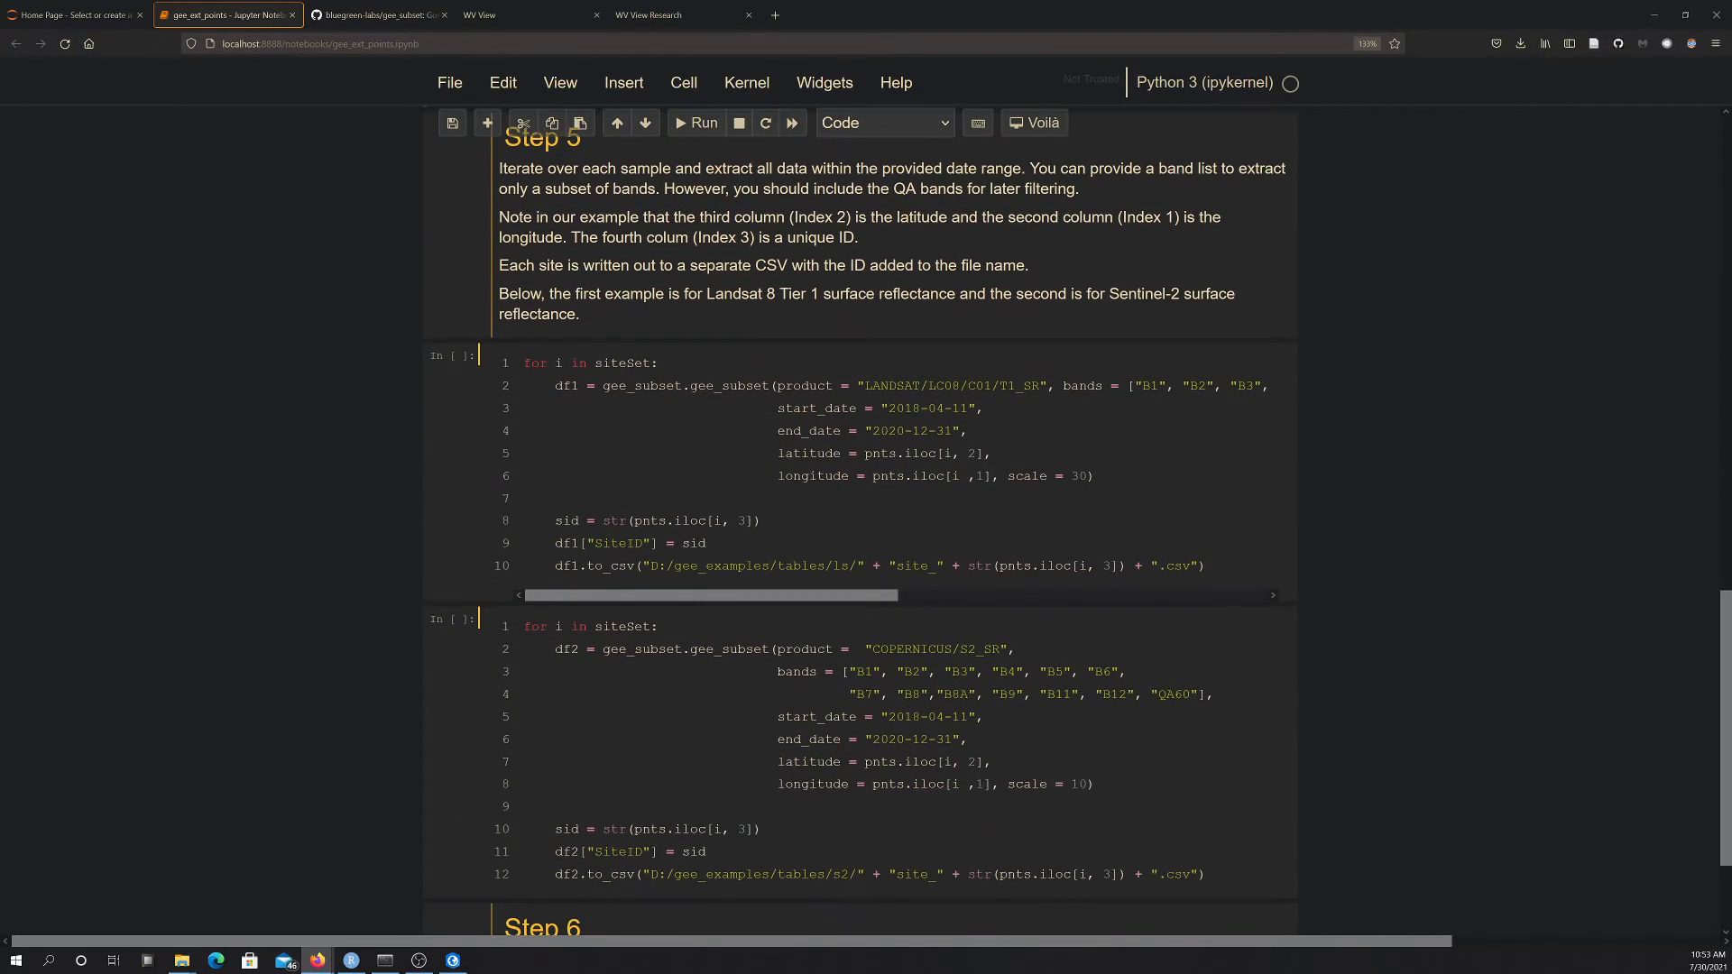
scroll("down", 3)
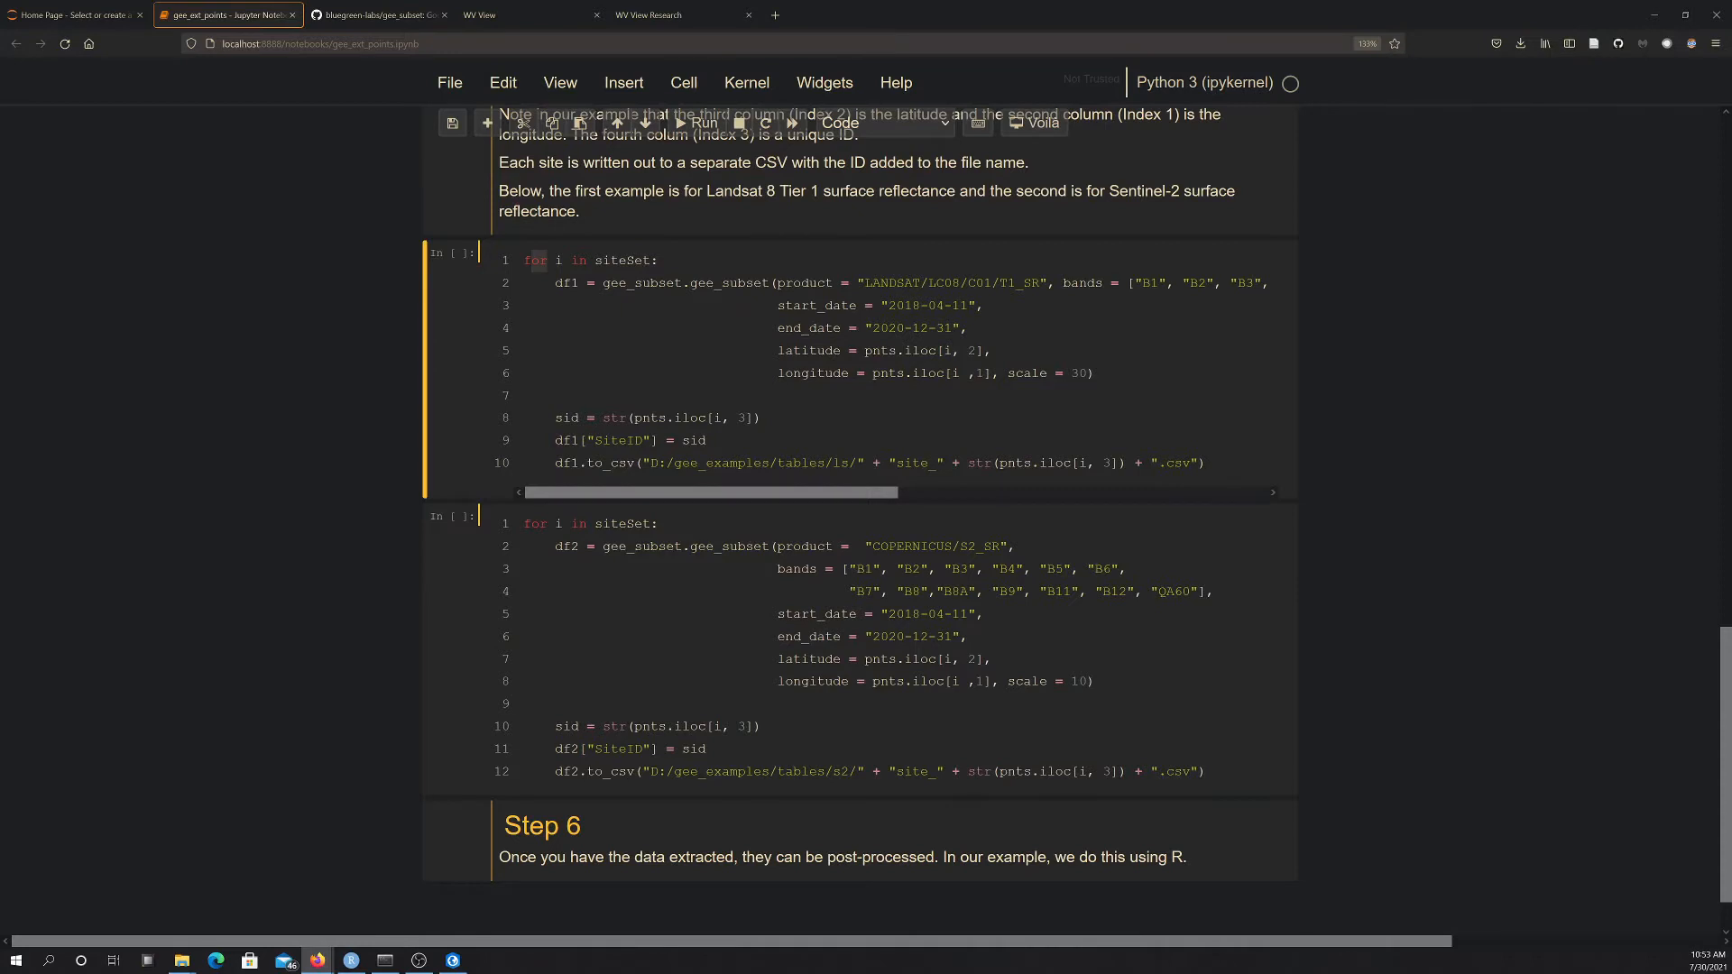
mouse_move(496, 328)
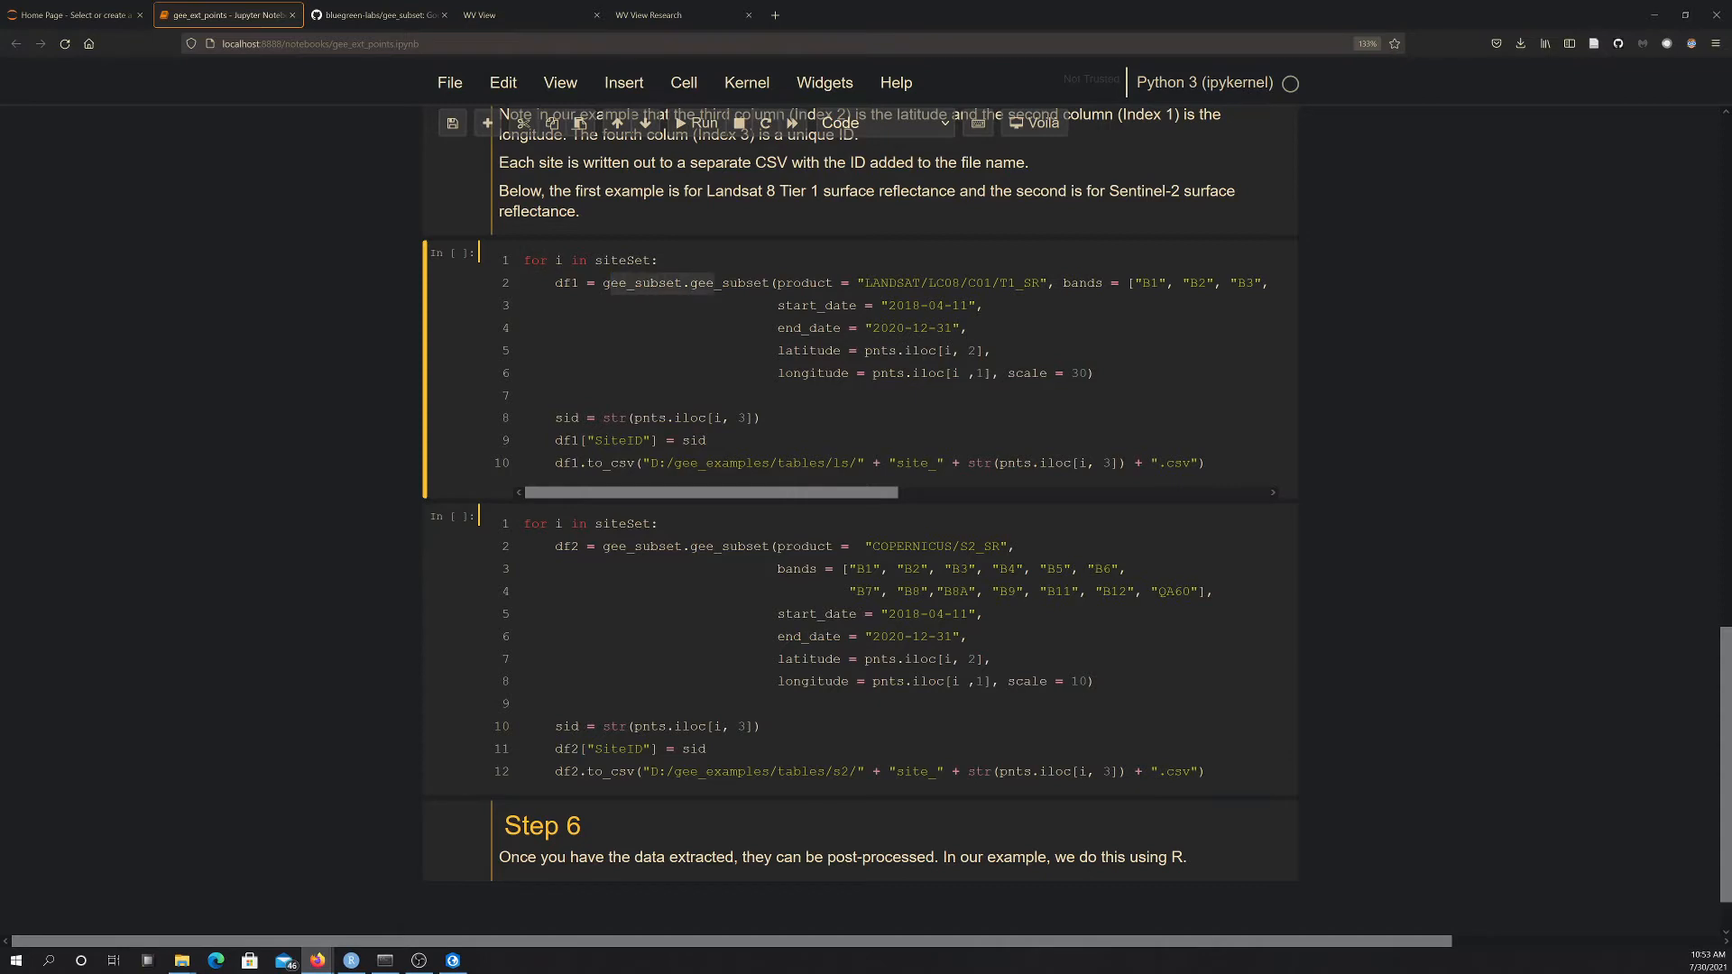
left_click(1025, 282)
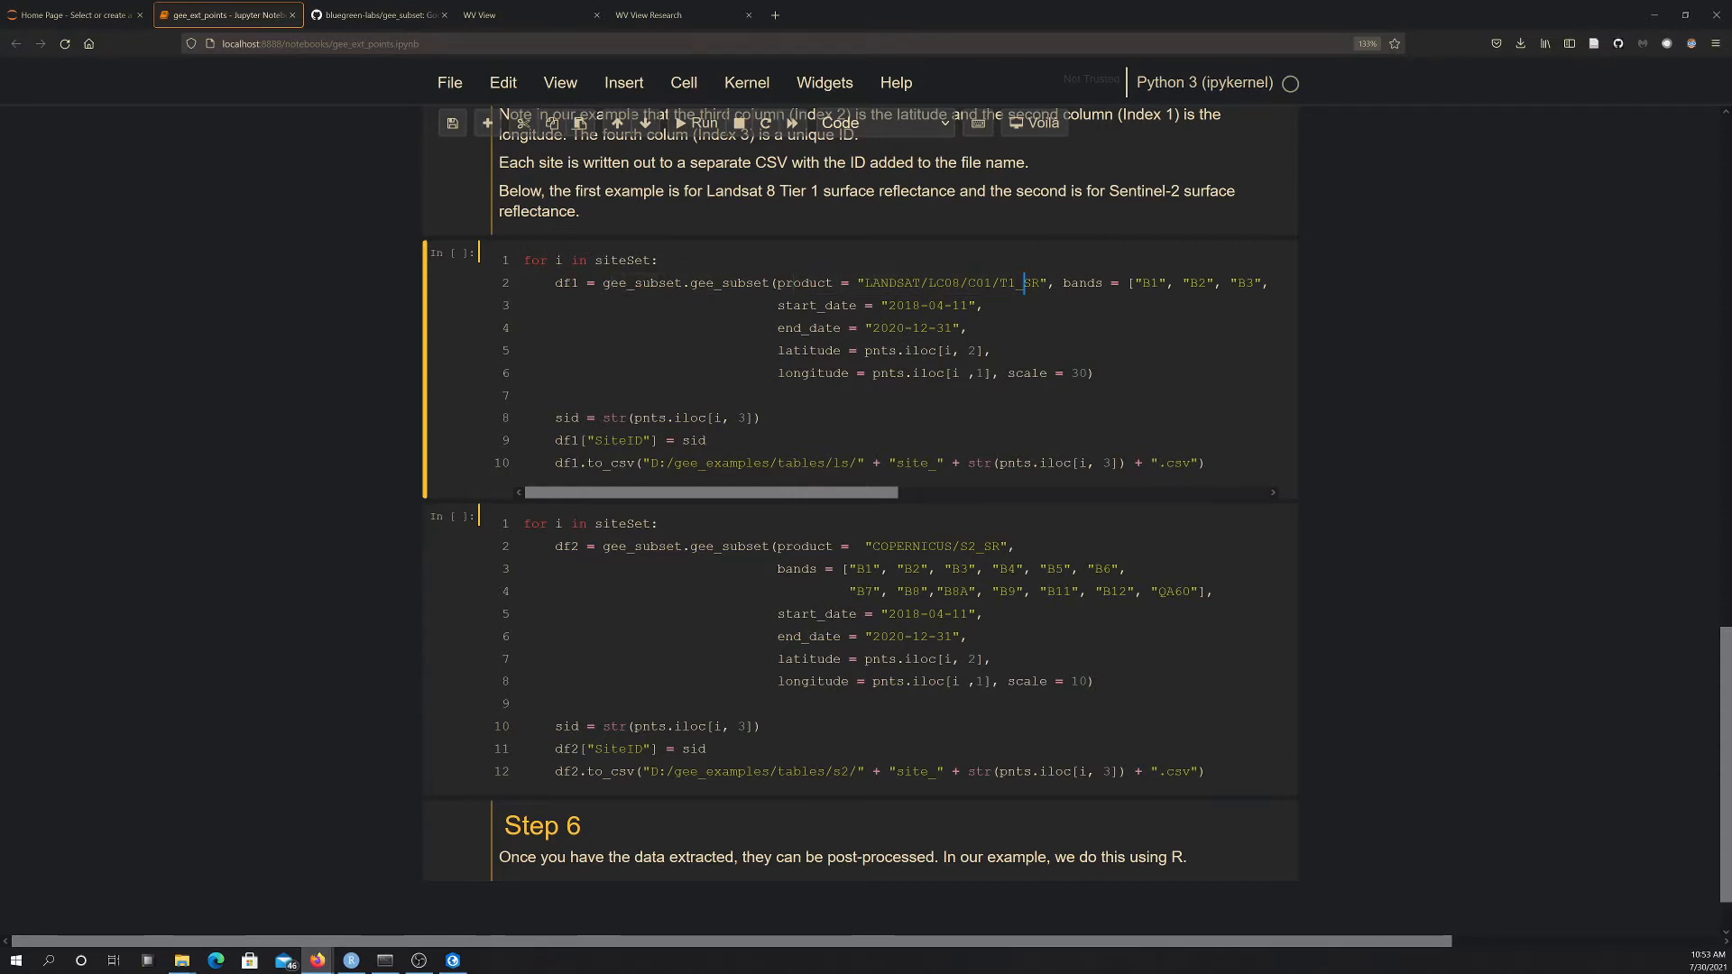
double_click(950, 282)
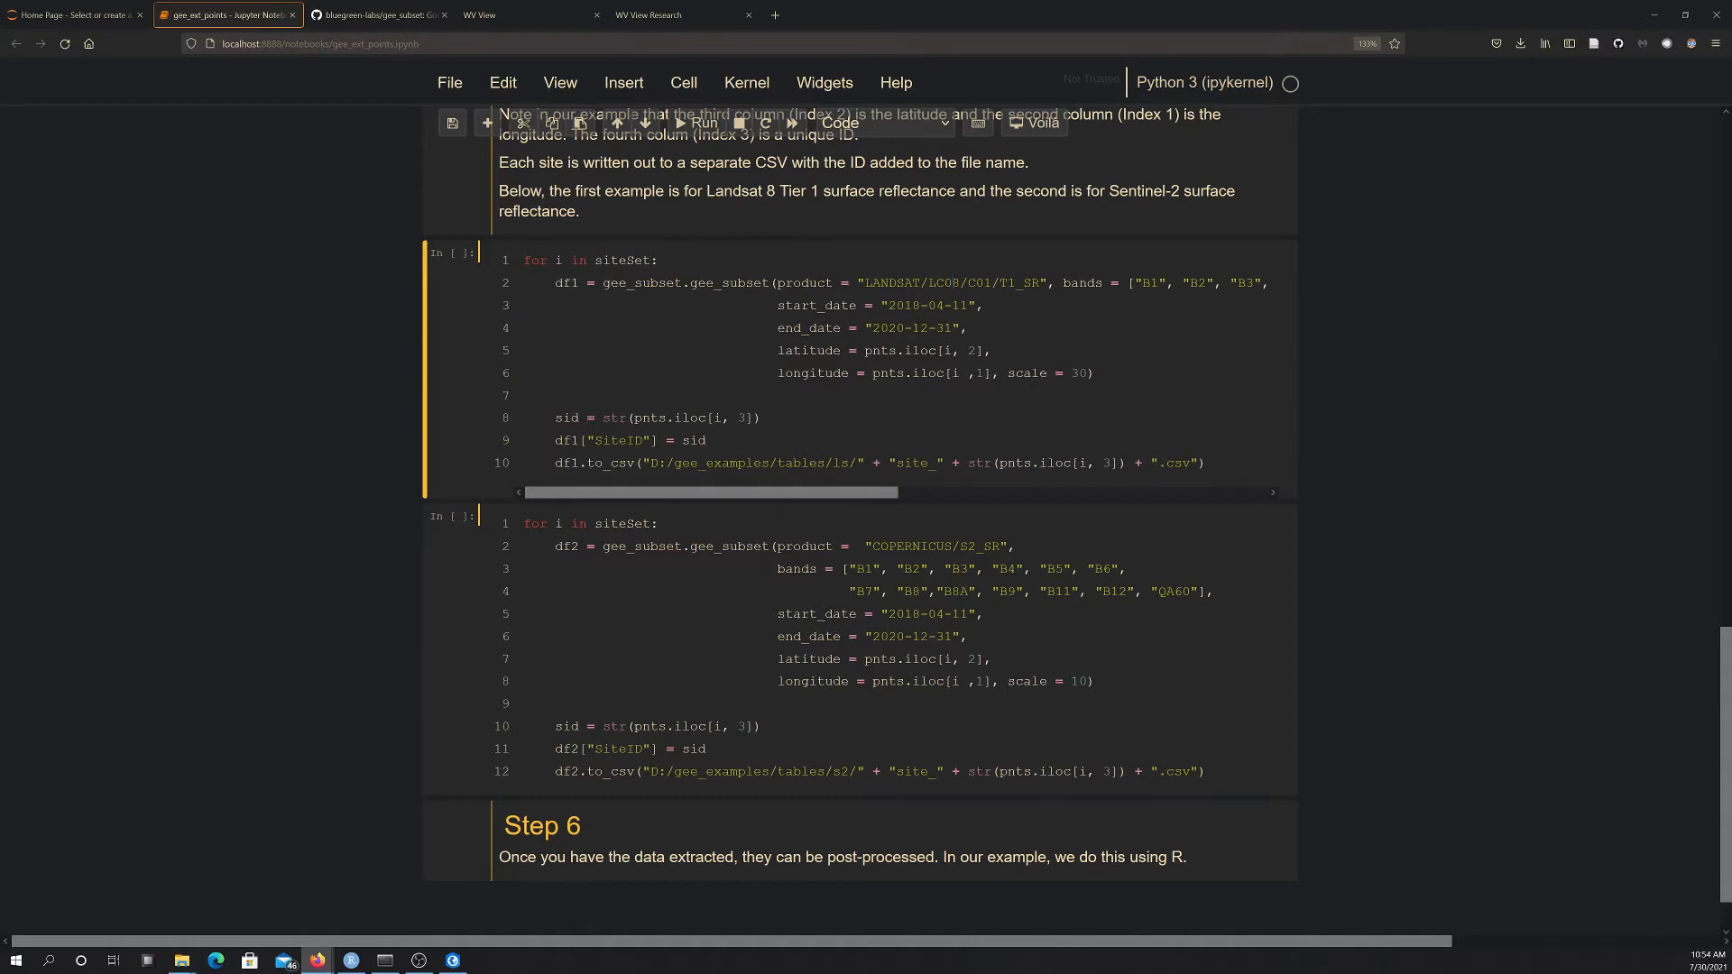
right_click(948, 282)
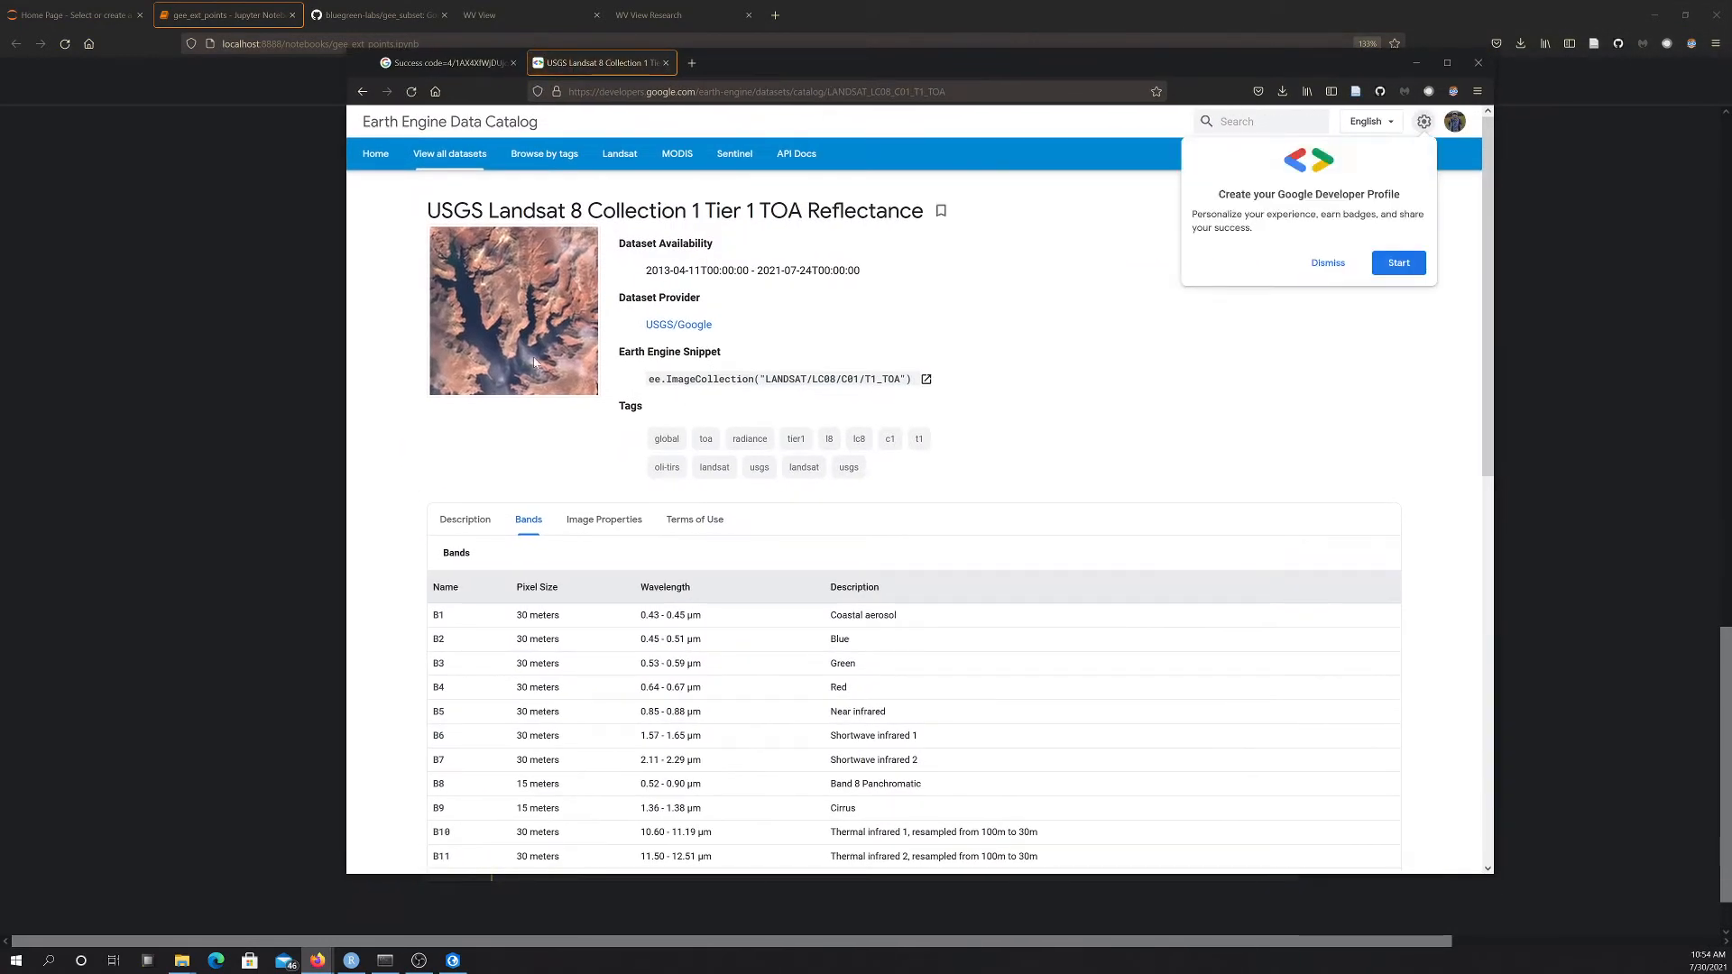
Expand the BQA bitmask details under the Landsat 8 TOA bands, then close the catalog window.
scroll("down", 3)
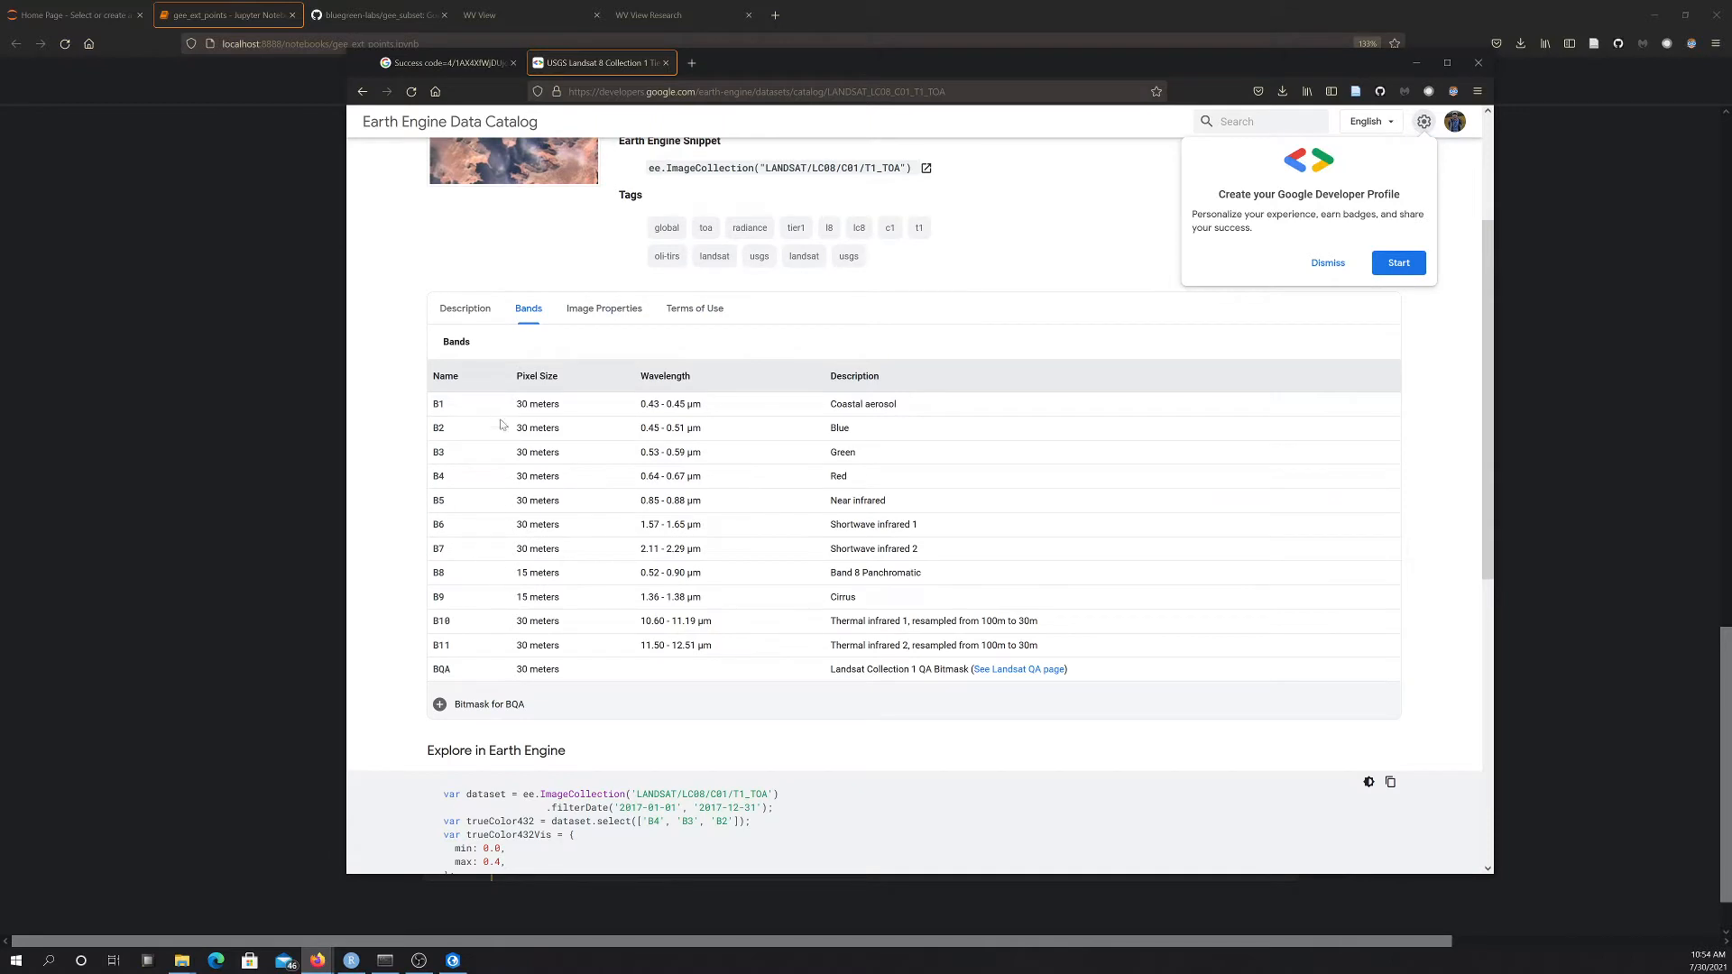
left_click(439, 704)
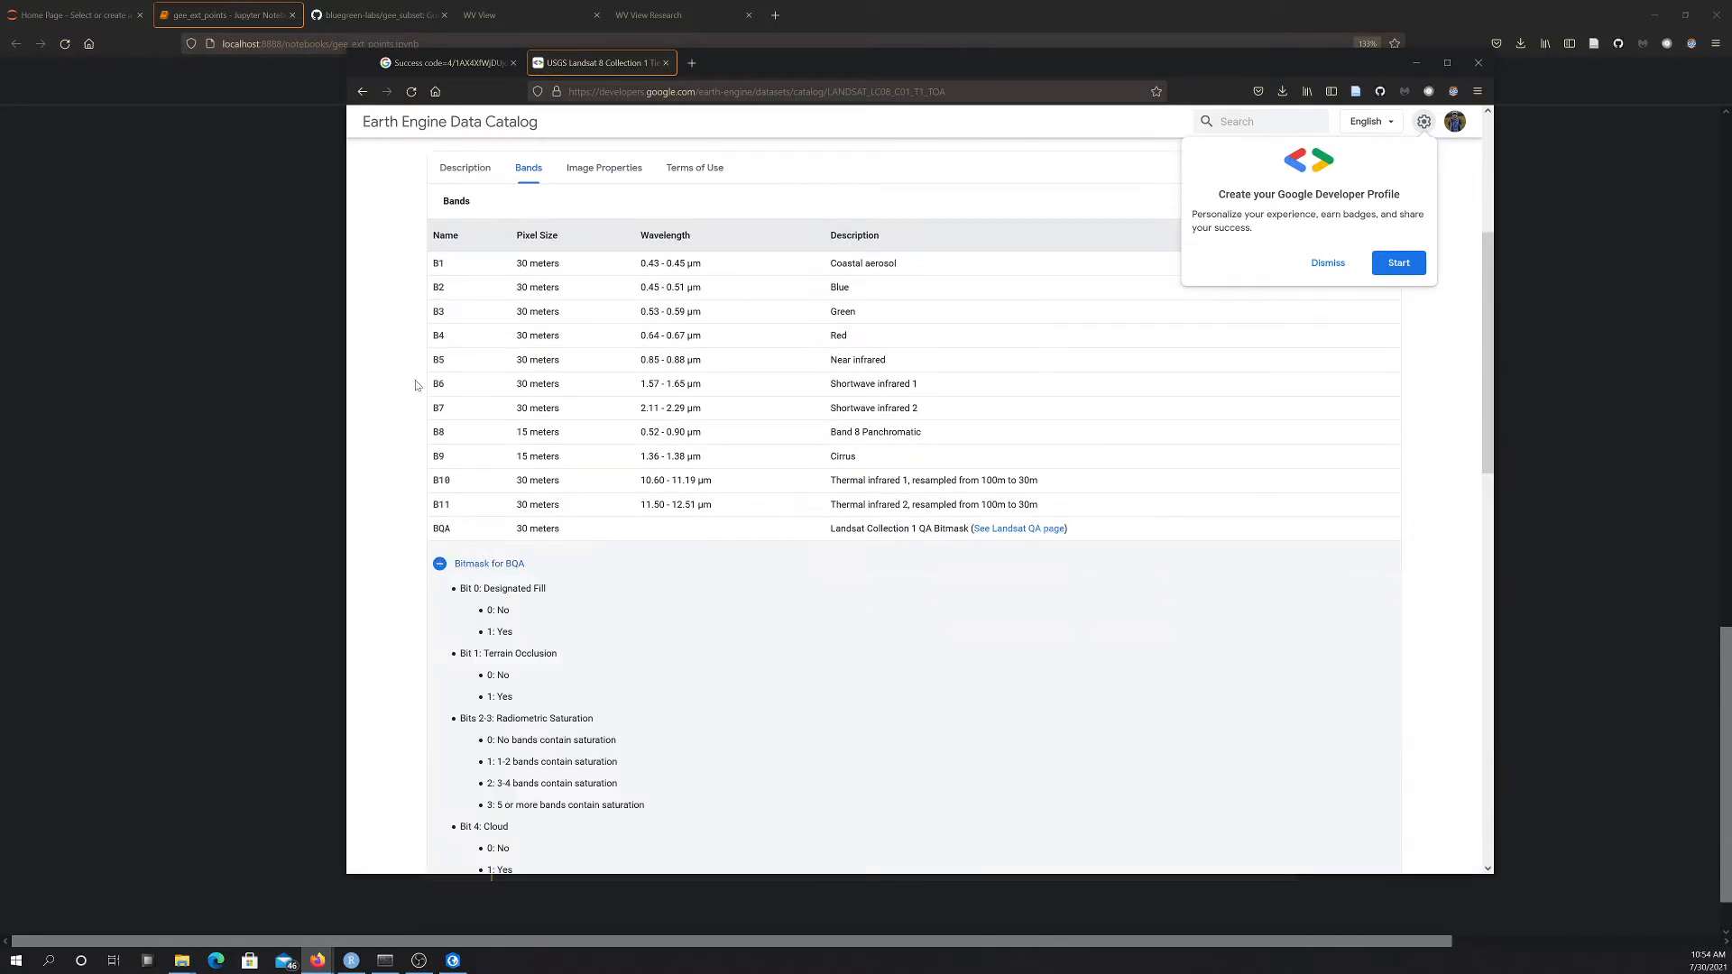
mouse_move(447, 431)
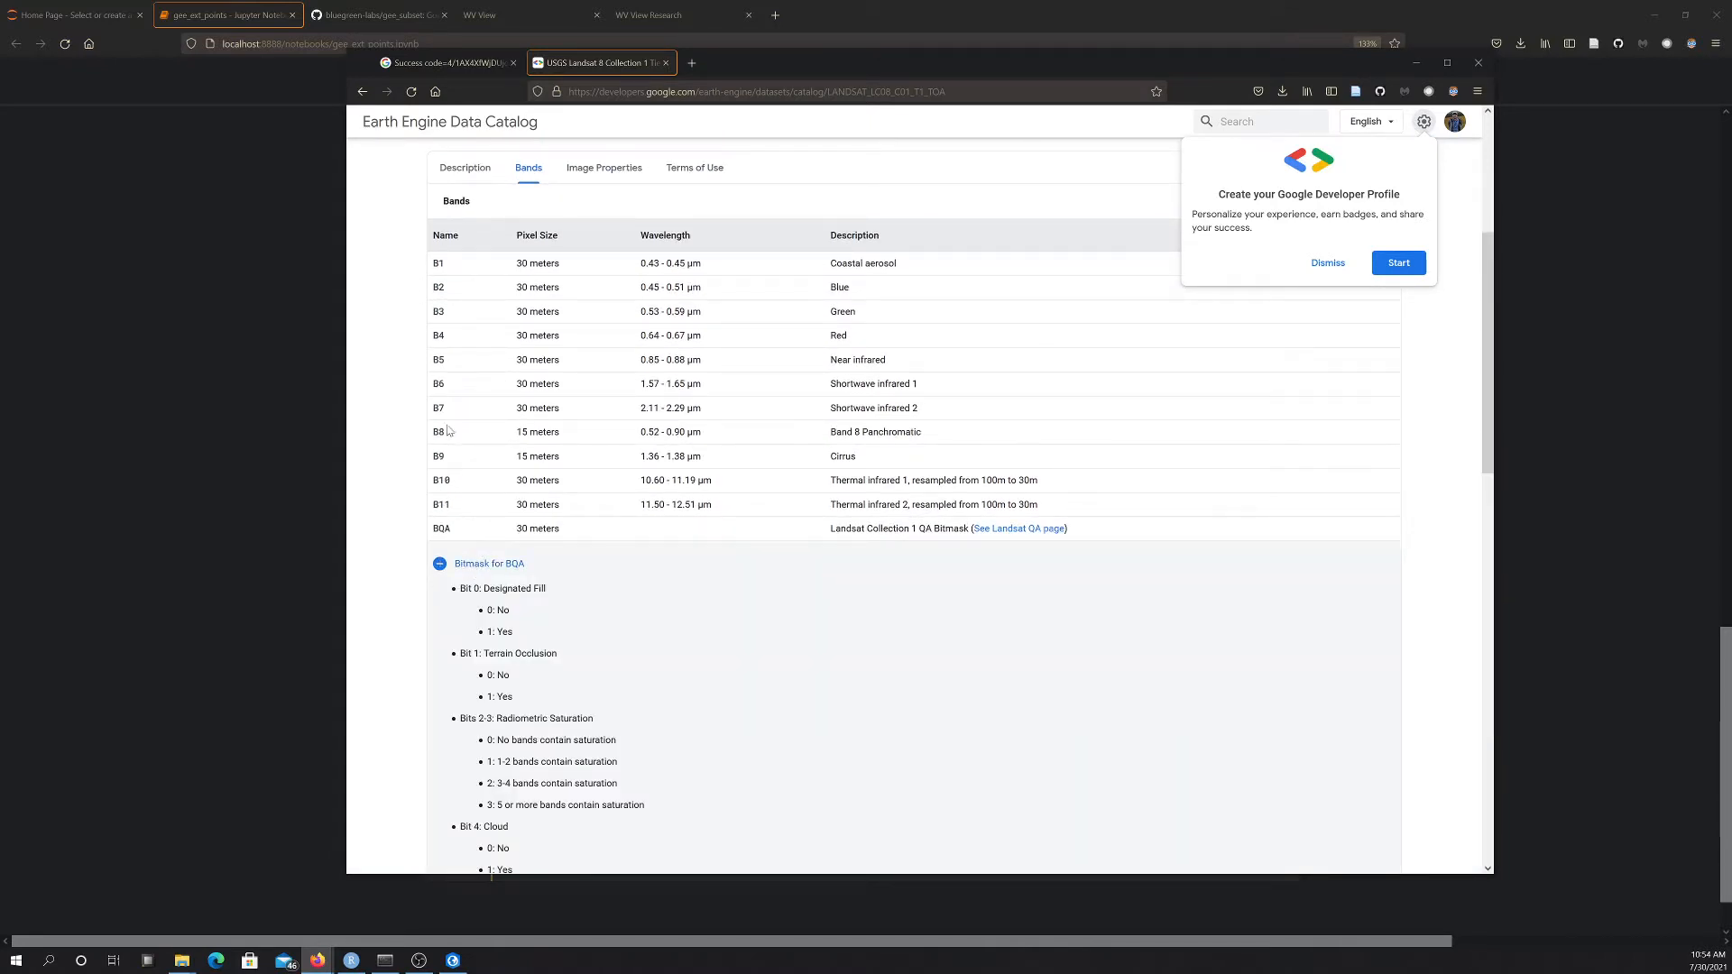
mouse_move(503, 512)
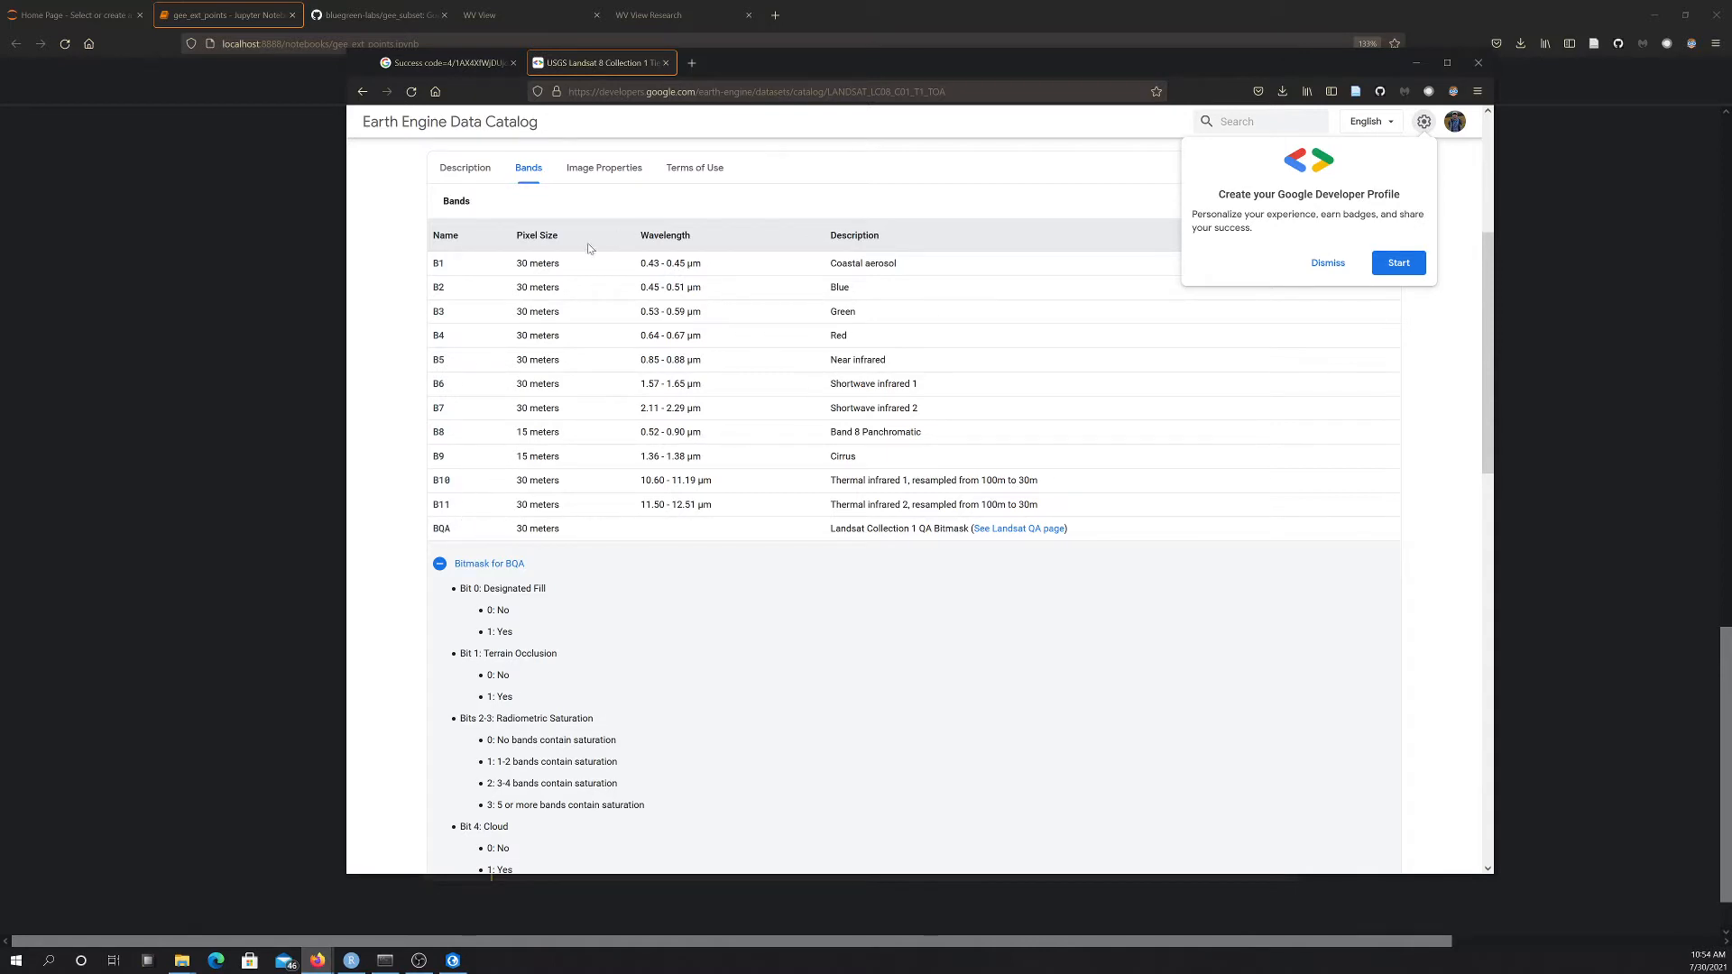
mouse_move(1493, 68)
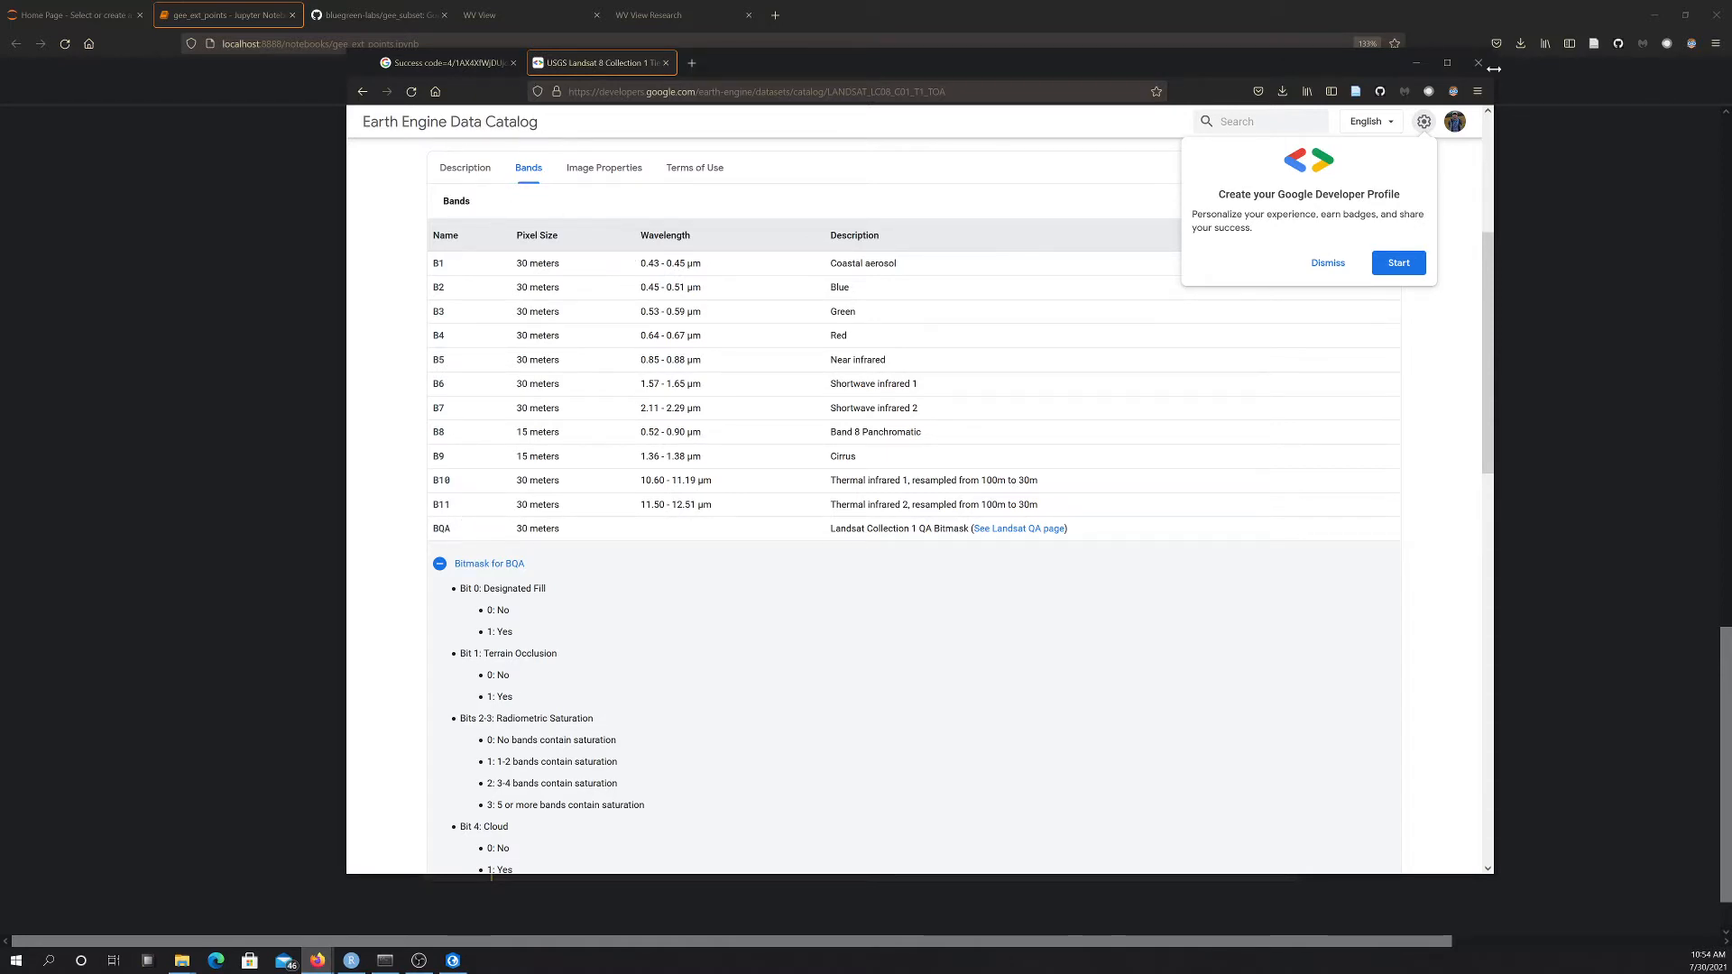
left_click(229, 14)
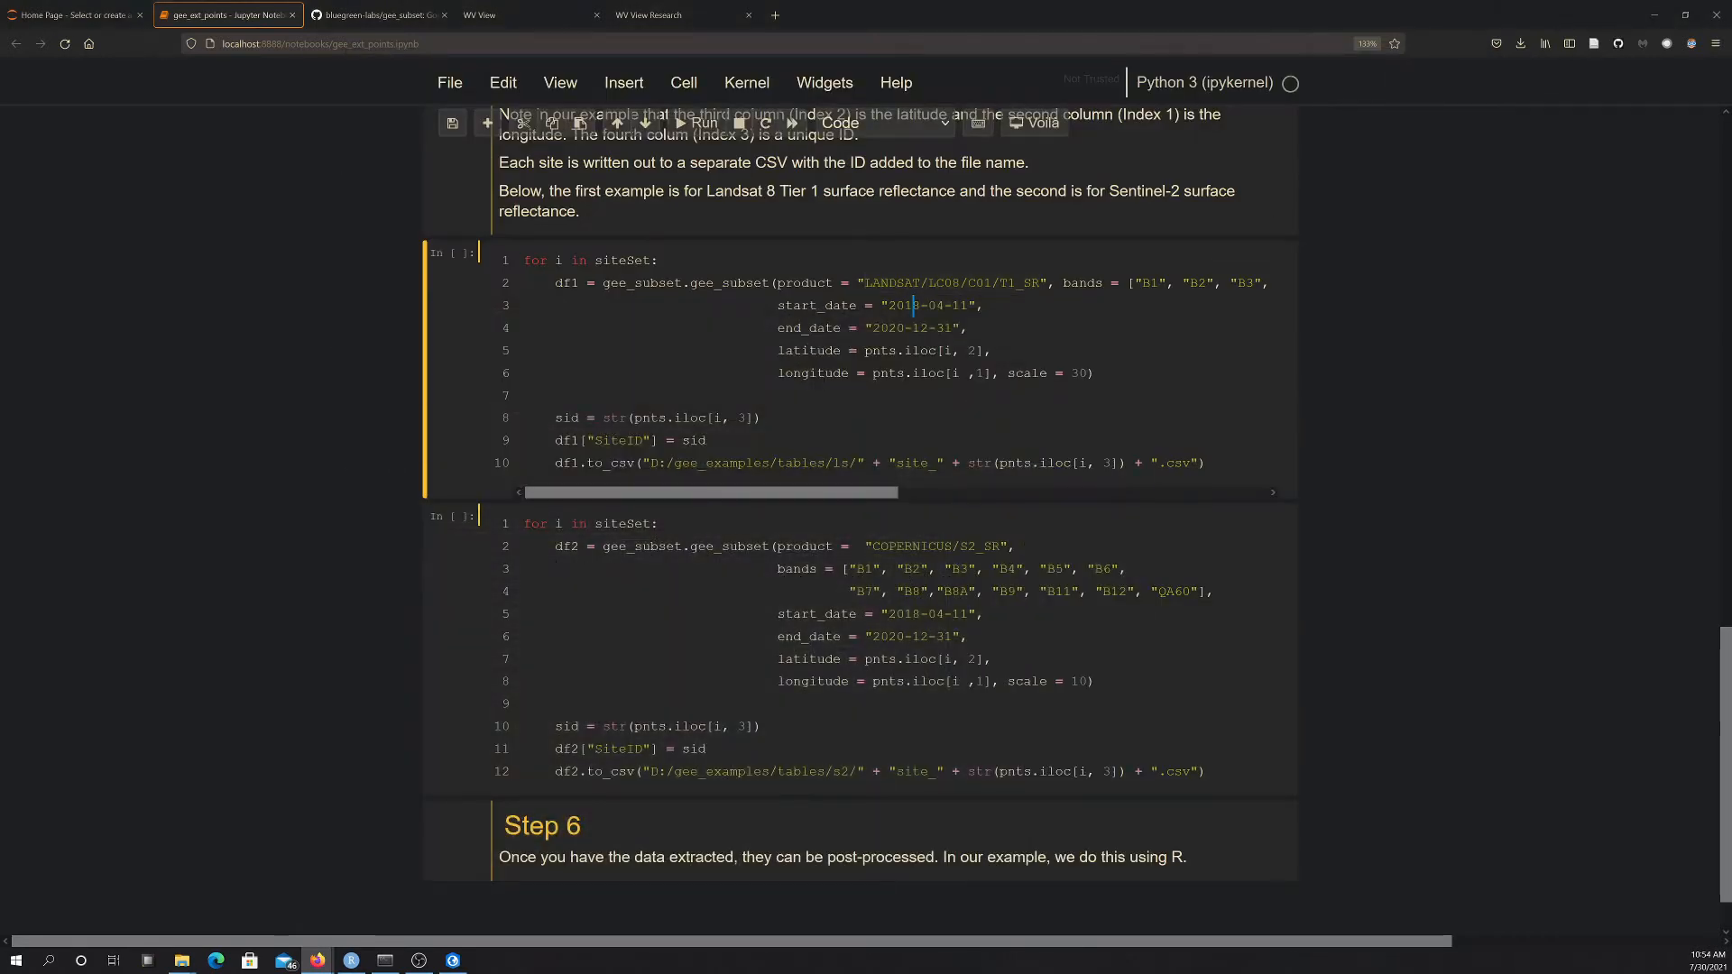
double_click(950, 282)
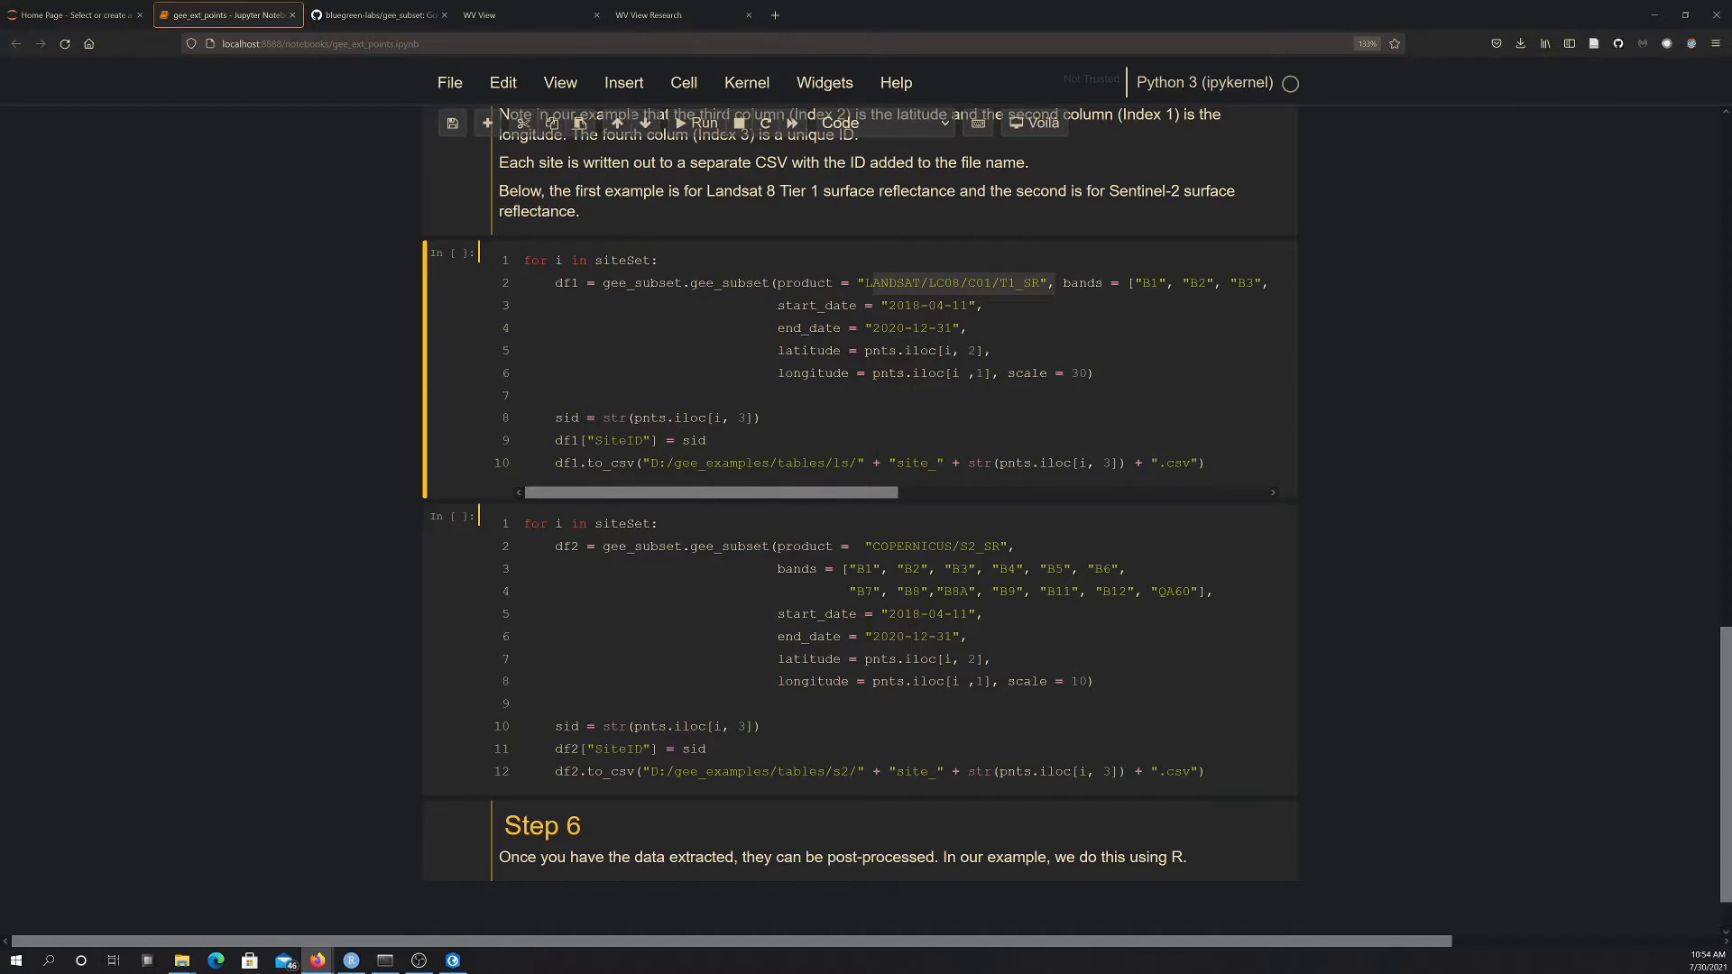
left_click(1014, 282)
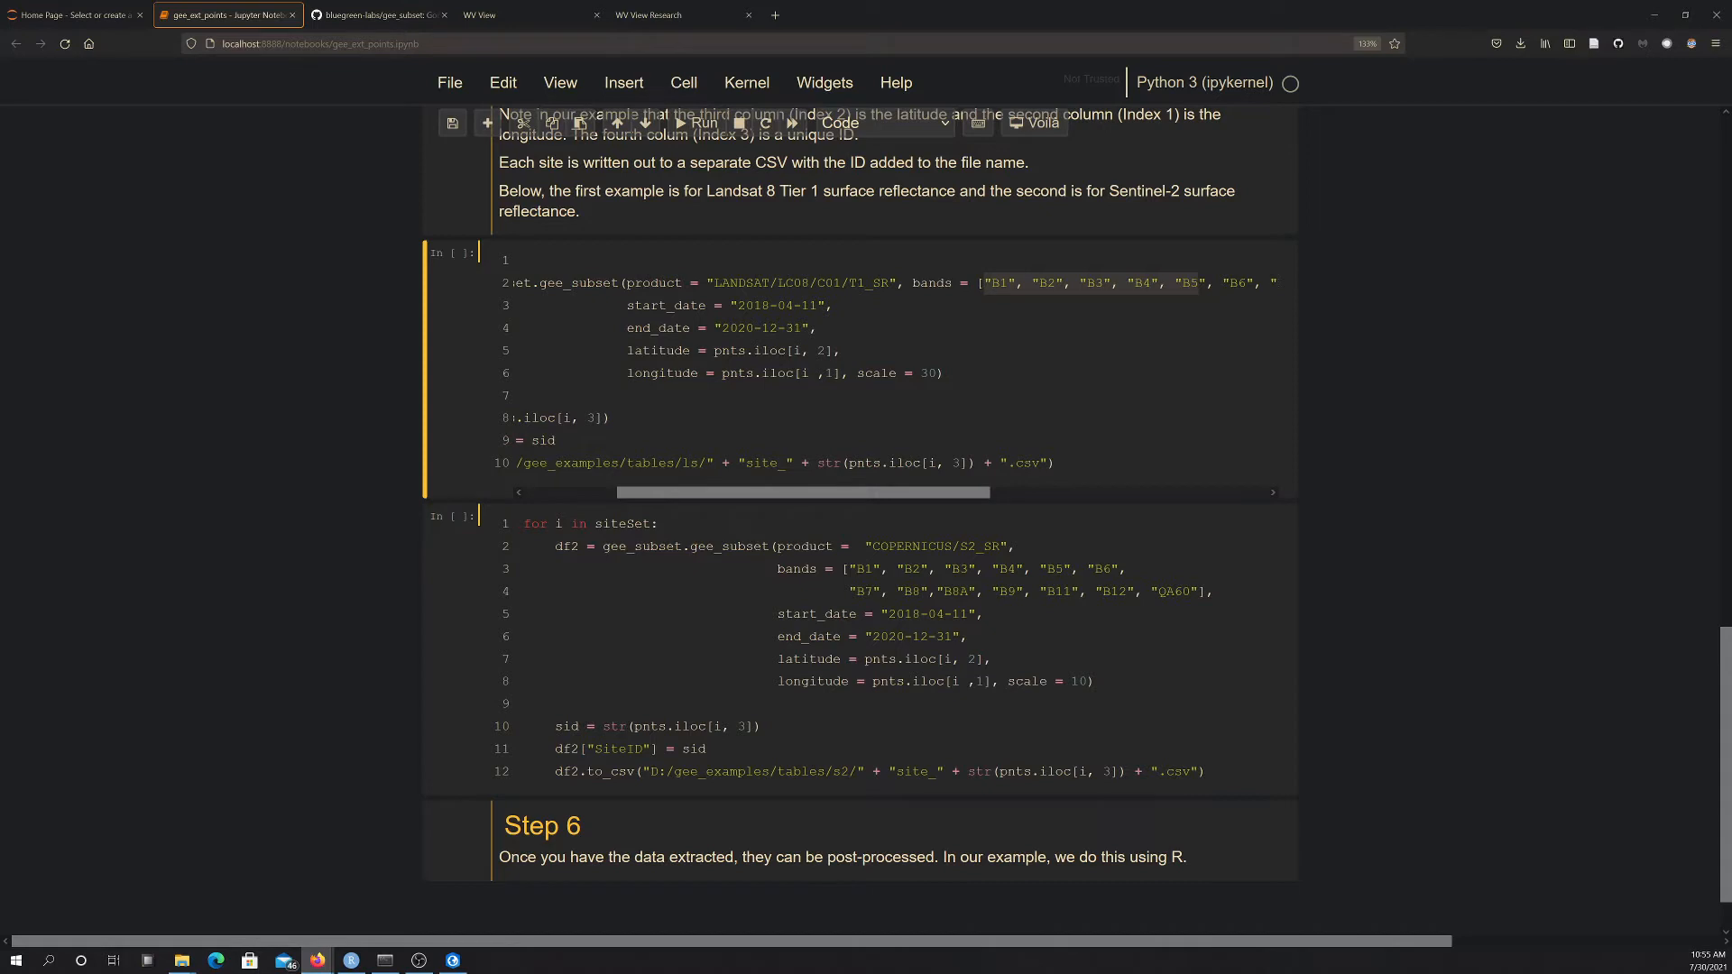
scroll("down", 3)
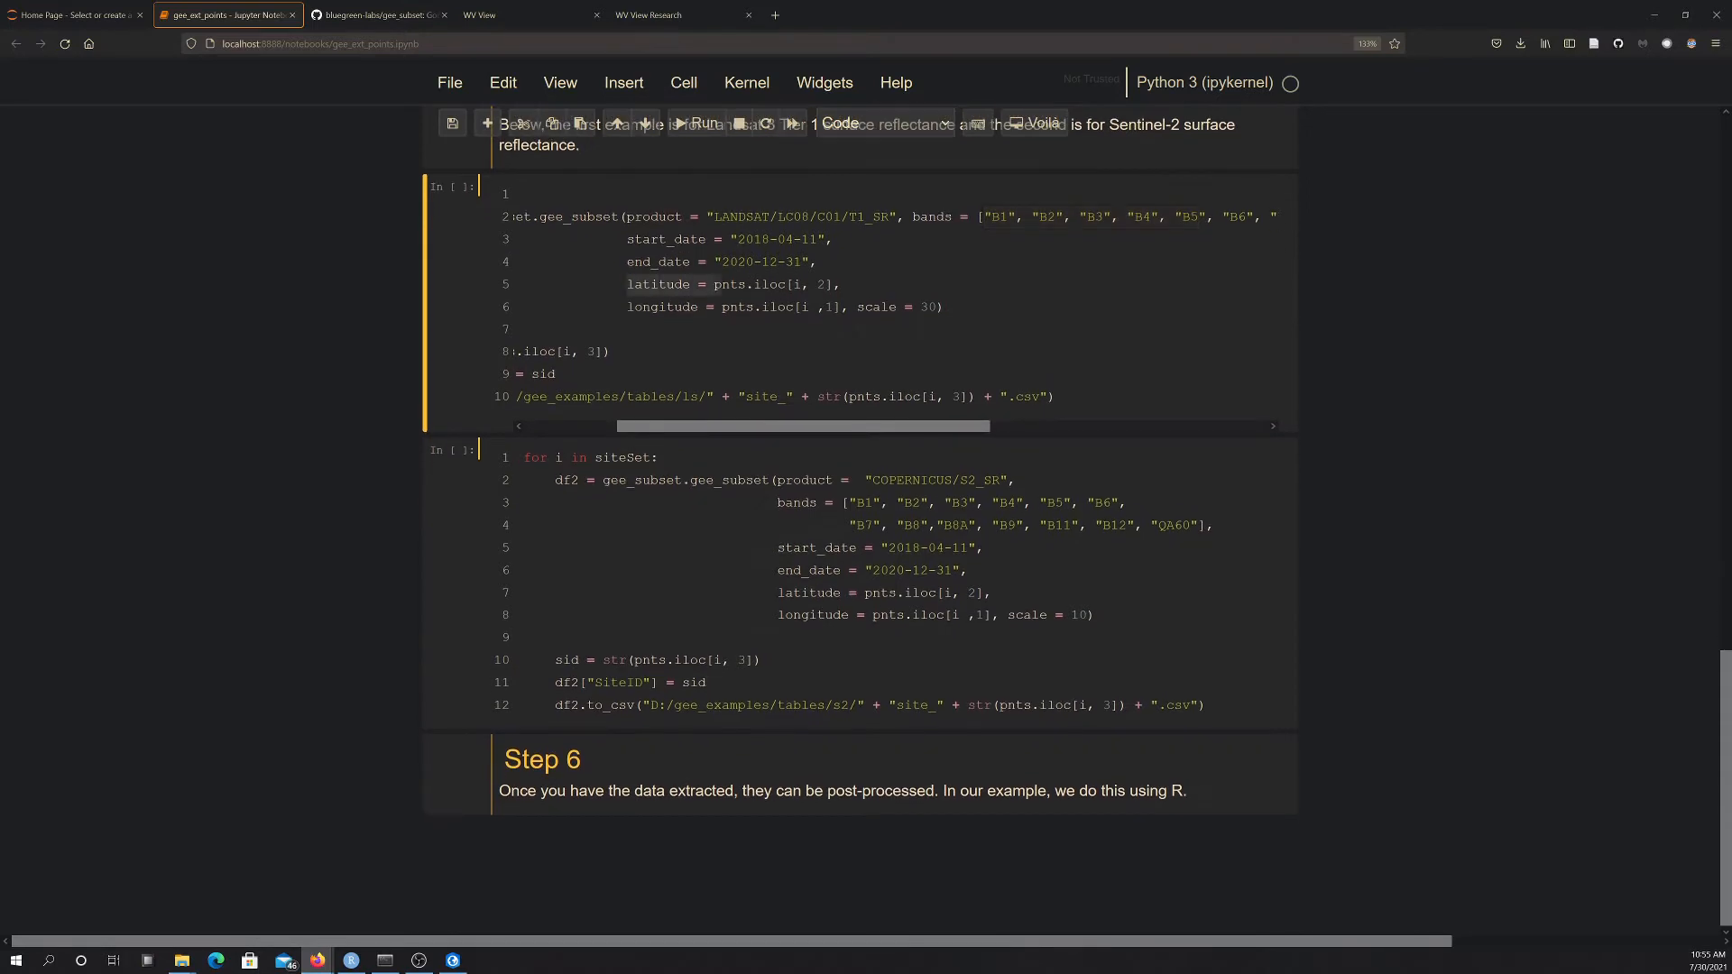
scroll("down", 3)
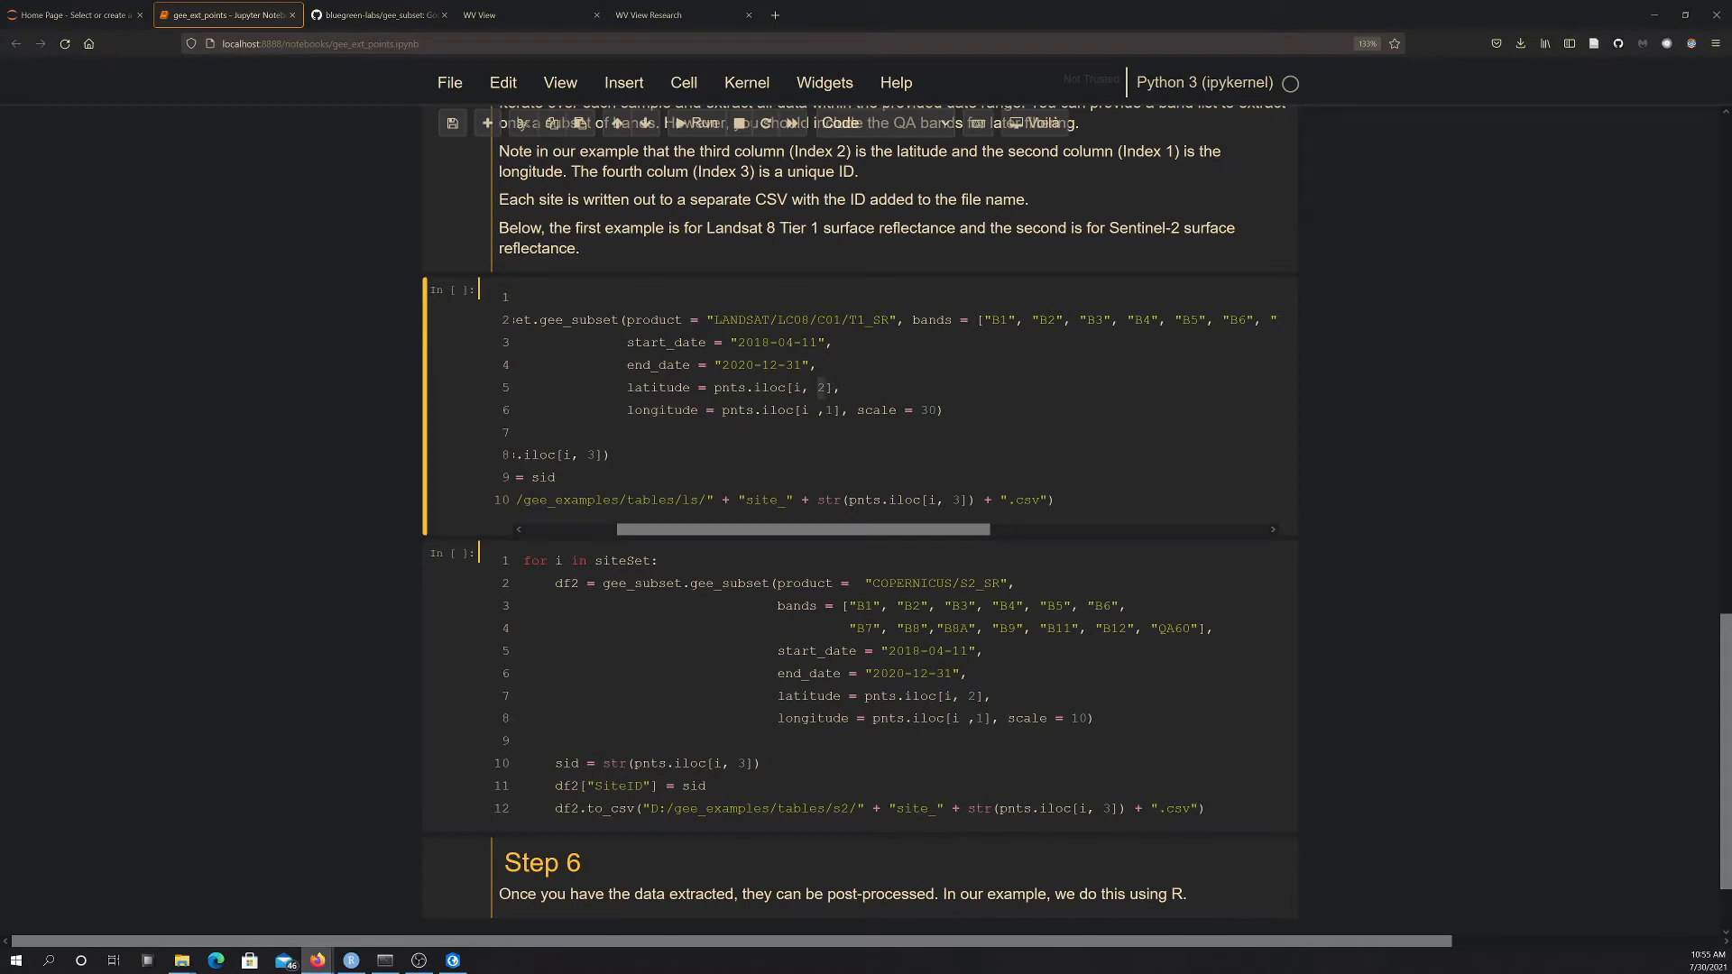
scroll("down", 3)
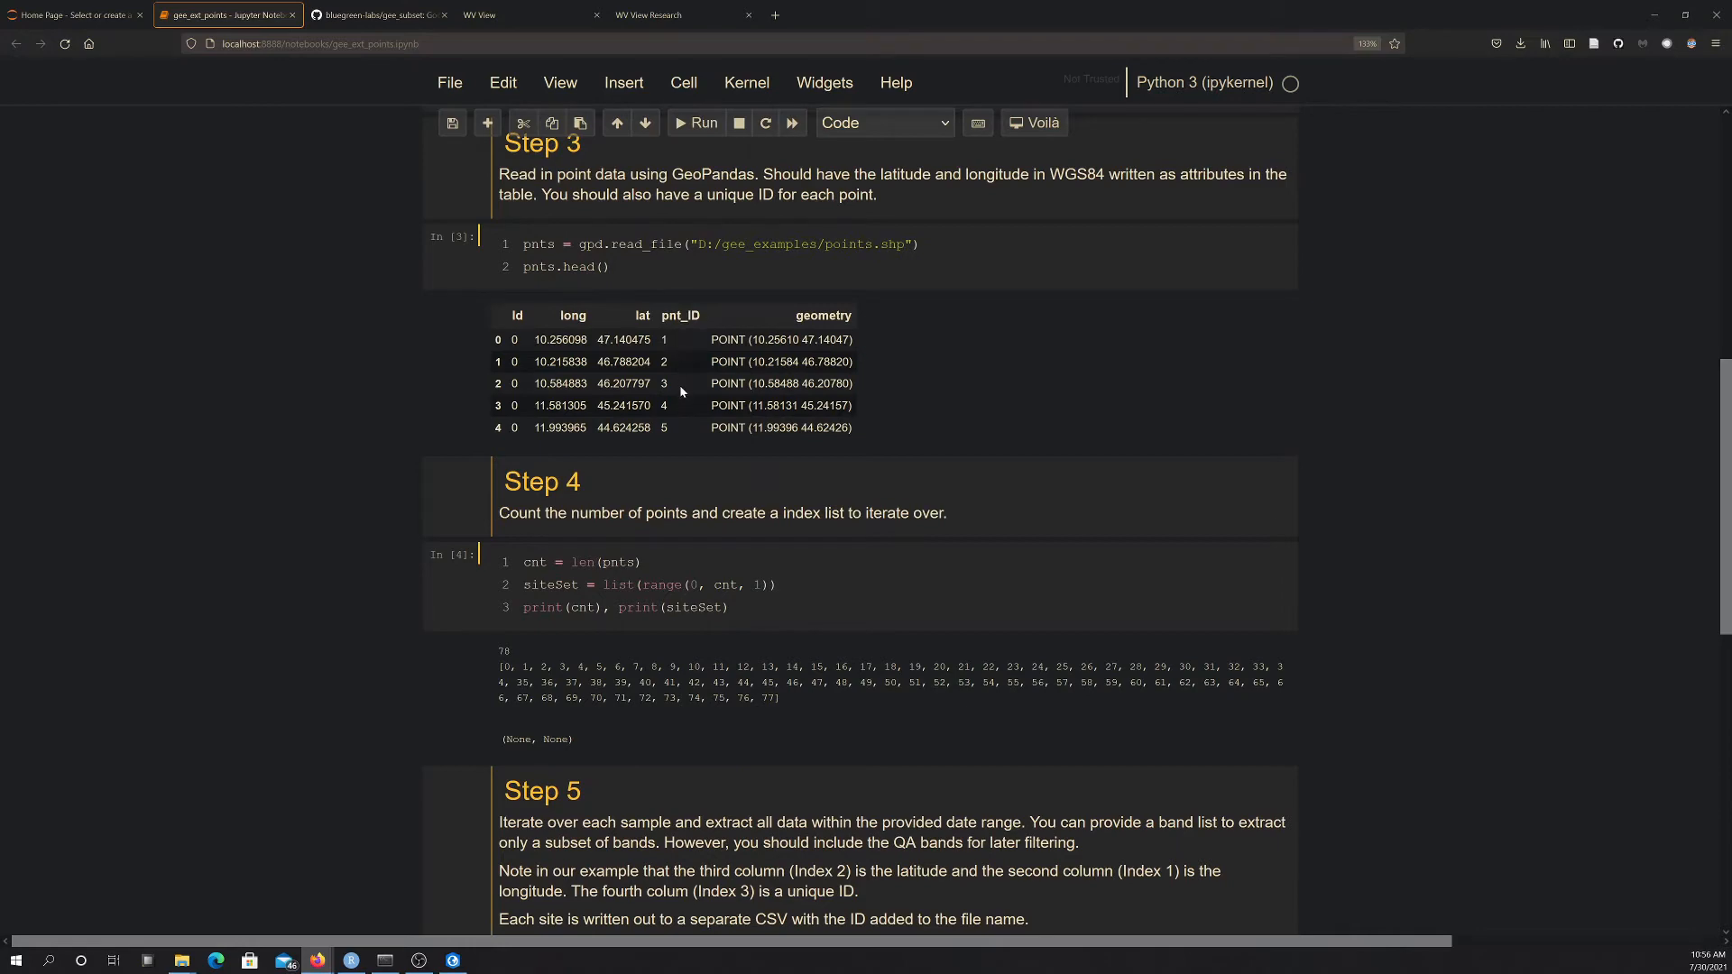
scroll("down", 3)
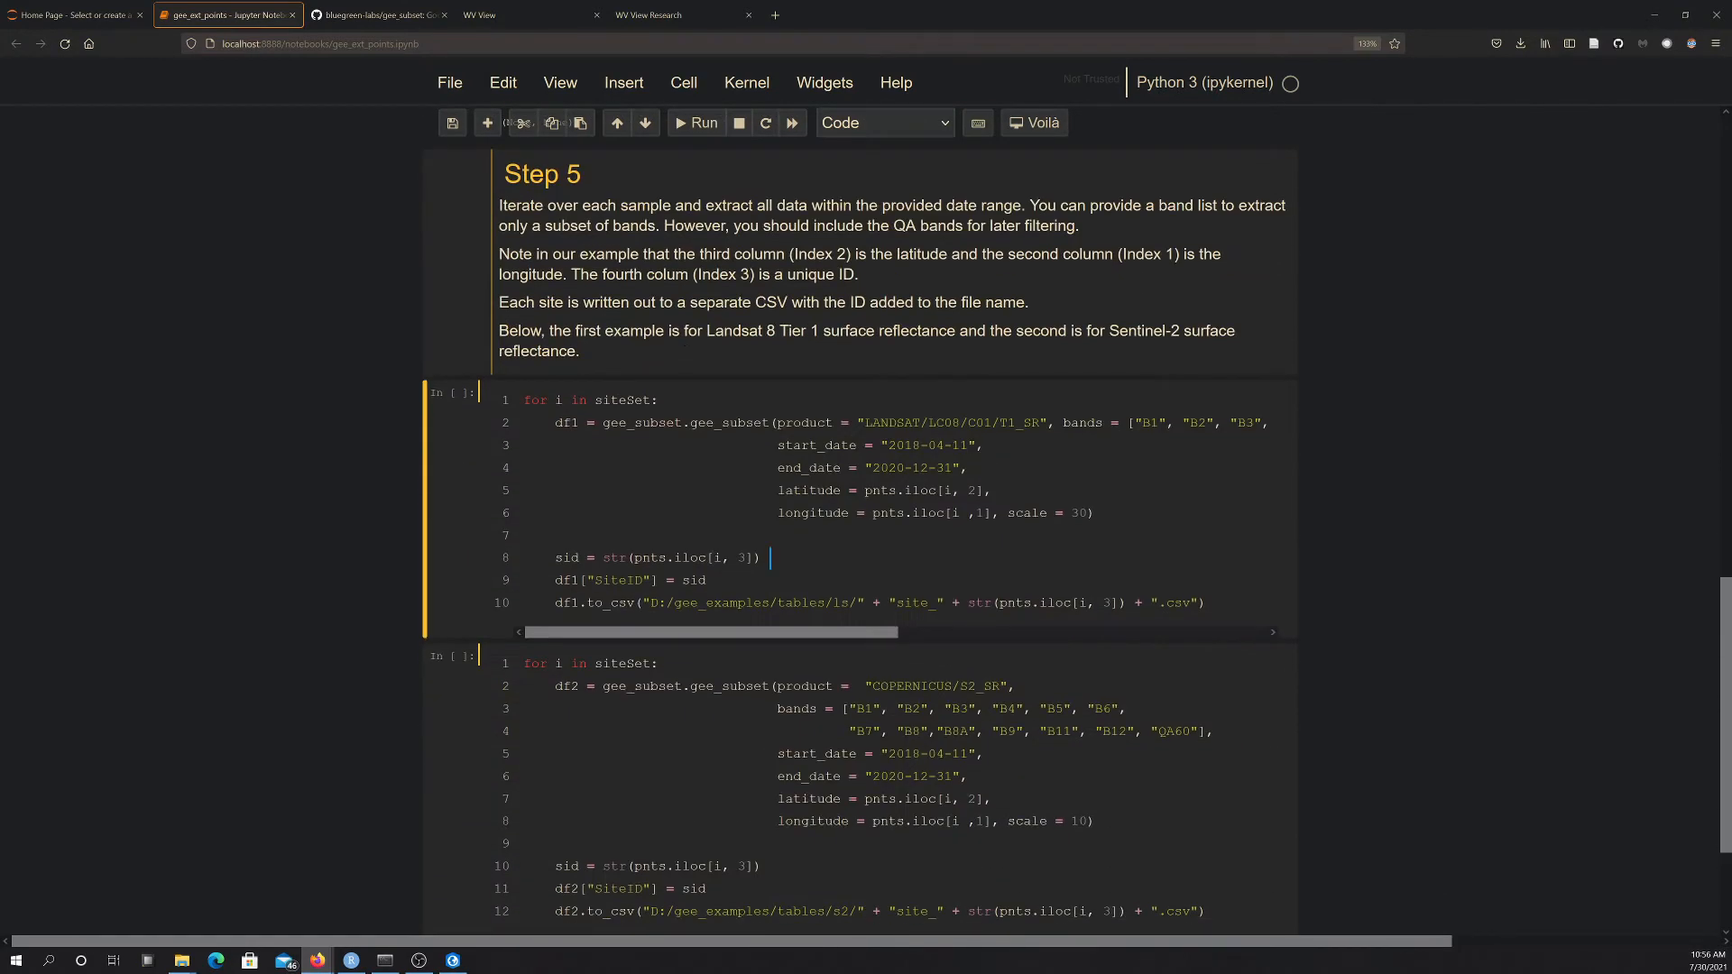
scroll("down", 3)
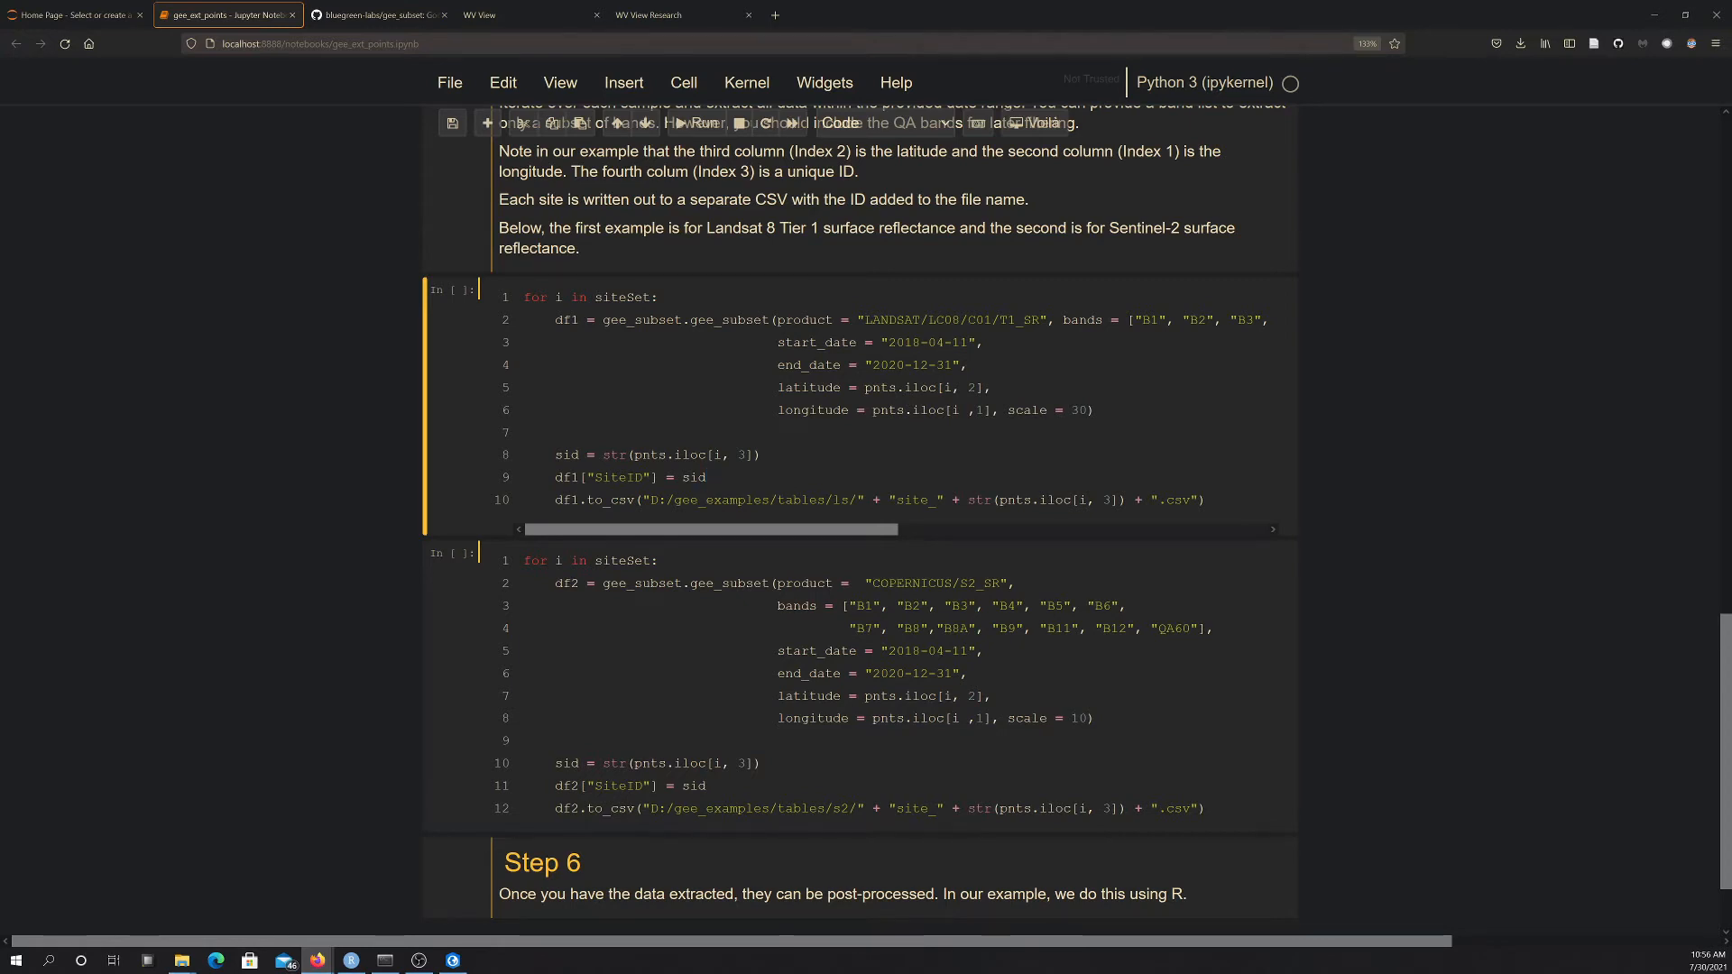
left_click(704, 477)
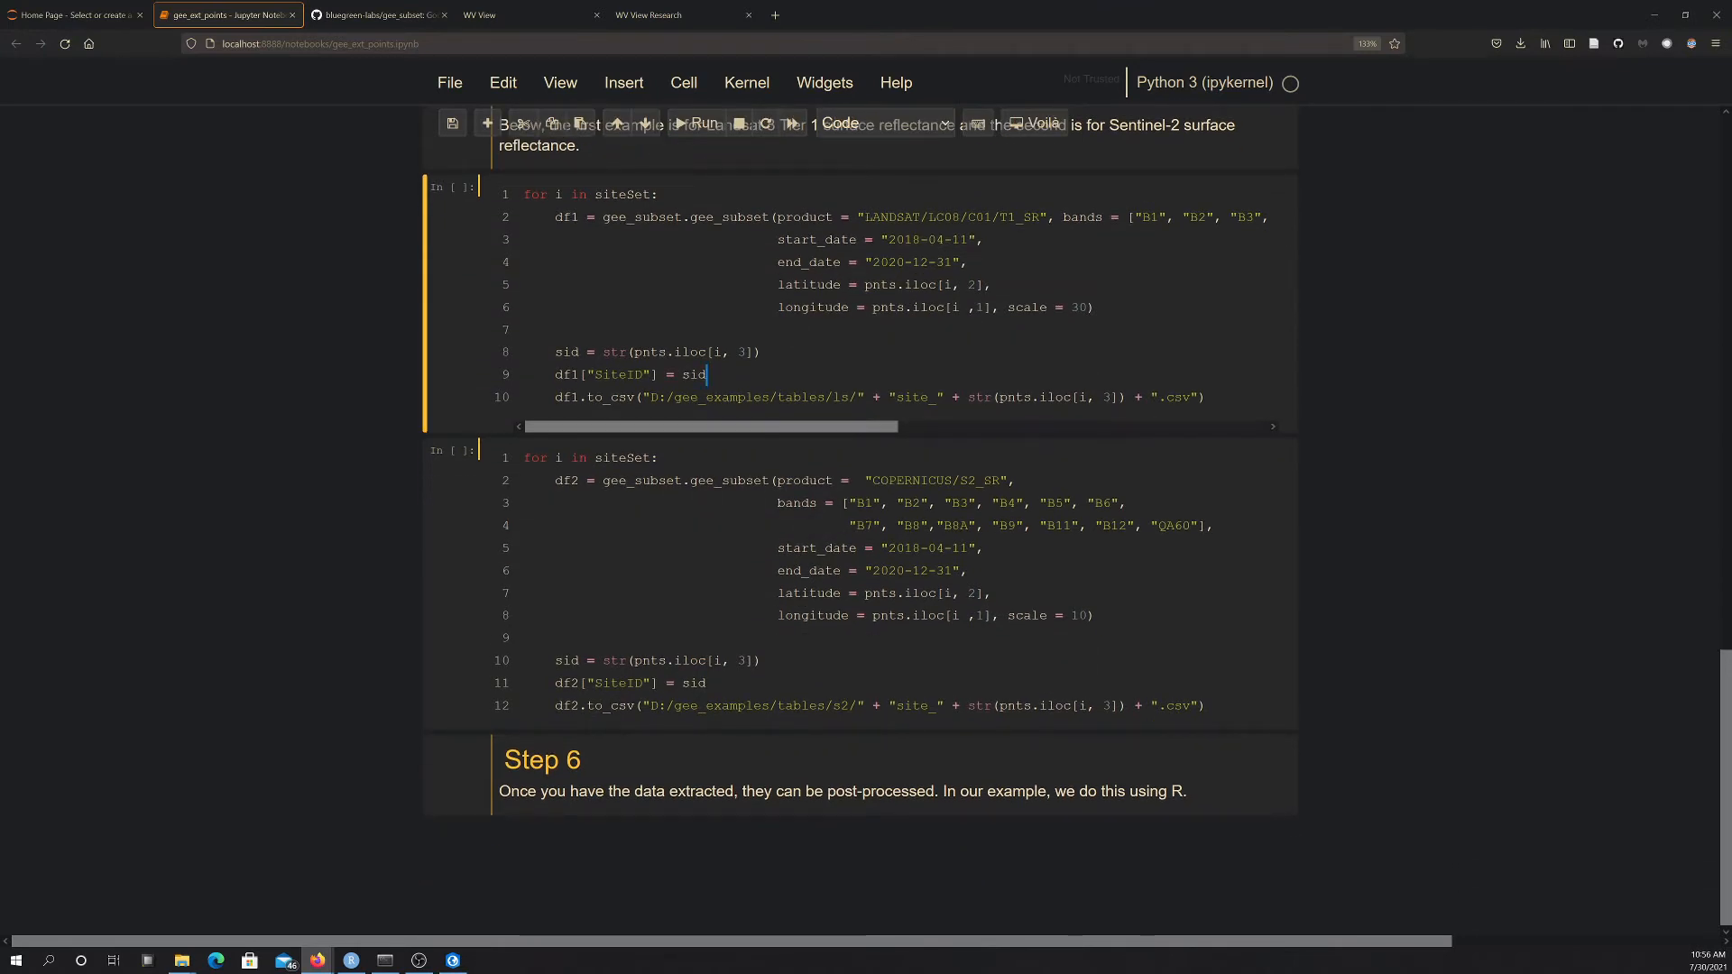
mouse_move(965, 437)
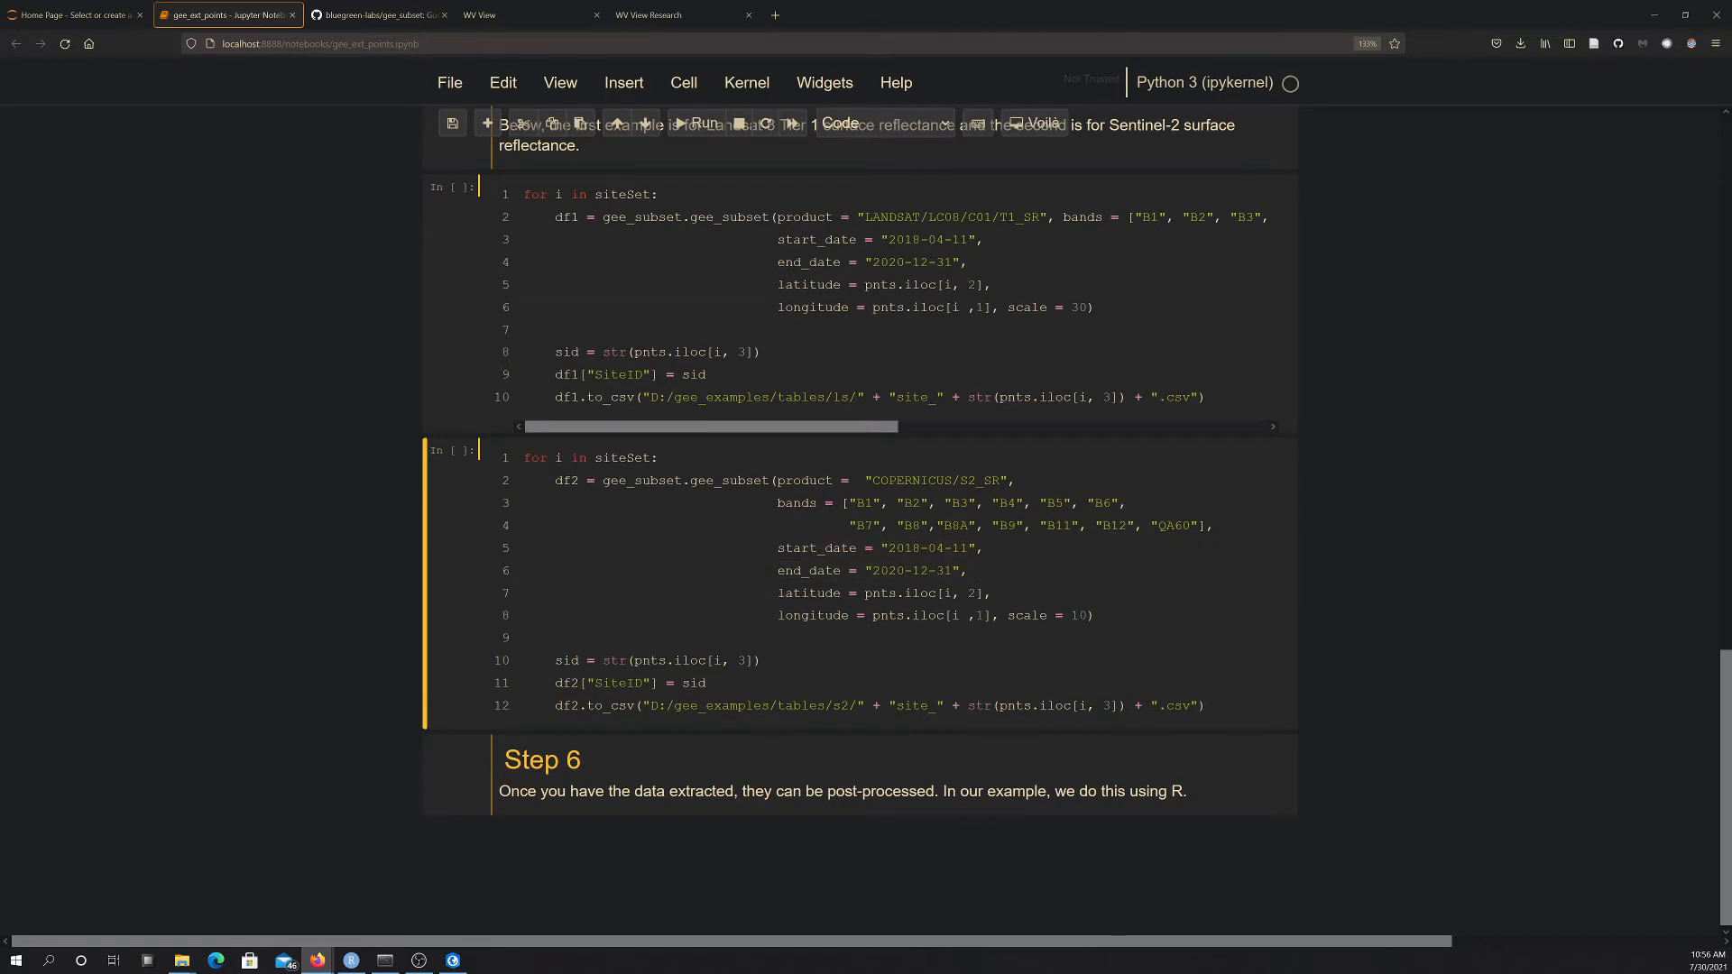
double_click(872, 592)
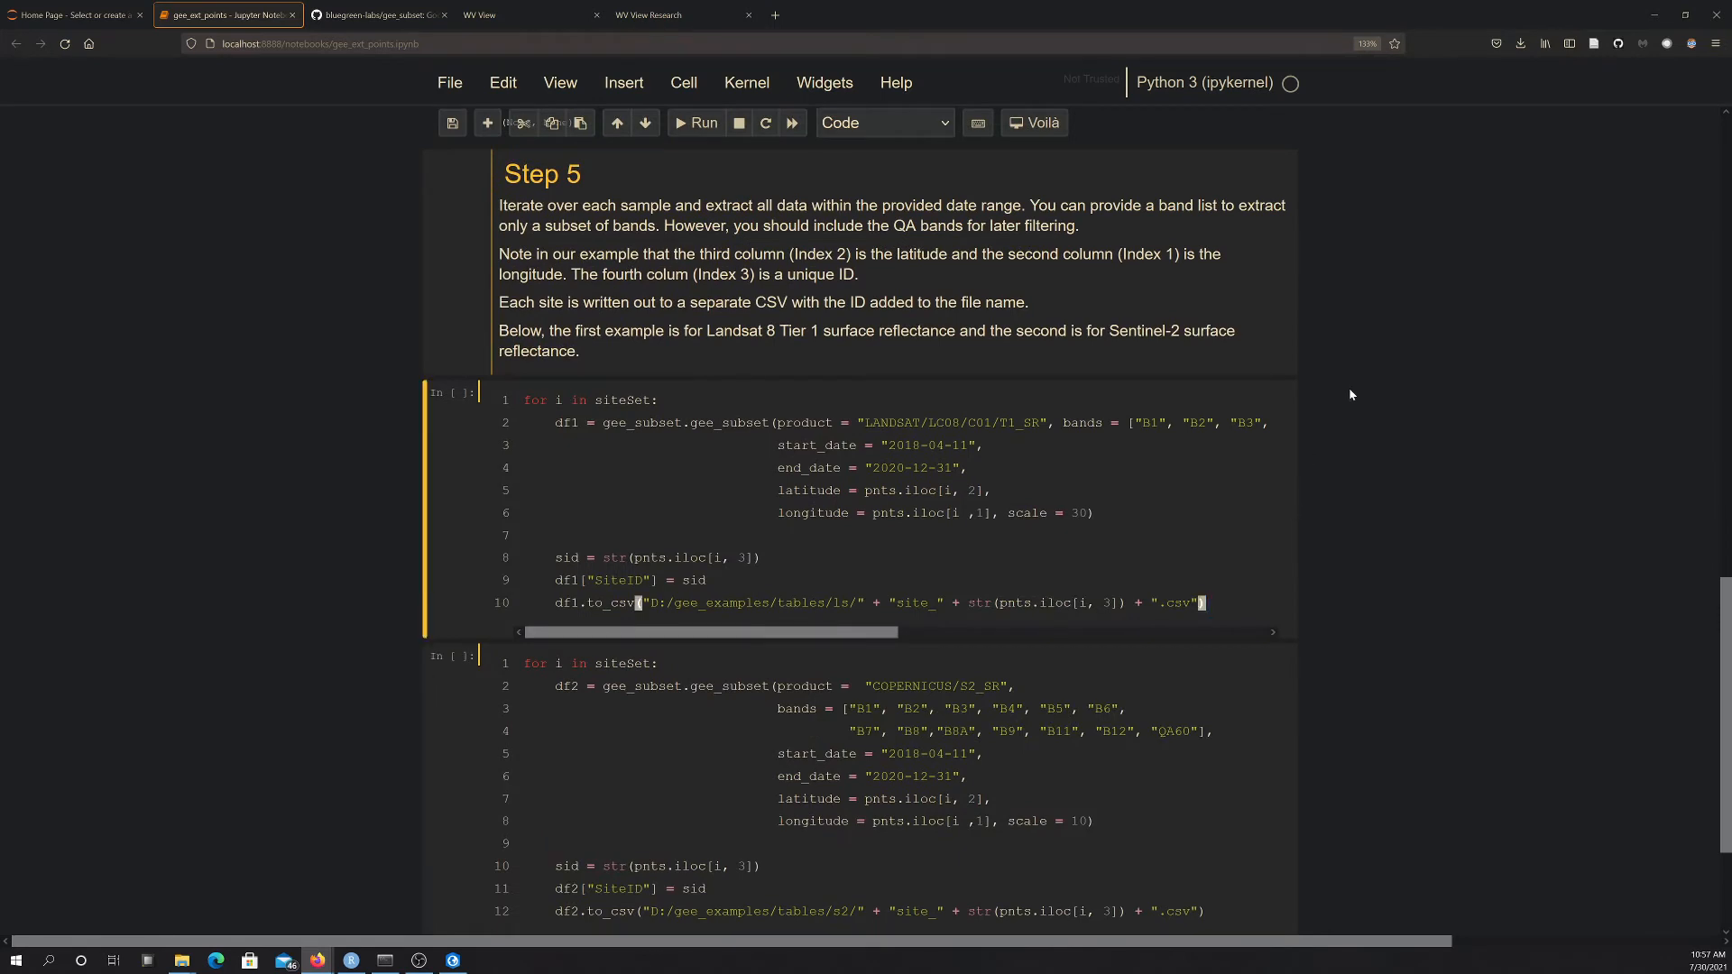
mouse_move(769, 154)
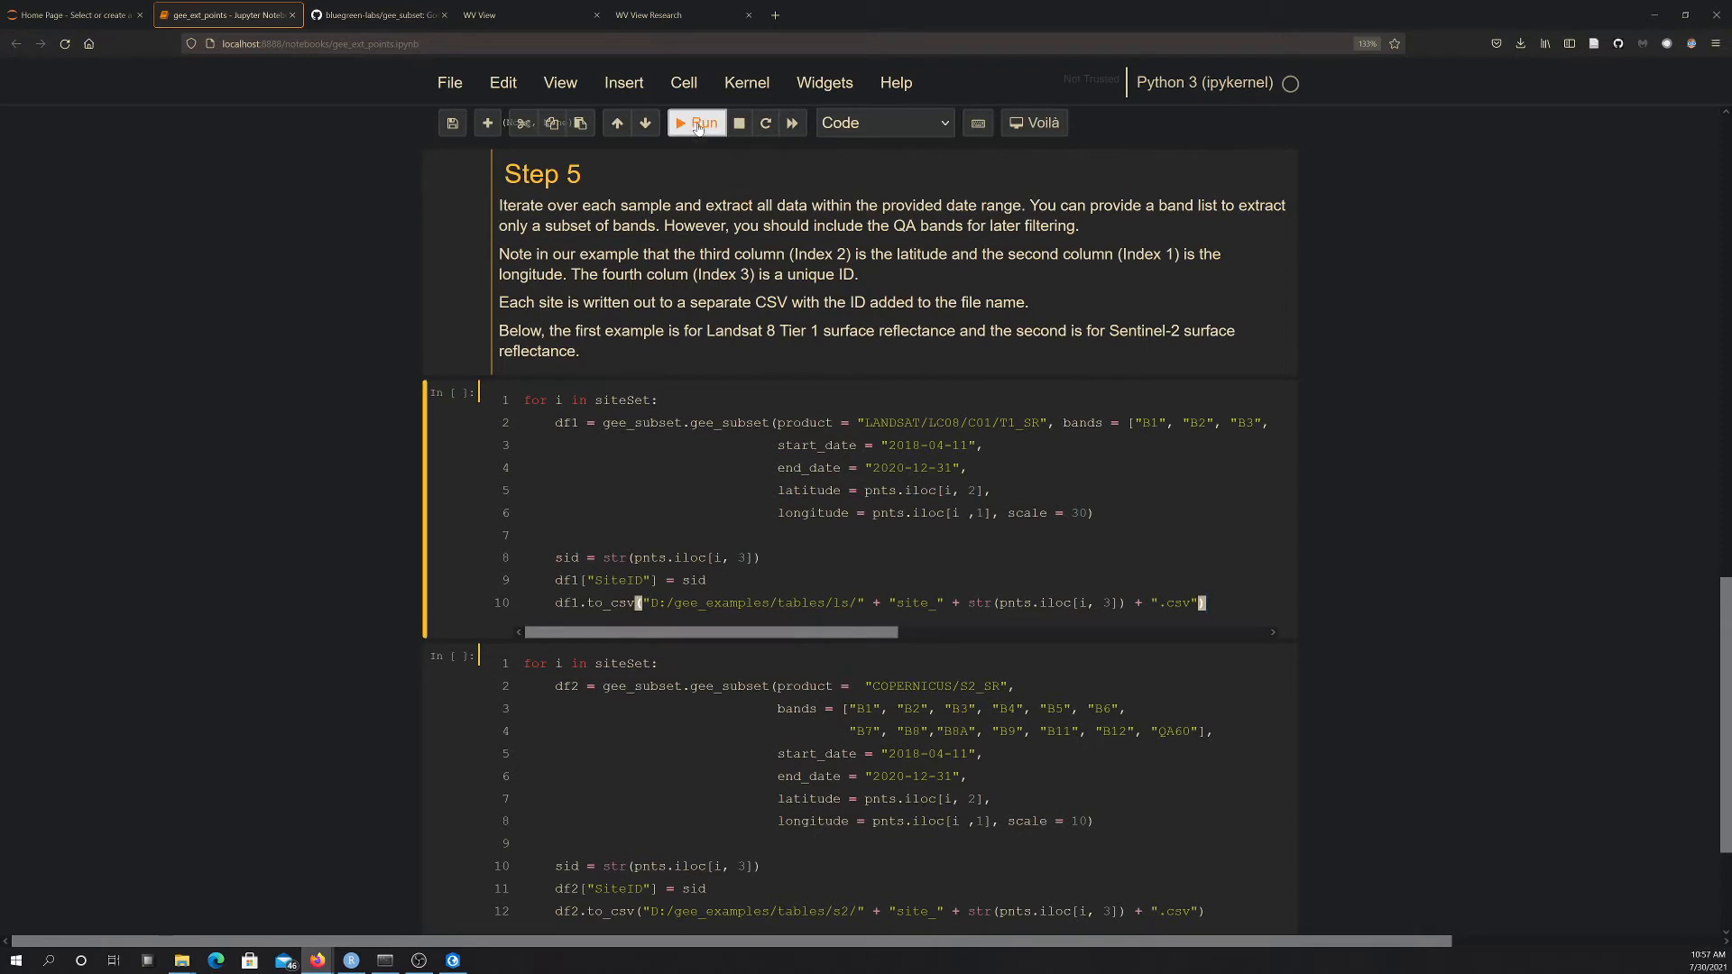
Run the Landsat 8 extraction loop and view site_1 to site_4 CSVs in tables/ls.
left_click(695, 122)
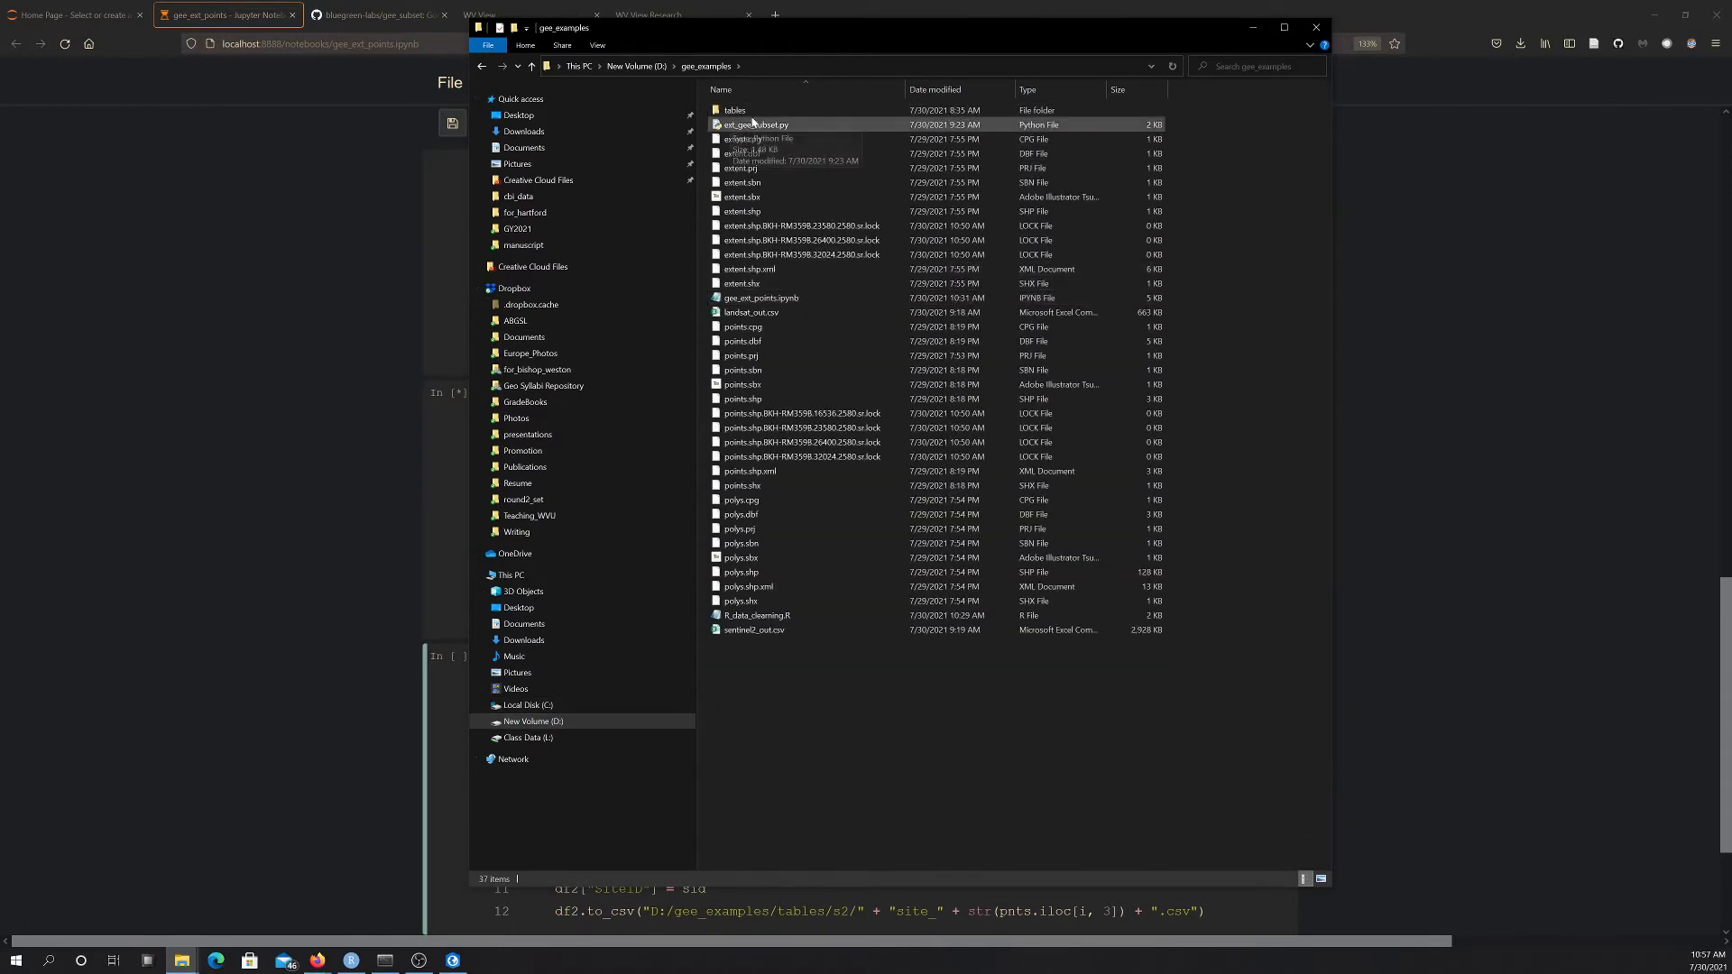
double_click(734, 109)
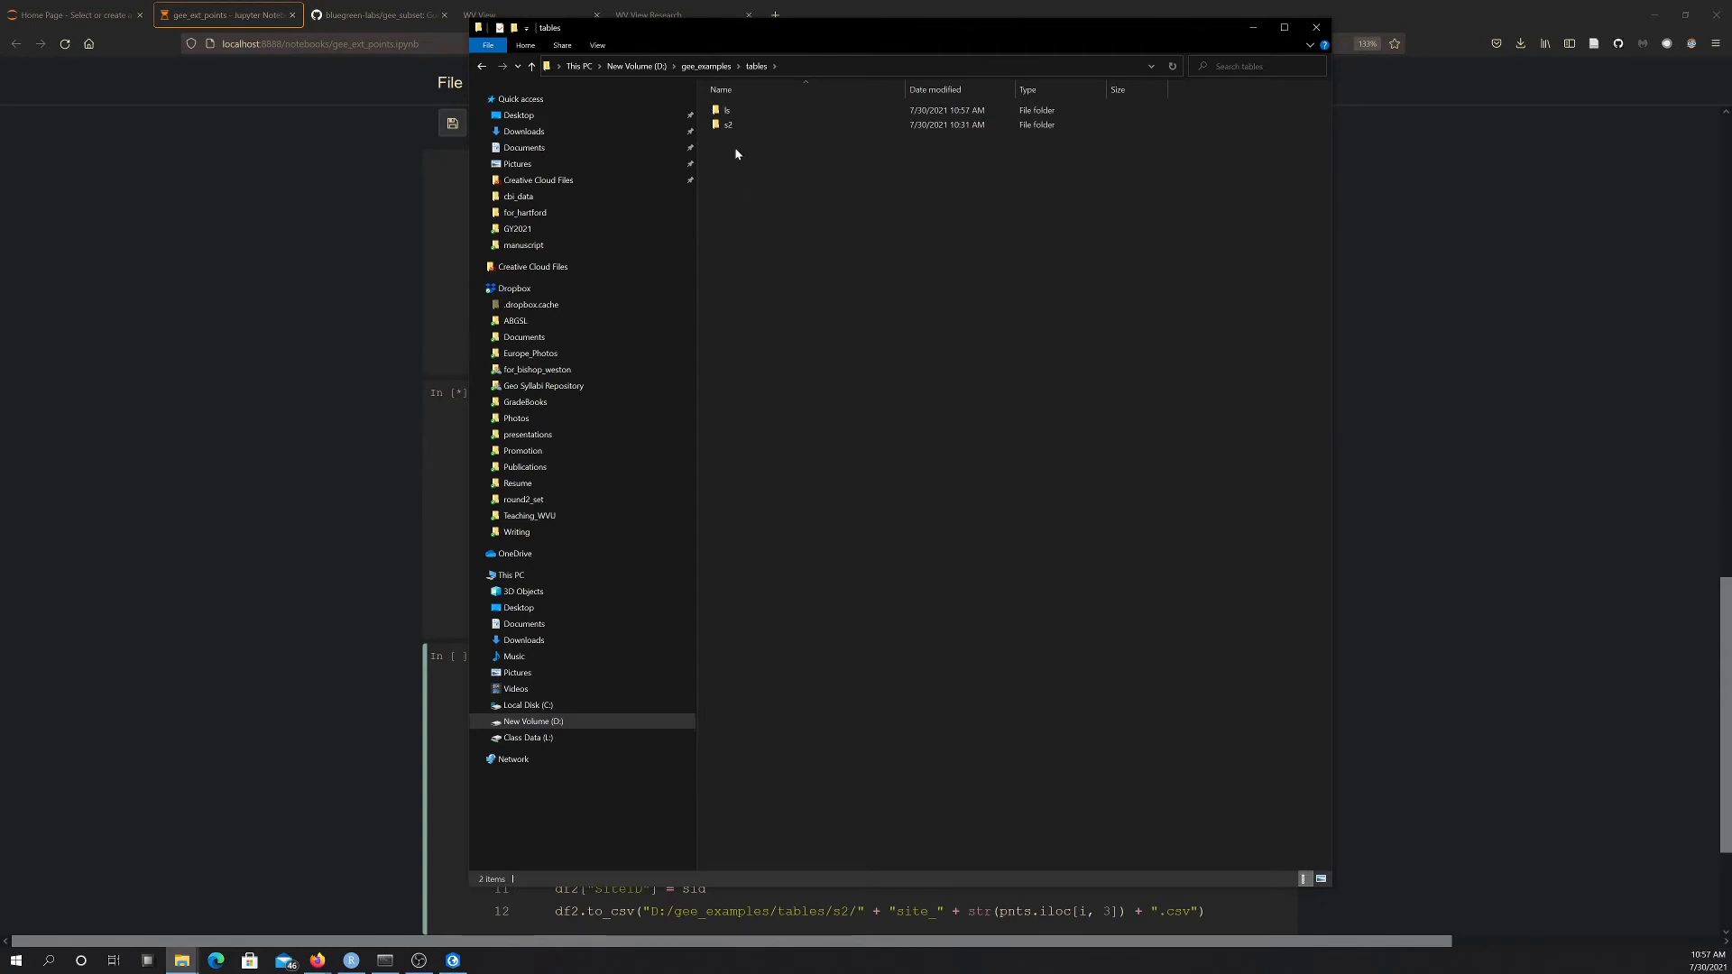
double_click(725, 109)
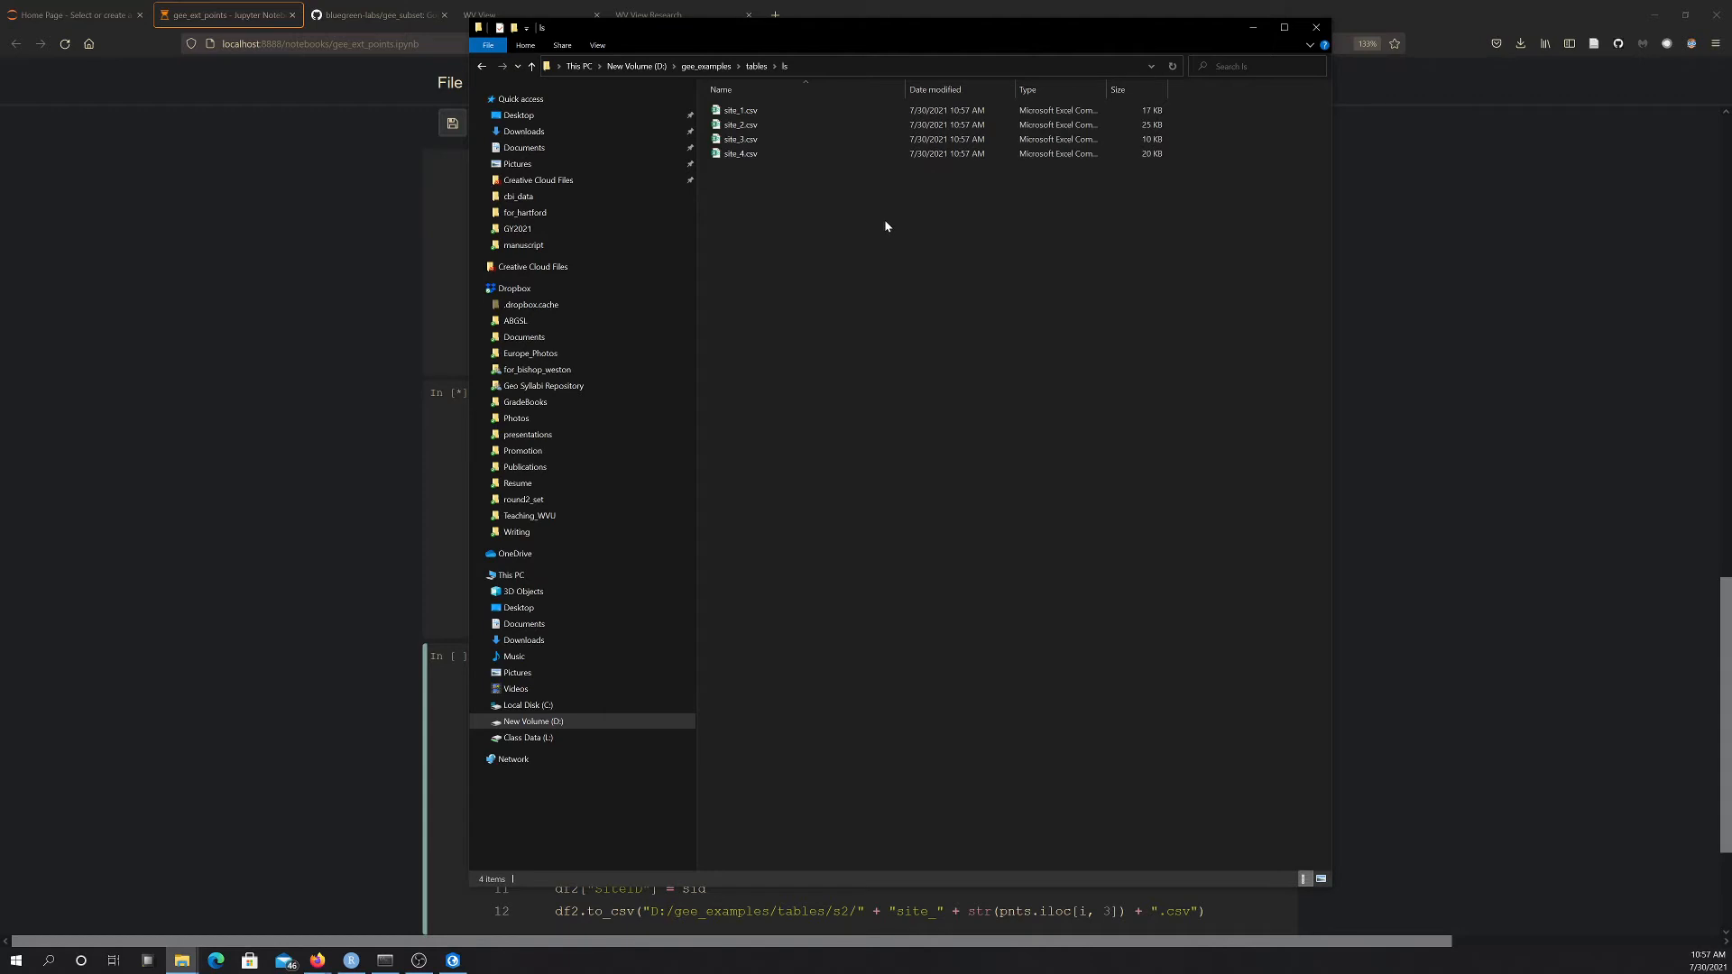
mouse_move(874, 173)
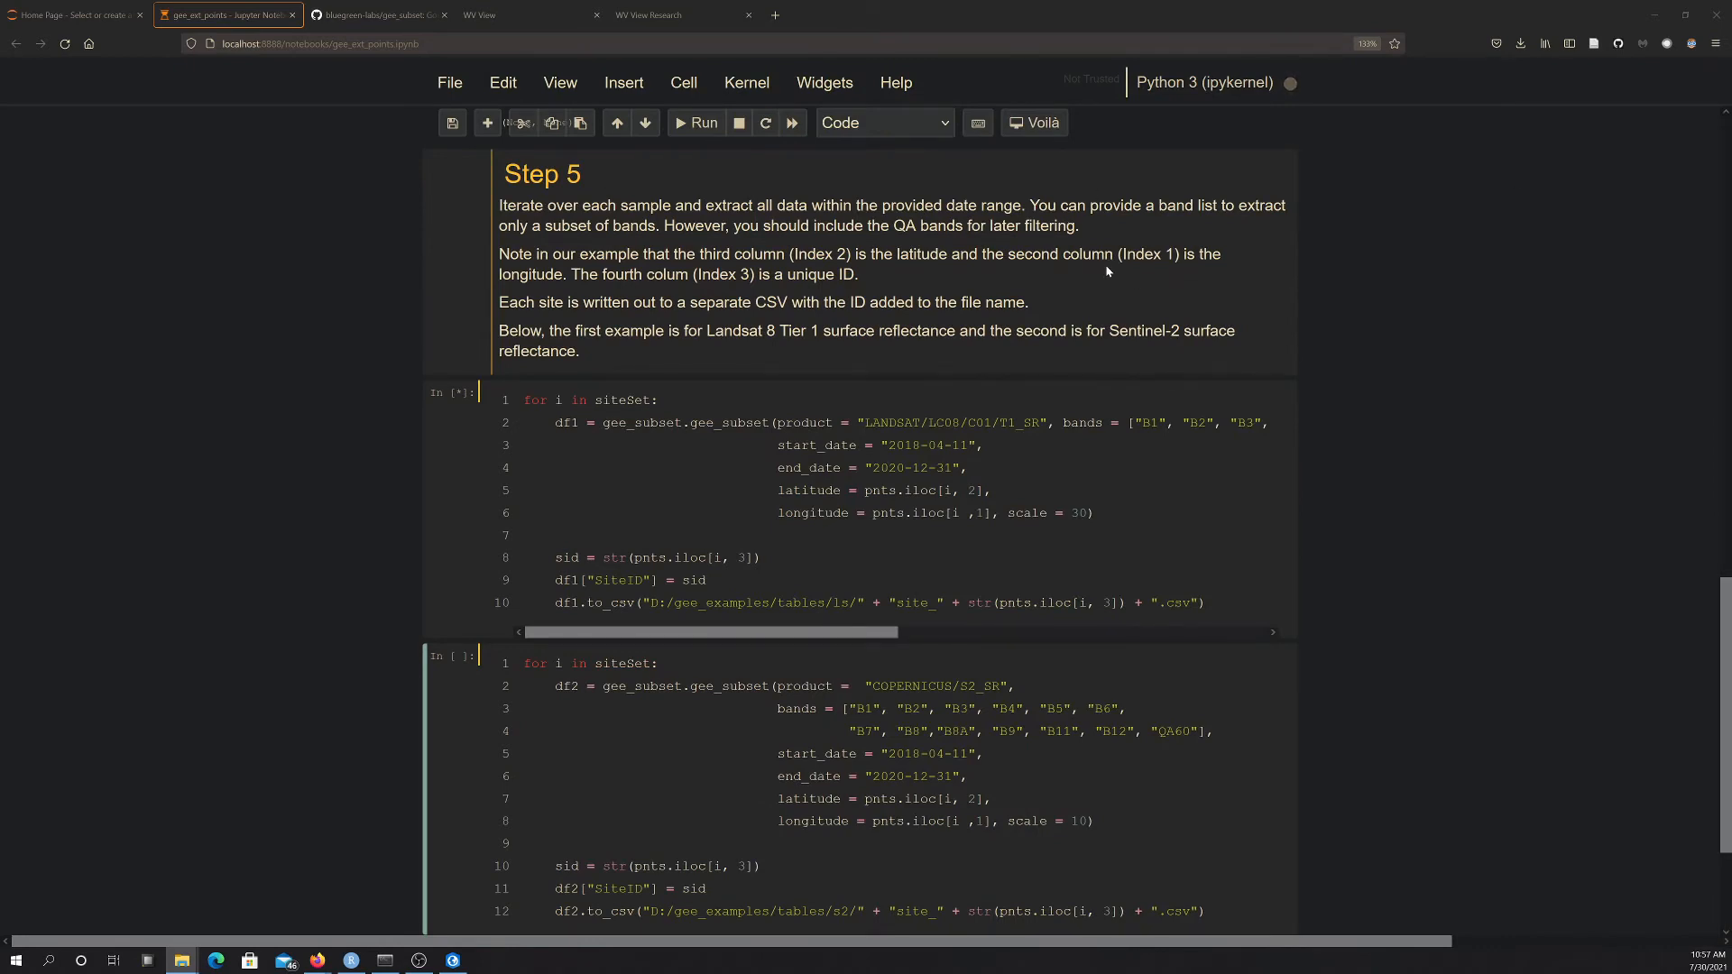
scroll("down", 3)
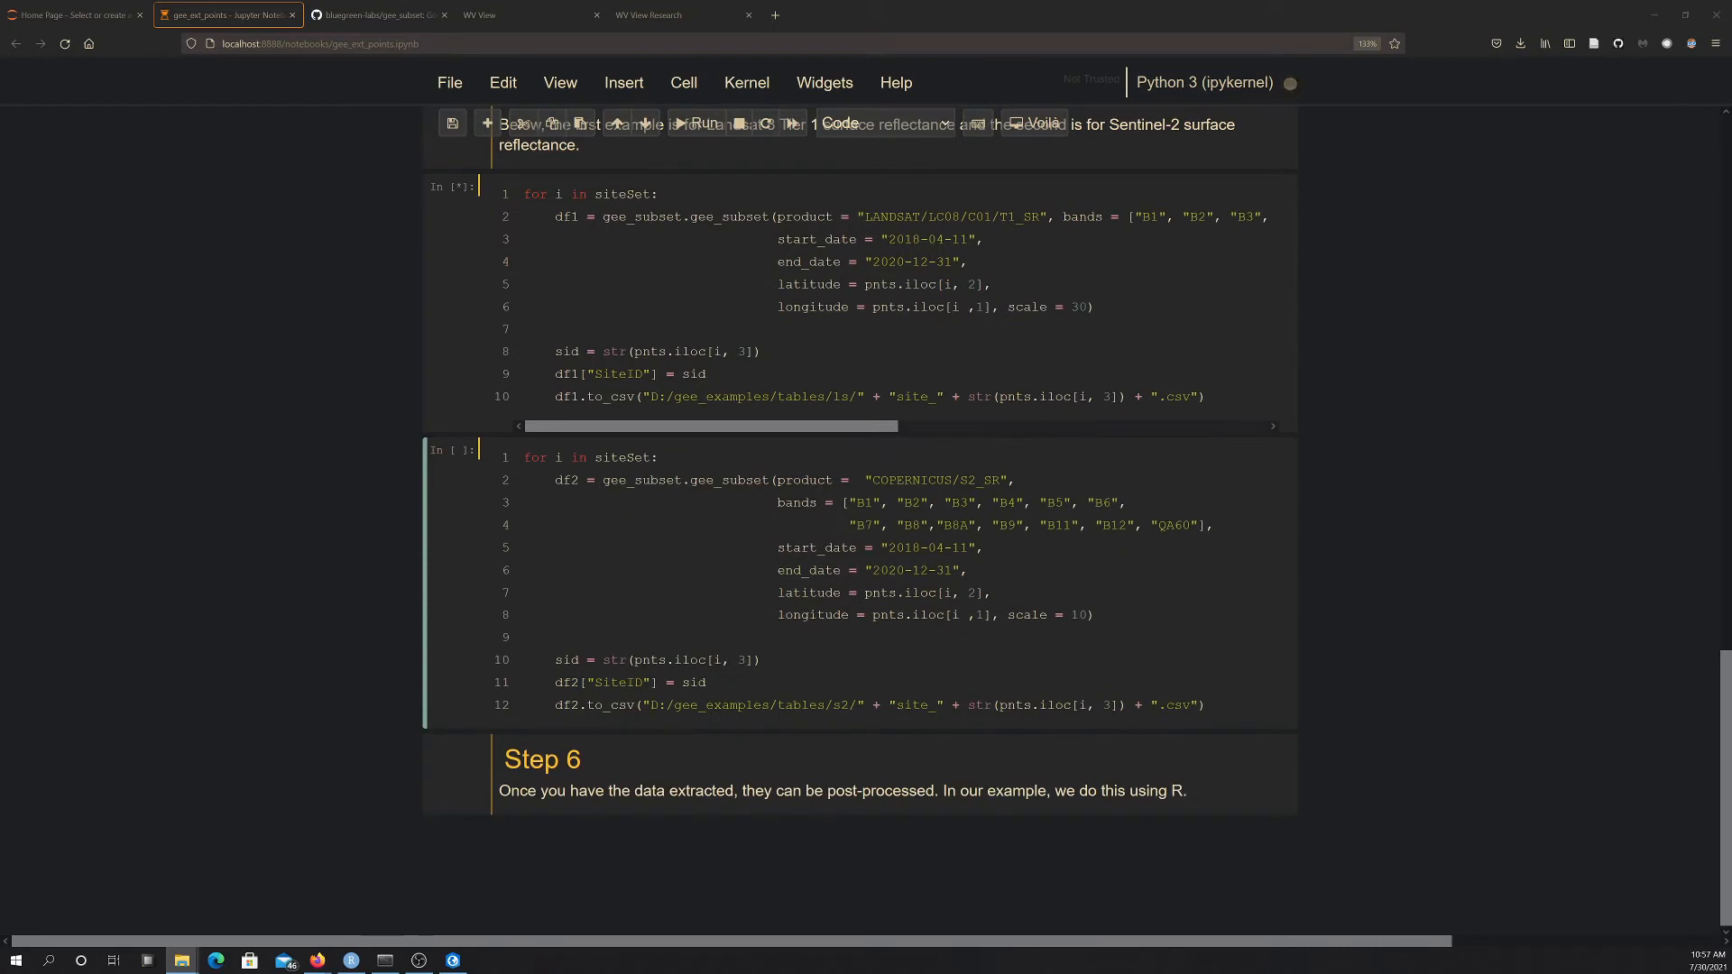
mouse_move(1121, 743)
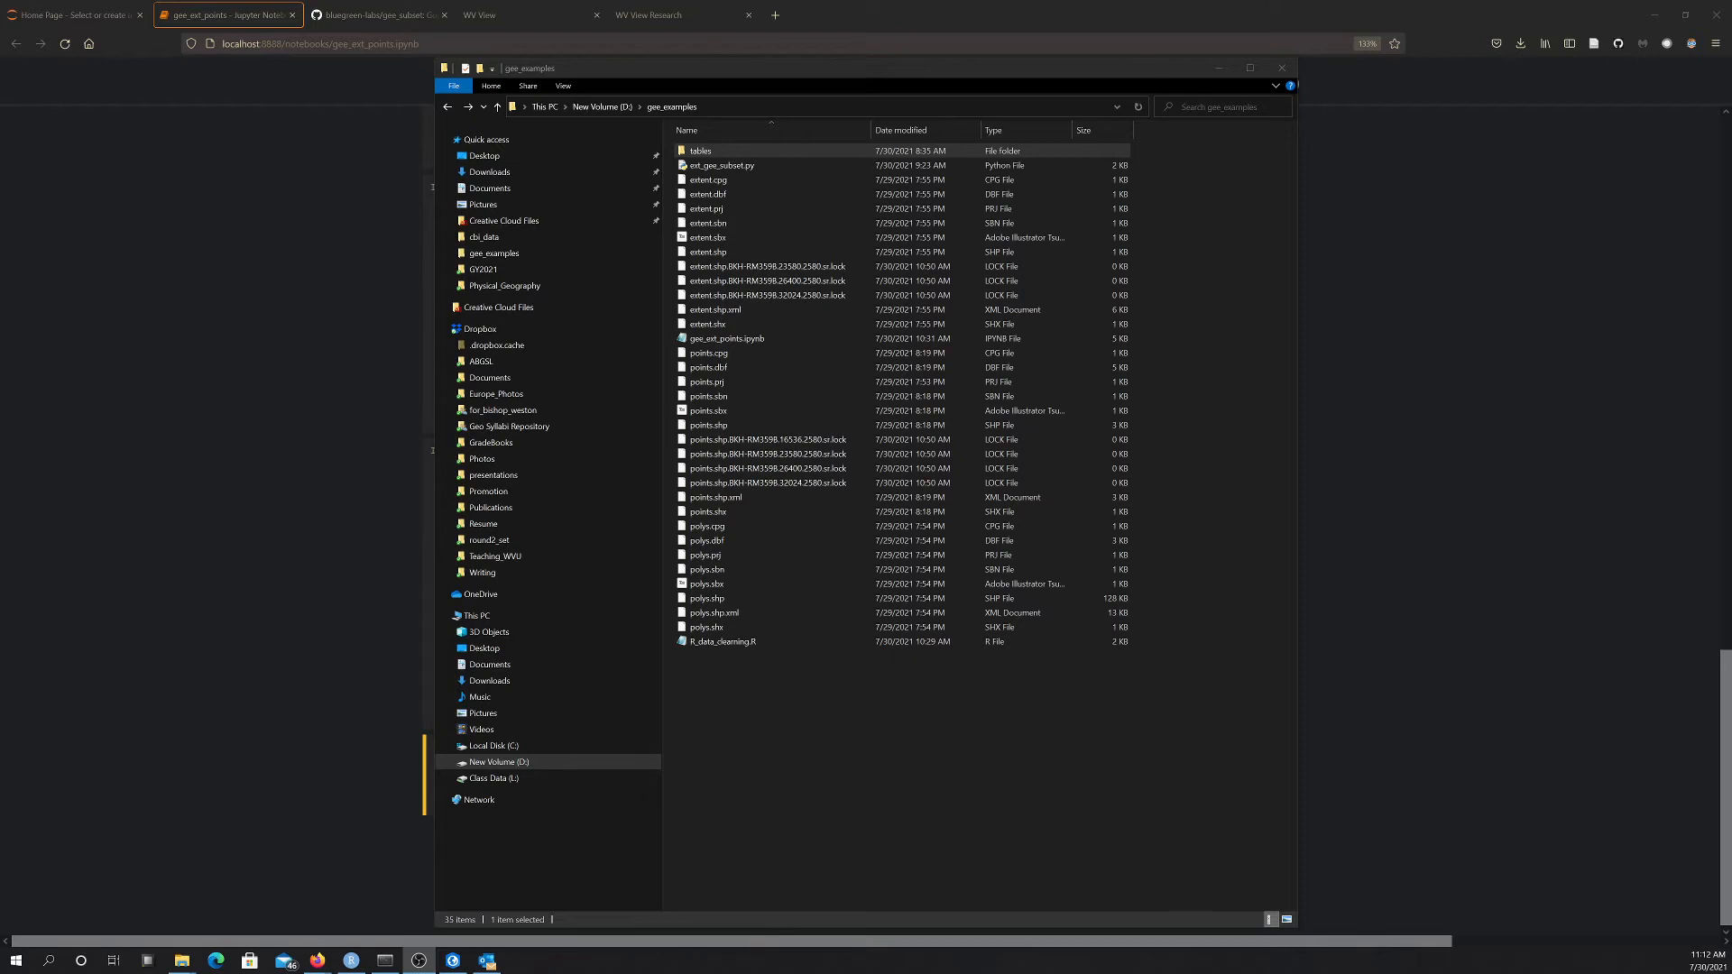
Browse into the tables/ls folder holding the 78 Landsat site CSVs.
left_click(720, 165)
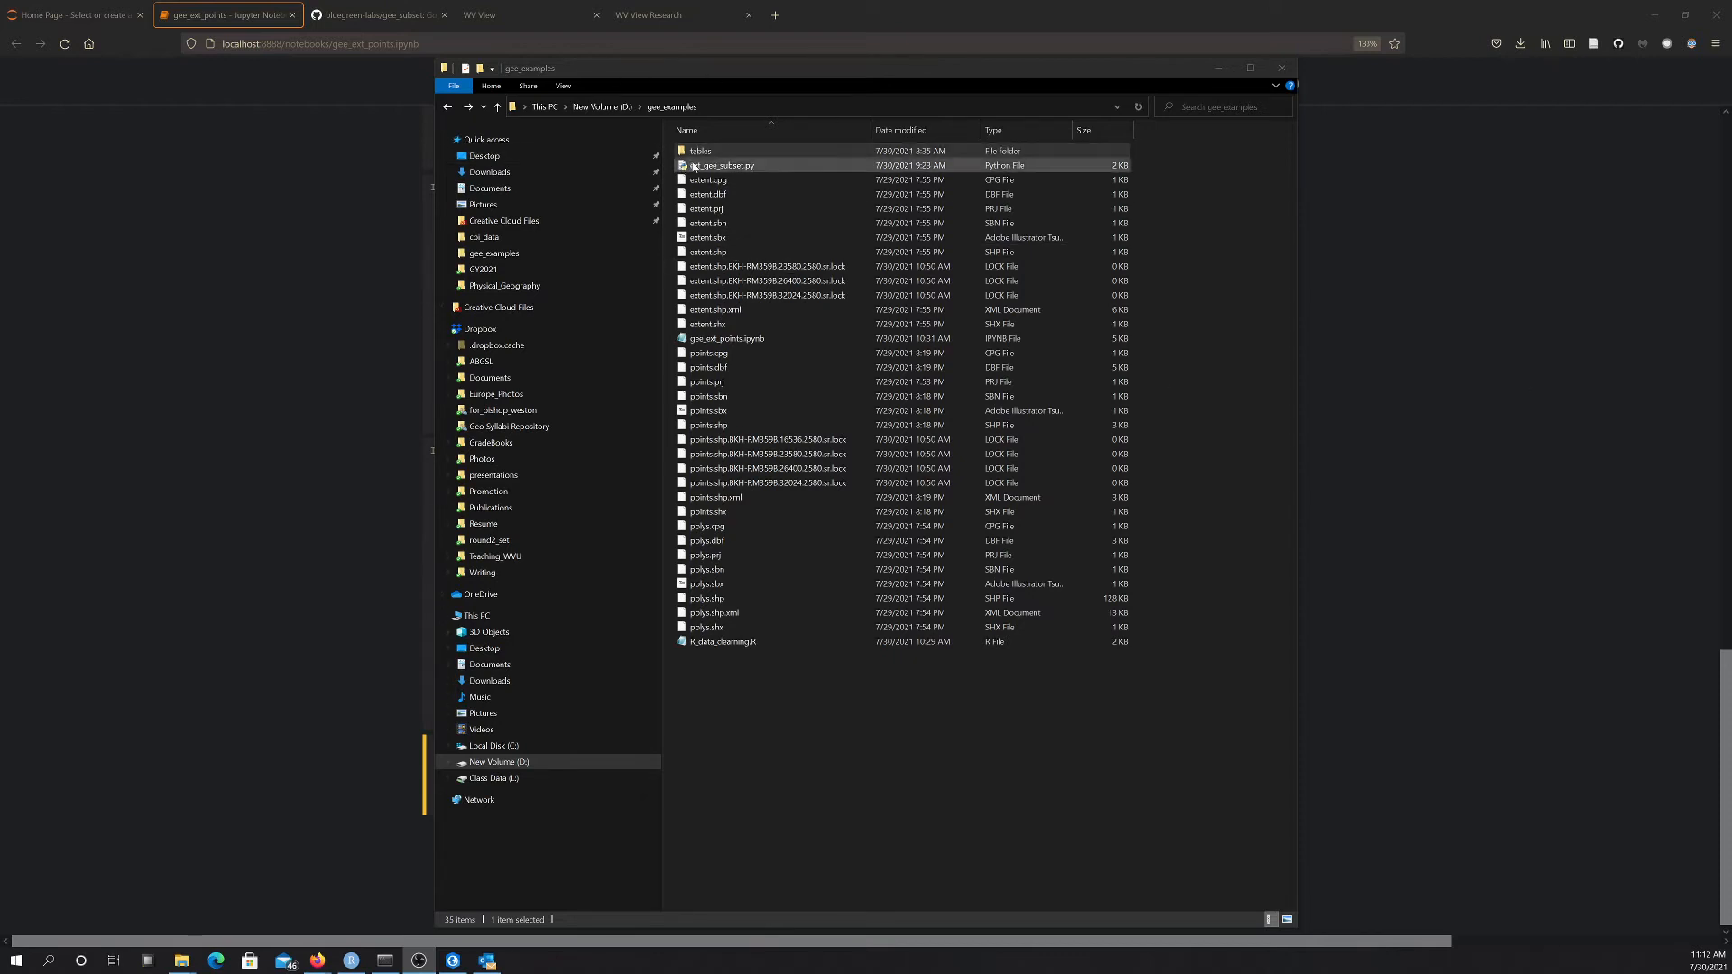
double_click(698, 151)
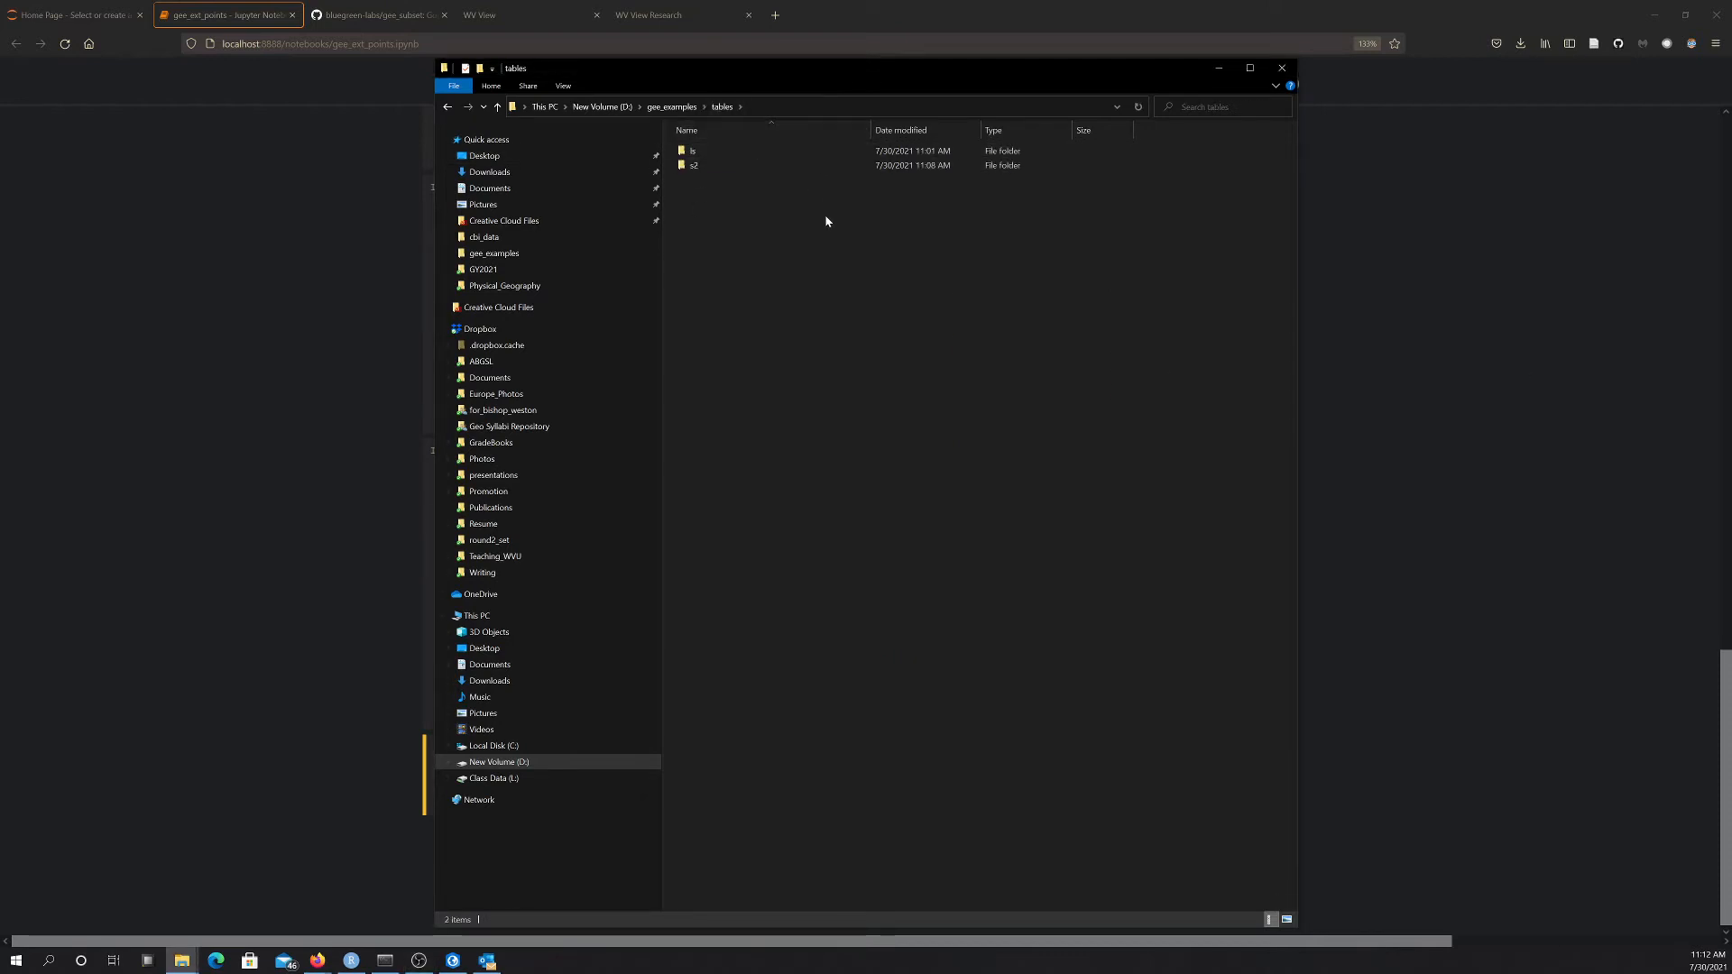
left_click(693, 150)
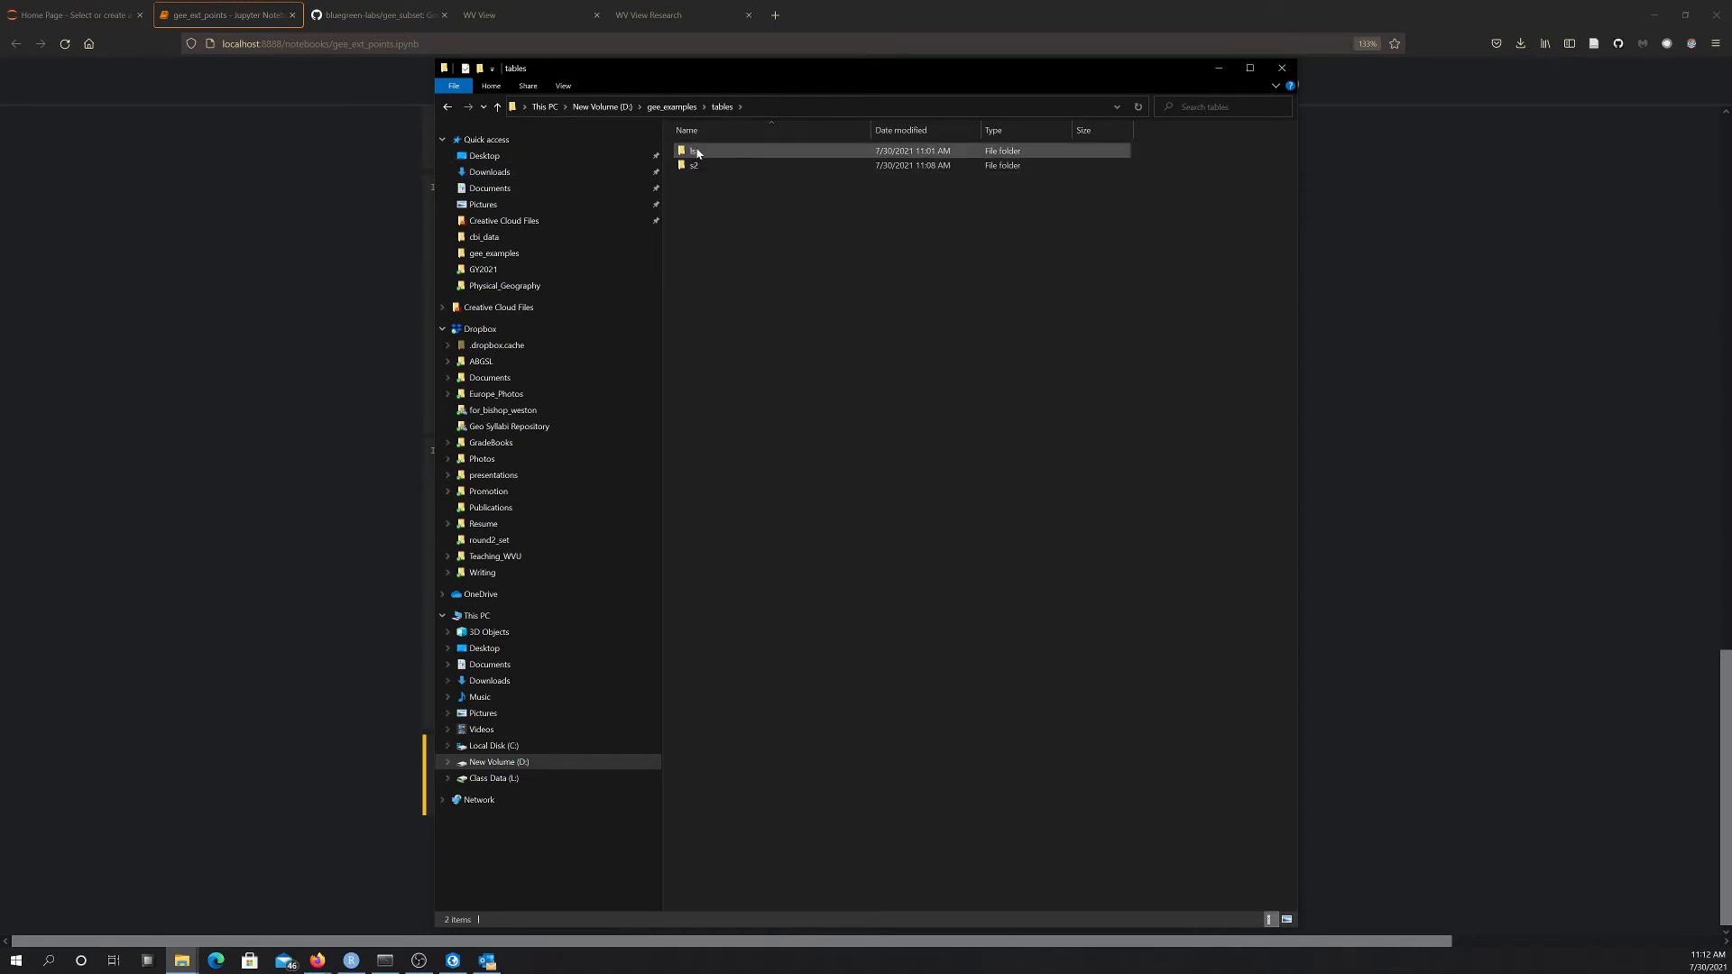
left_click(696, 151)
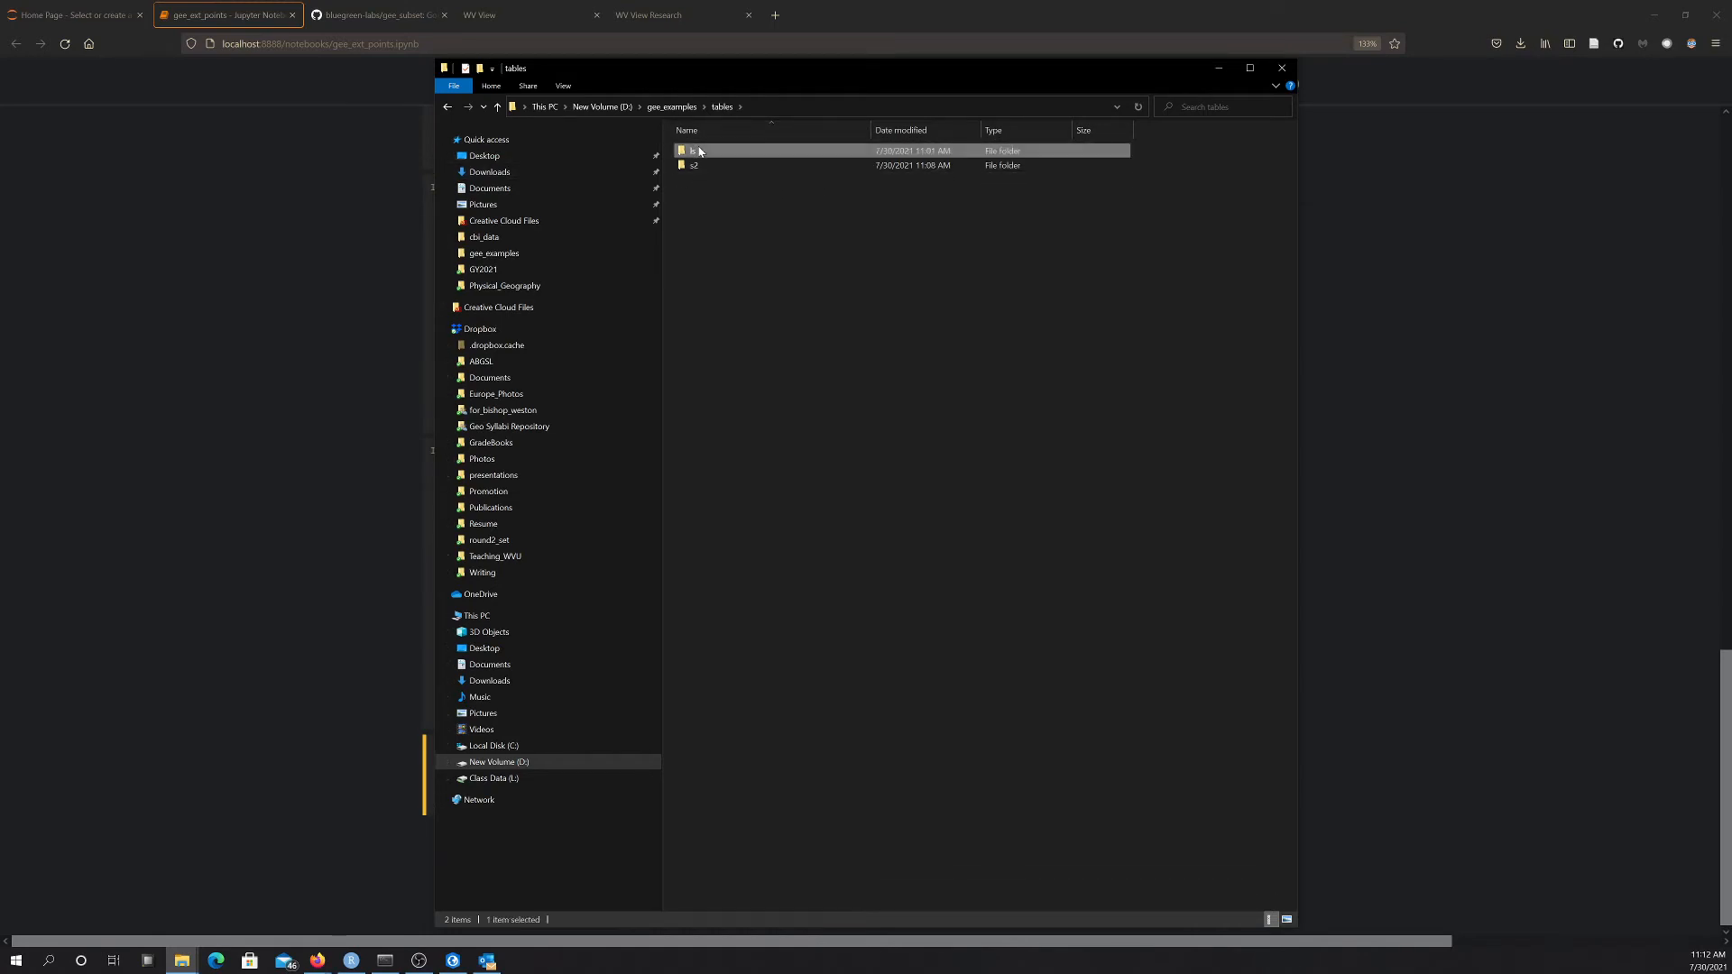
double_click(693, 151)
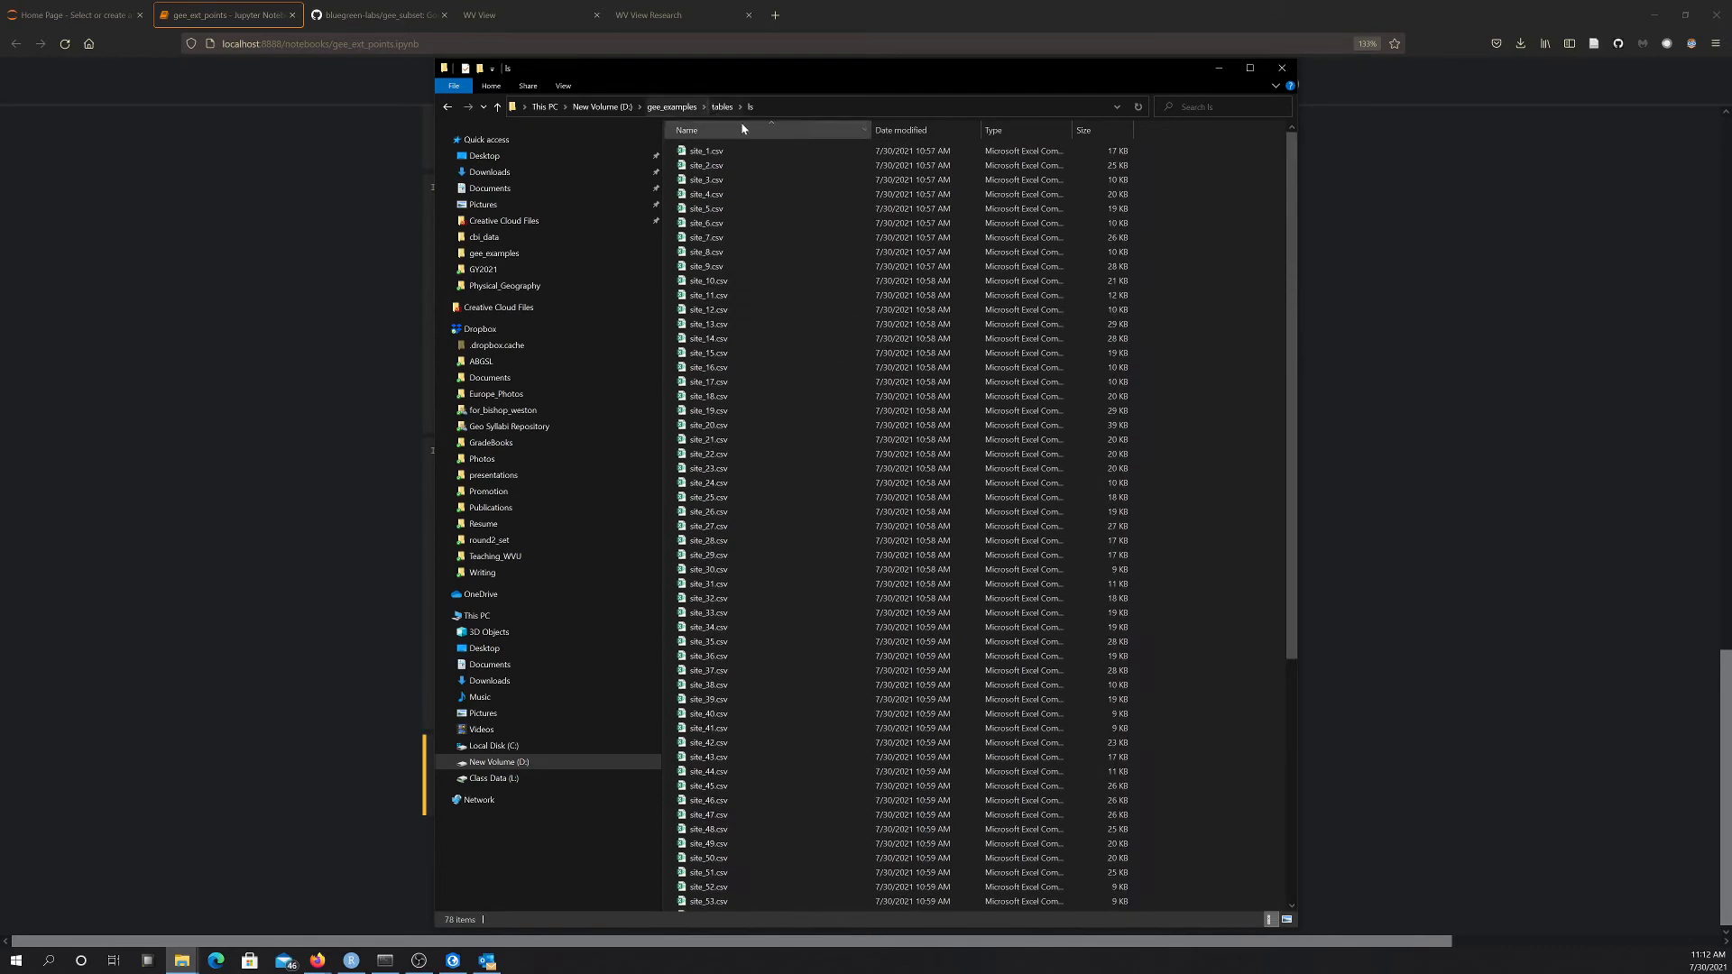
Reopen the ls folder and open site_1.csv in Excel.
left_click(721, 106)
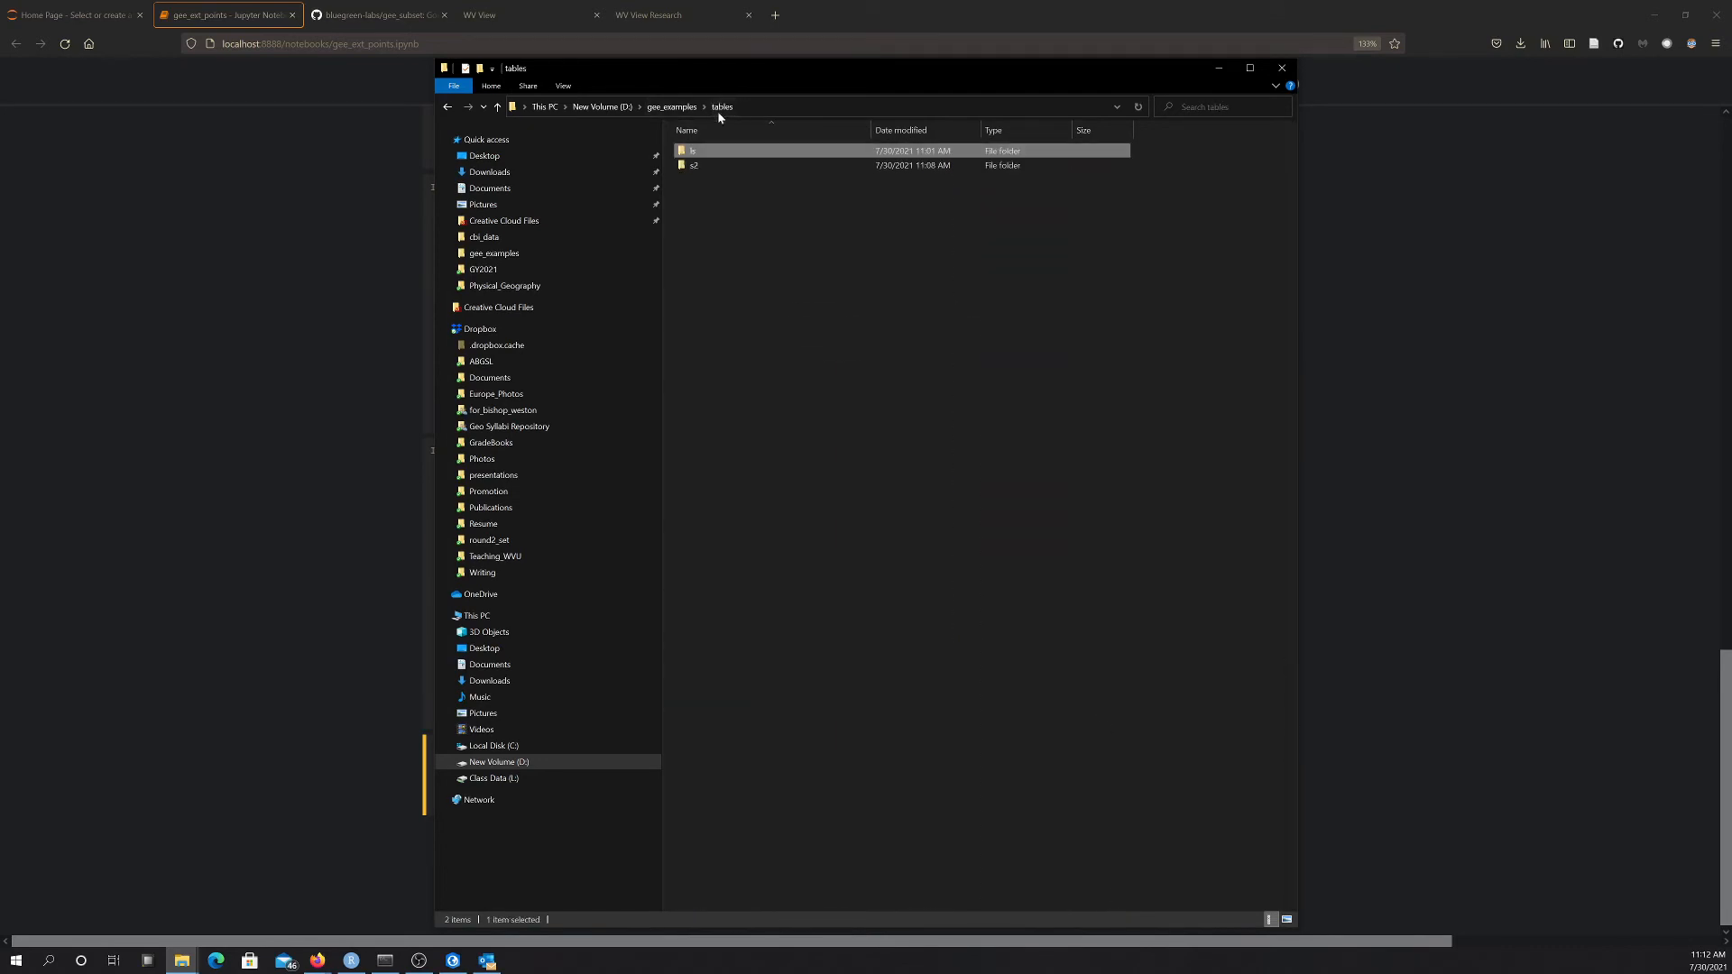
double_click(692, 164)
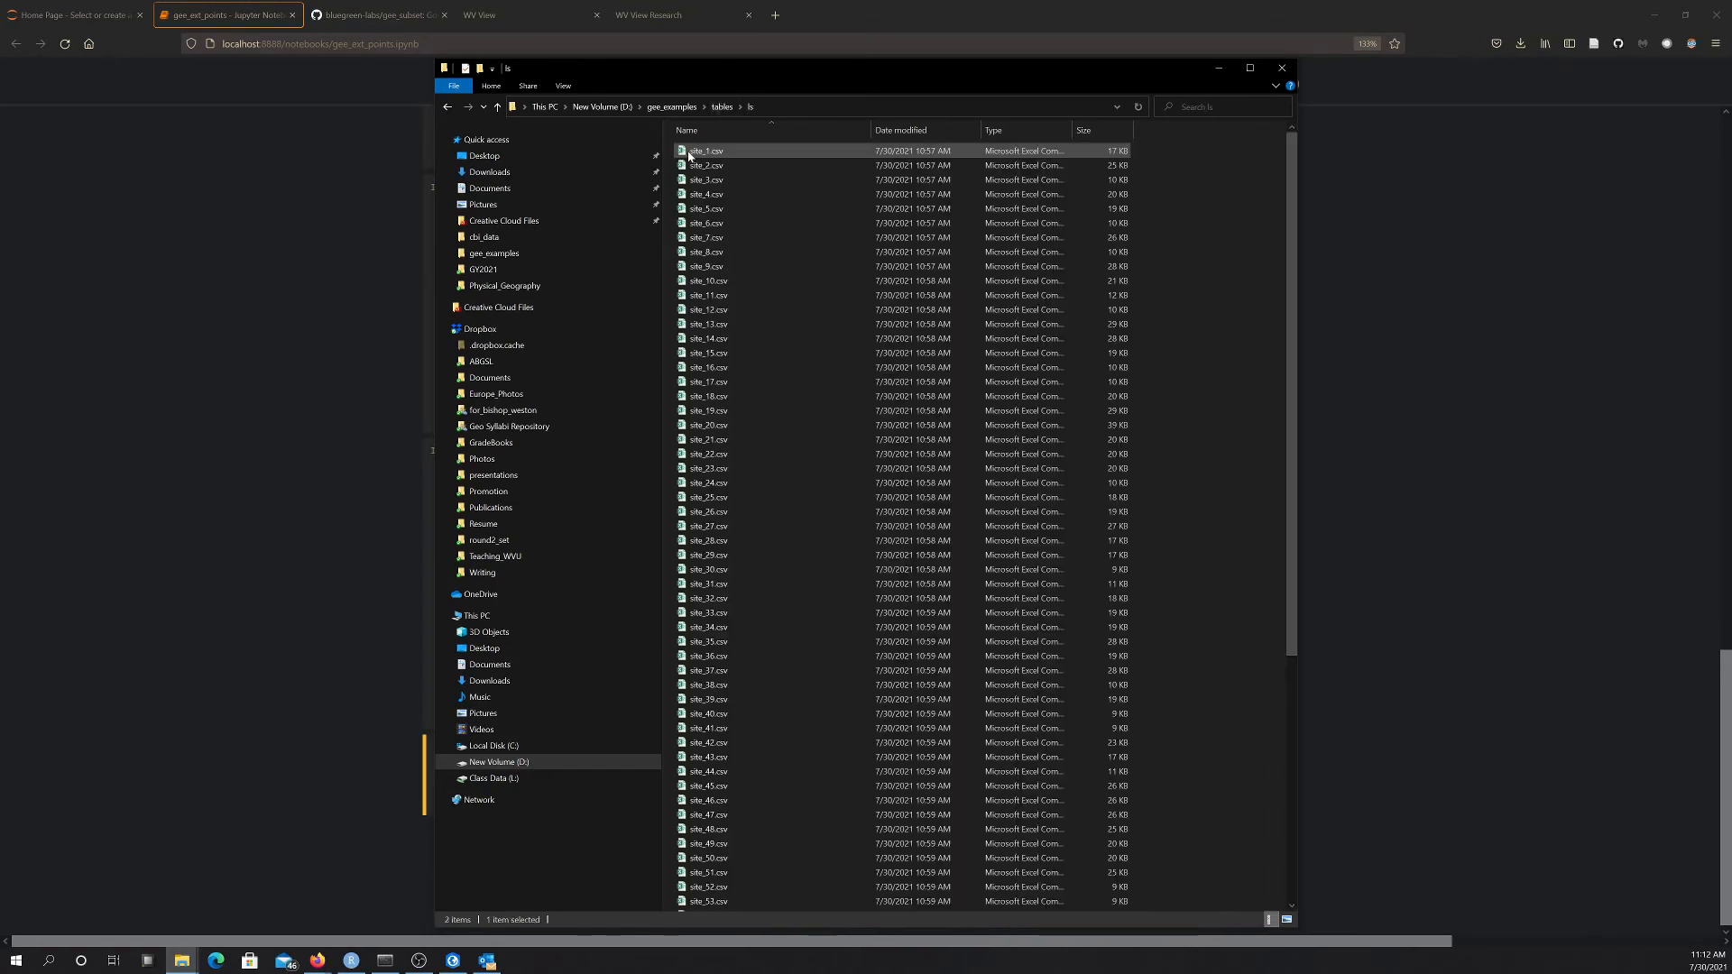
left_click(704, 207)
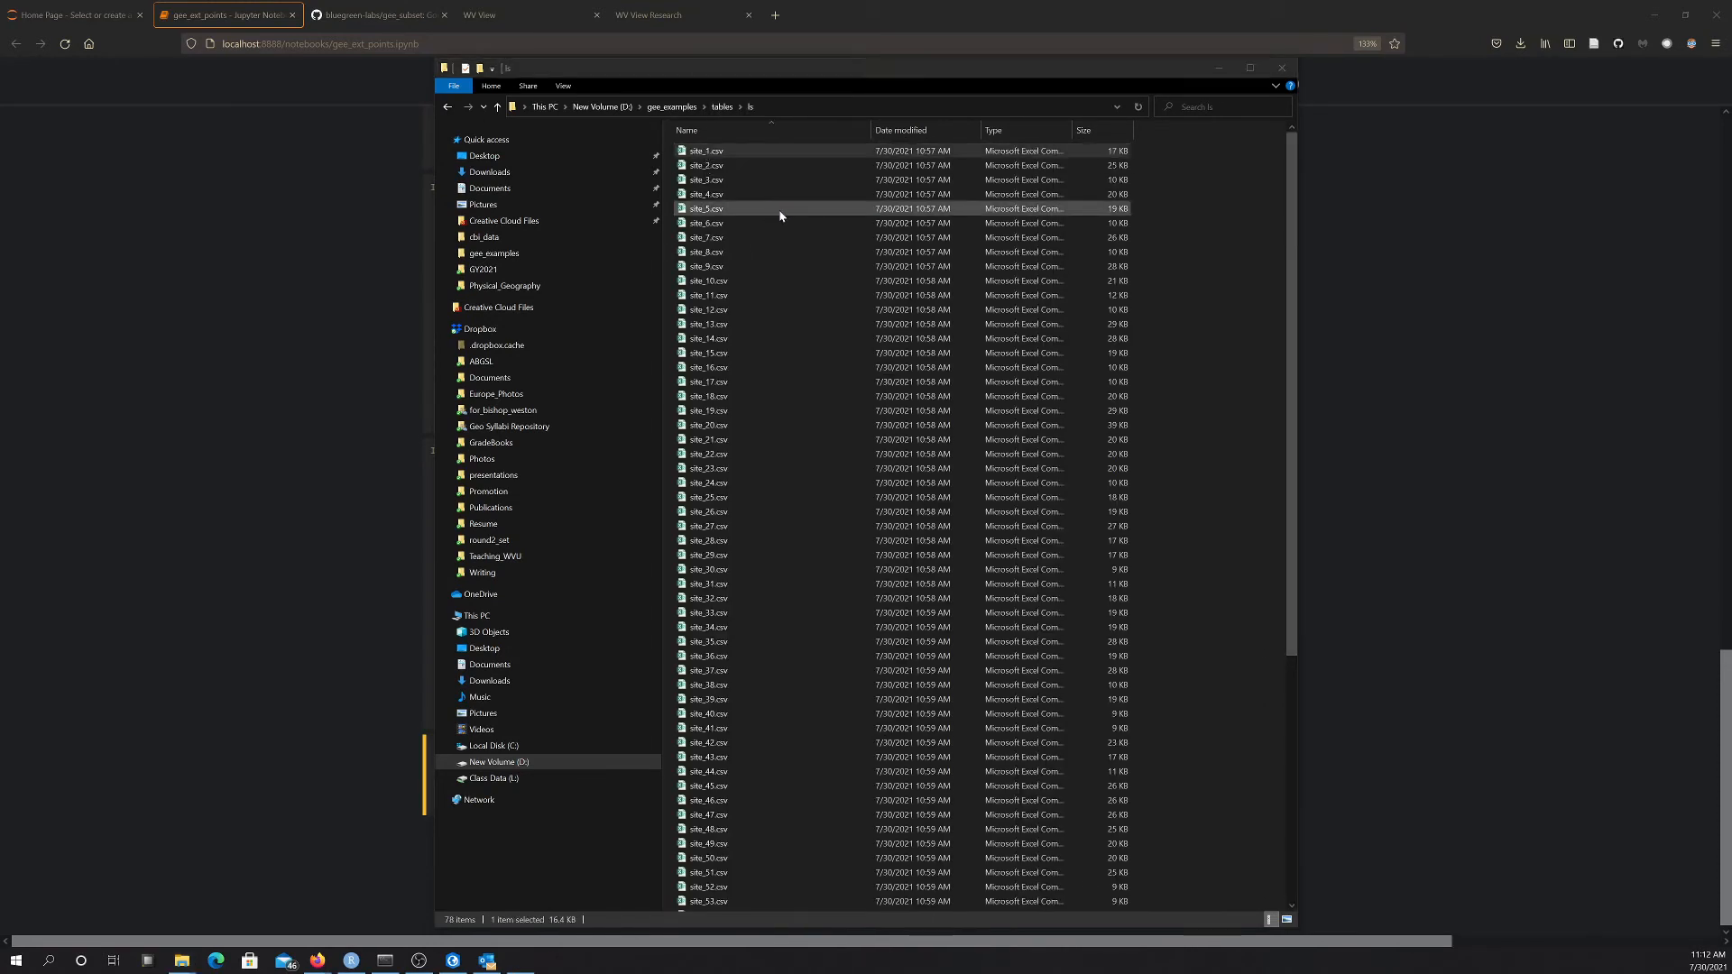
double_click(708, 148)
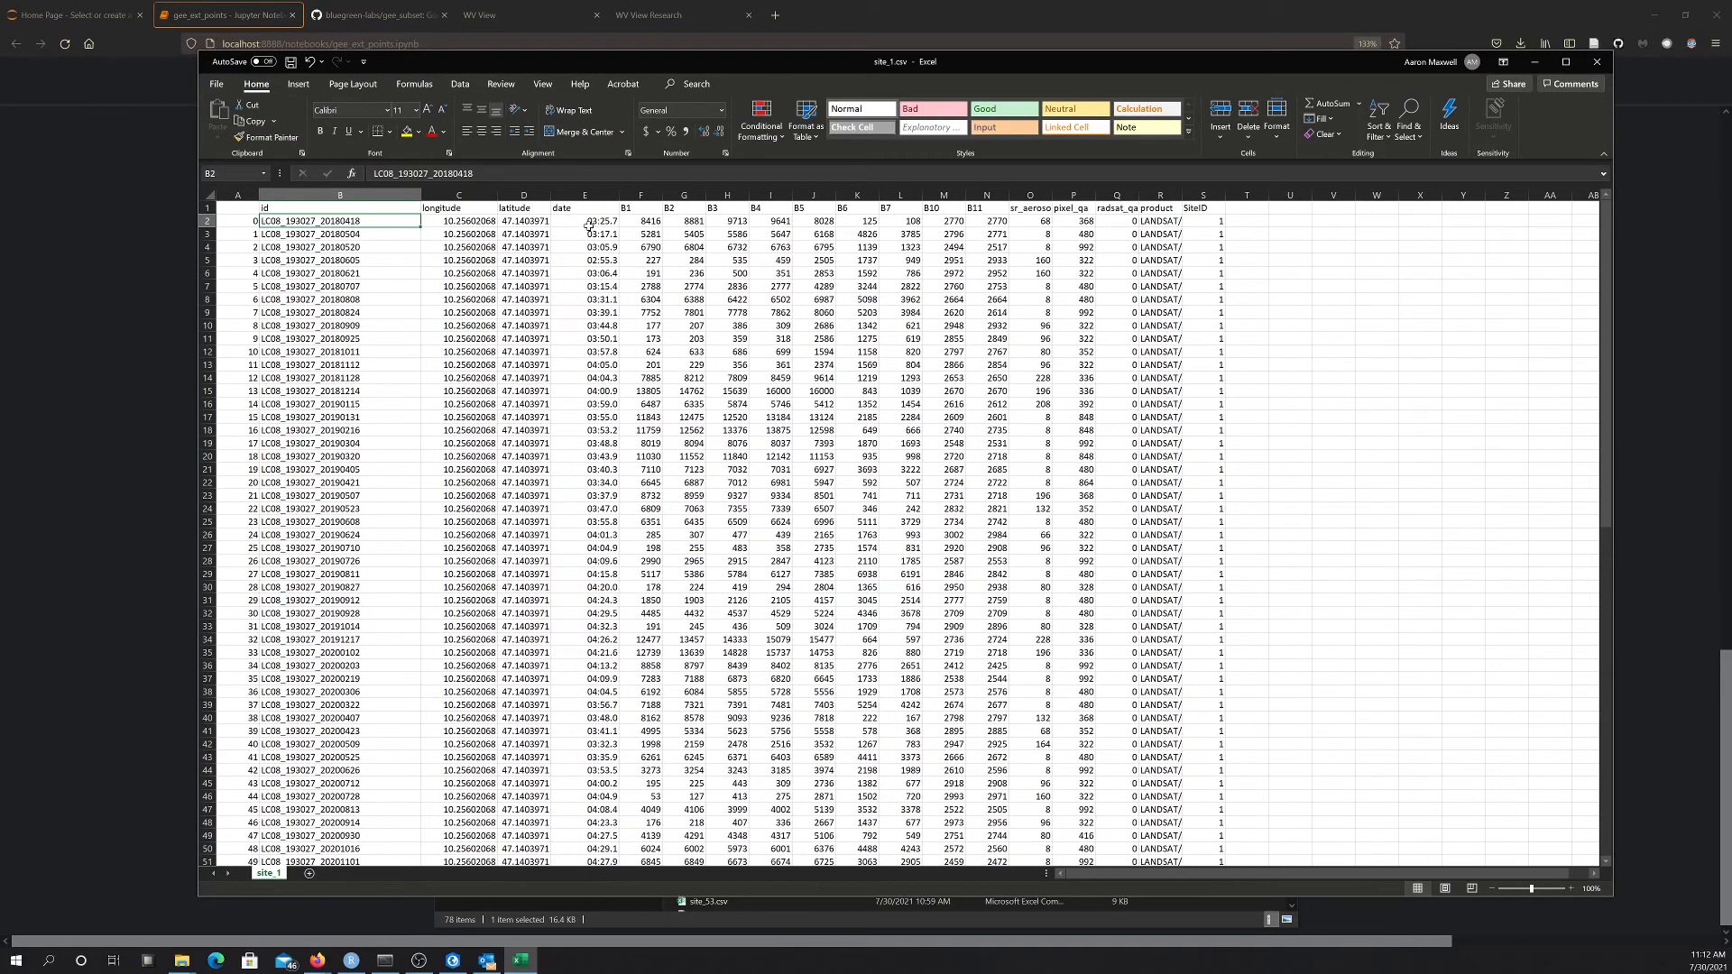
Inspect the Landsat site_1 date and product columns, widening product to show full names.
left_click(585, 220)
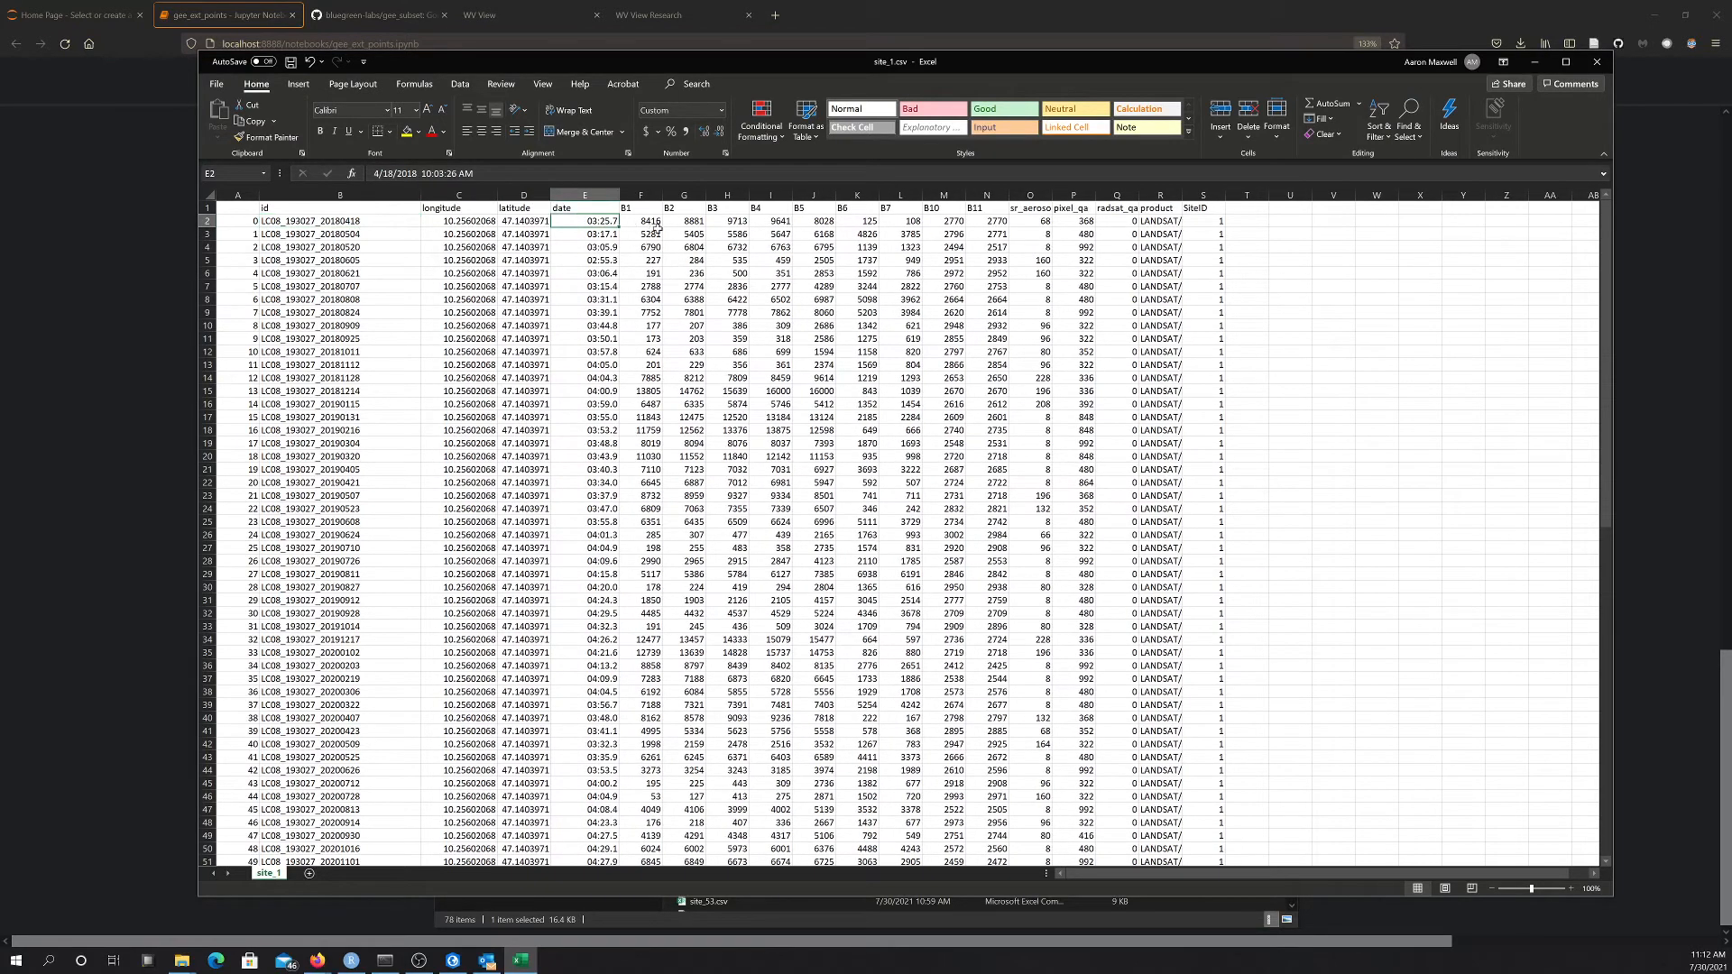
left_click_drag(640, 194, 900, 194)
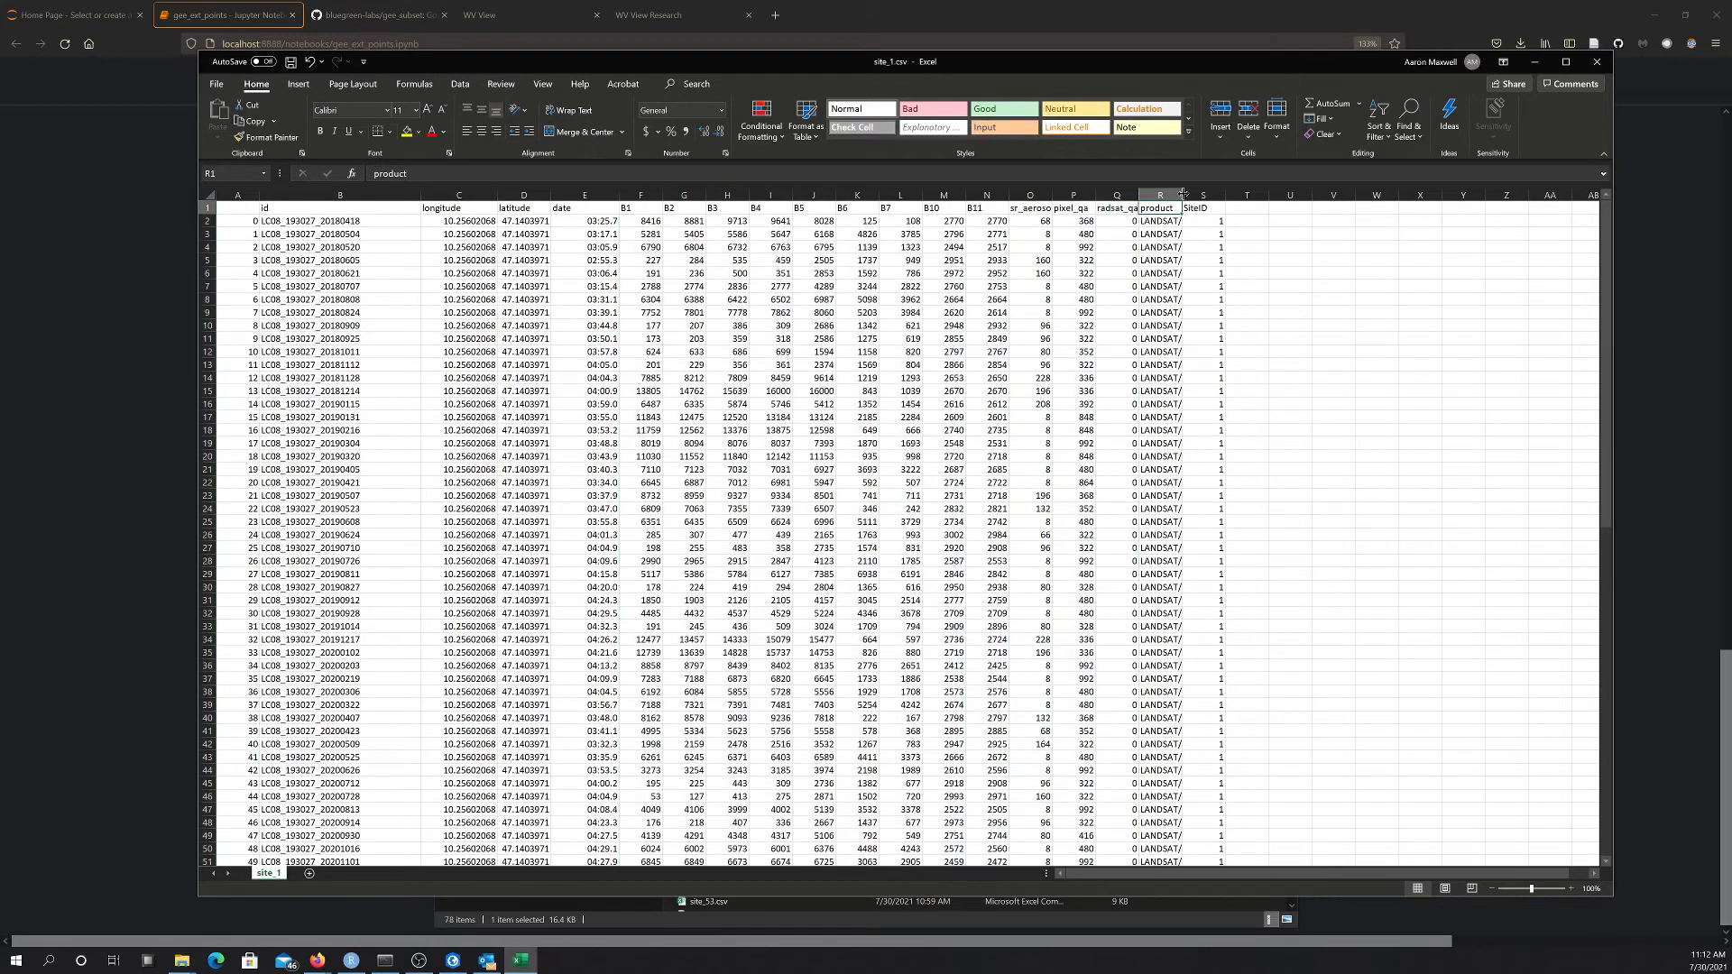
left_click_drag(1182, 194, 1248, 195)
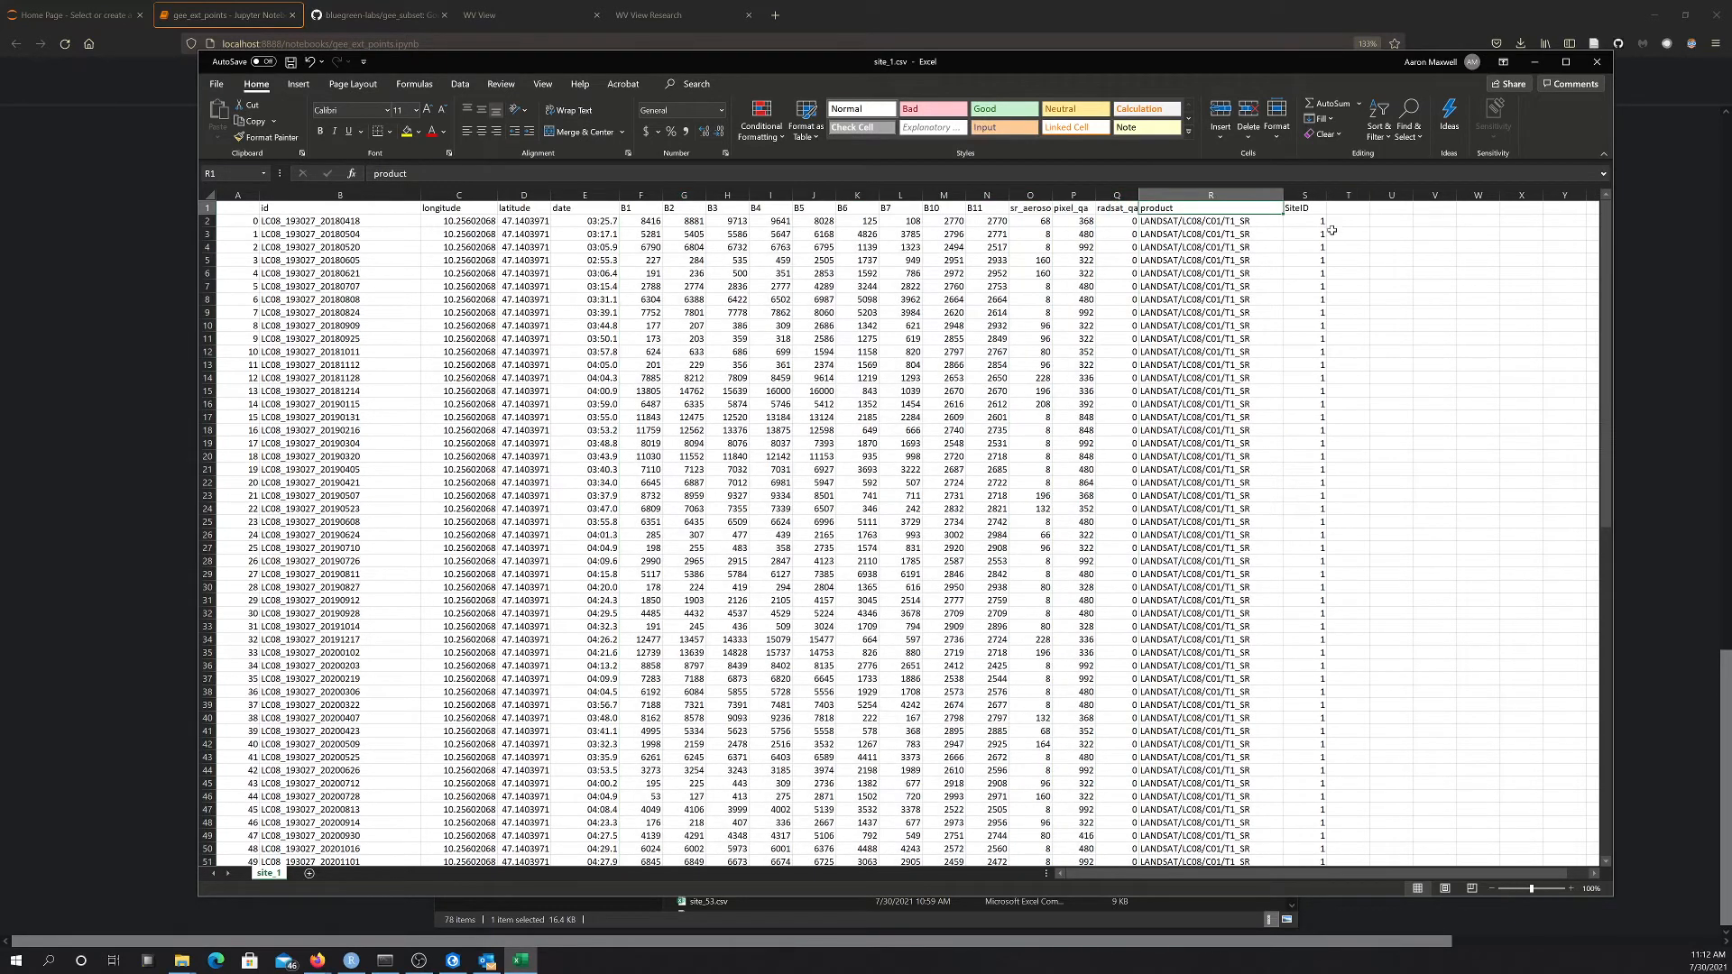
scroll("down", 3)
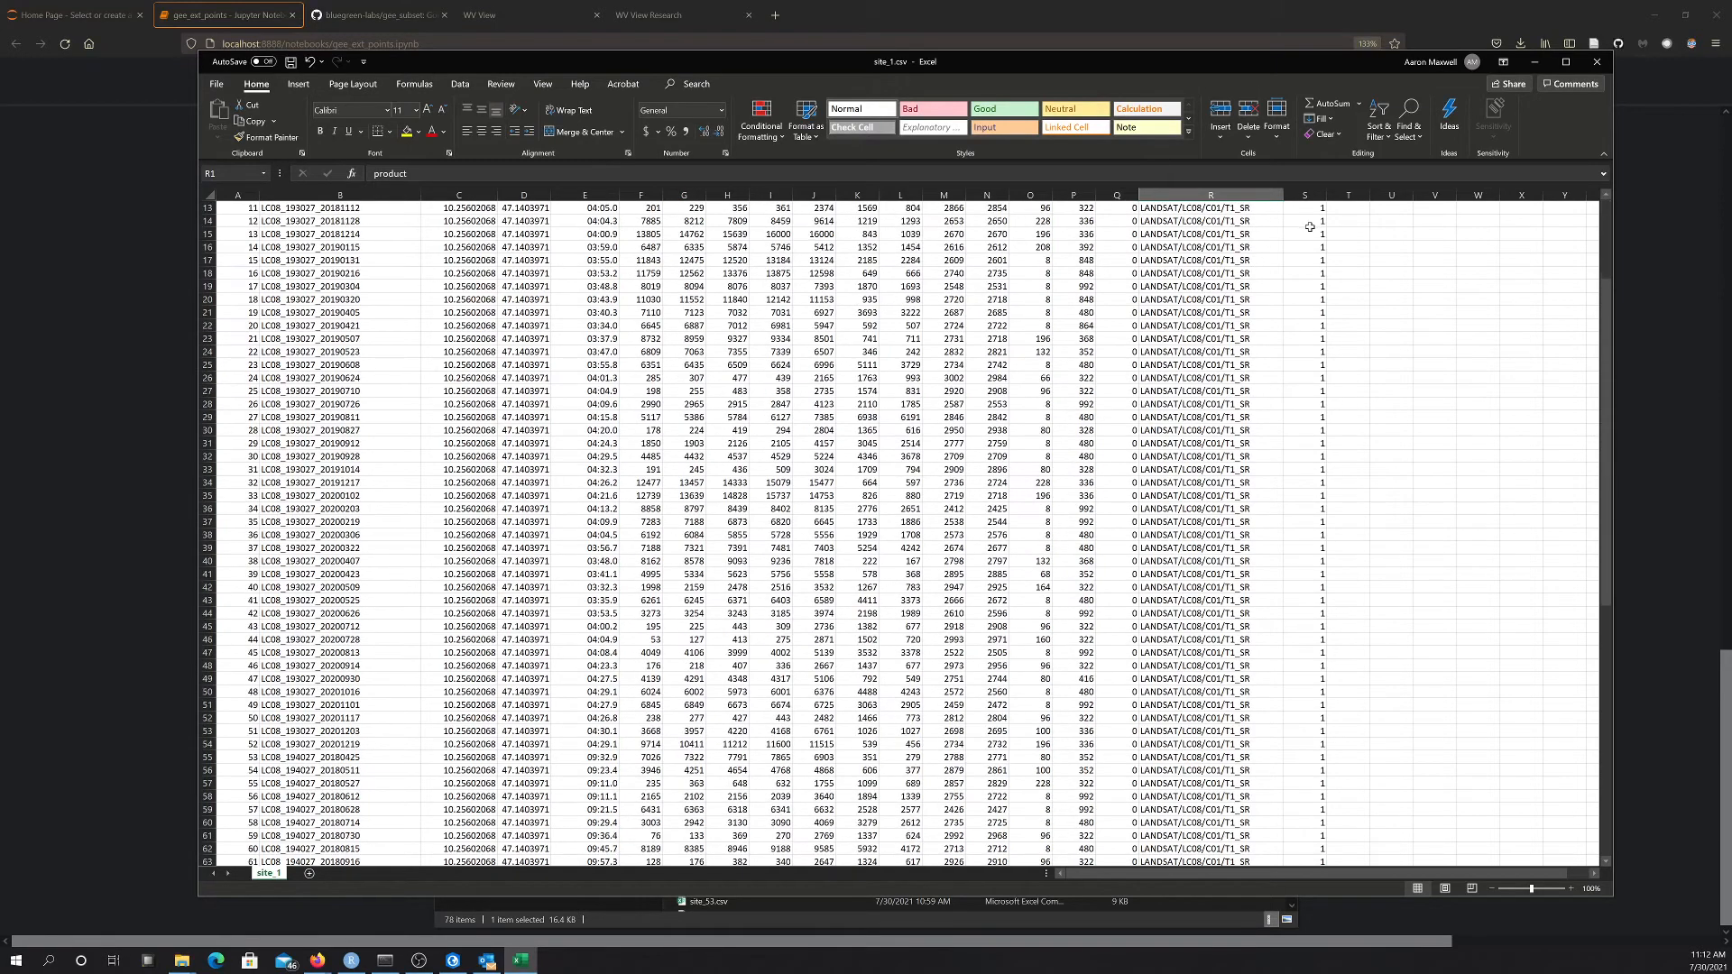
scroll("down", 3)
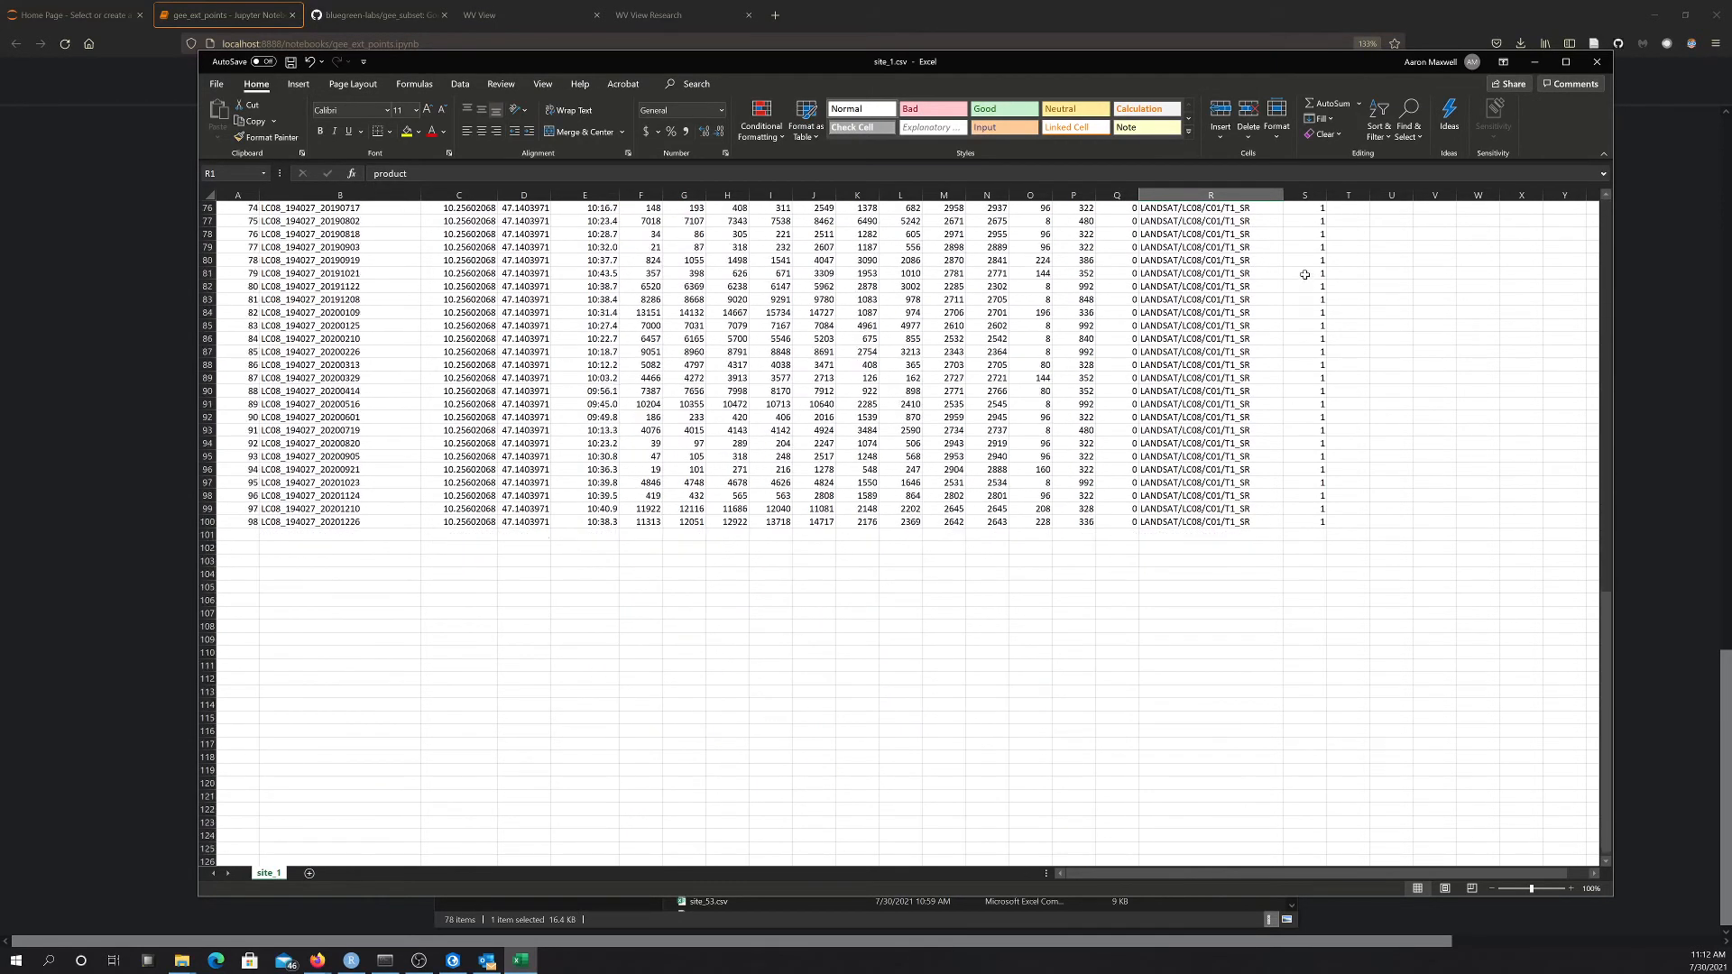
Close the Landsat and Sentinel-2 site_1 tables without saving changes.
left_click(1597, 61)
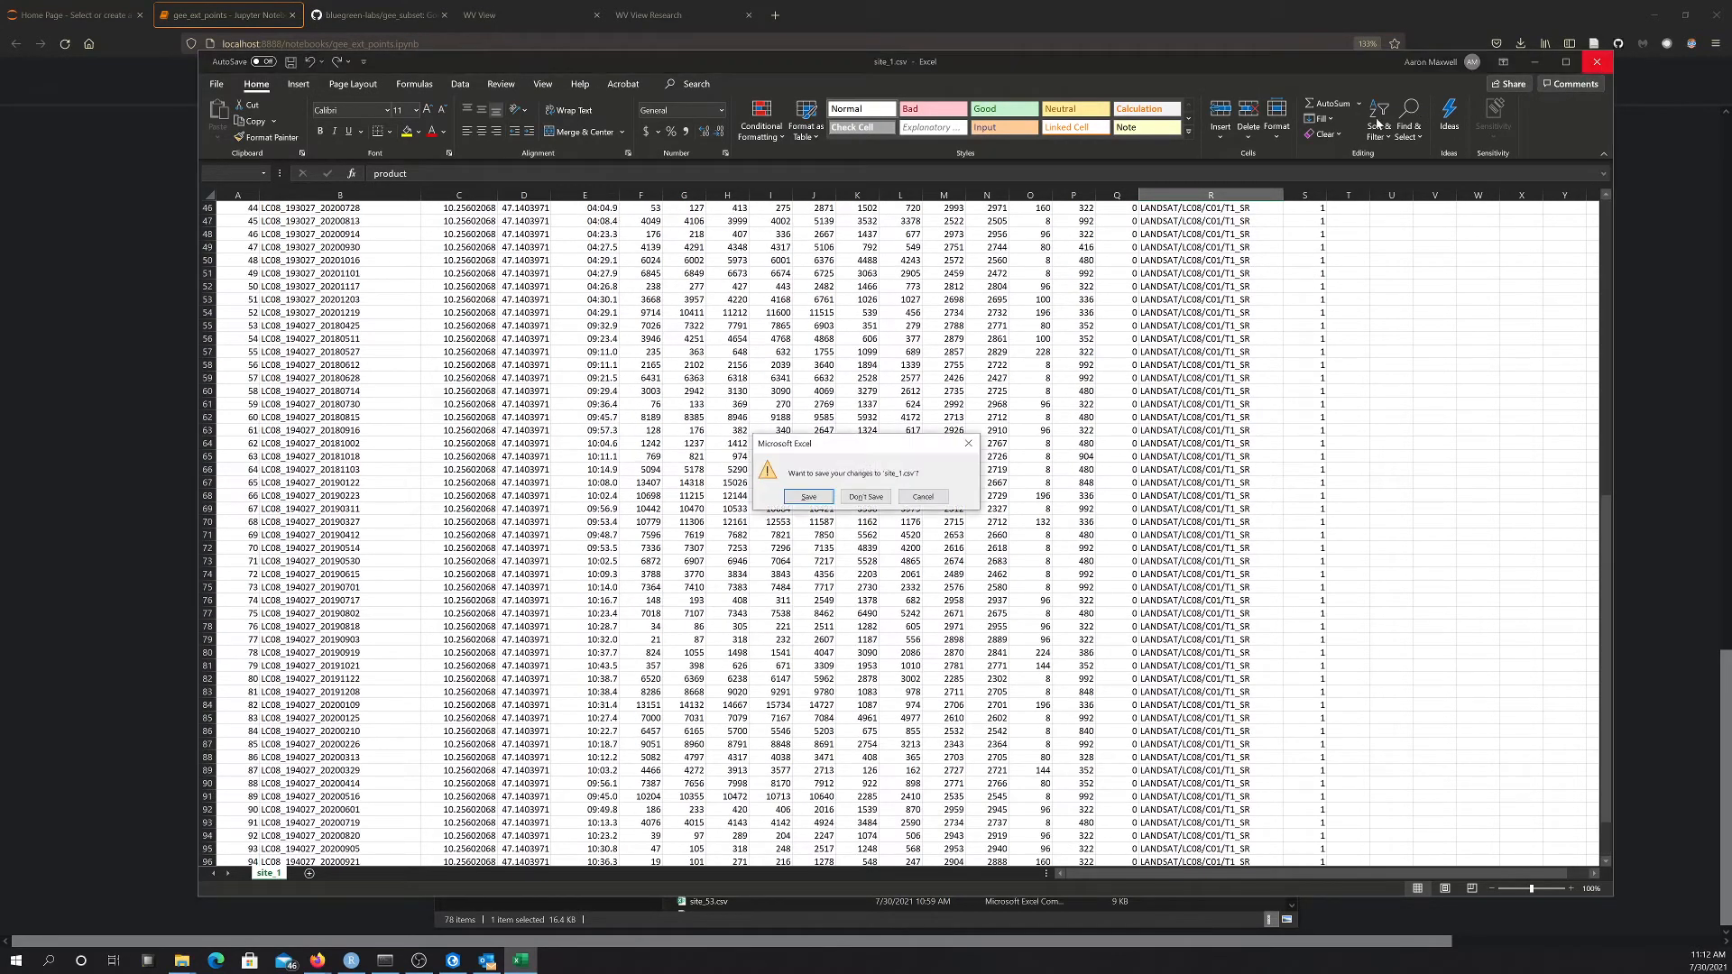
left_click(866, 497)
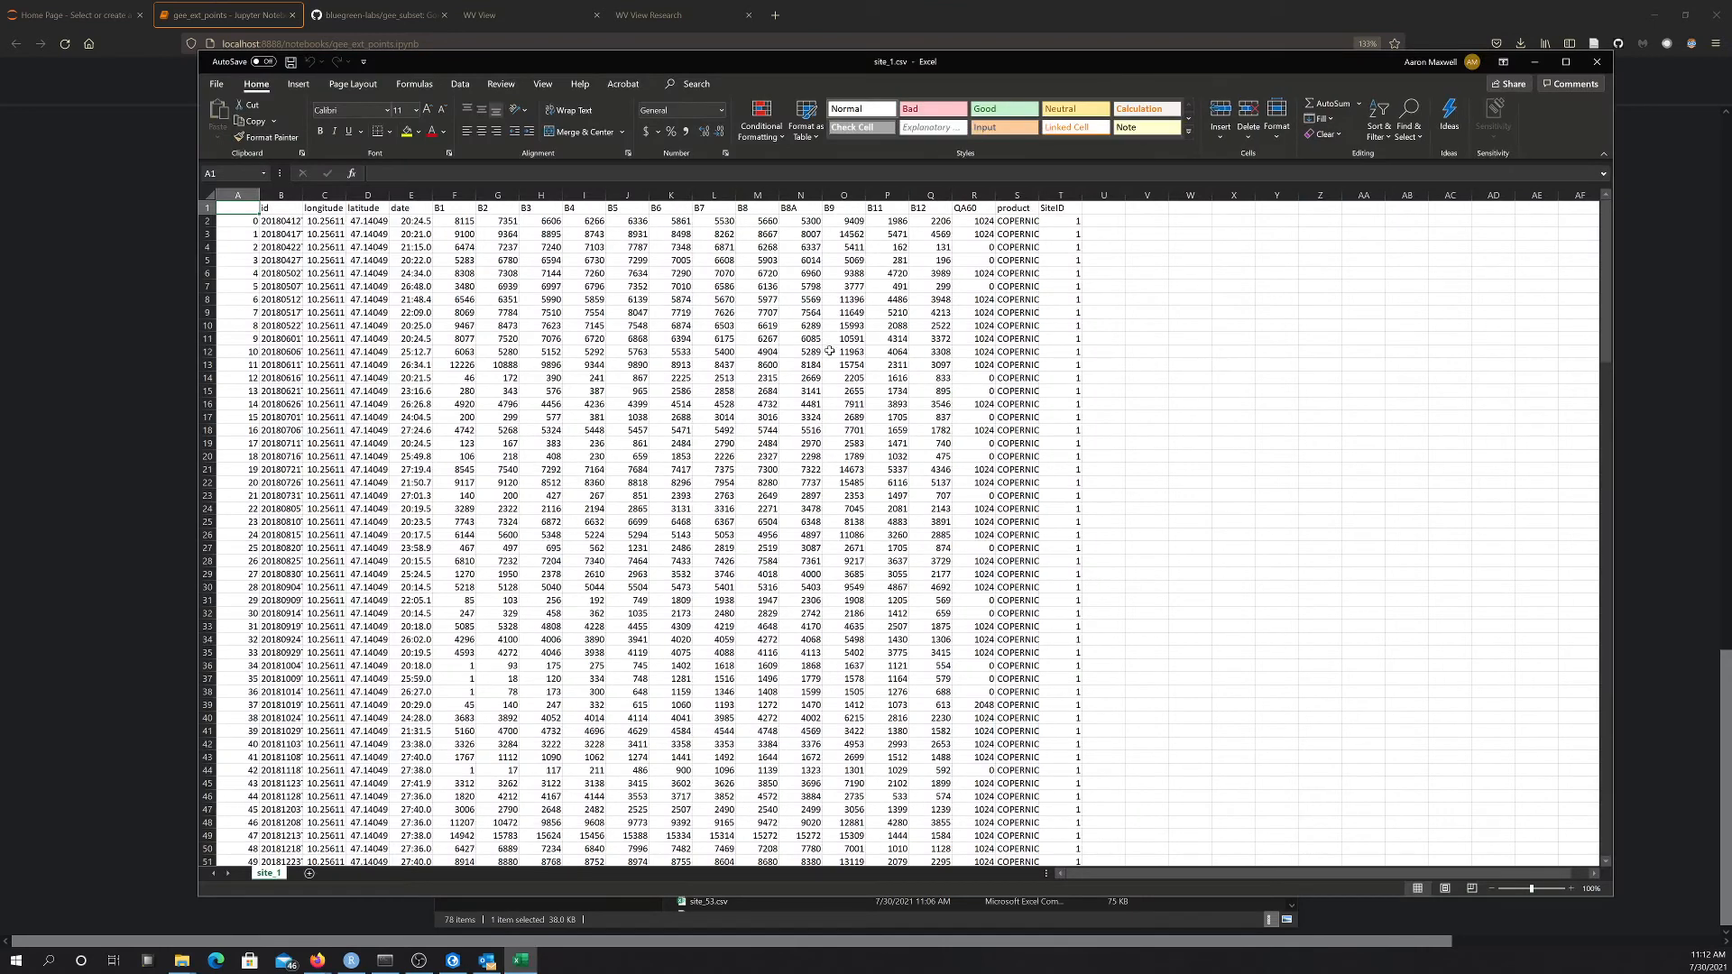
left_click_drag(454, 196, 626, 195)
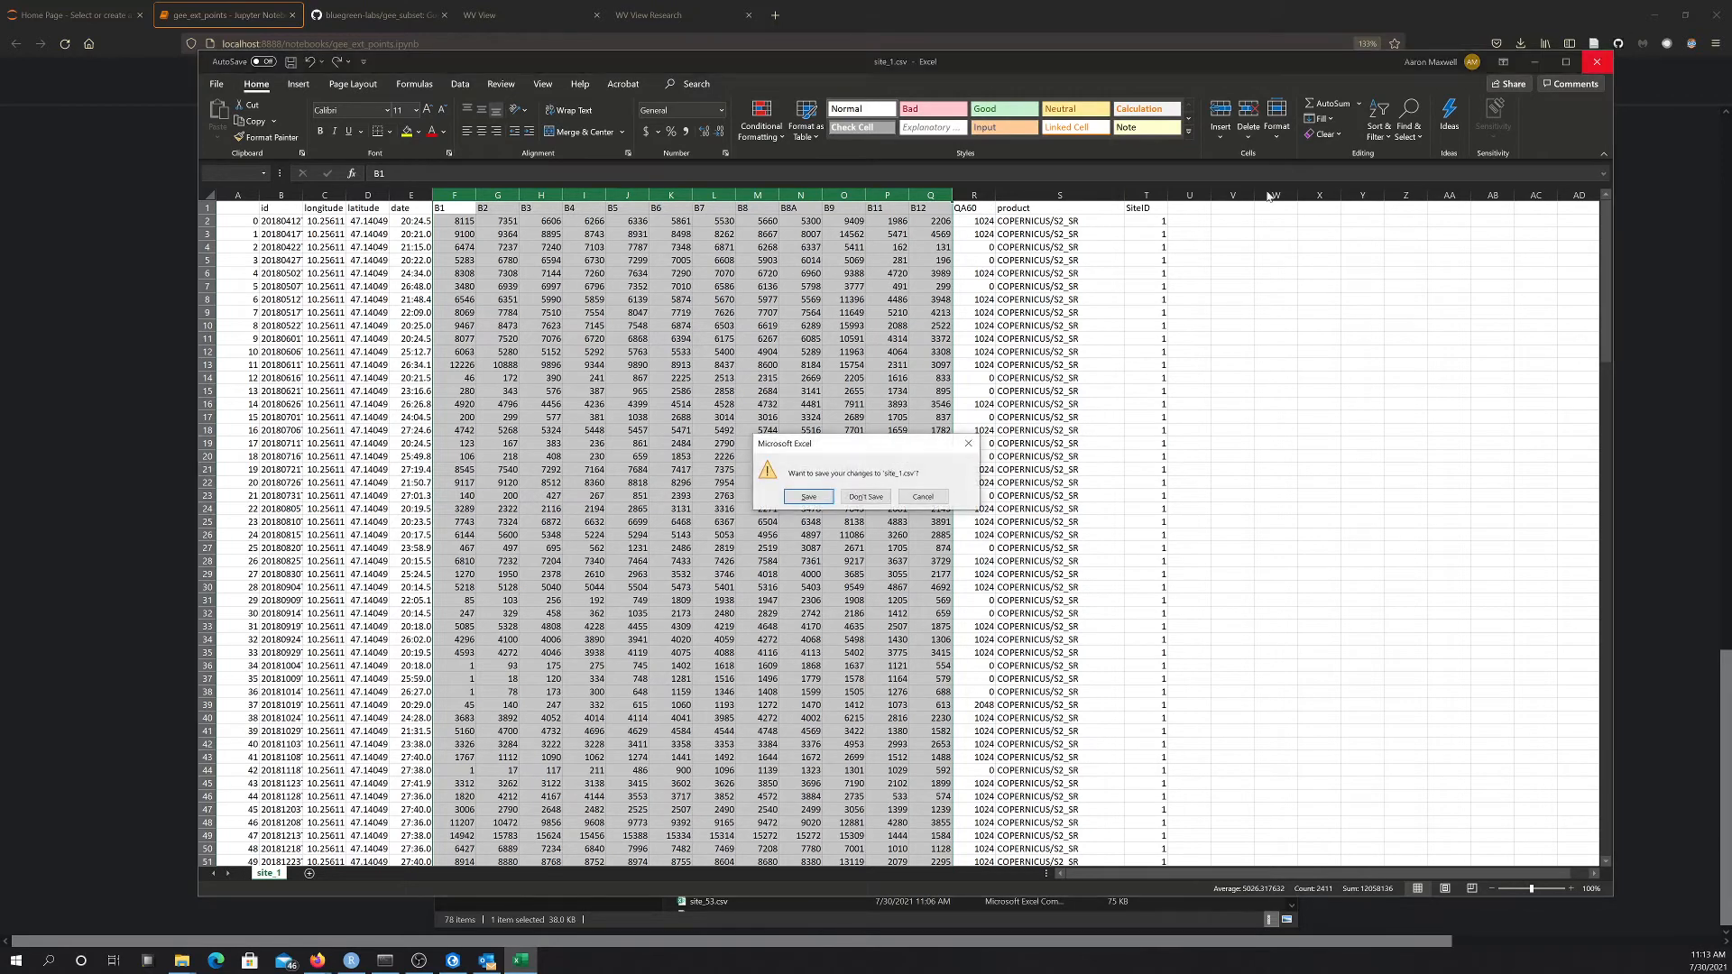
left_click(865, 496)
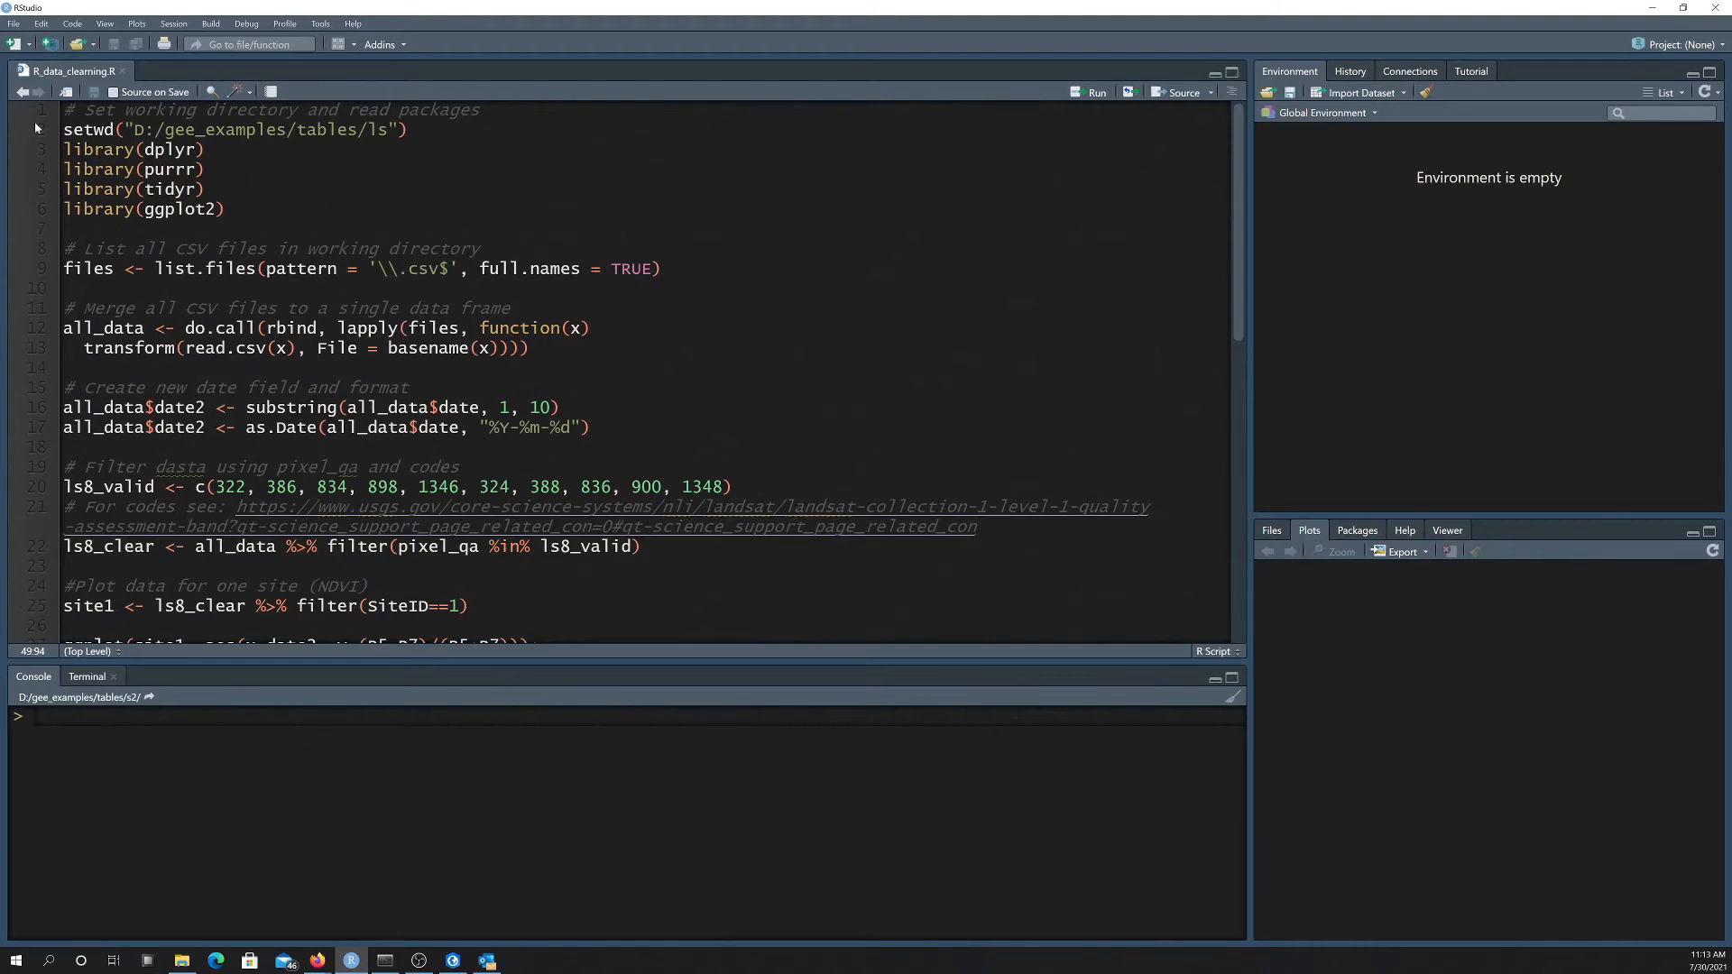
mouse_move(5, 152)
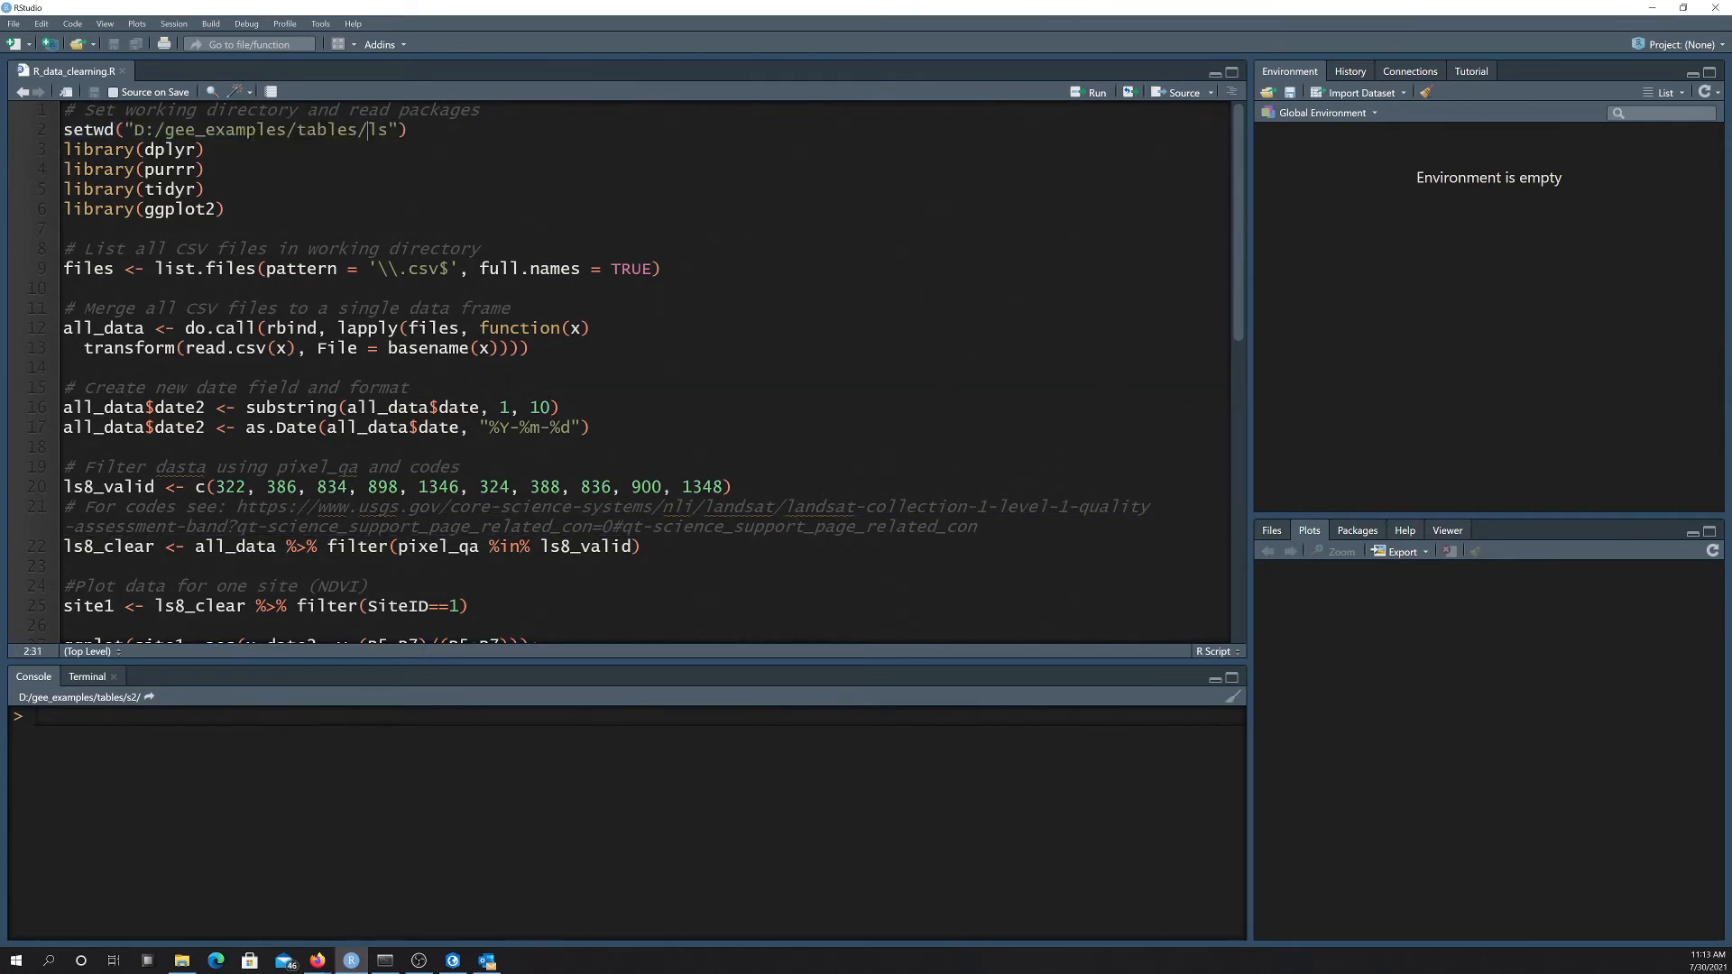
Run the setwd and library lines pointing at the ls folder.
double_click(381, 129)
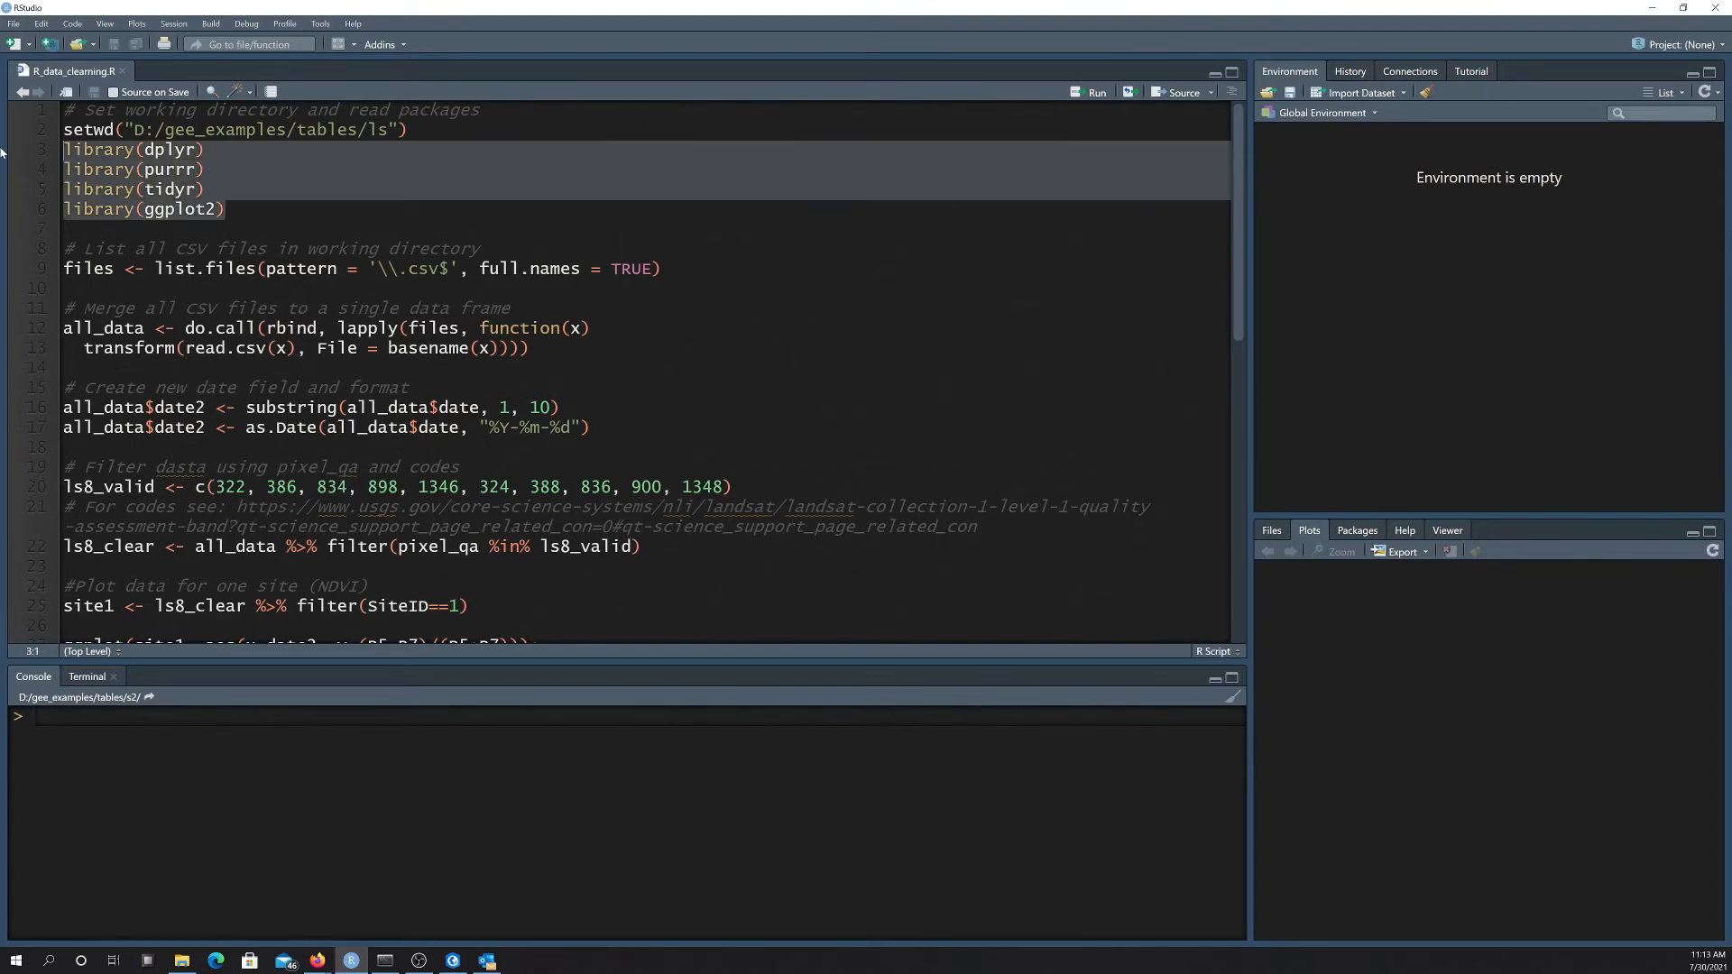
mouse_move(215, 158)
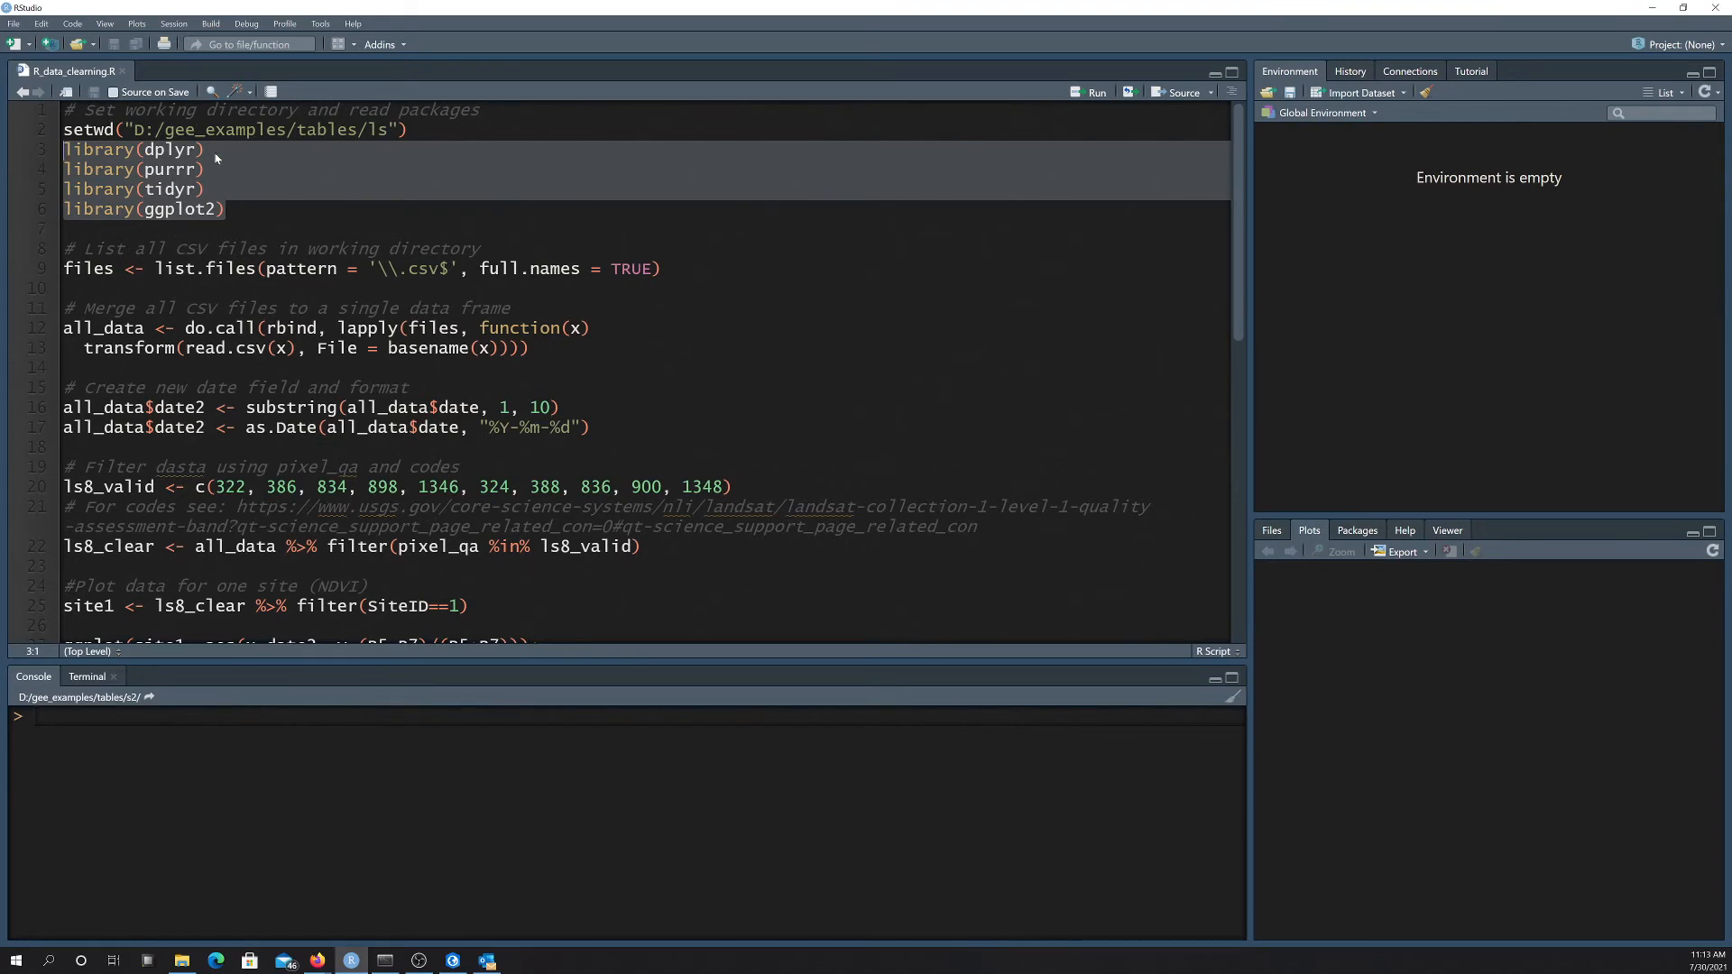
left_click(134, 187)
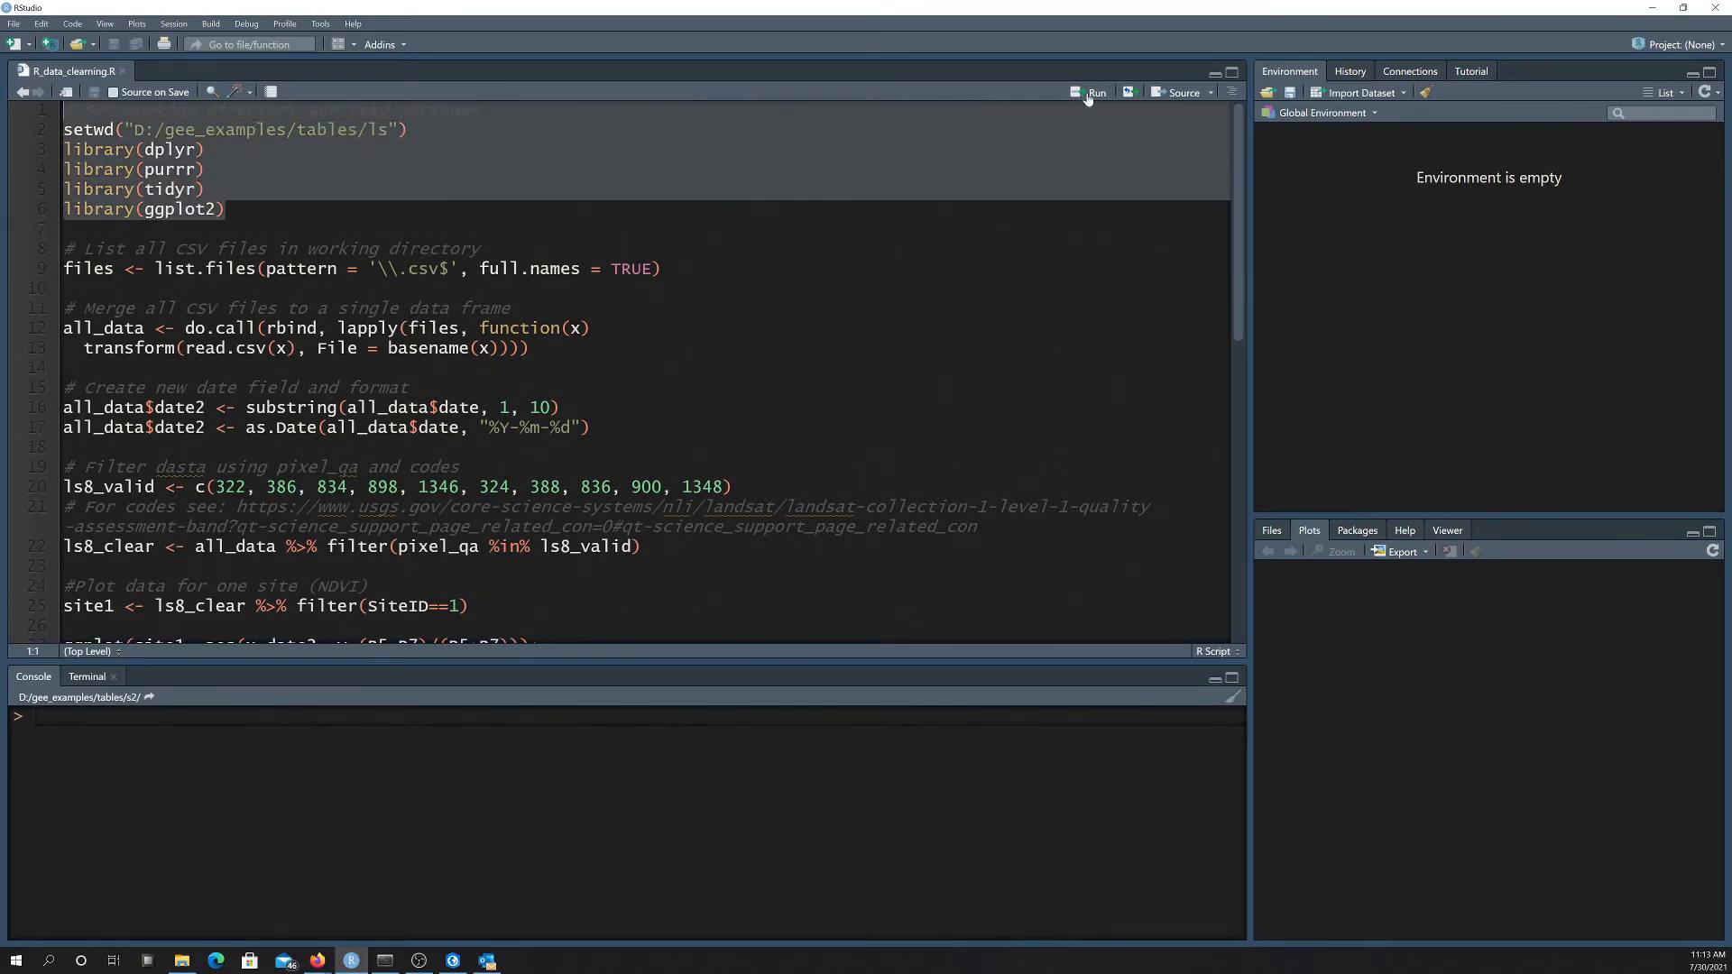
left_click(1096, 92)
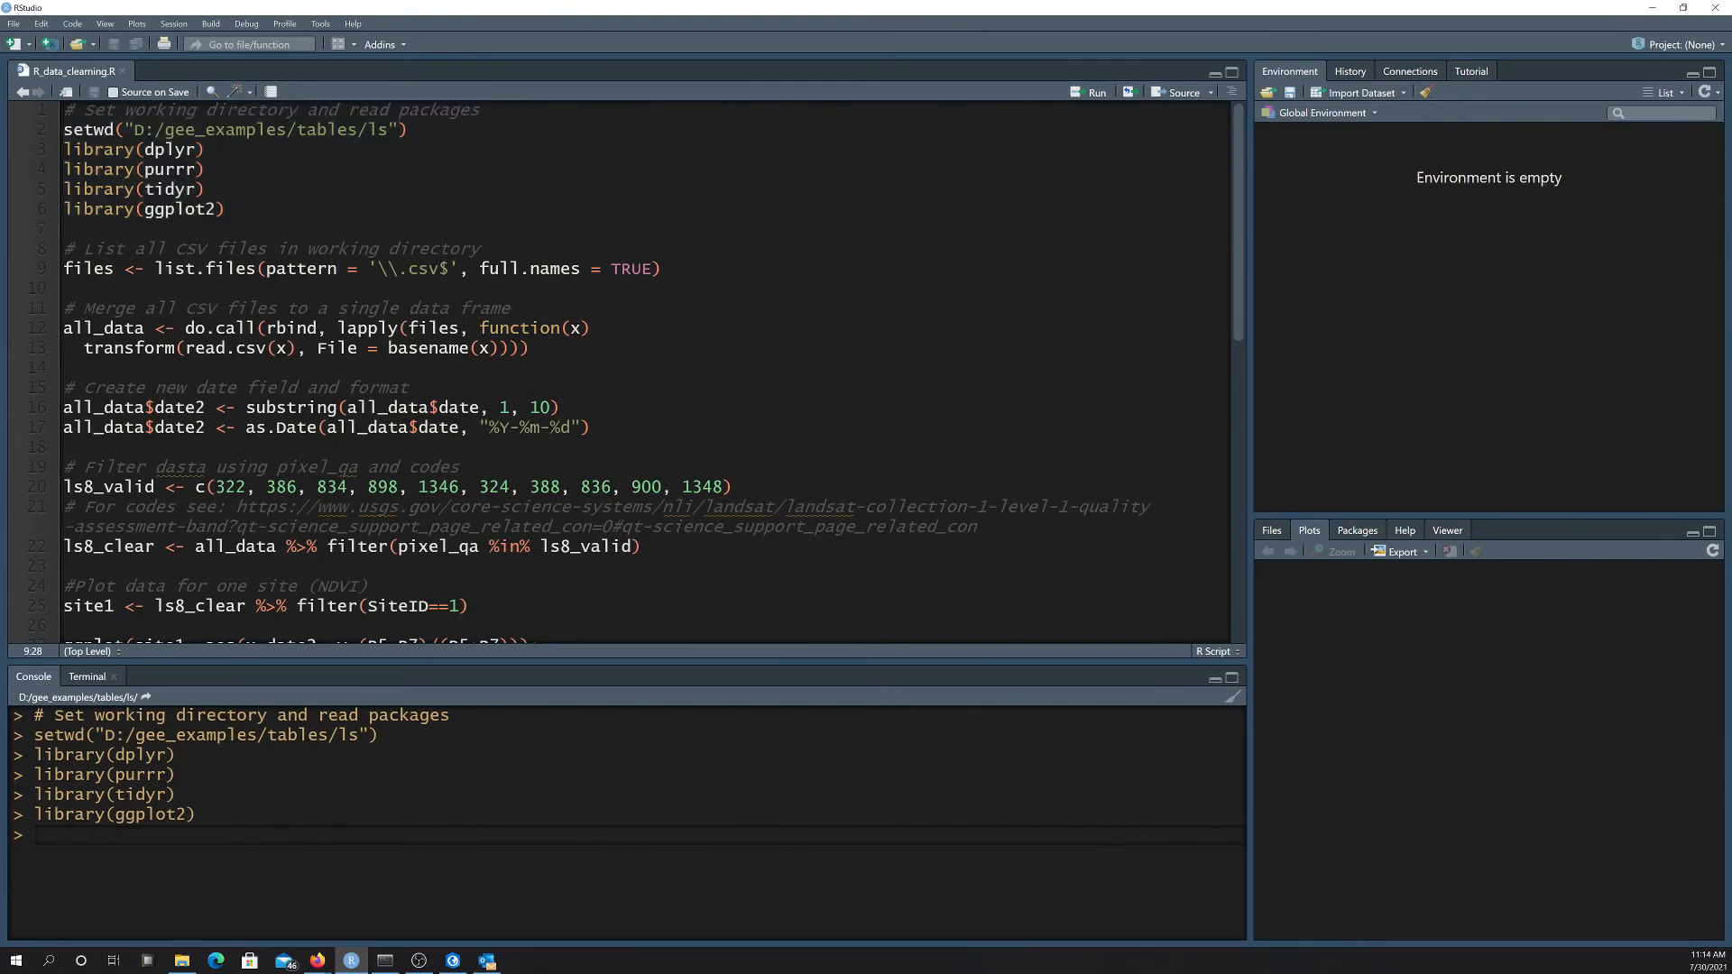
List the 78 site CSVs with list.files and print files.
double_click(411, 269)
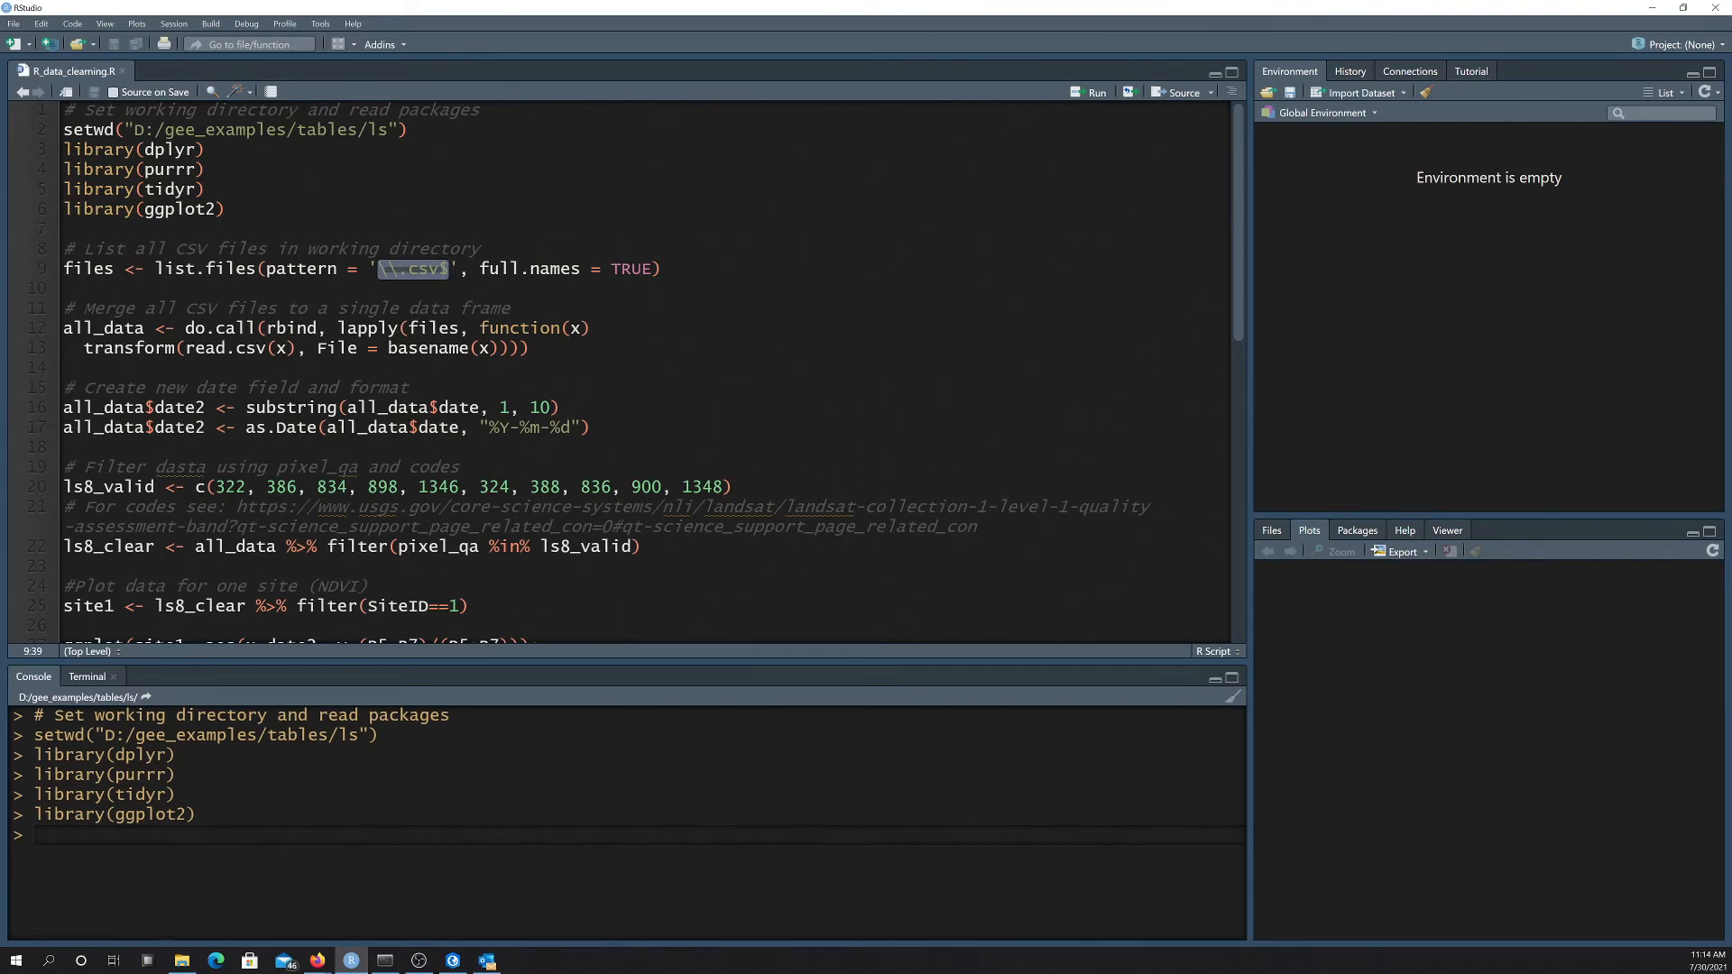
left_click(660, 269)
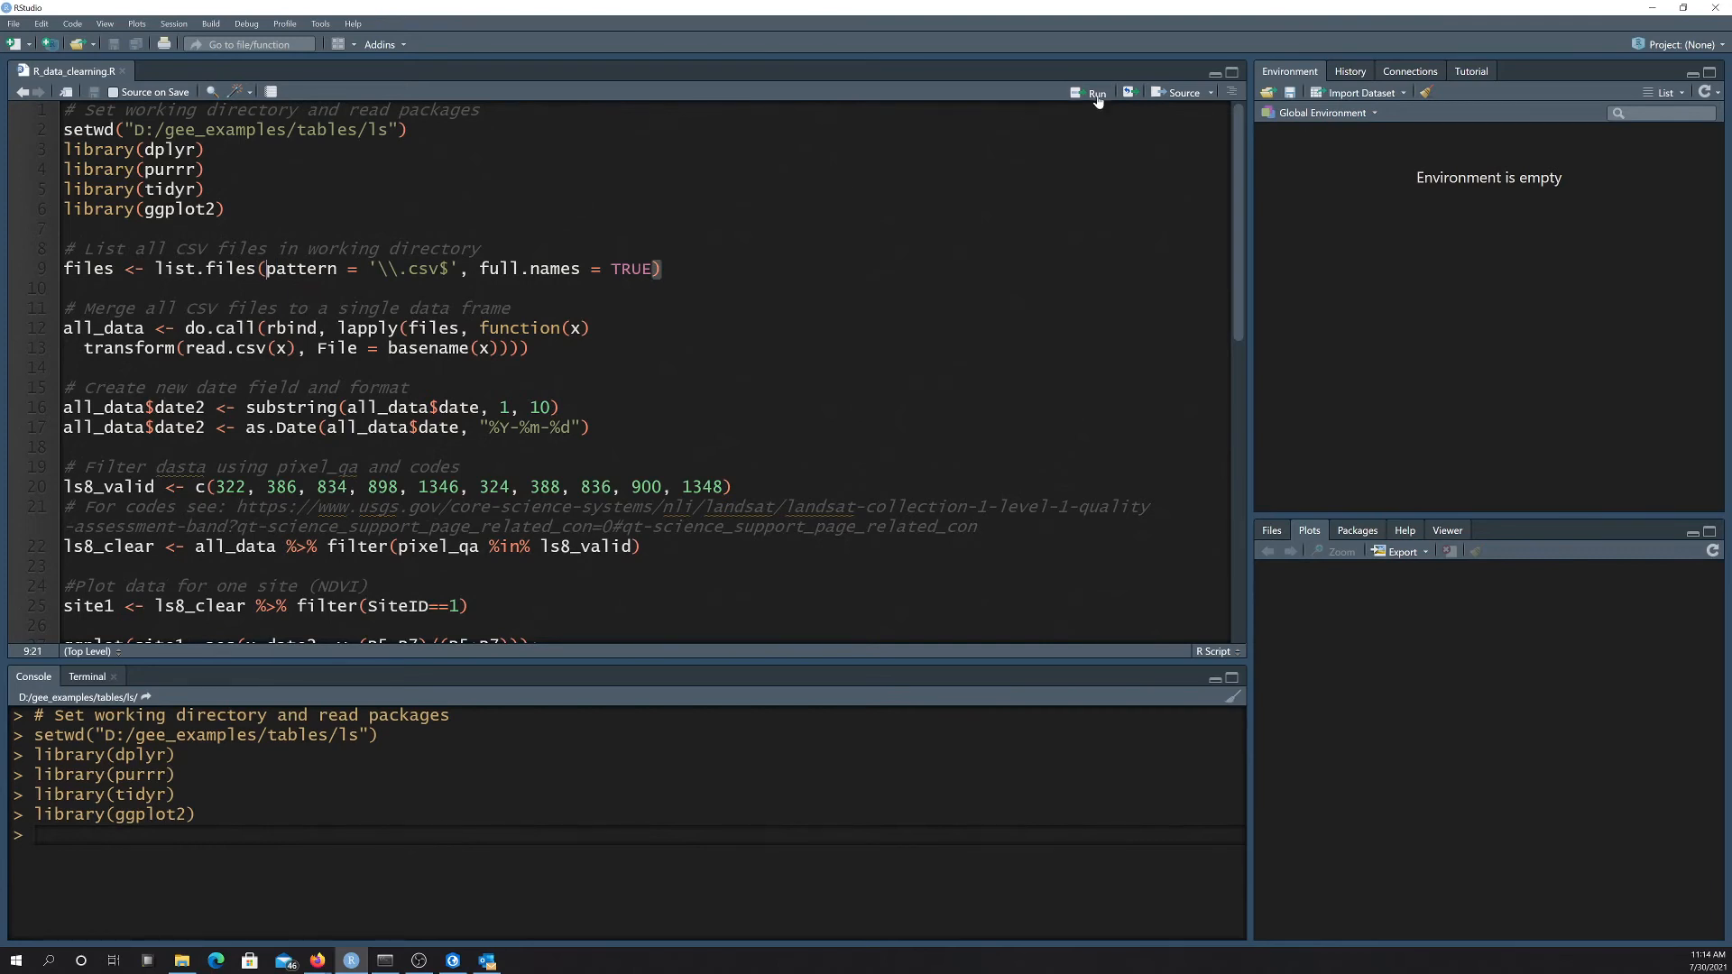
left_click(1094, 93)
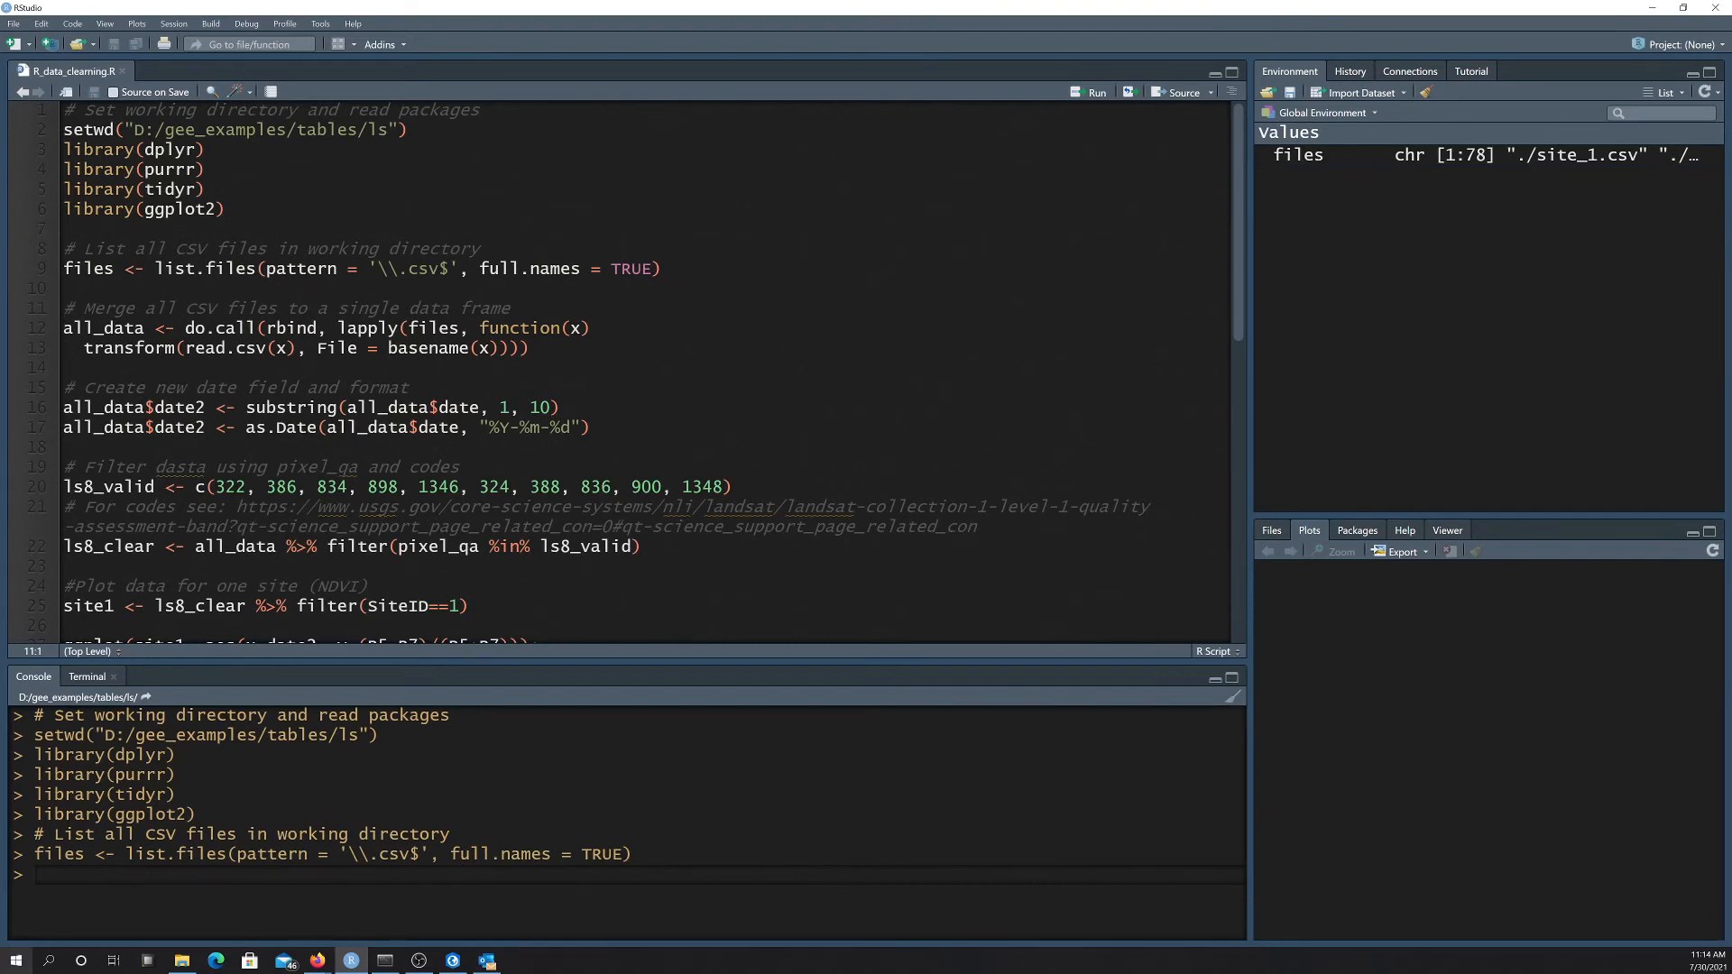
type("fil")
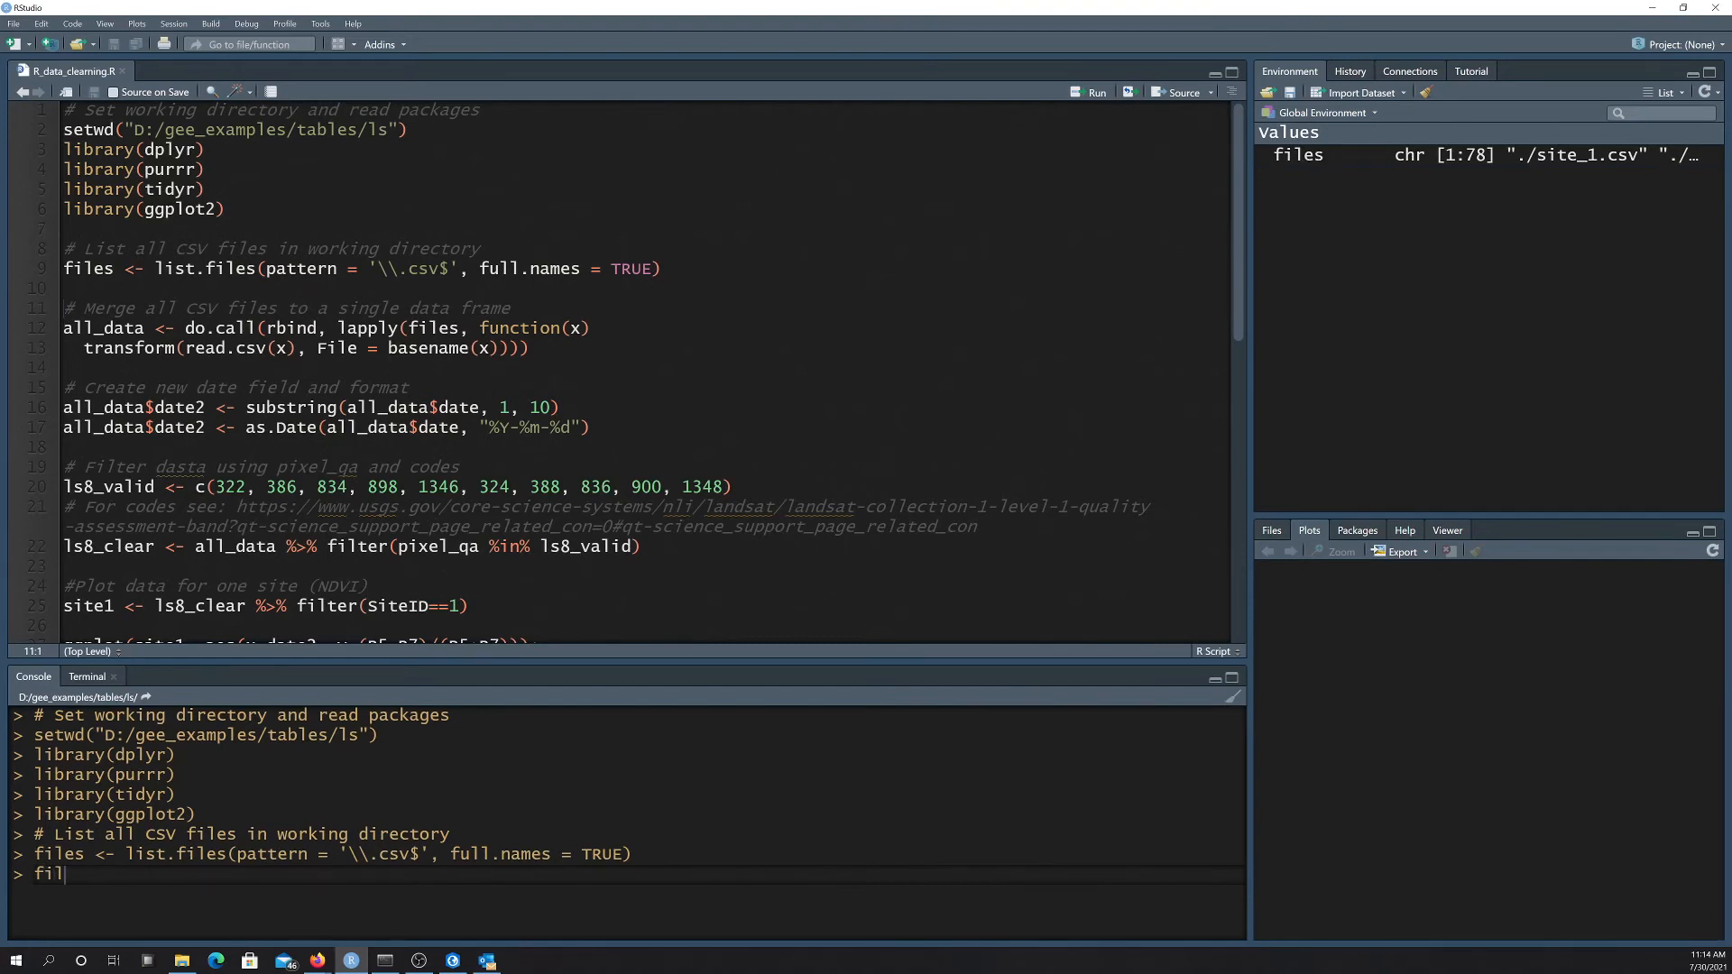
type("es")
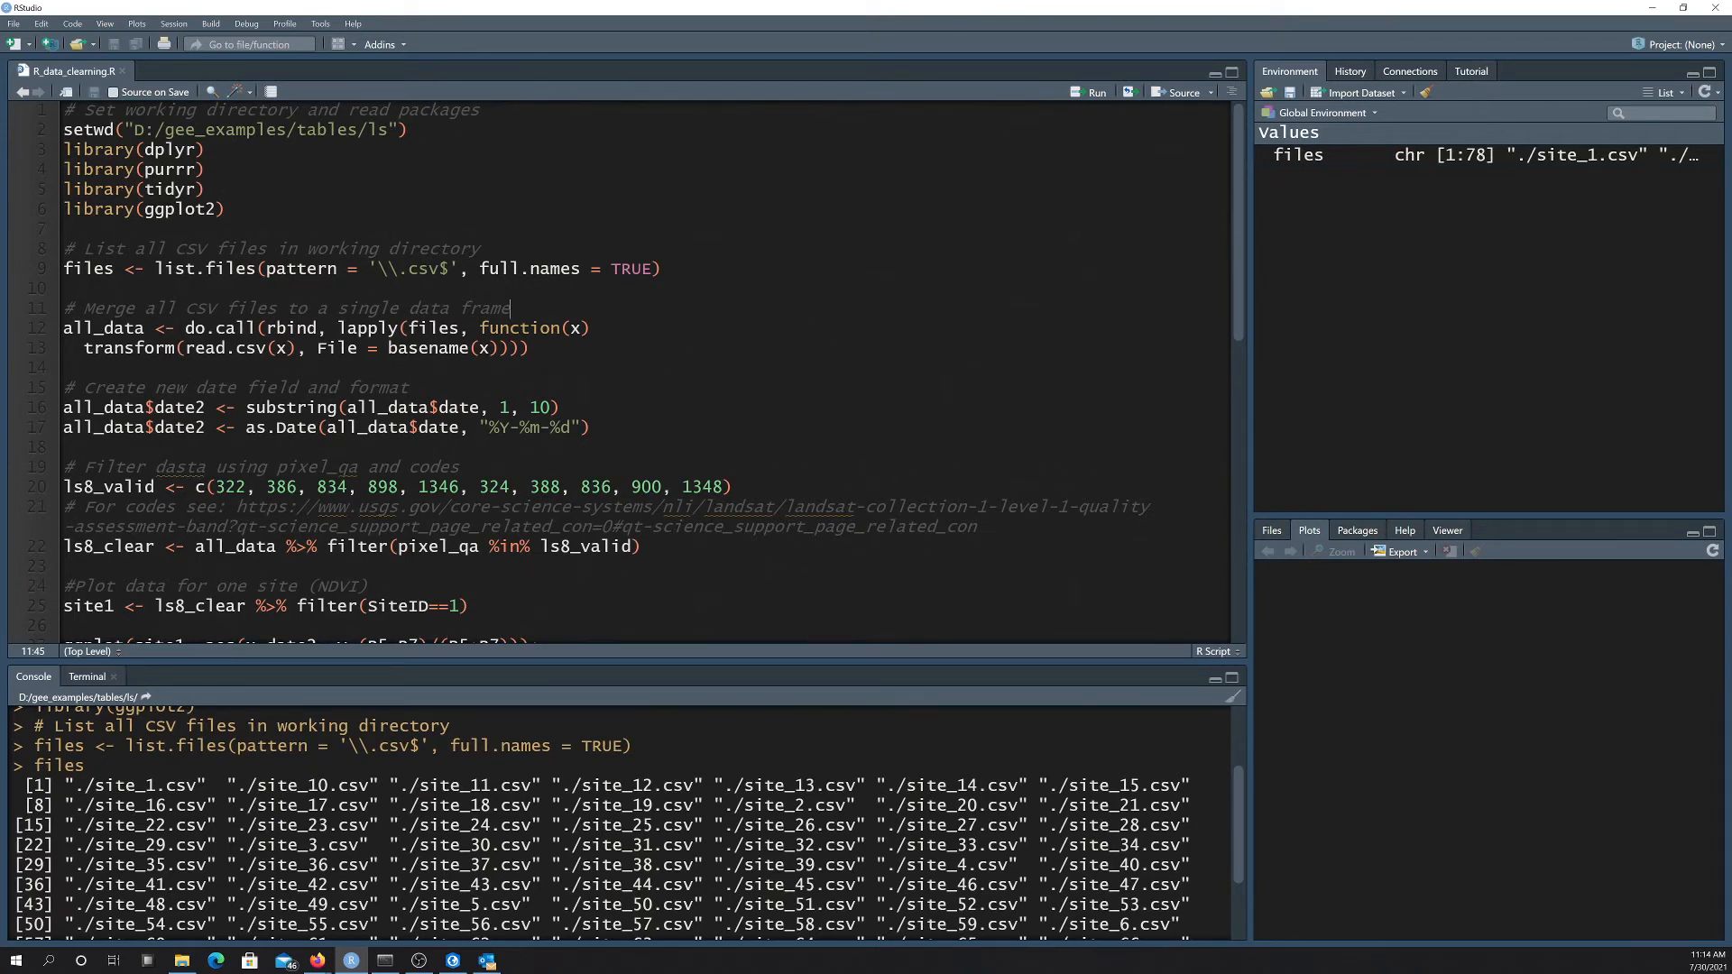
Merge all CSVs with do.call rbind into all_data (8,136 rows, 20 variables).
double_click(370, 328)
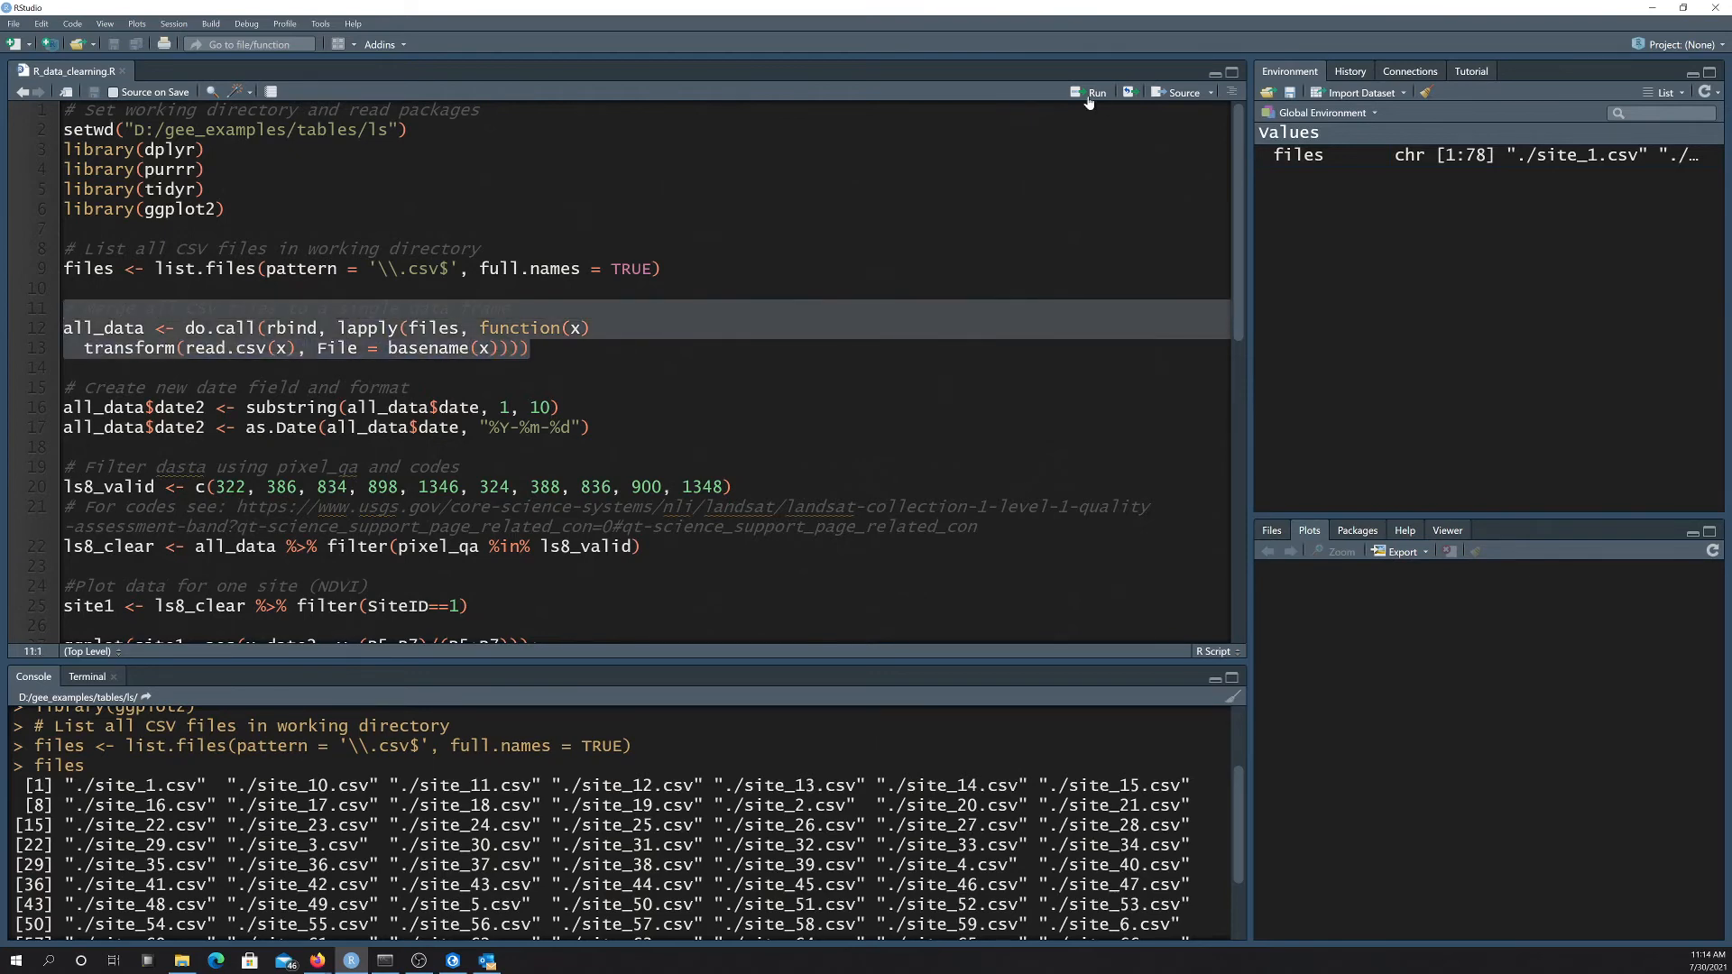
left_click(1094, 93)
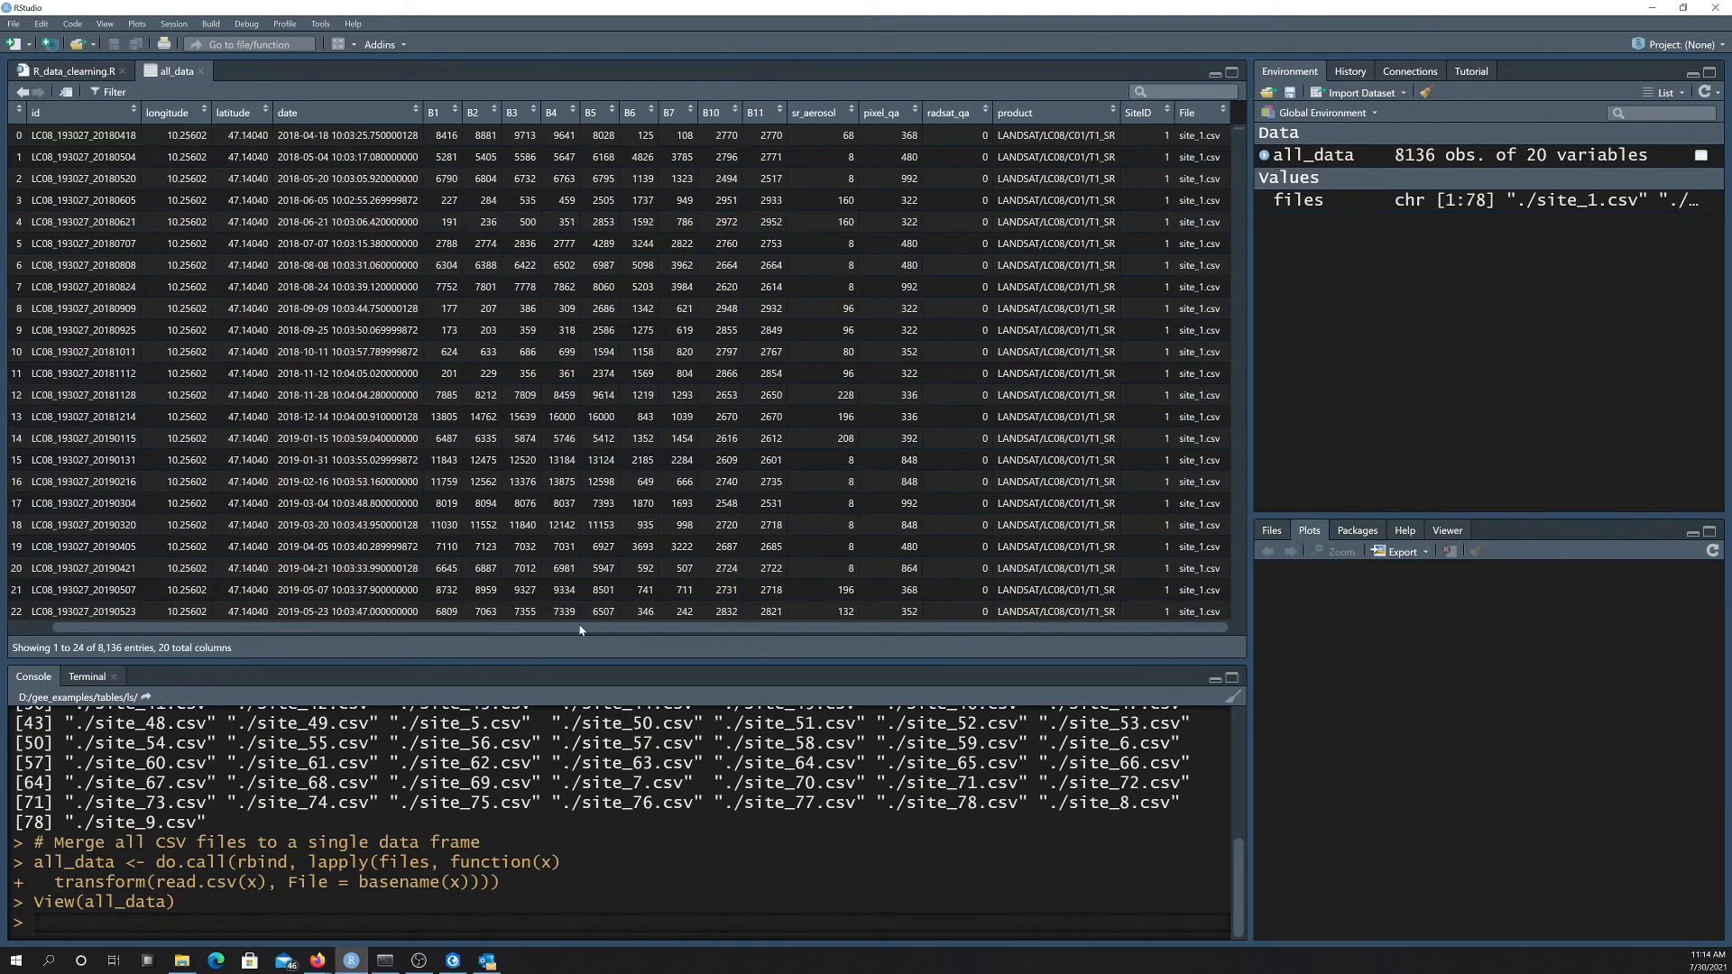
mouse_move(826, 631)
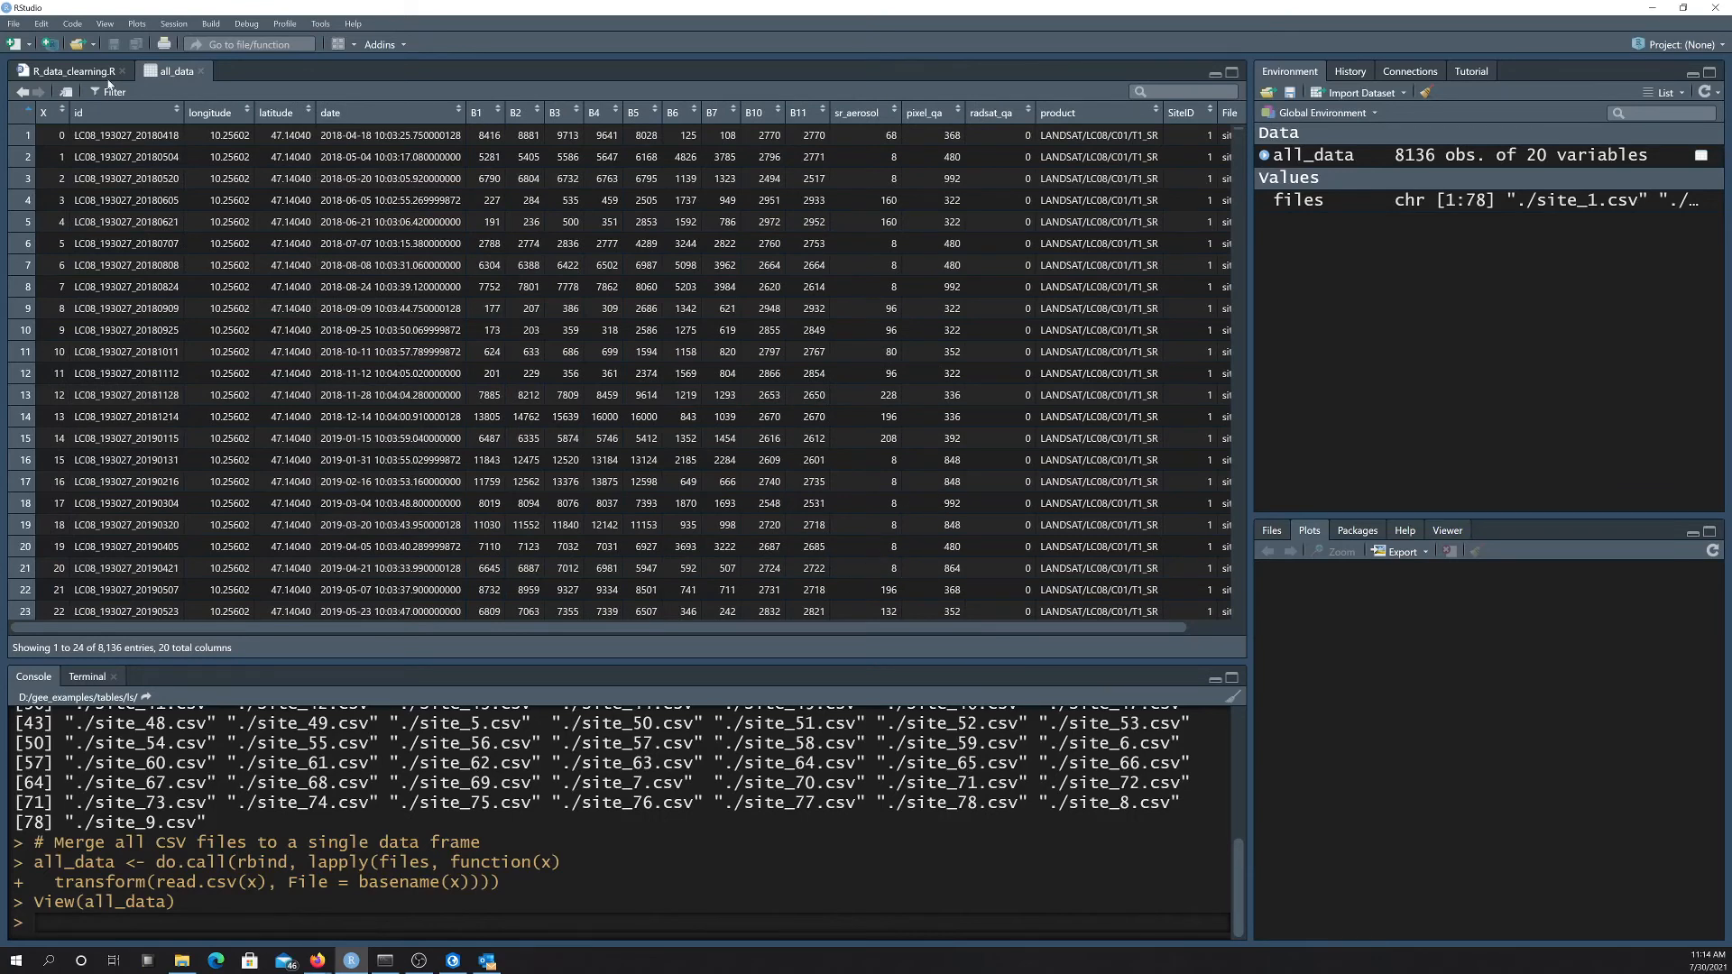
left_click(68, 70)
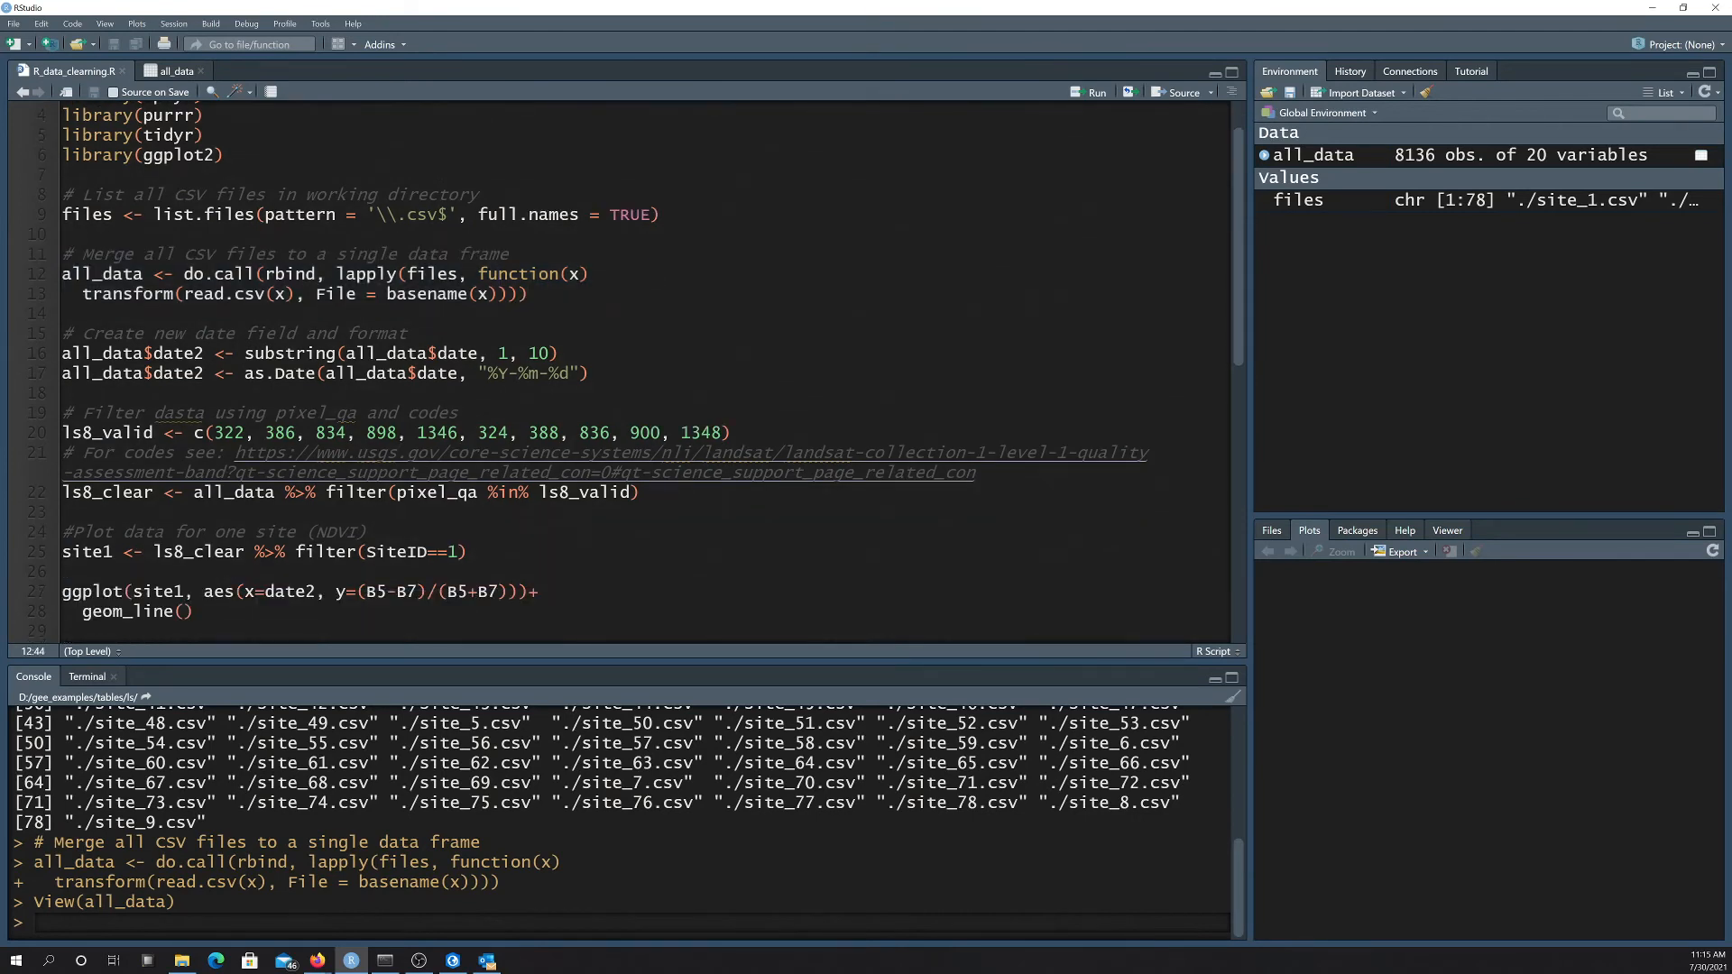
View the merged all_data table to check the date text field.
double_click(290, 353)
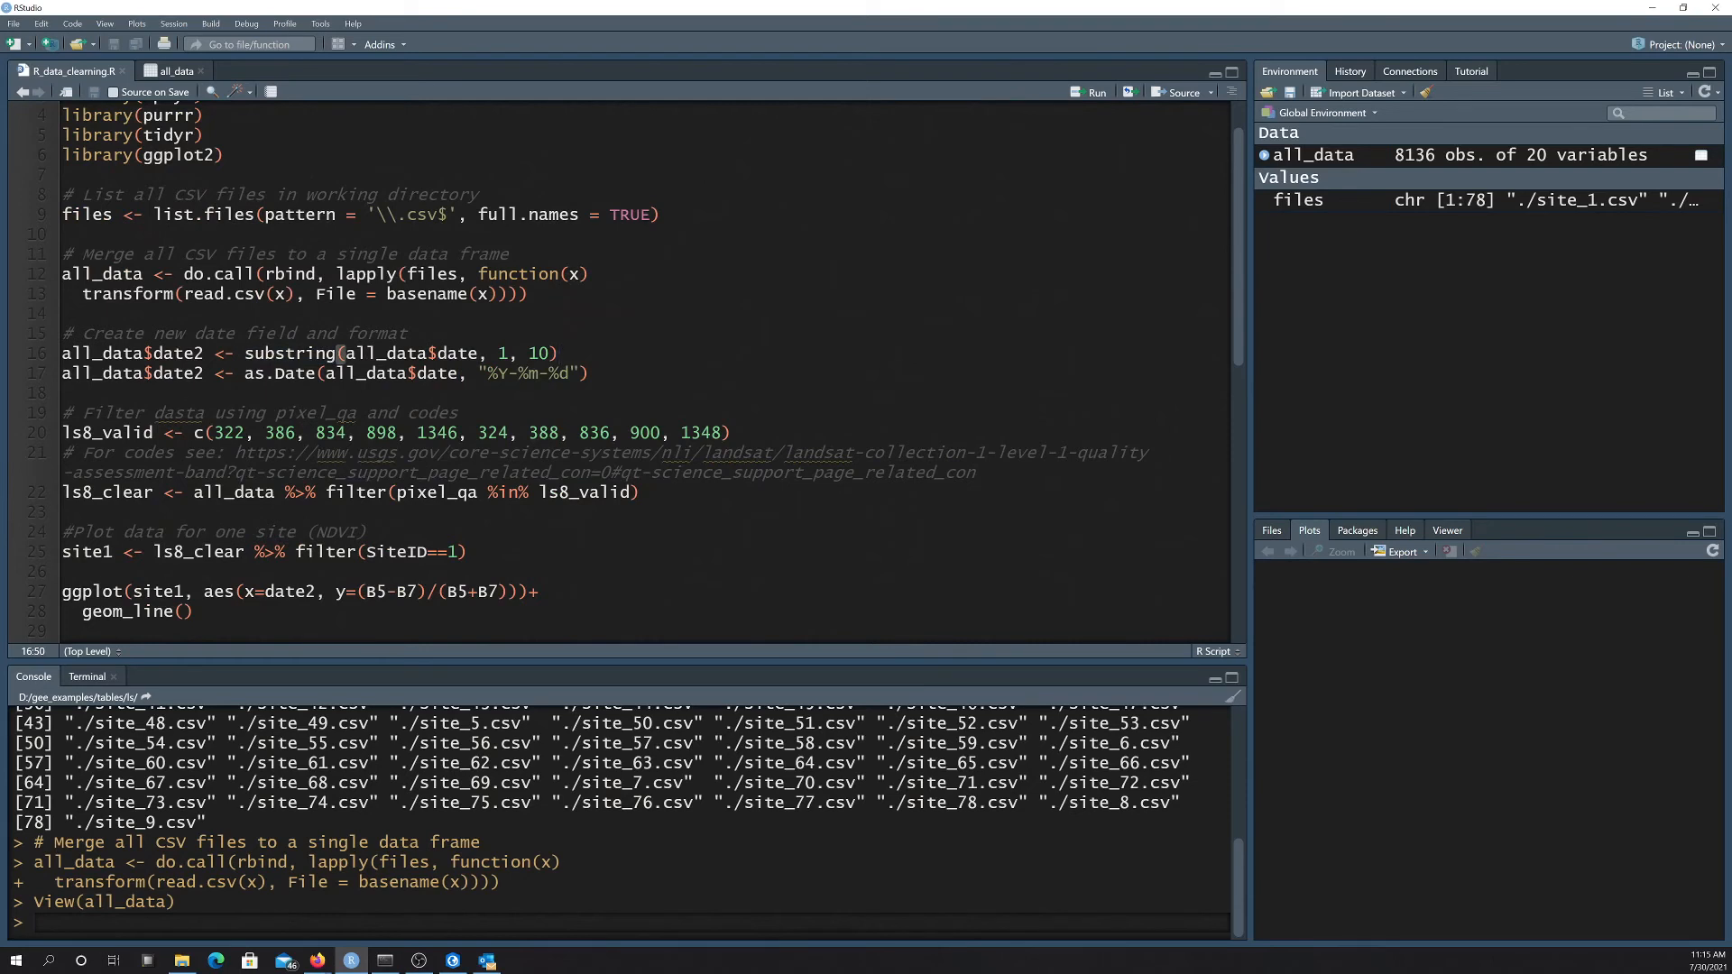
left_click(550, 353)
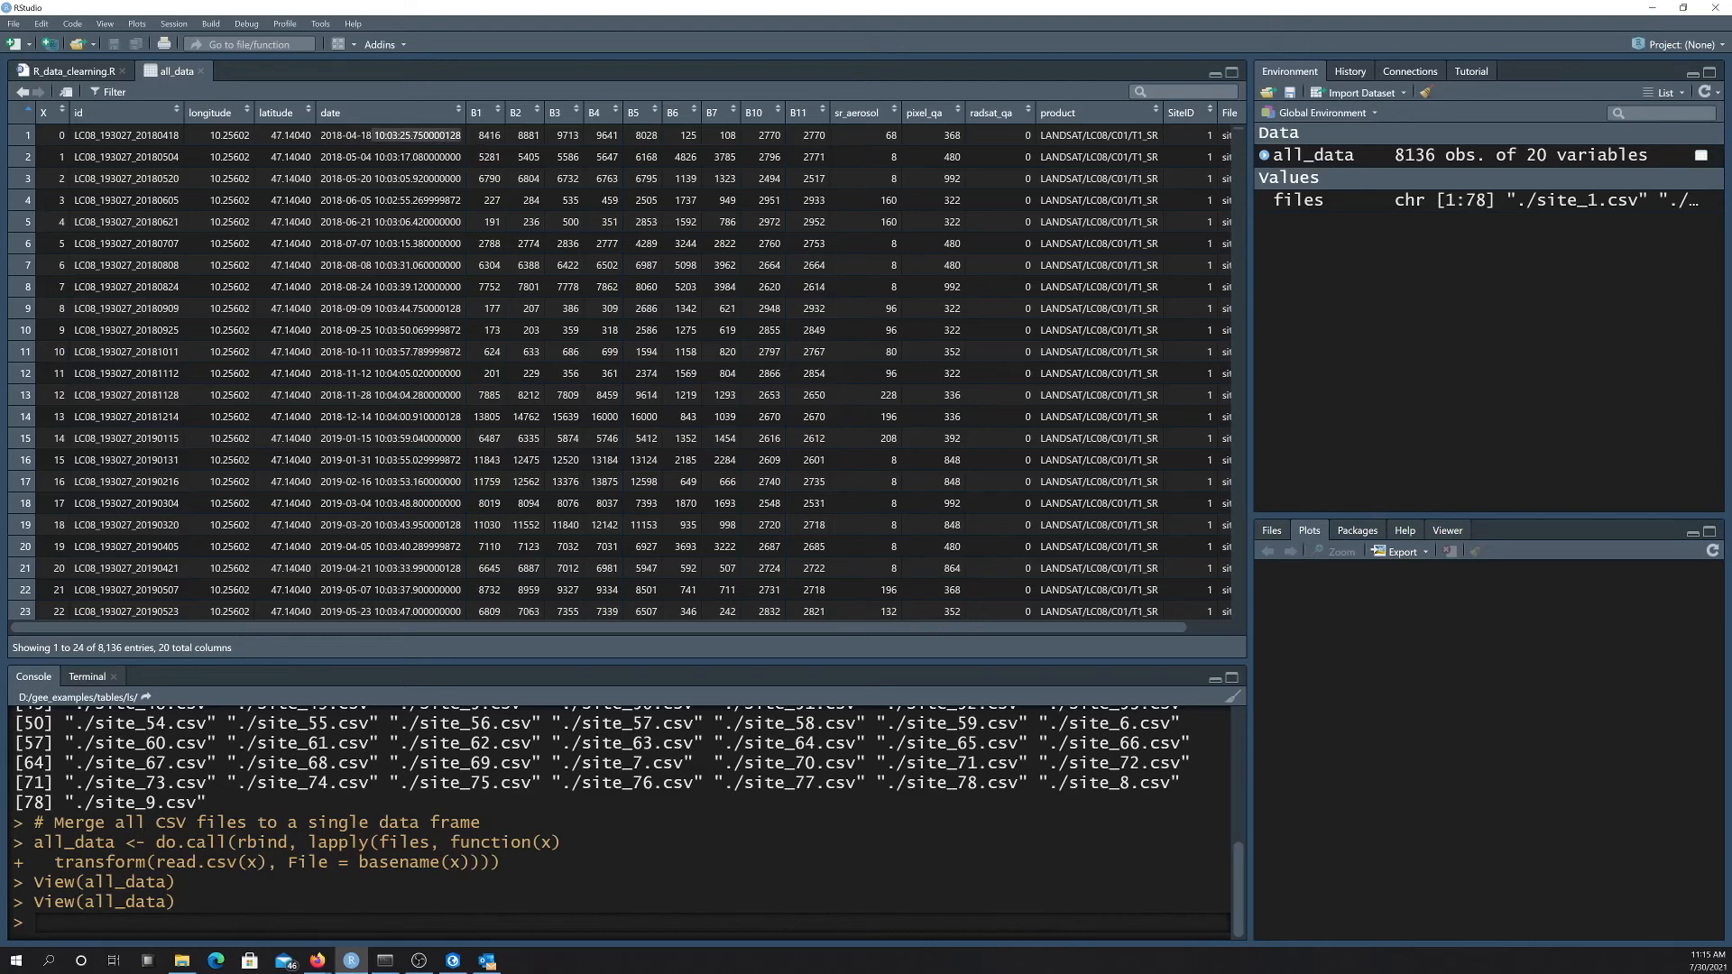
left_click(70, 71)
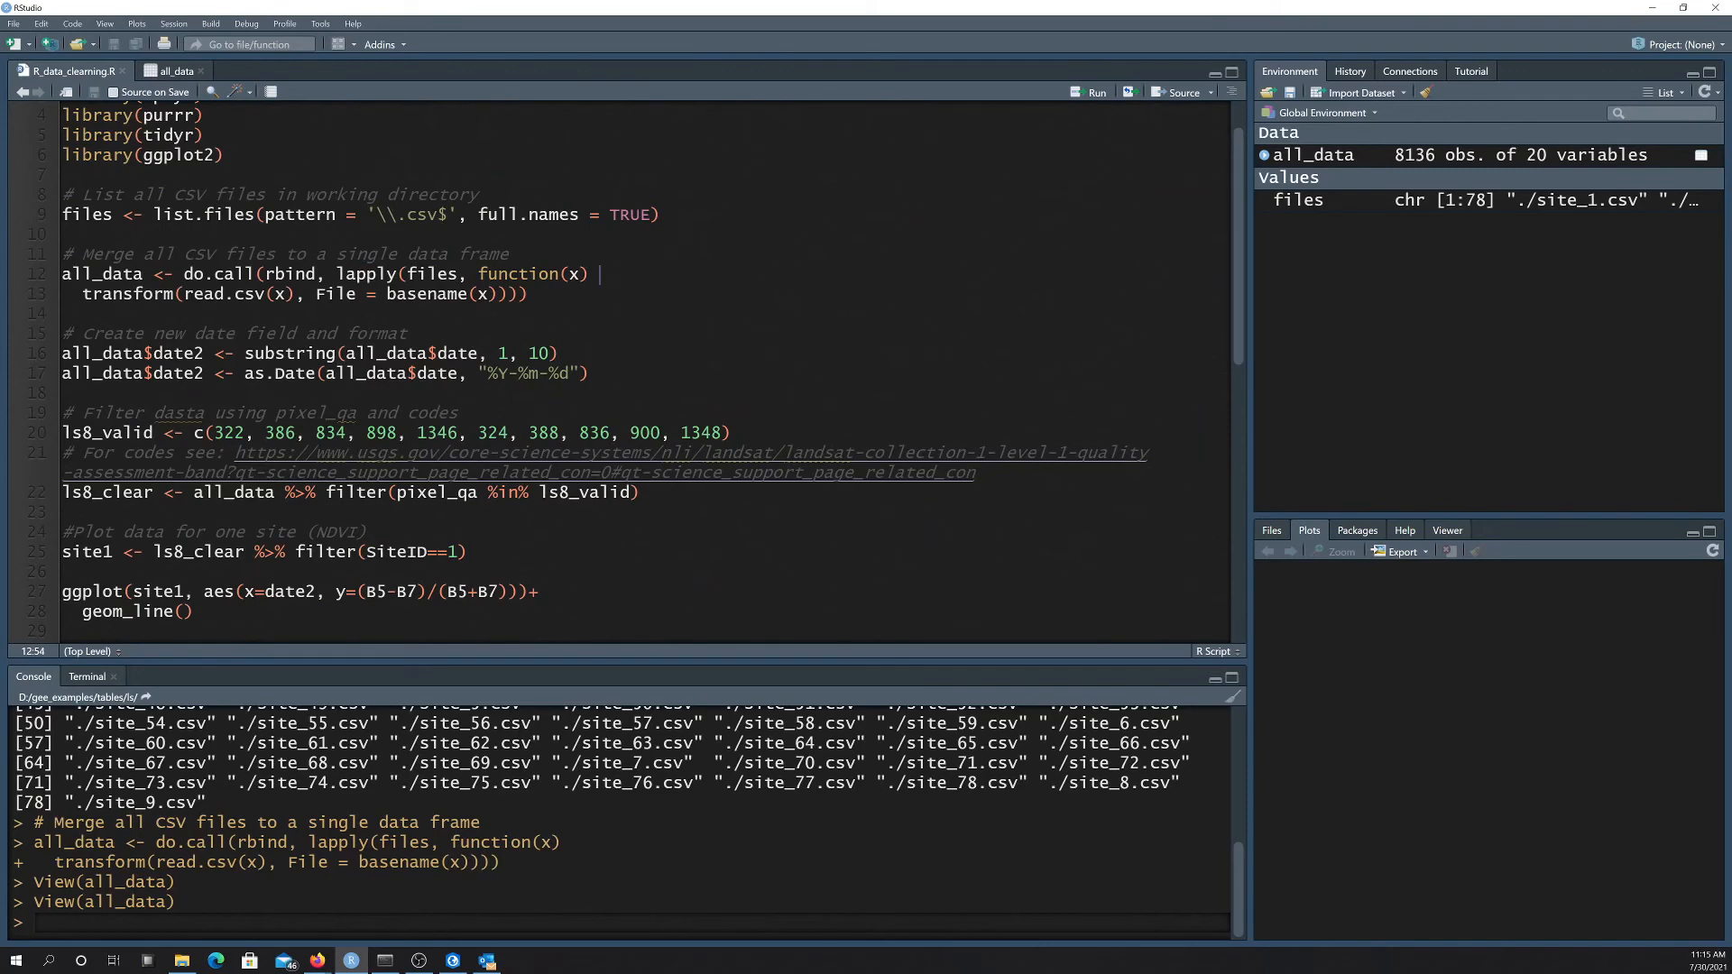
Create all_data$date2 from the date substring converted with as.Date.
double_click(519, 353)
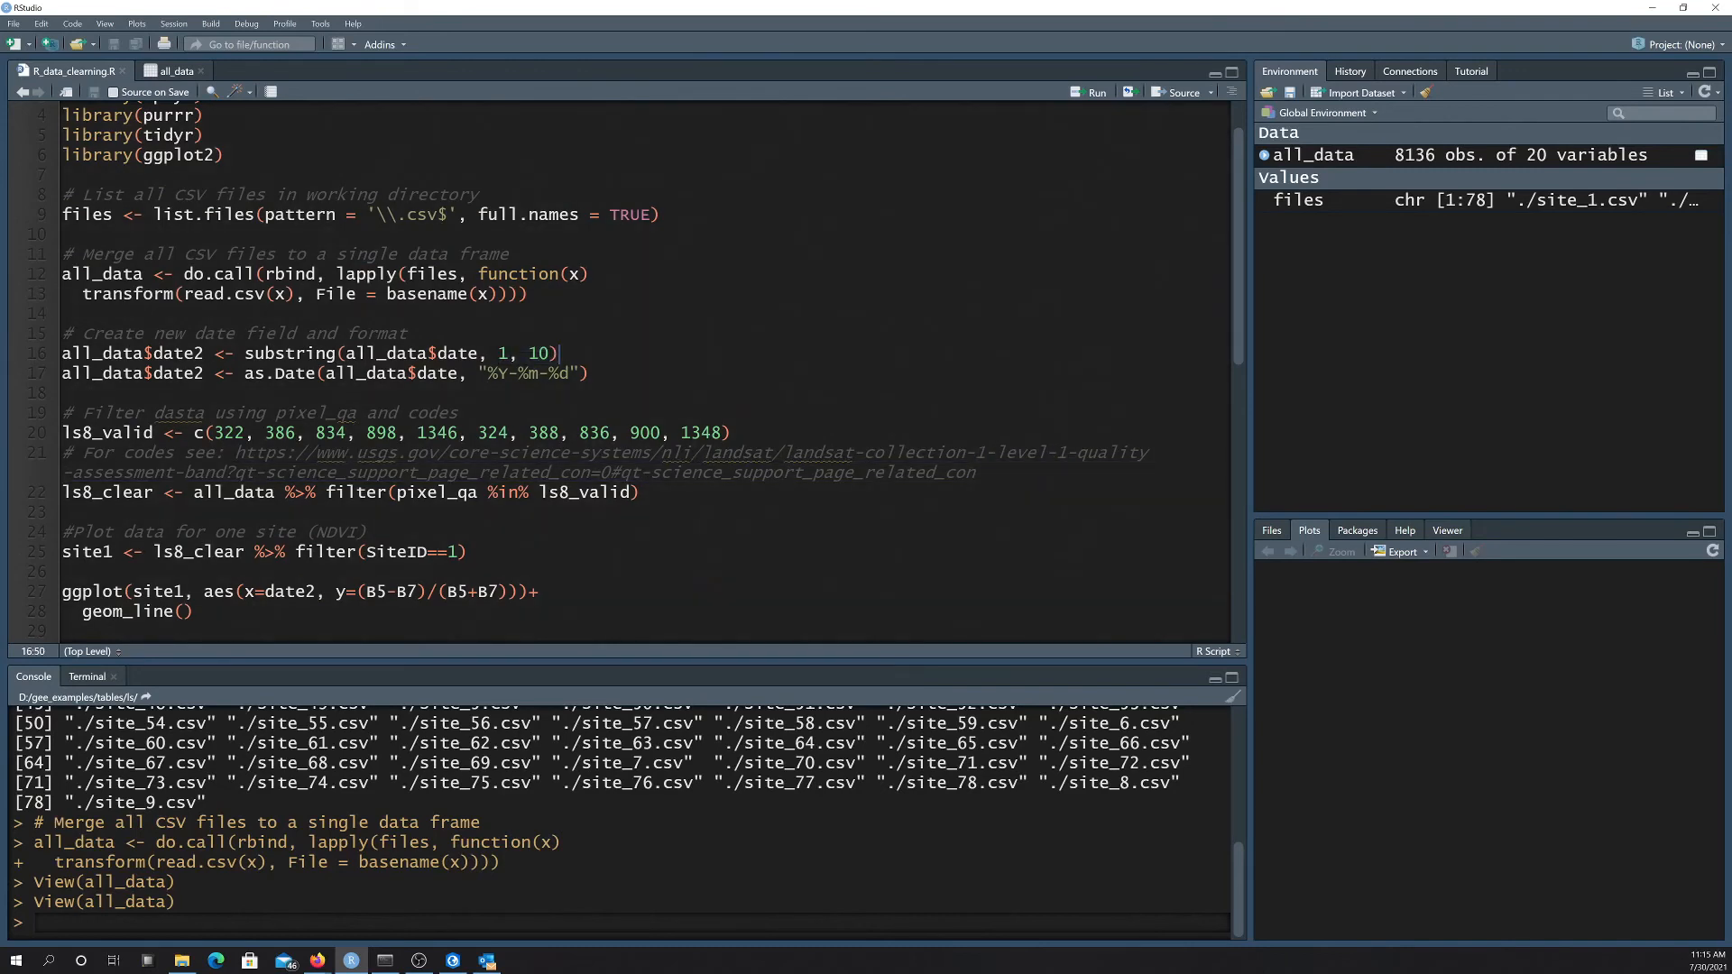
left_click(1093, 93)
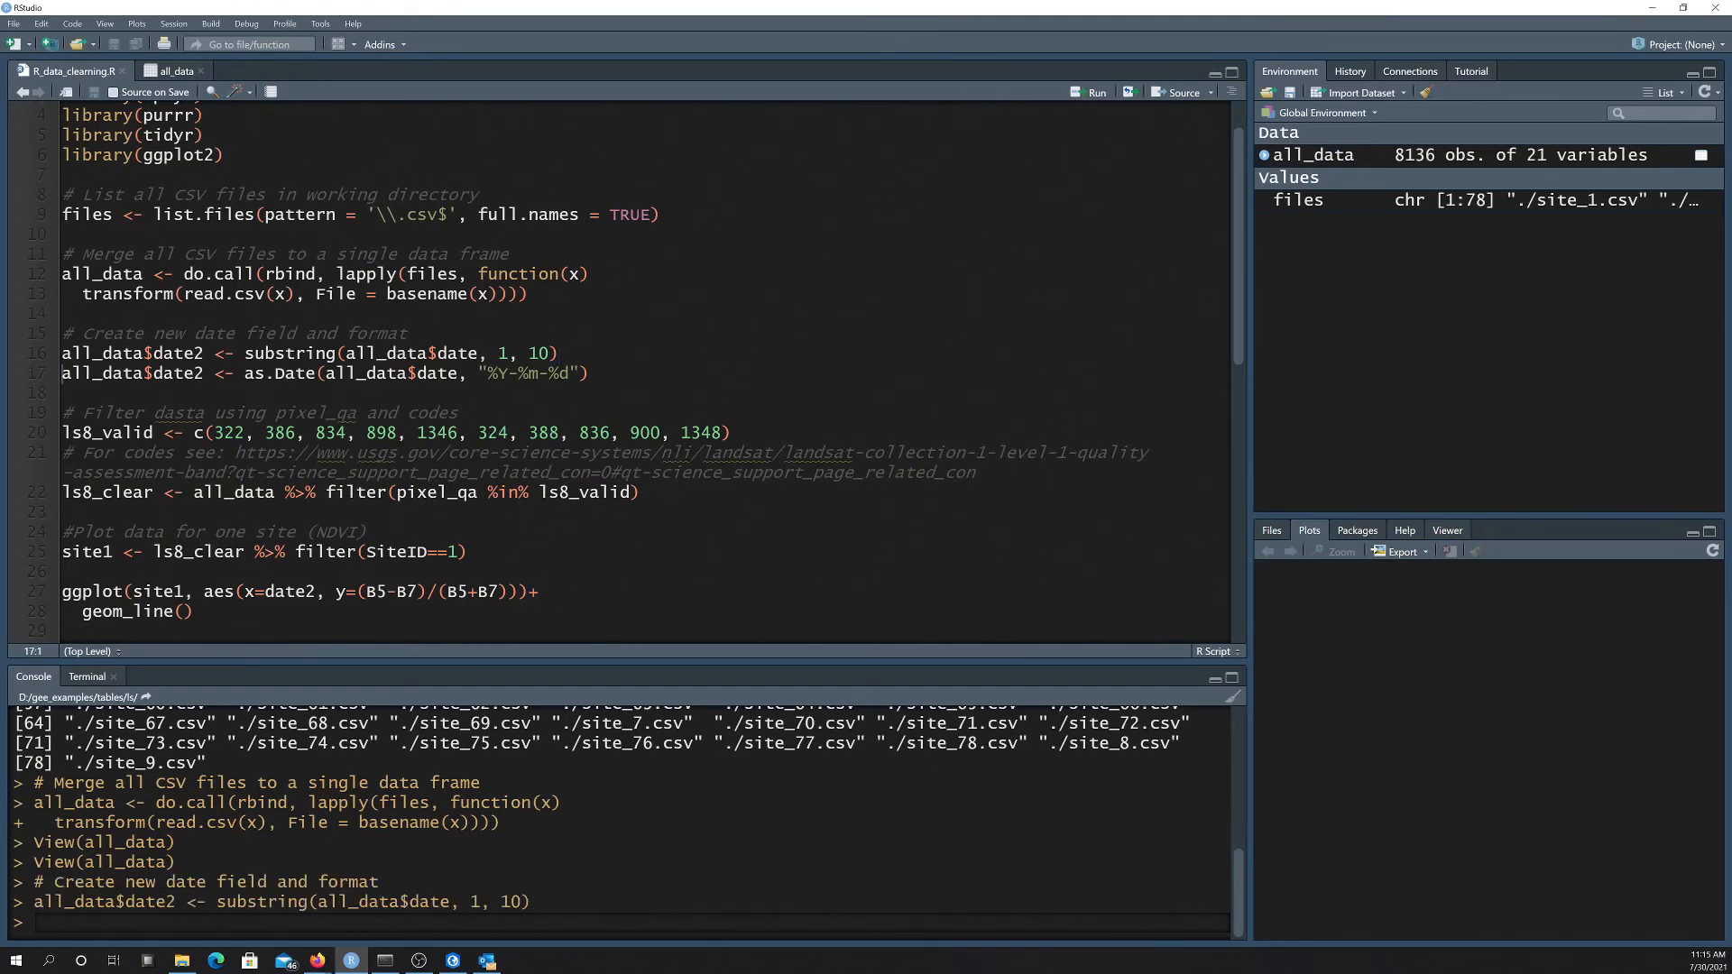
double_click(171, 372)
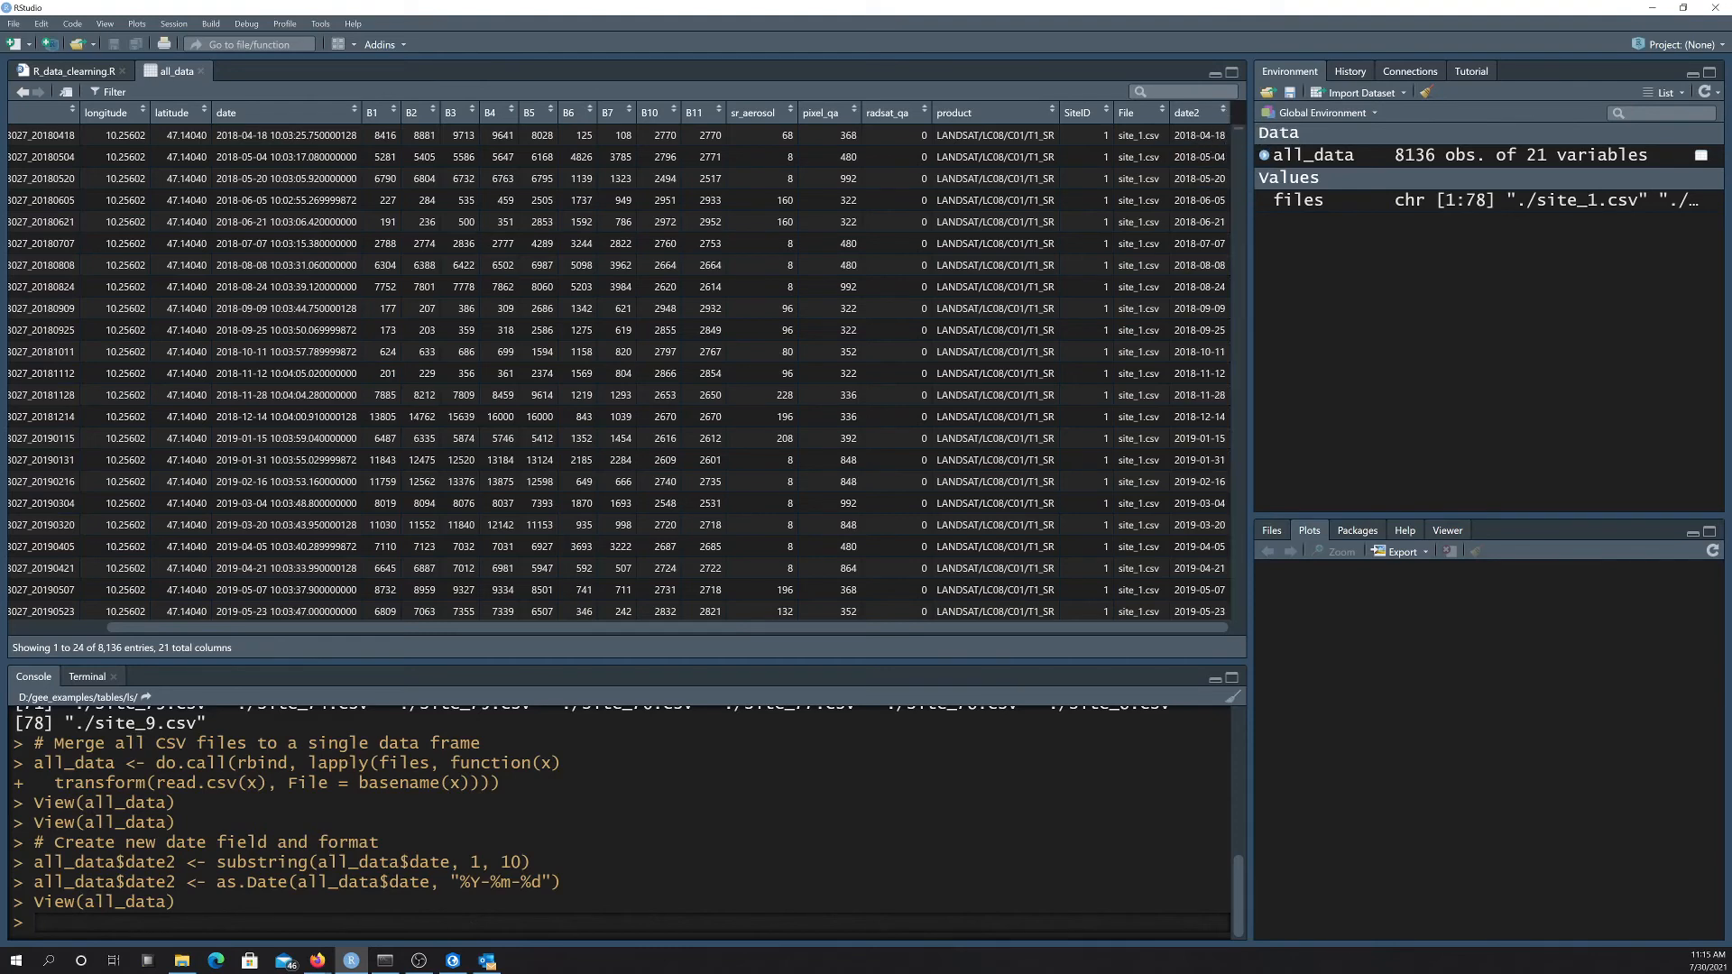
mouse_move(1058, 161)
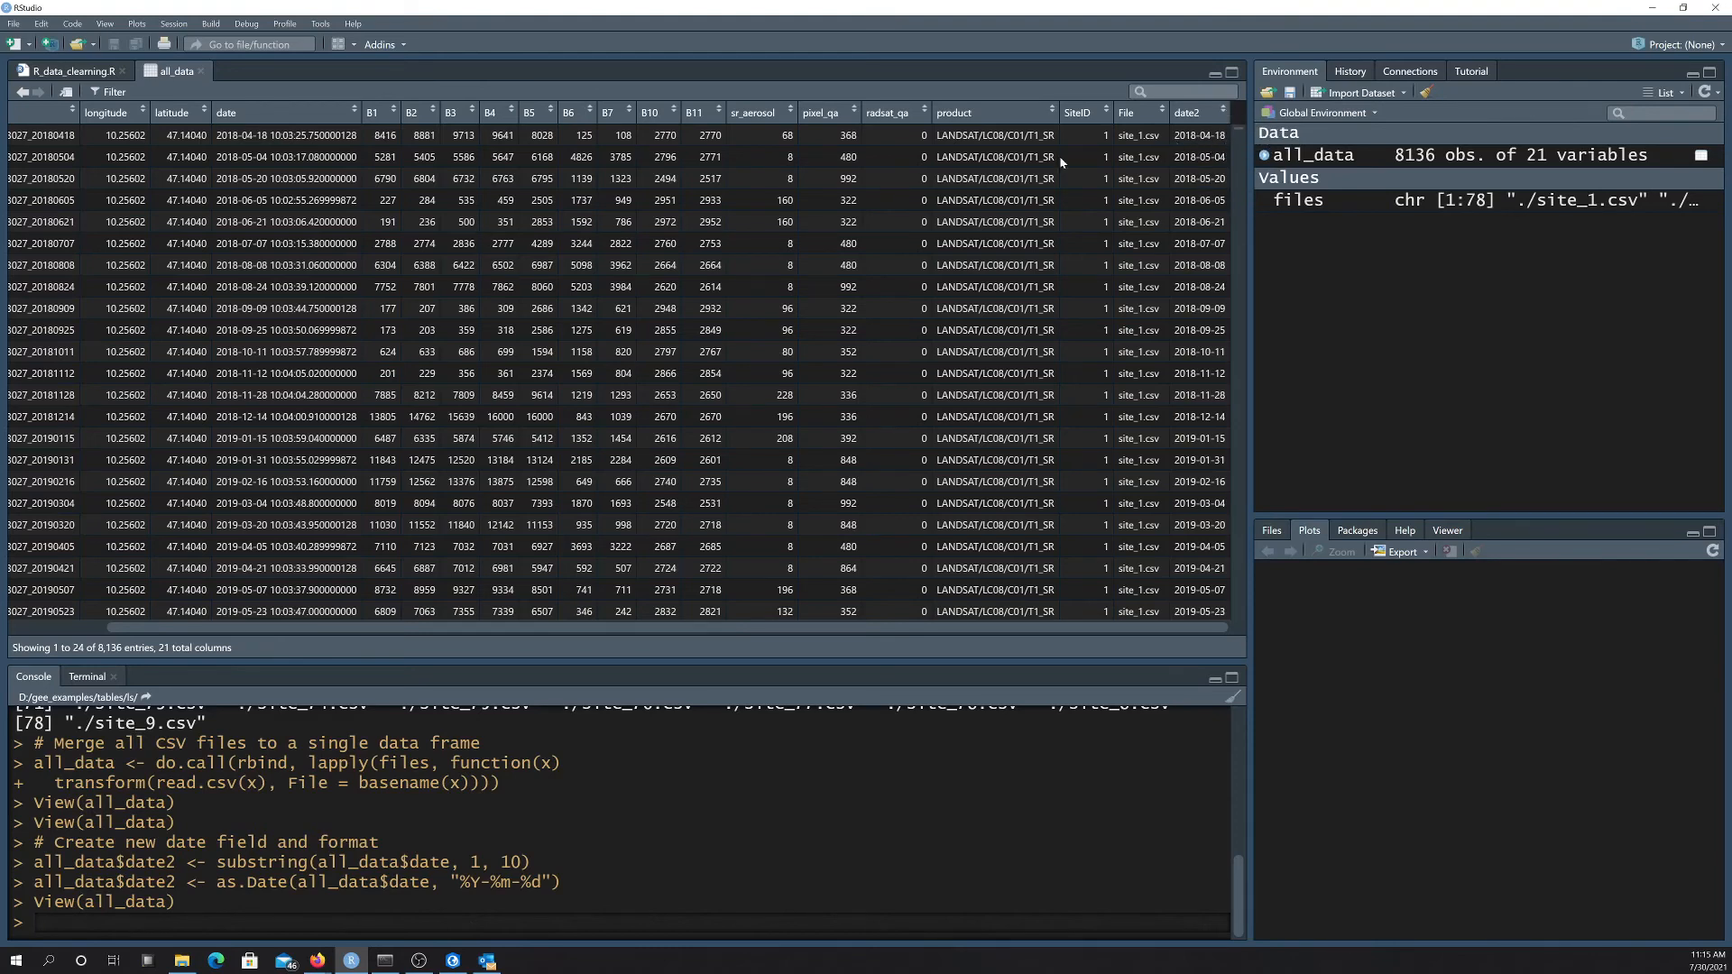
left_click(68, 70)
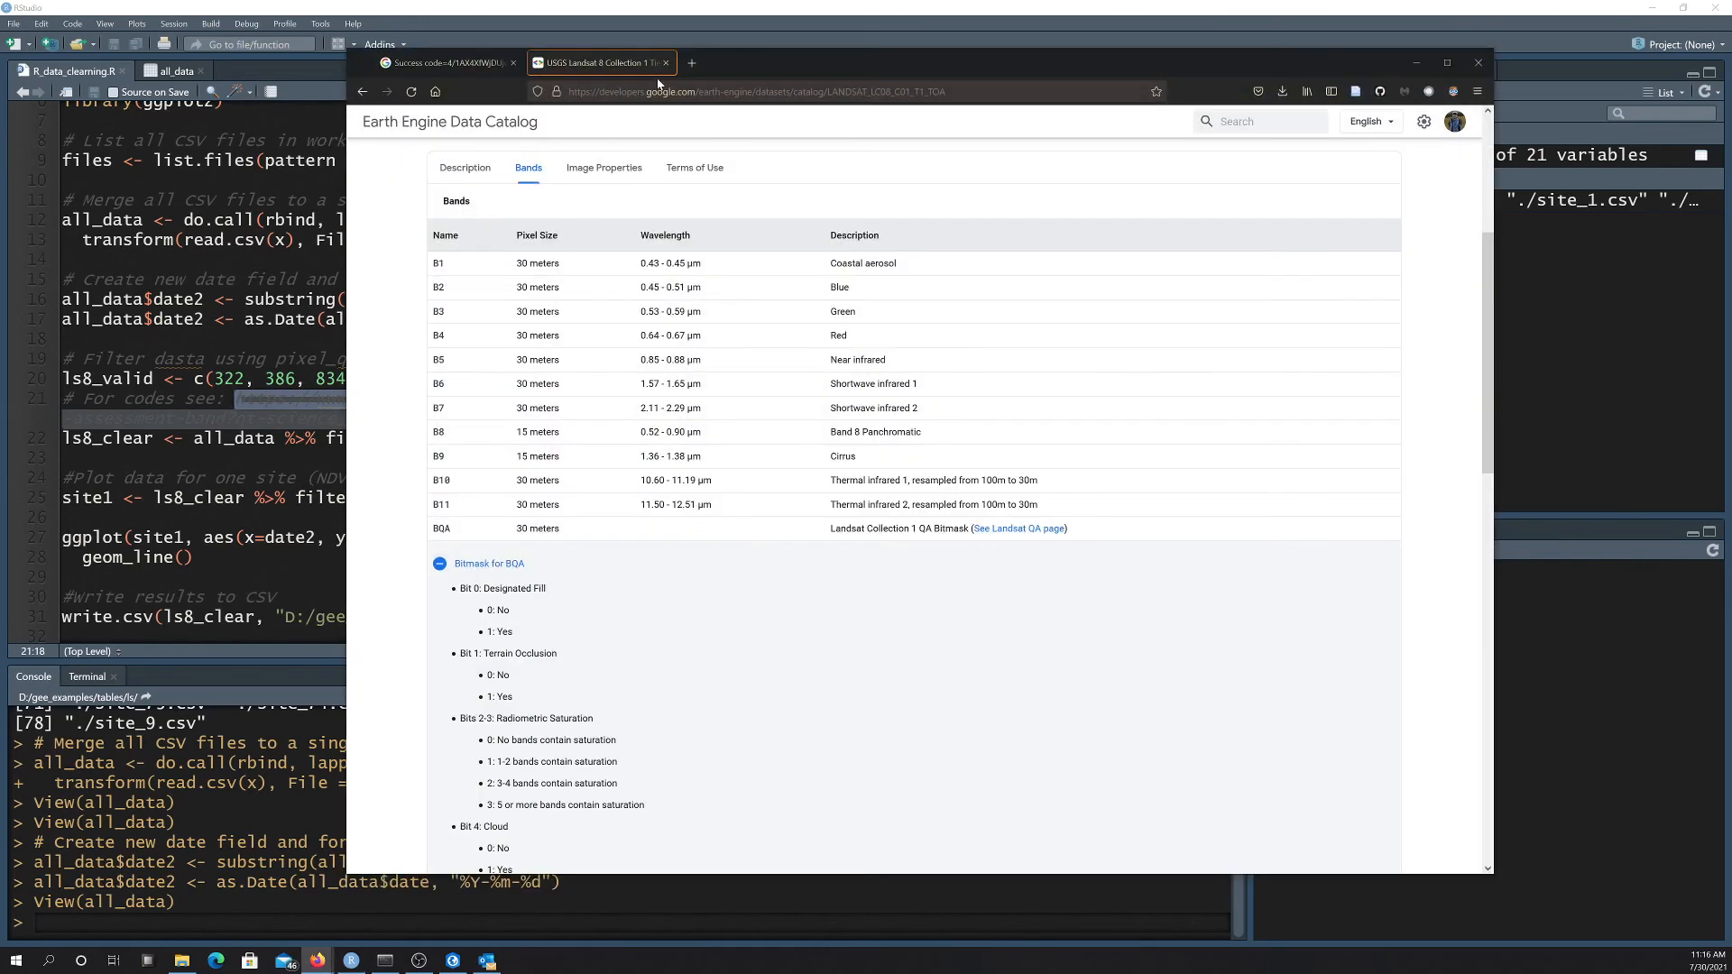
Scroll through the USGS Landsat QA band bit tables in Chrome.
left_click(692, 62)
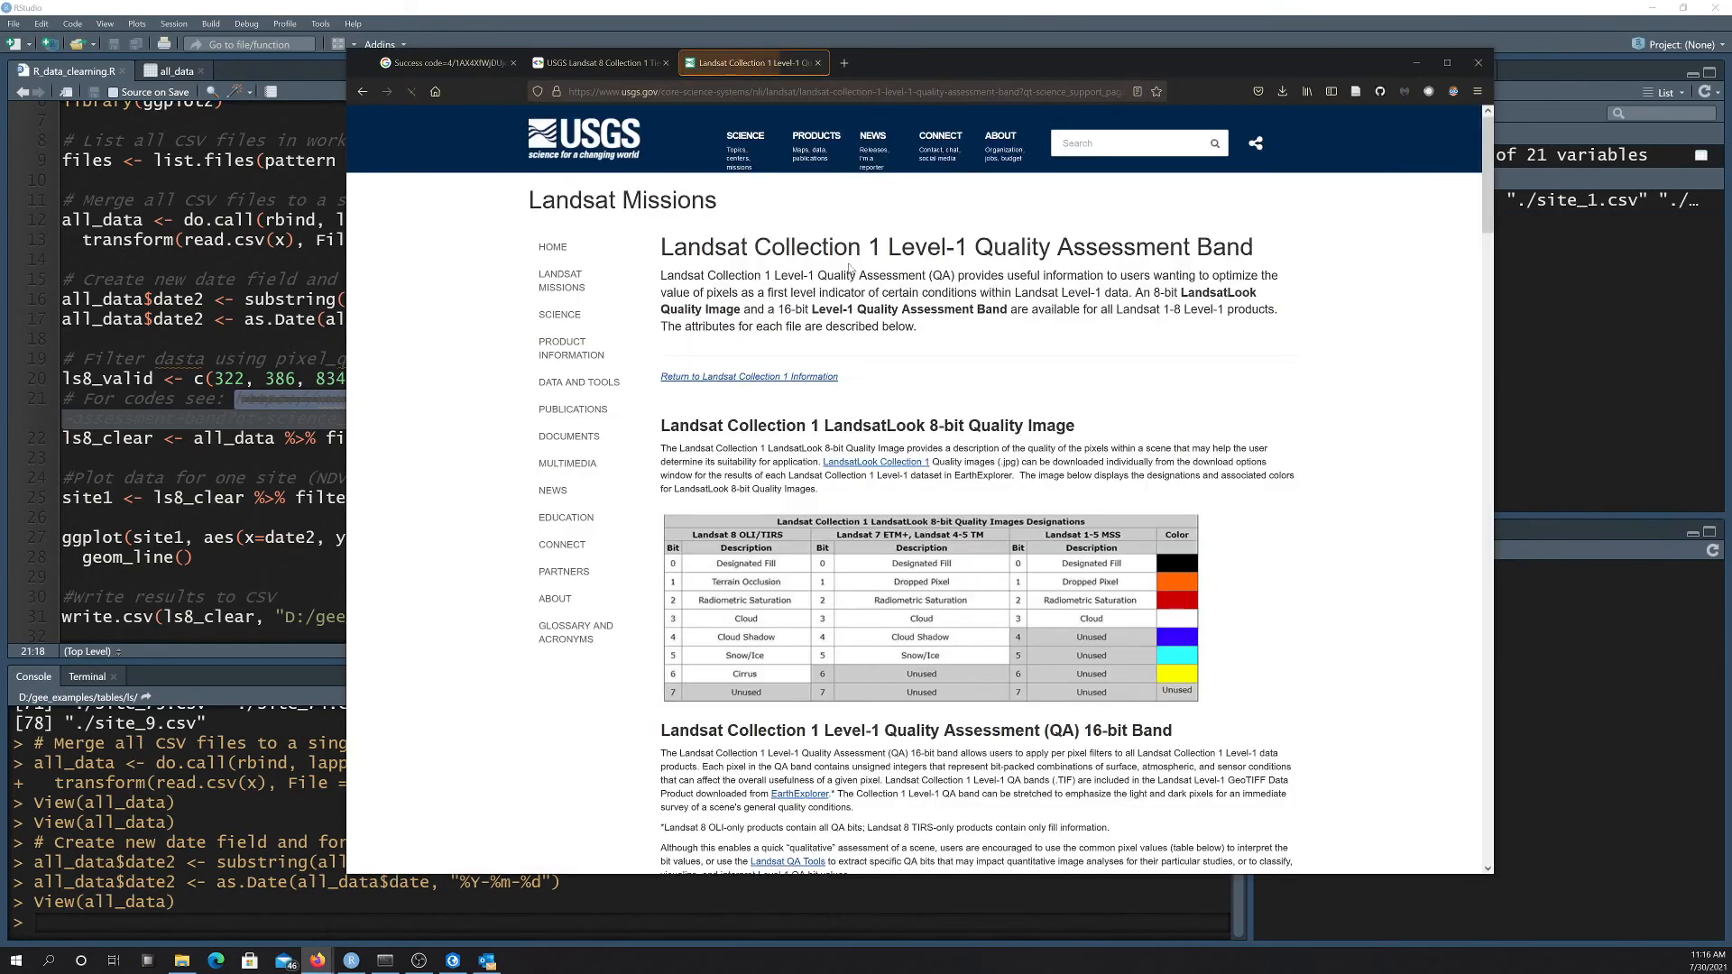
scroll("down", 3)
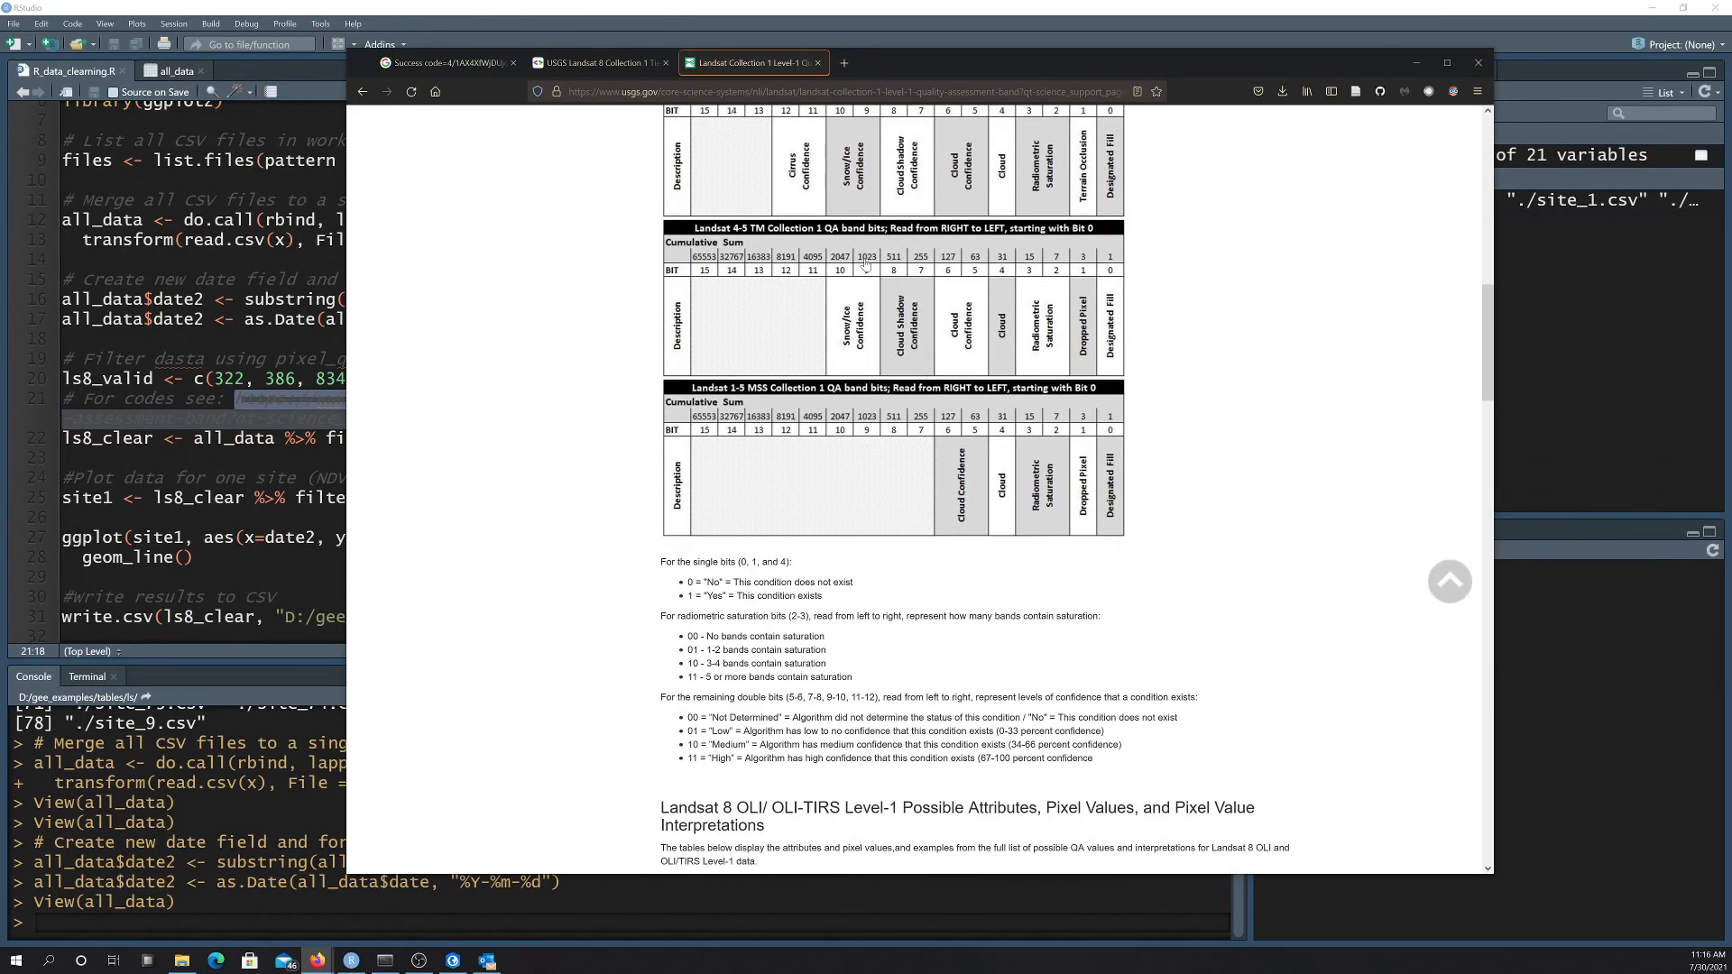
mouse_move(1143, 157)
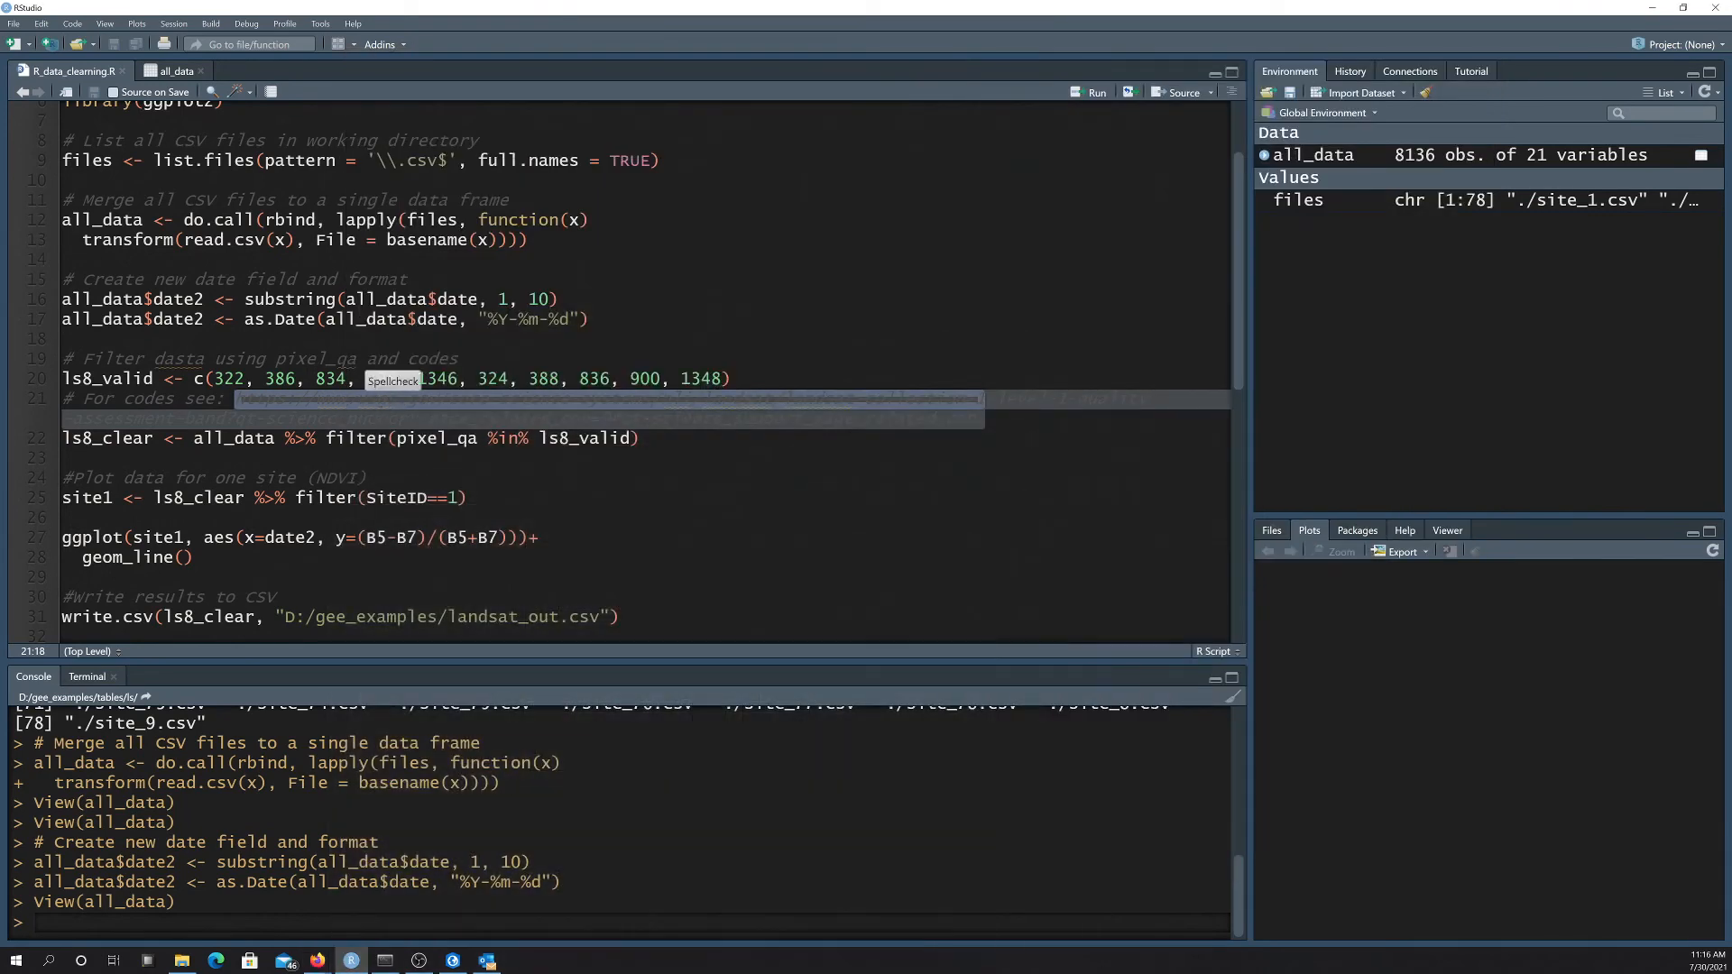
Filter to ls8_clear (3,359 rows), plot site 1 NDVI over time, and write landsat_out.csv.
scroll("down", 3)
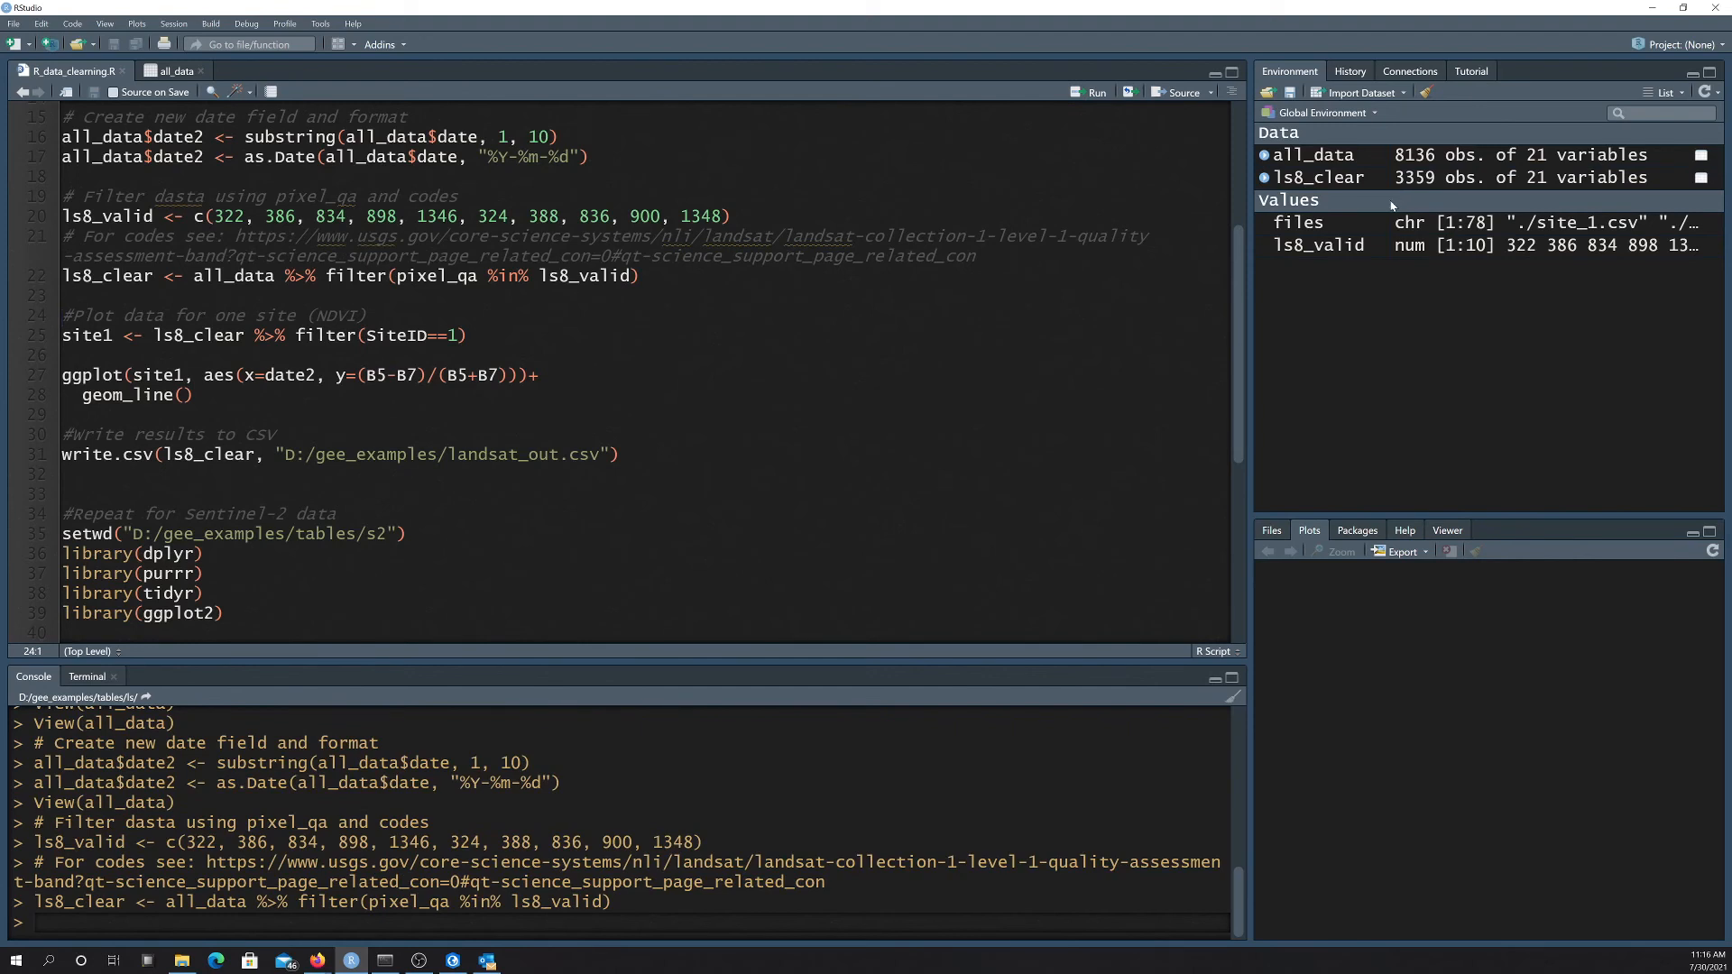
mouse_move(1389, 205)
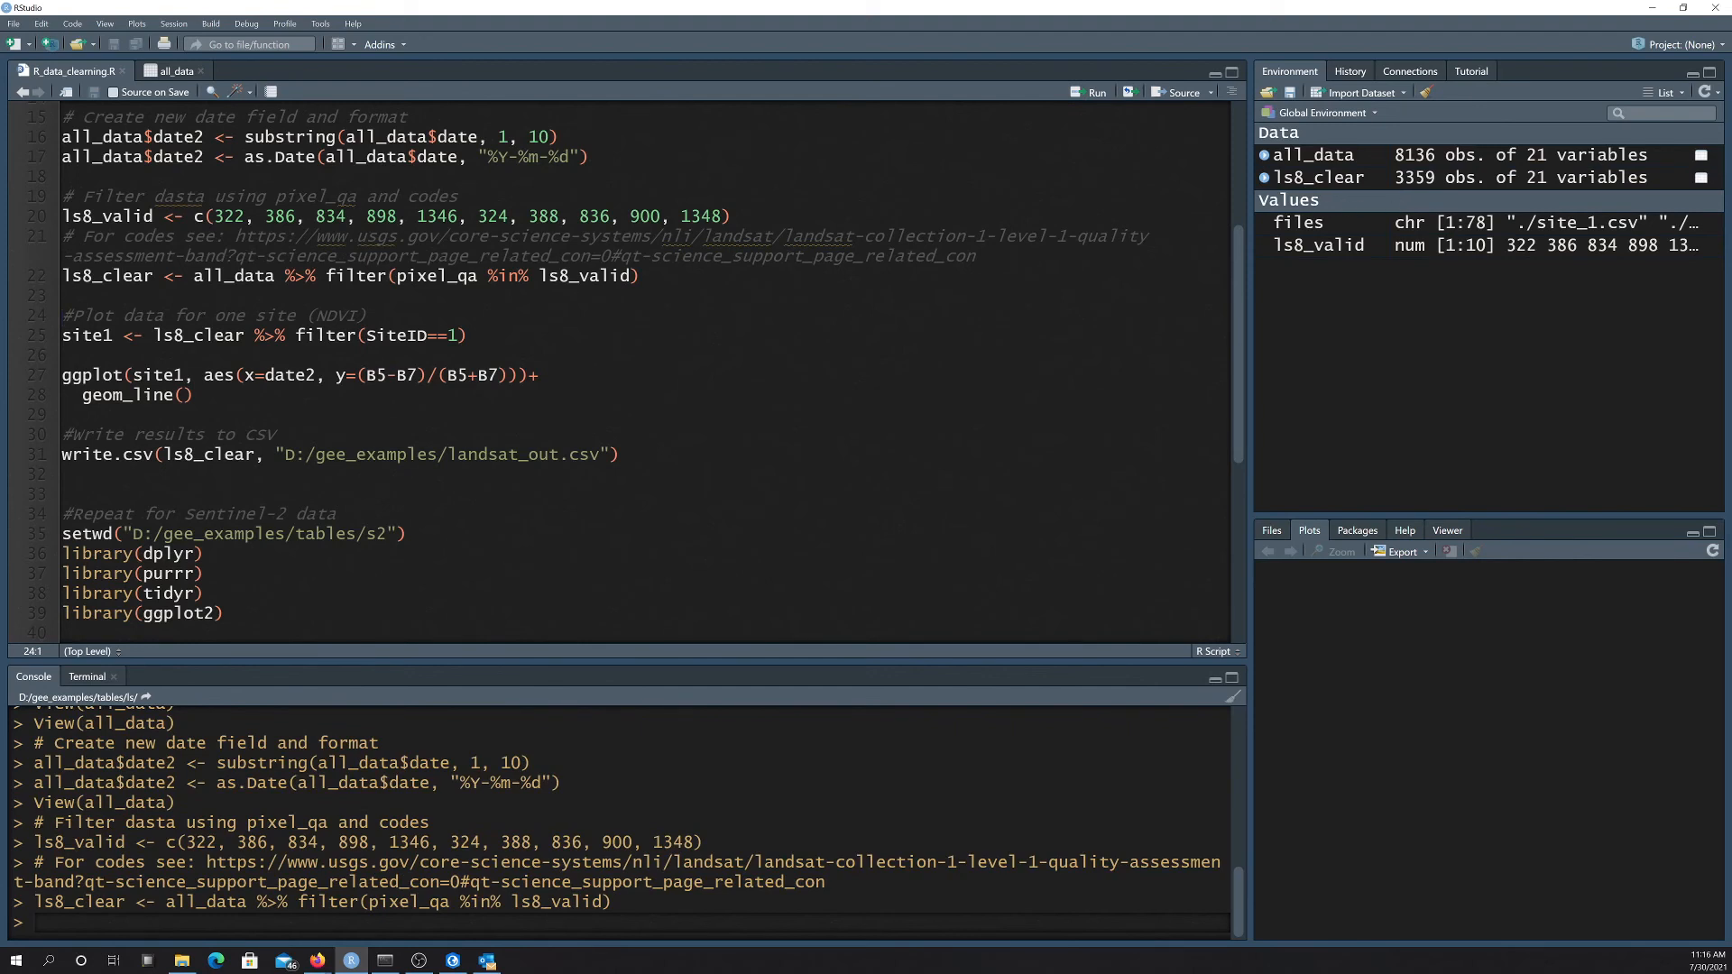
left_click(638, 275)
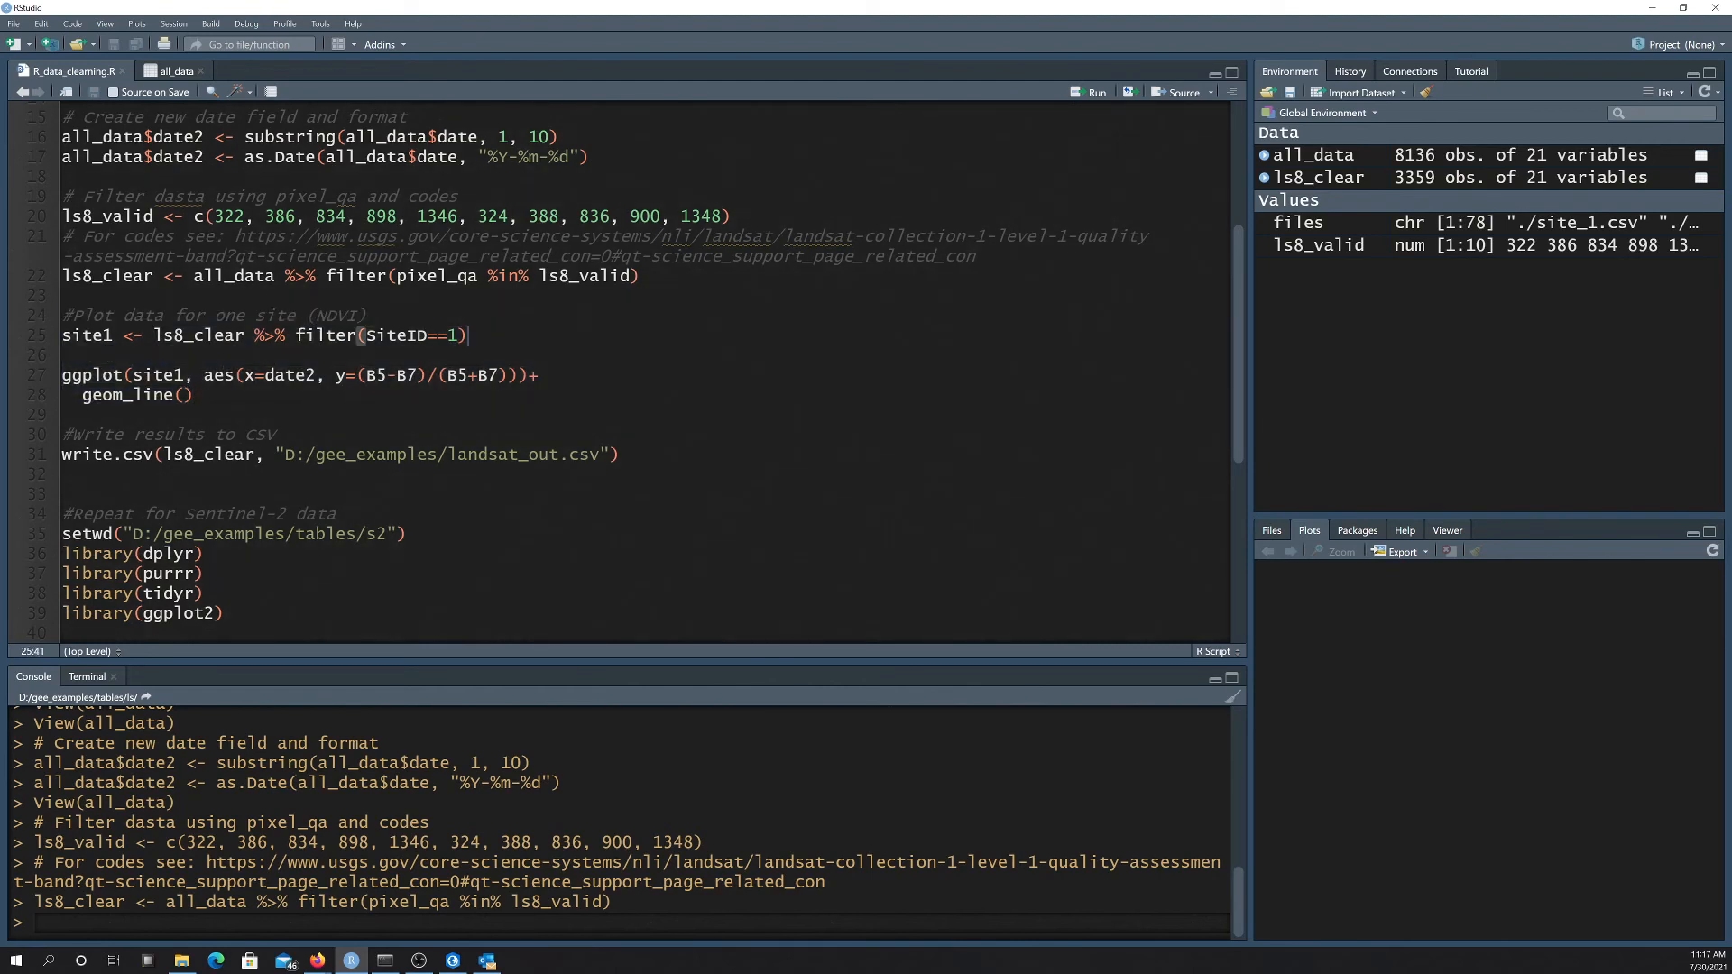
left_click(137, 395)
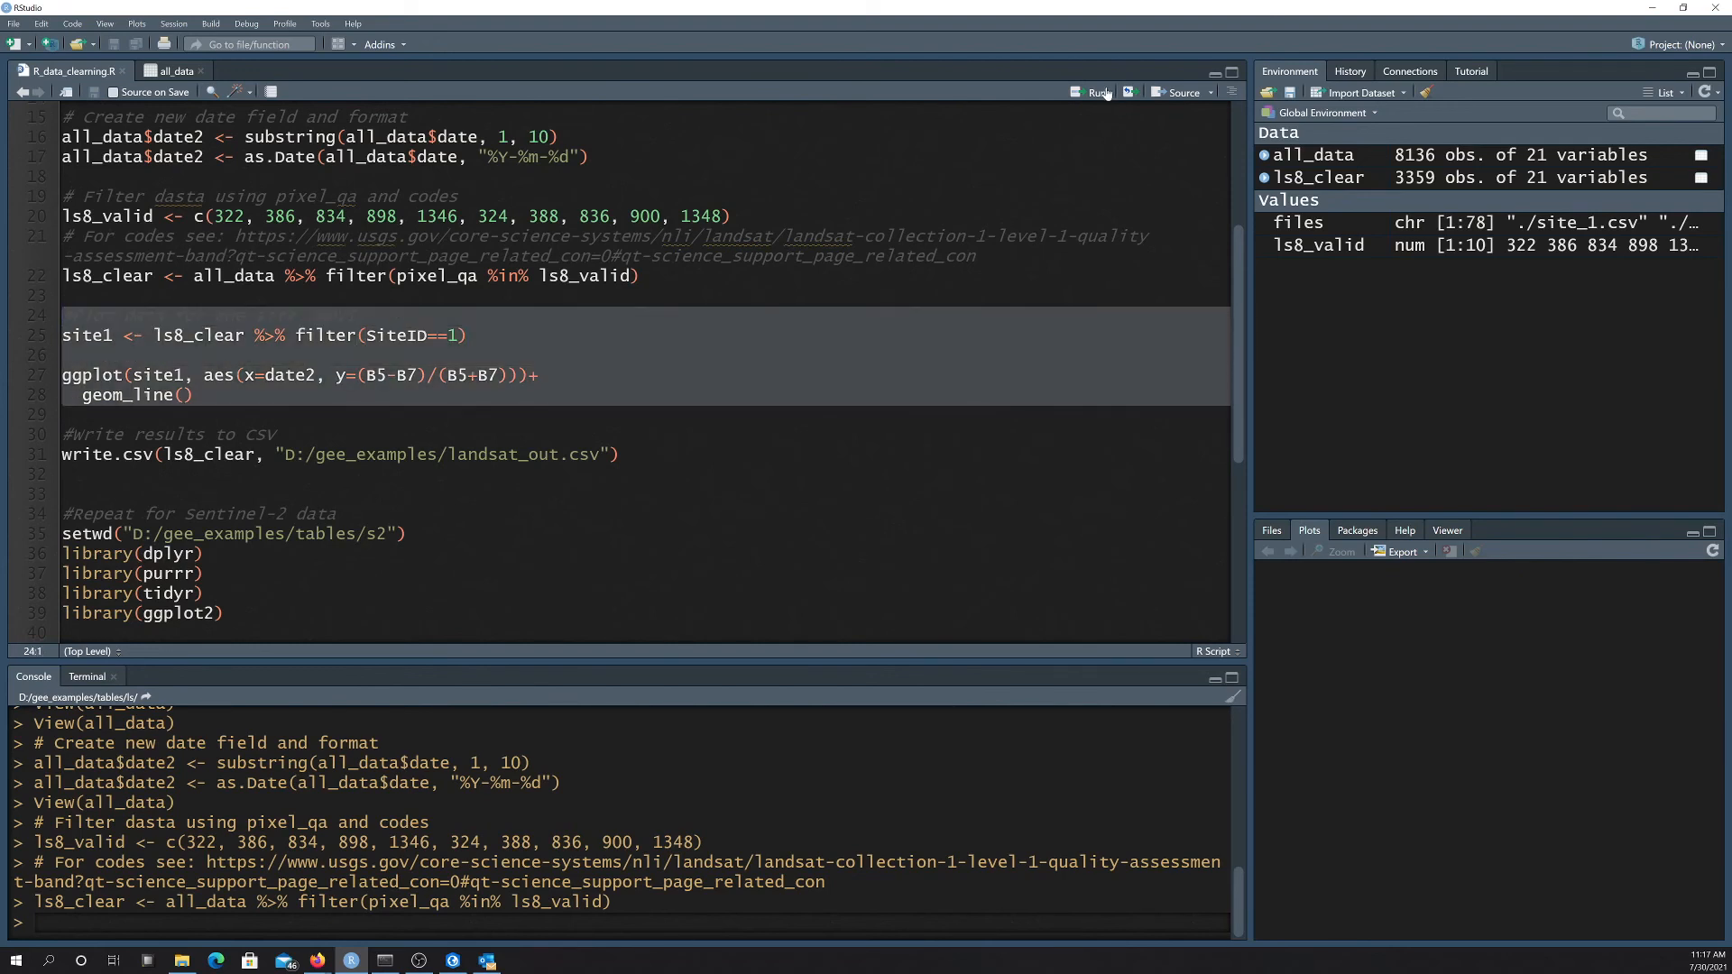
left_click(1097, 92)
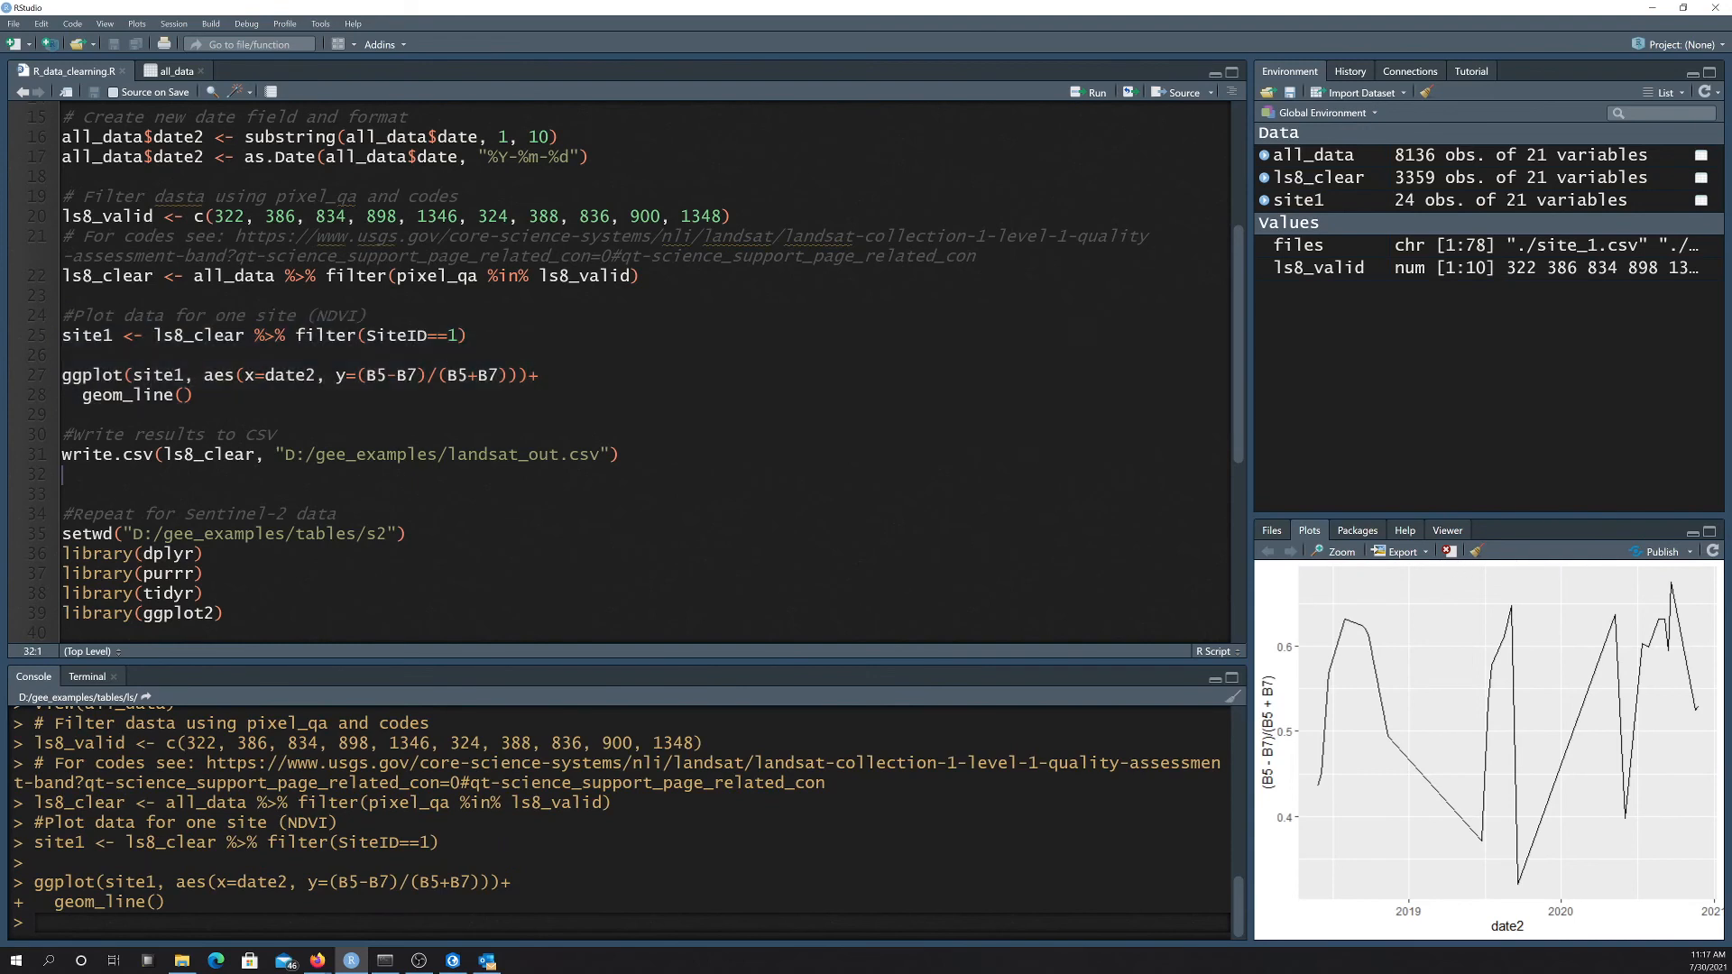
scroll("down", 3)
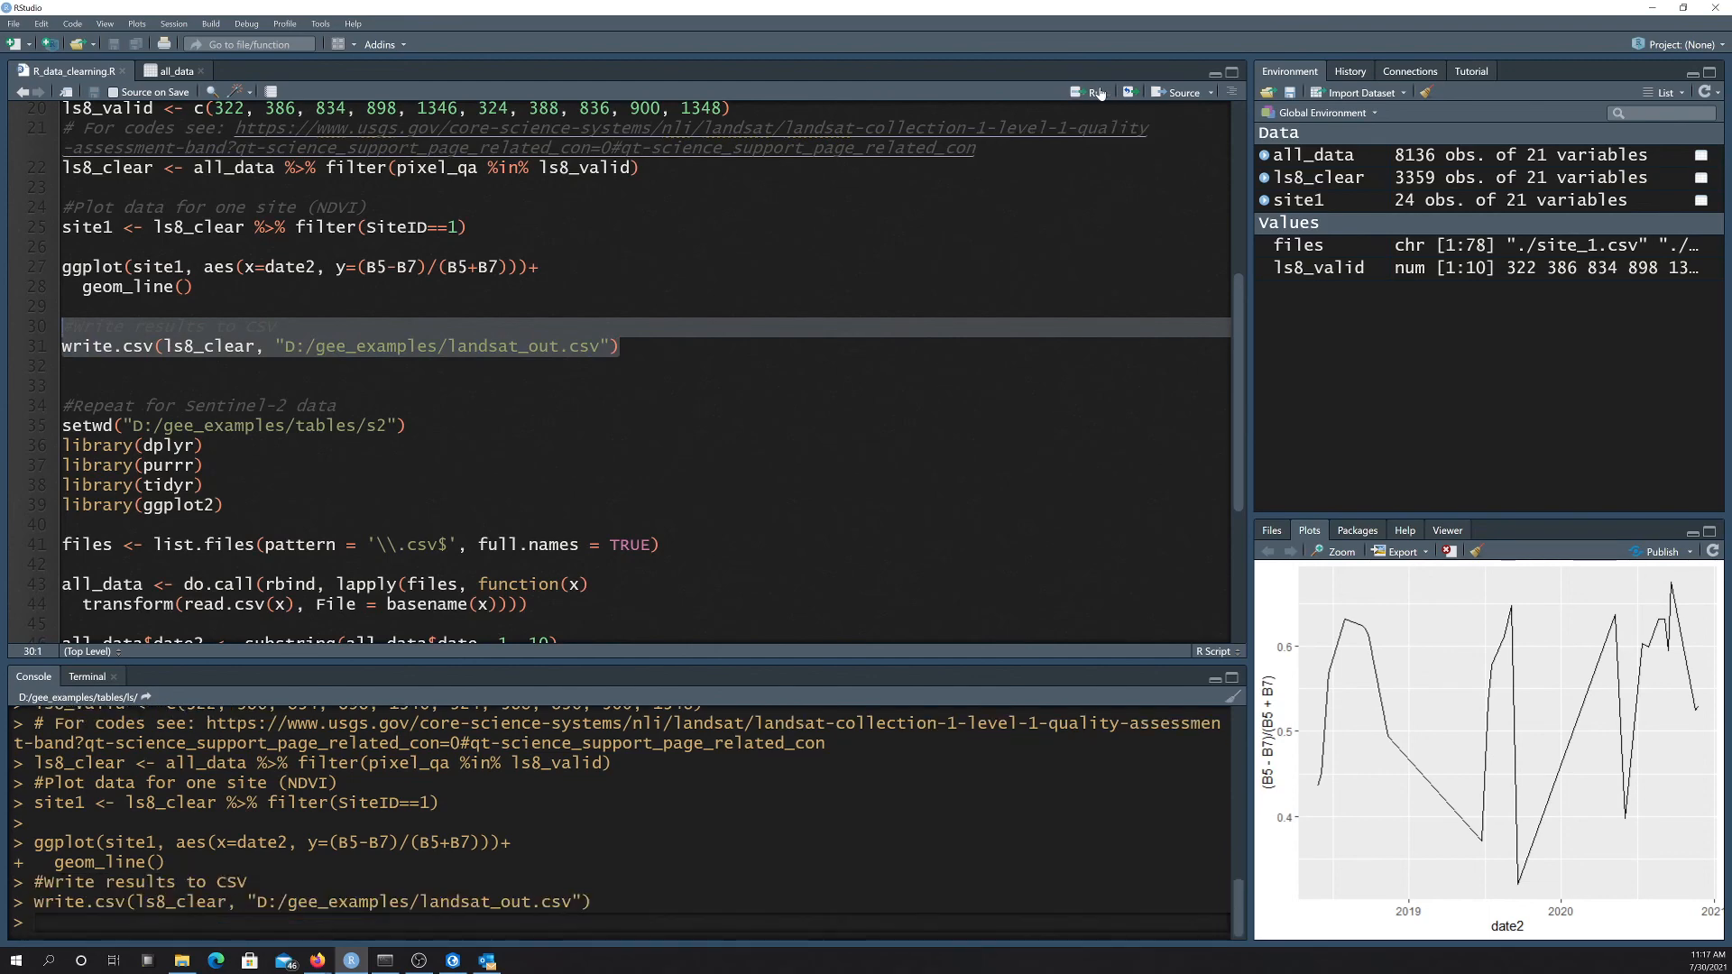
mouse_move(1099, 94)
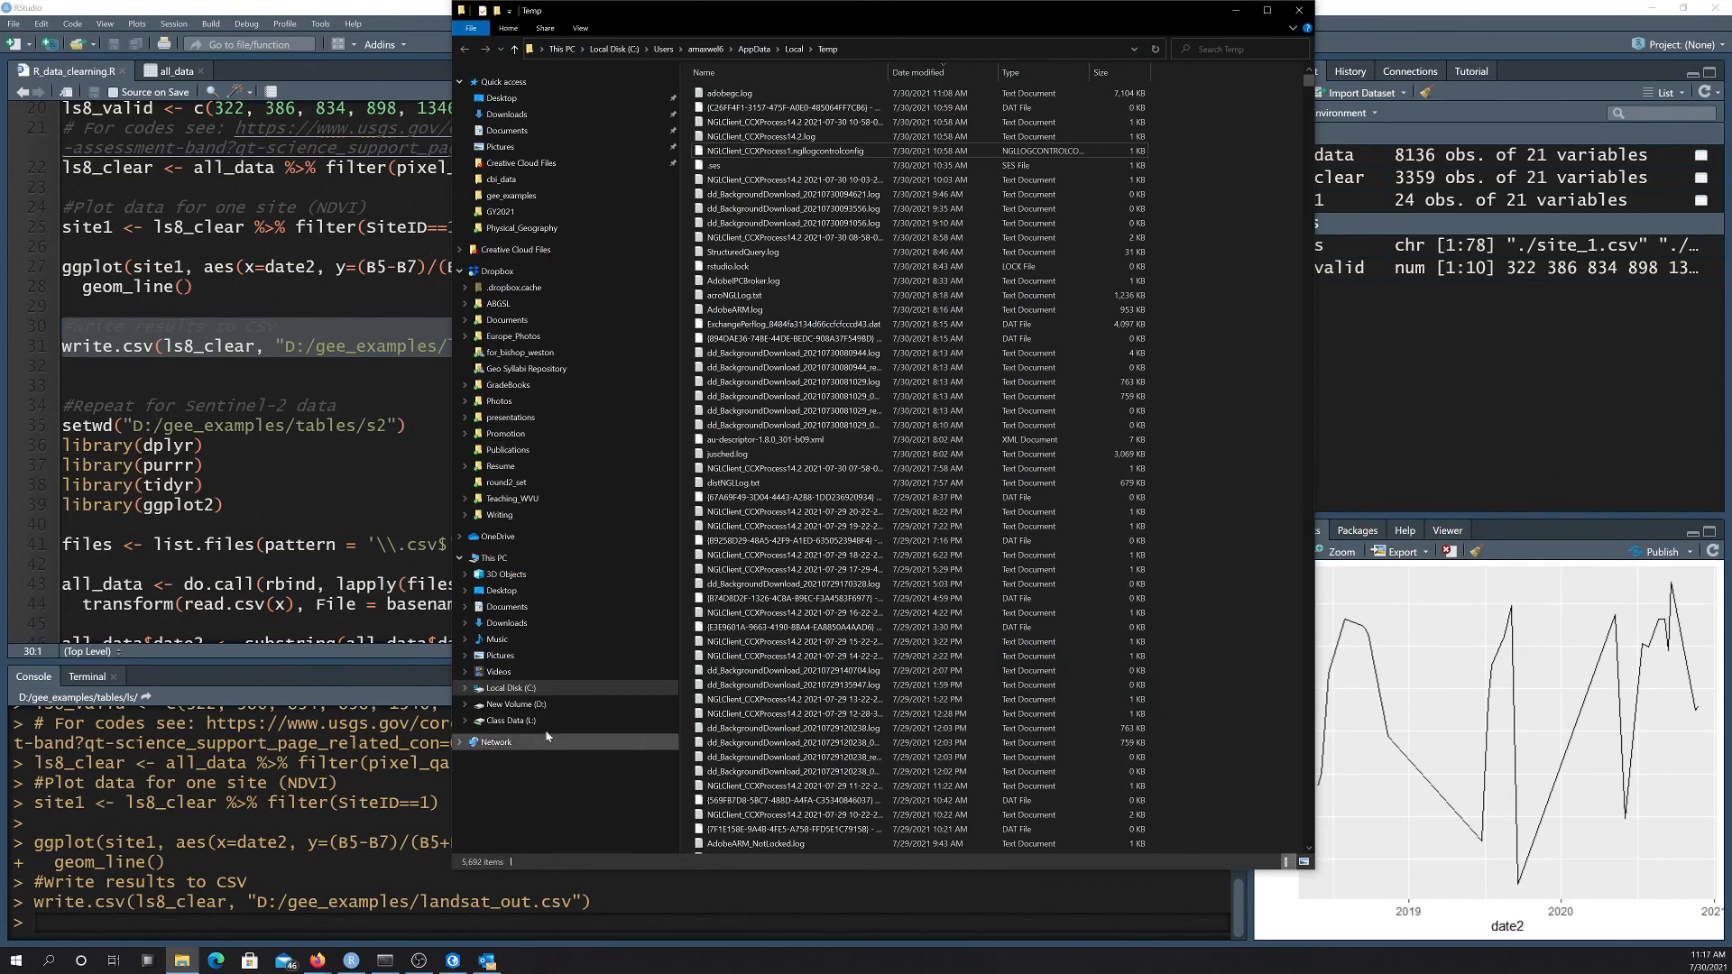
Open landsat_out.csv from D:/gee_examples in Excel.
left_click(517, 704)
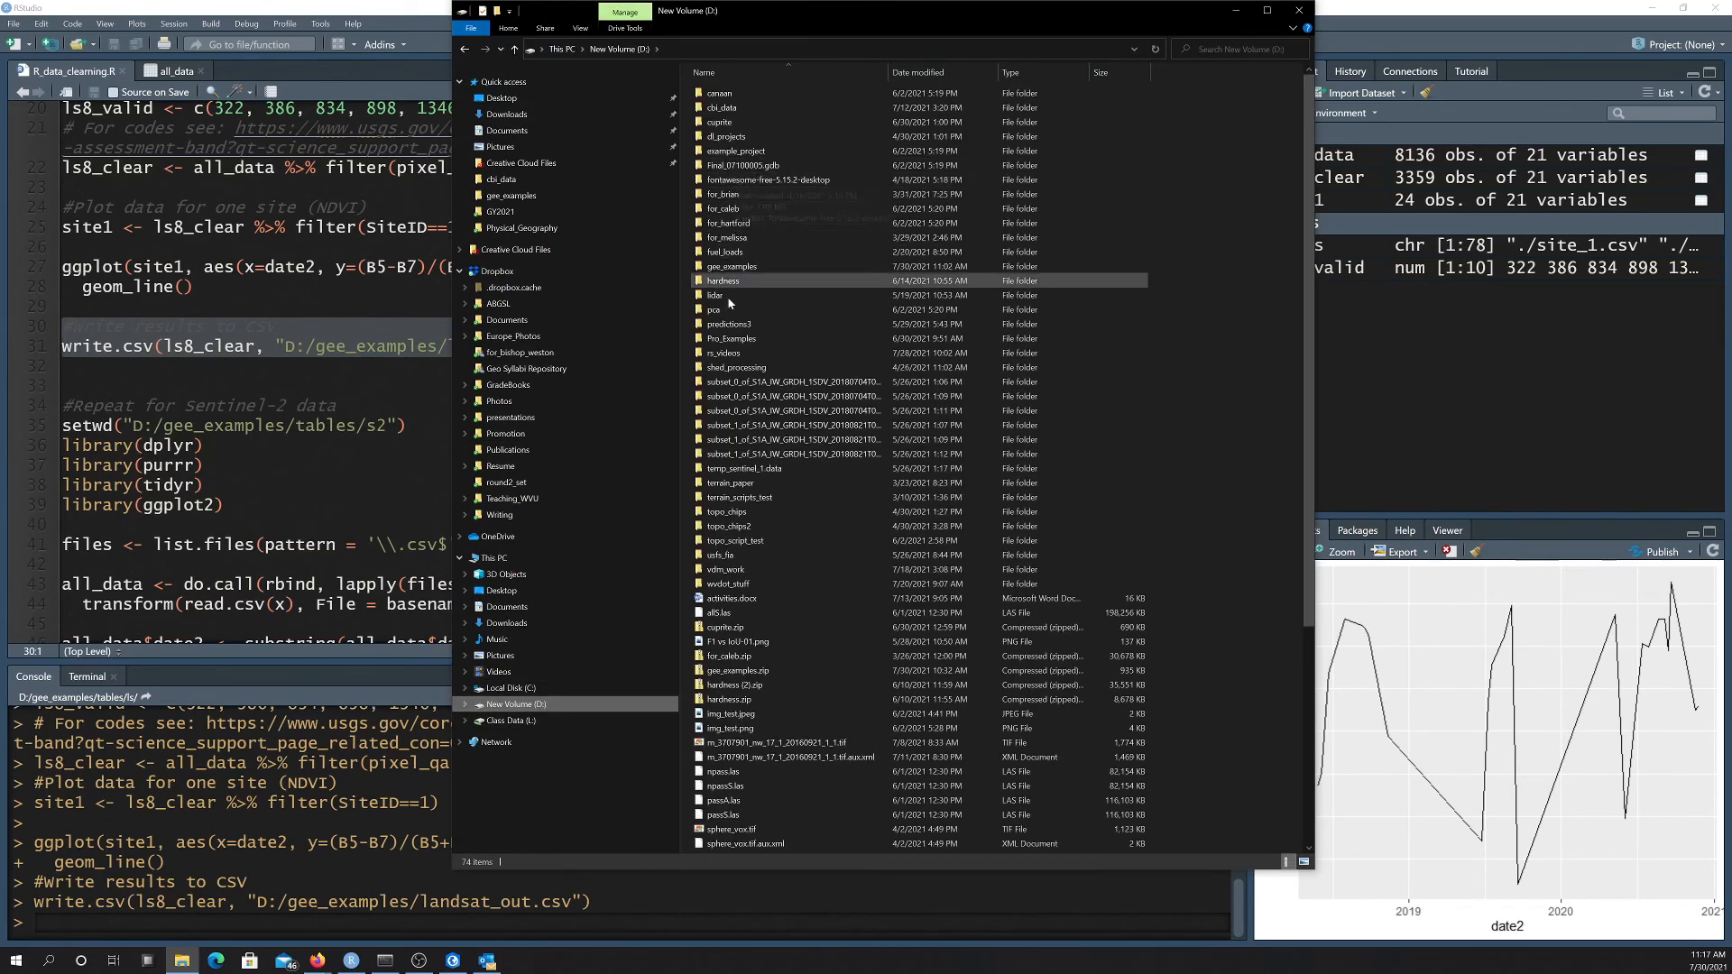
double_click(730, 265)
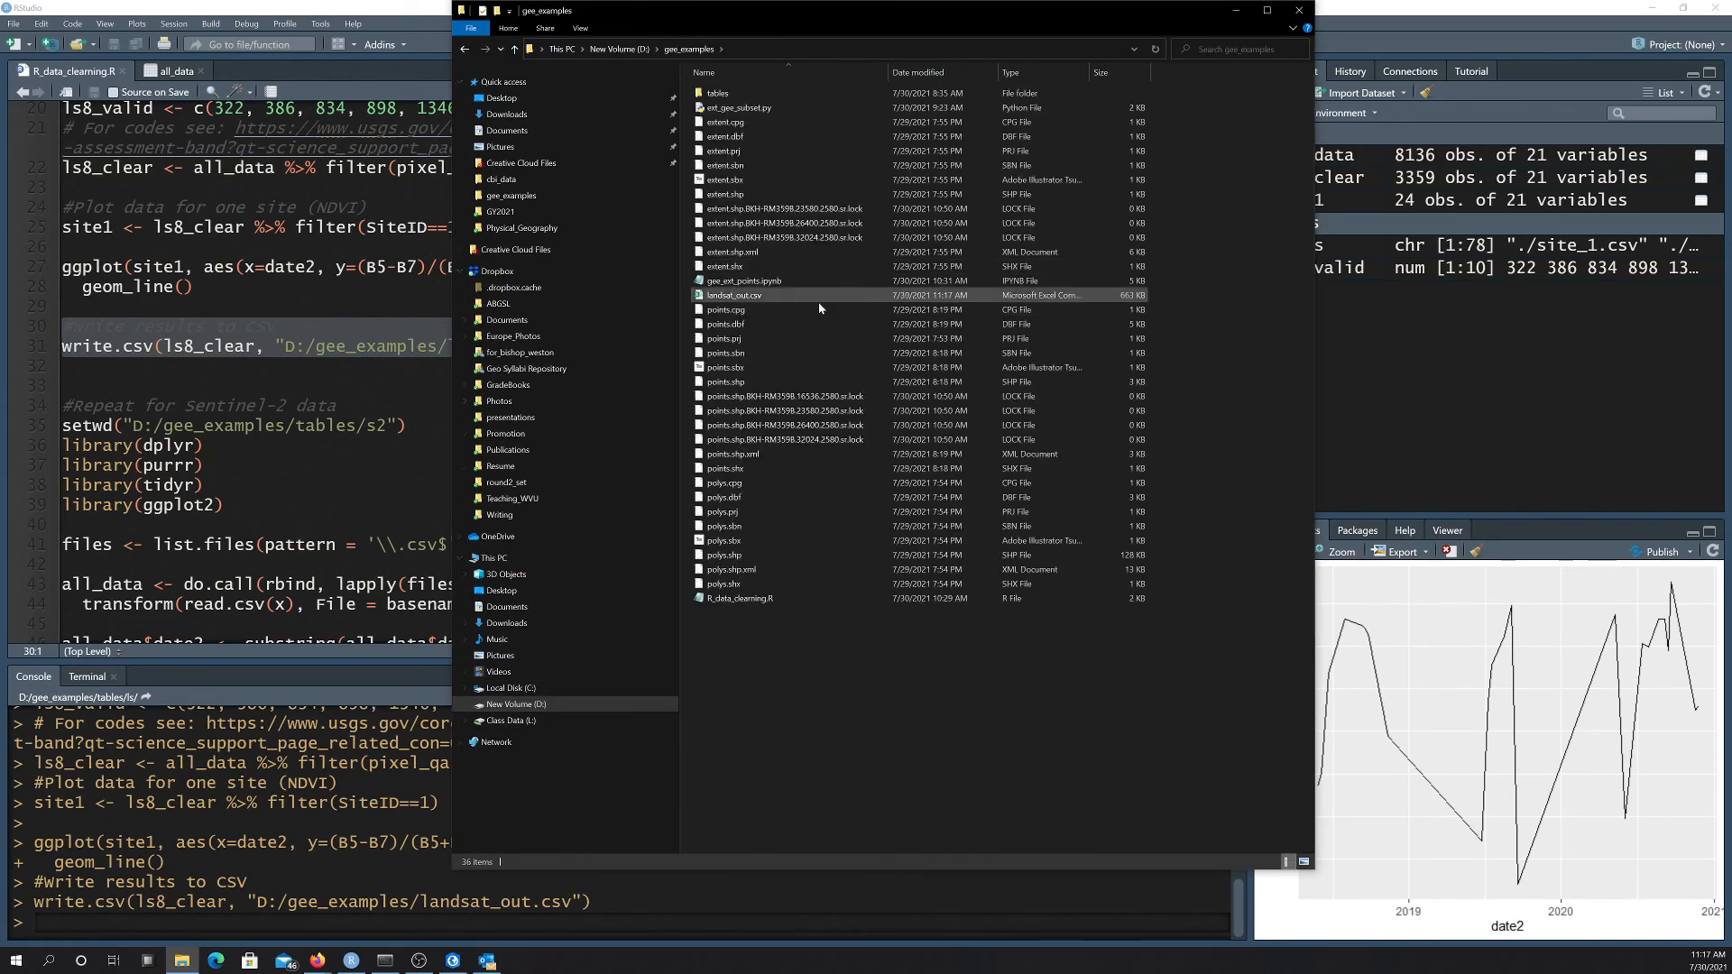
double_click(733, 295)
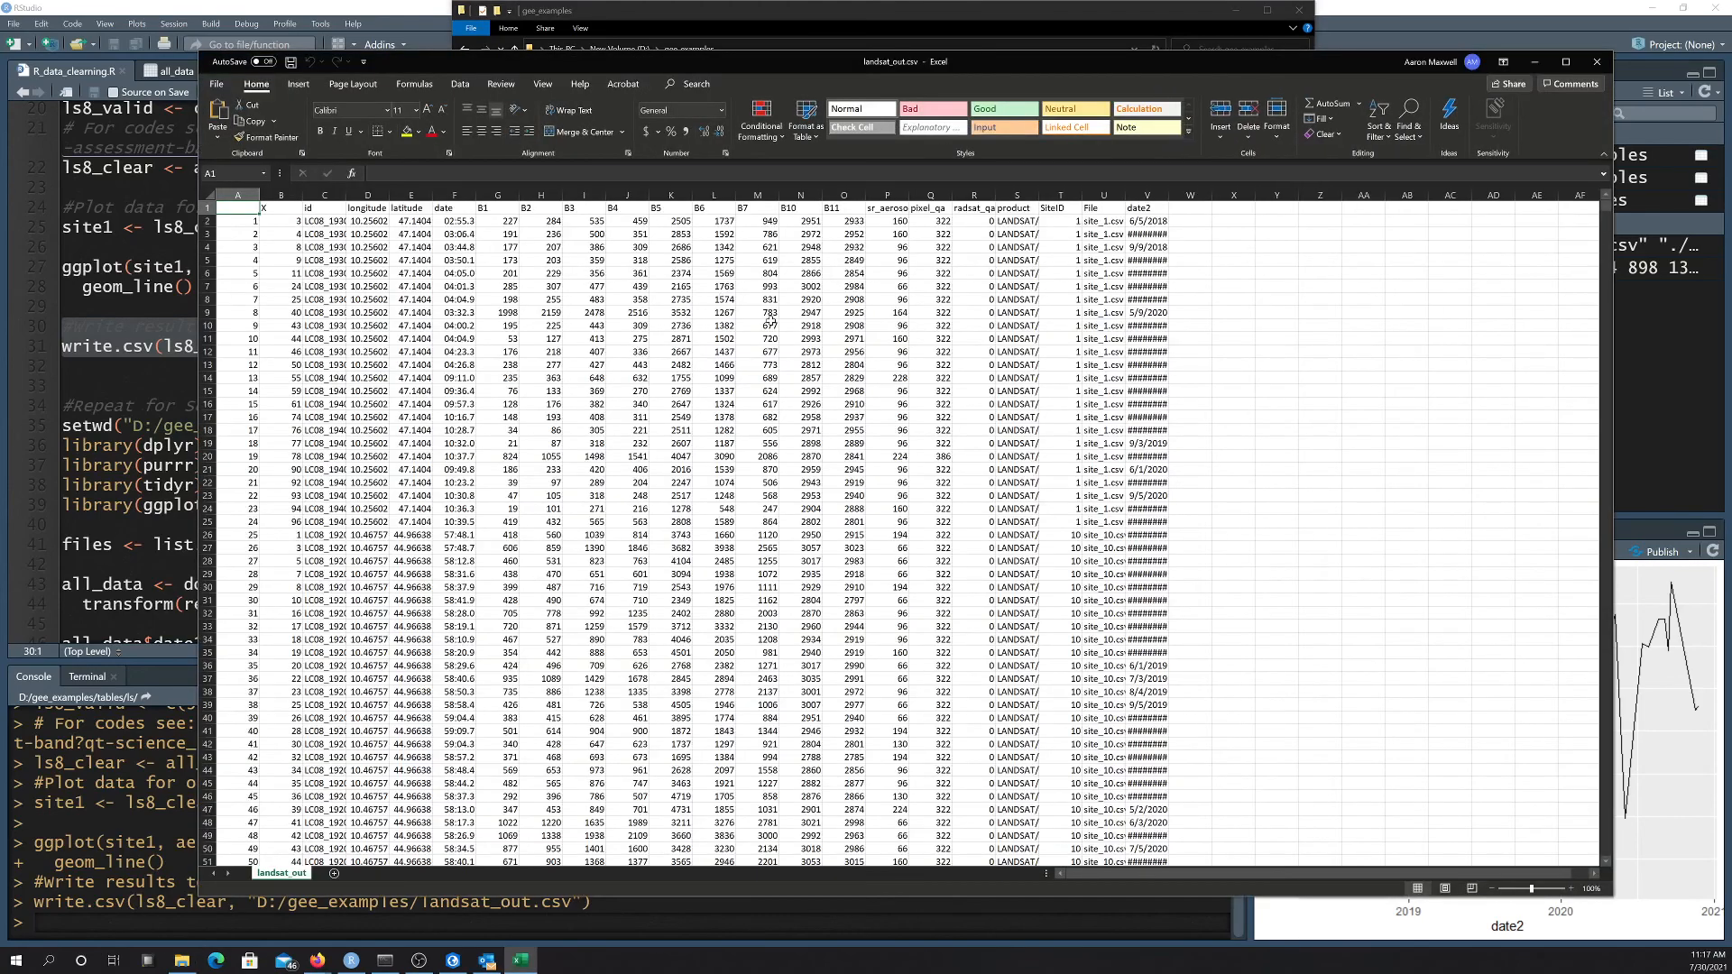
Review the exported Landsat table's product values, then close the windows.
left_click(1015, 313)
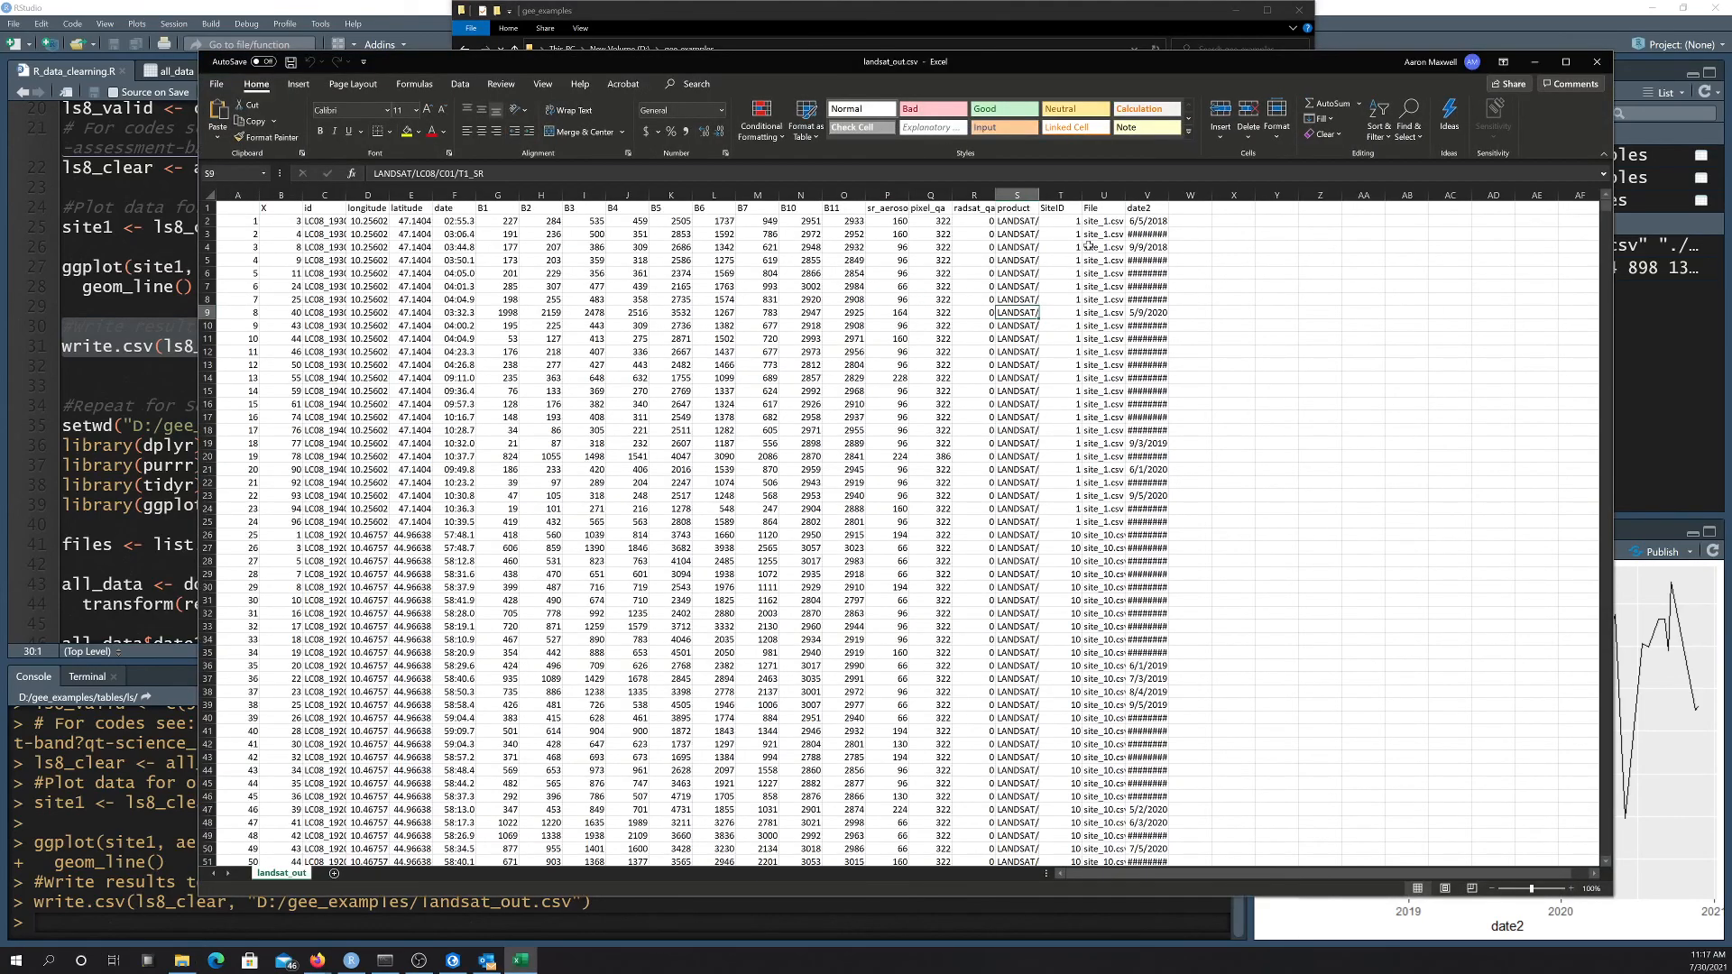
scroll("down", 3)
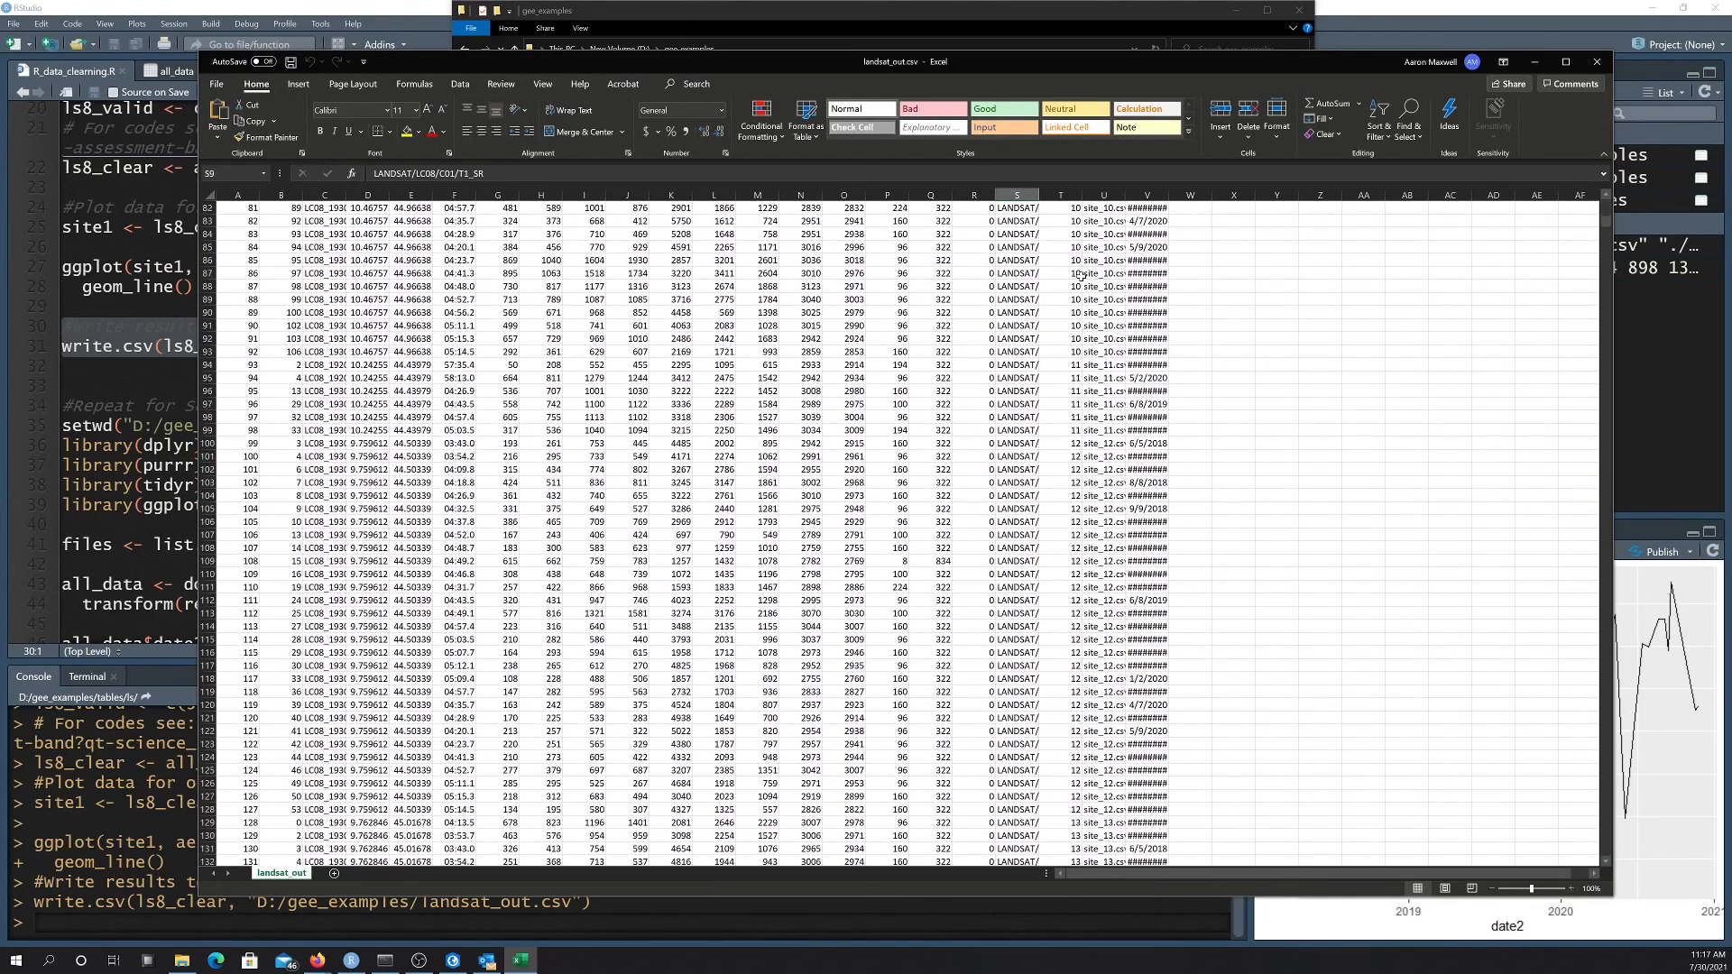
scroll("down", 3)
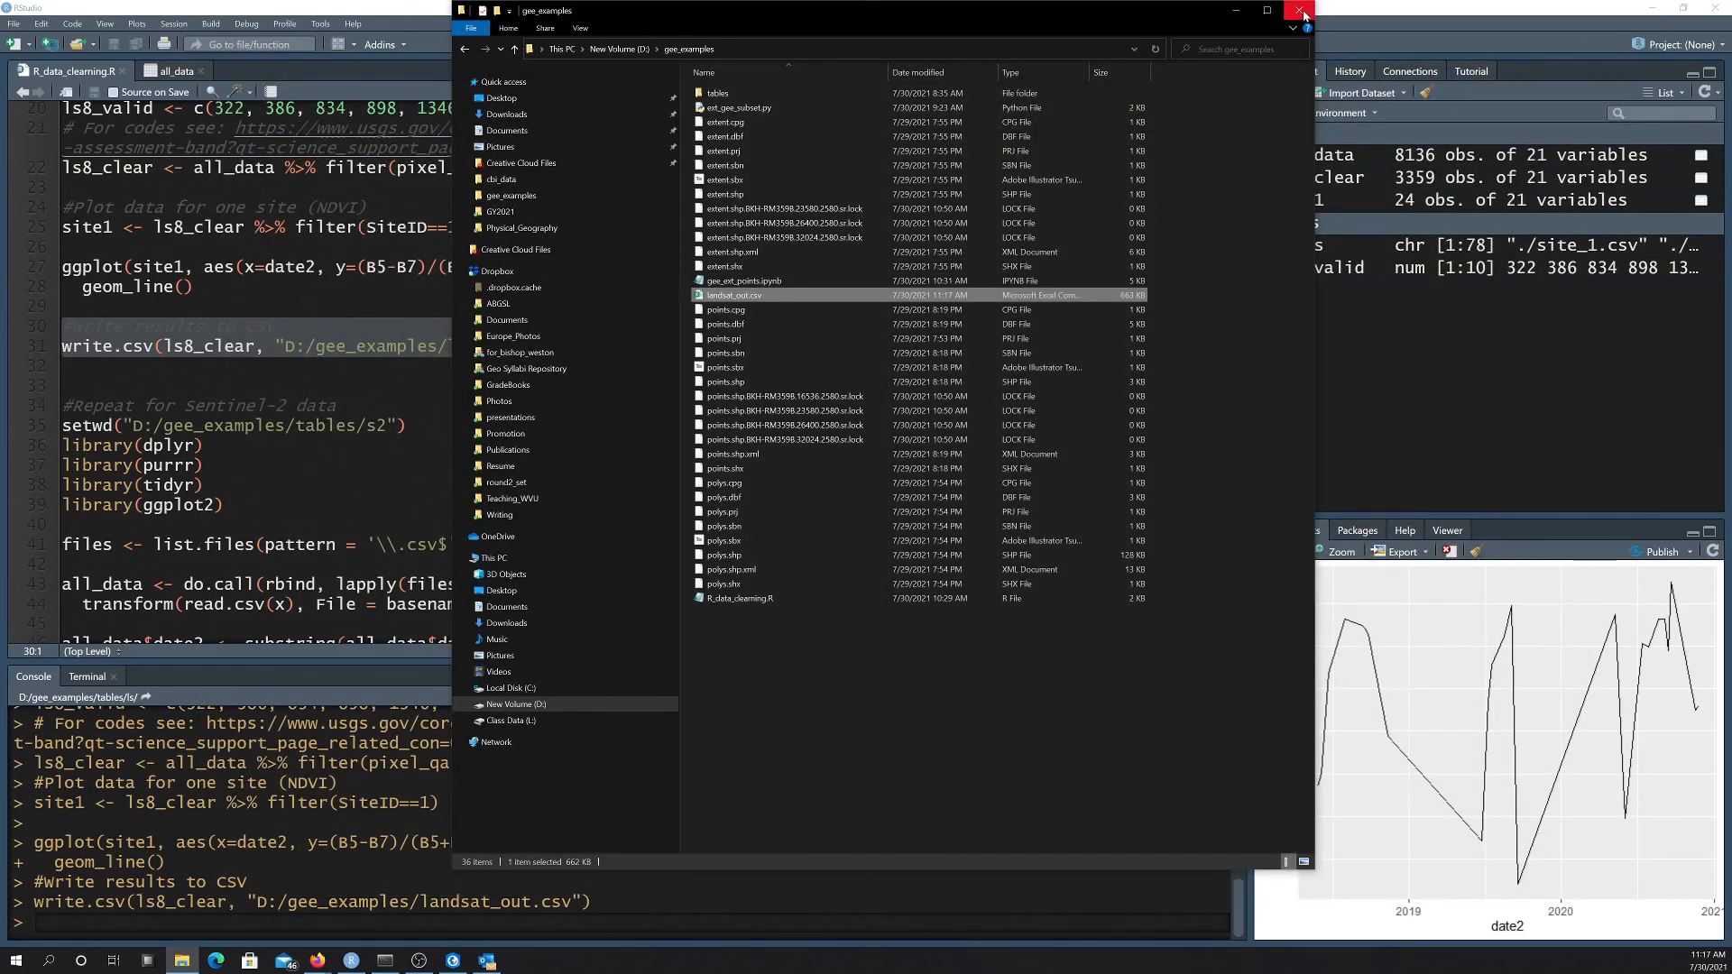
left_click(1301, 12)
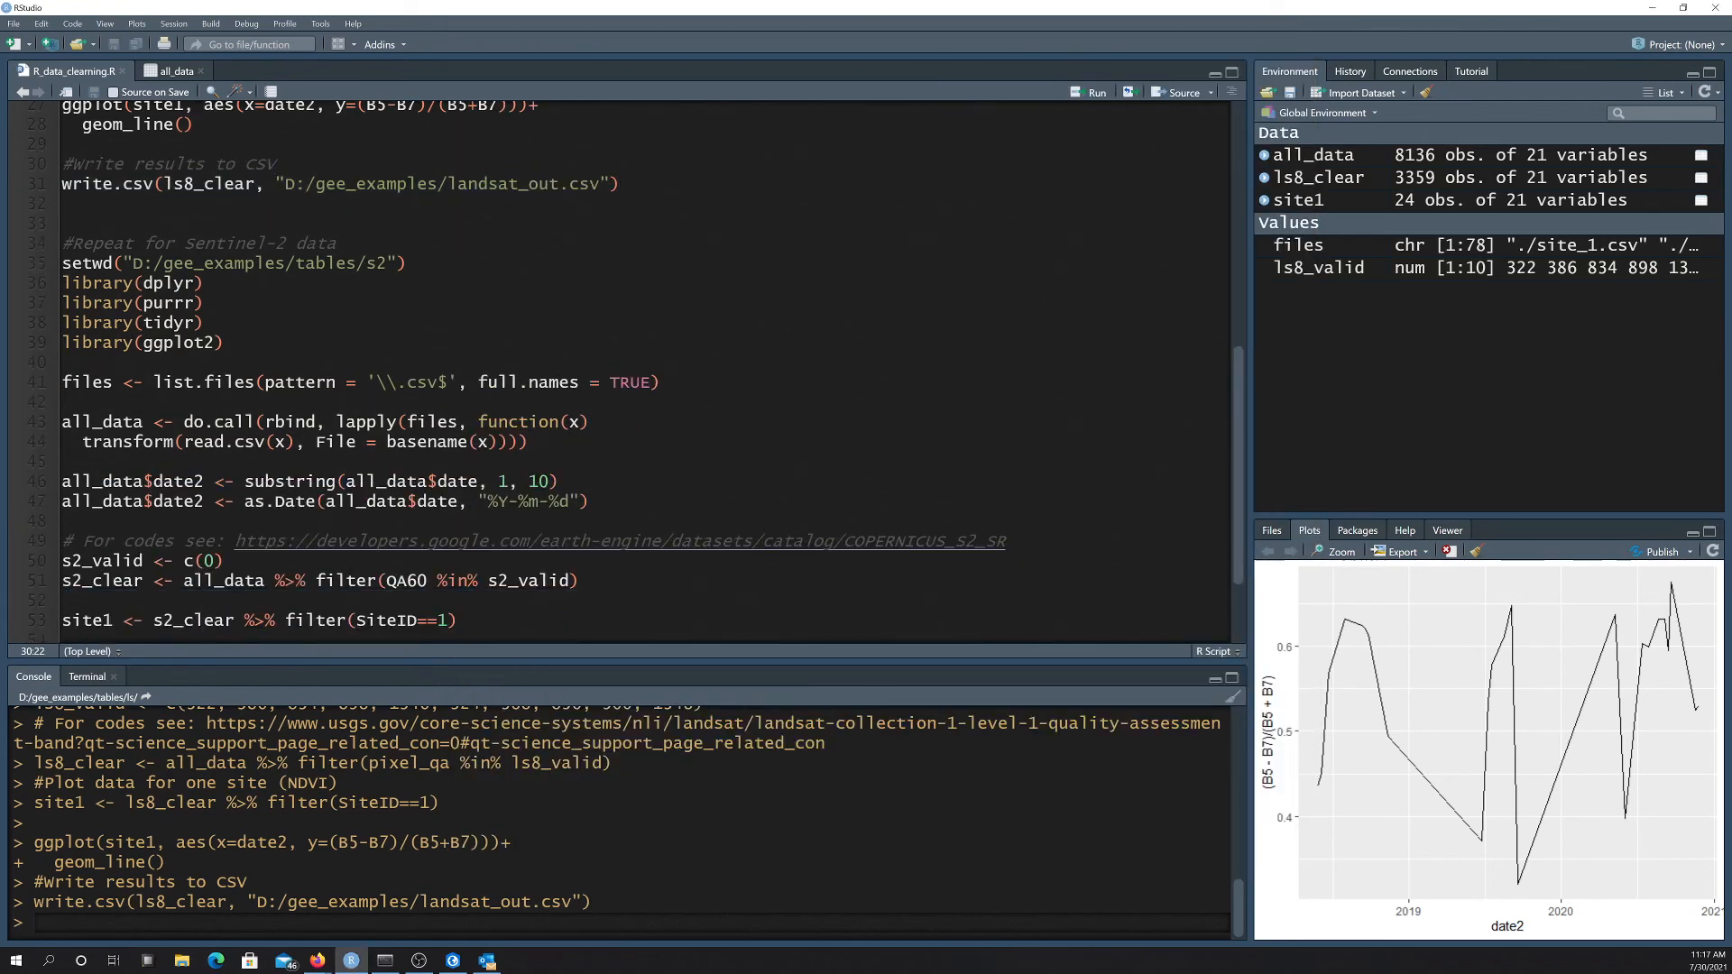
Run the Sentinel-2 setup, QA60 cloud filter, site 1 NDVI plot, and write sentinel2_out.csv.
left_click_drag(65, 242, 658, 382)
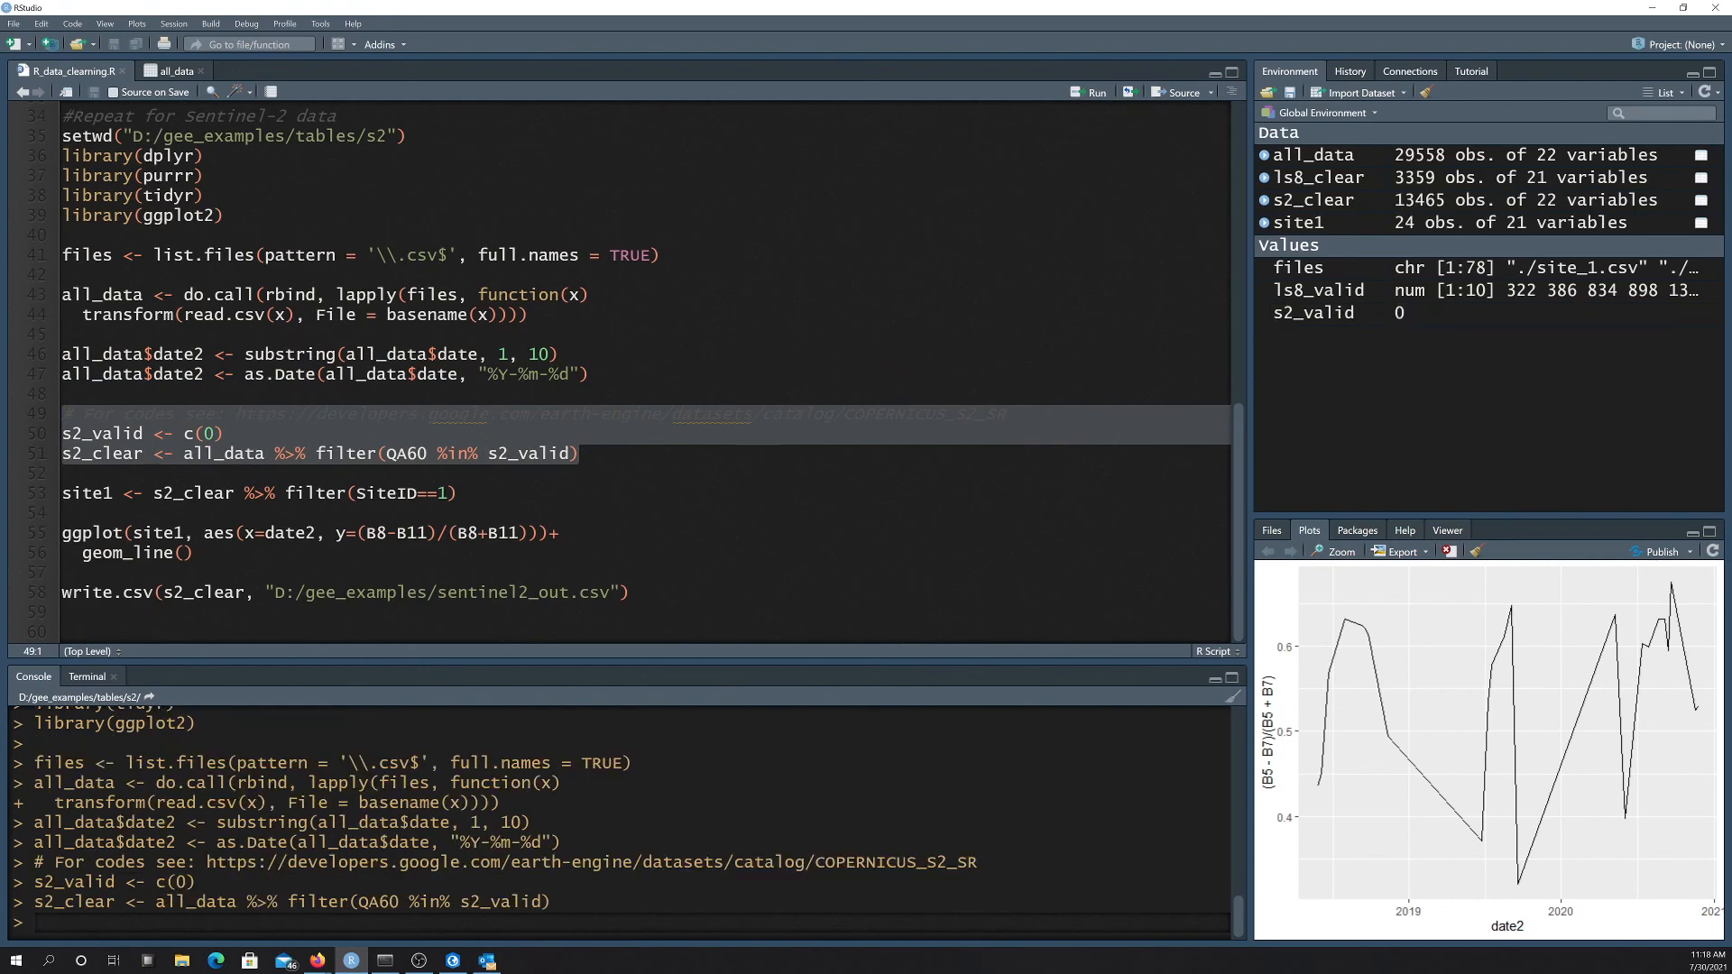
left_click(133, 552)
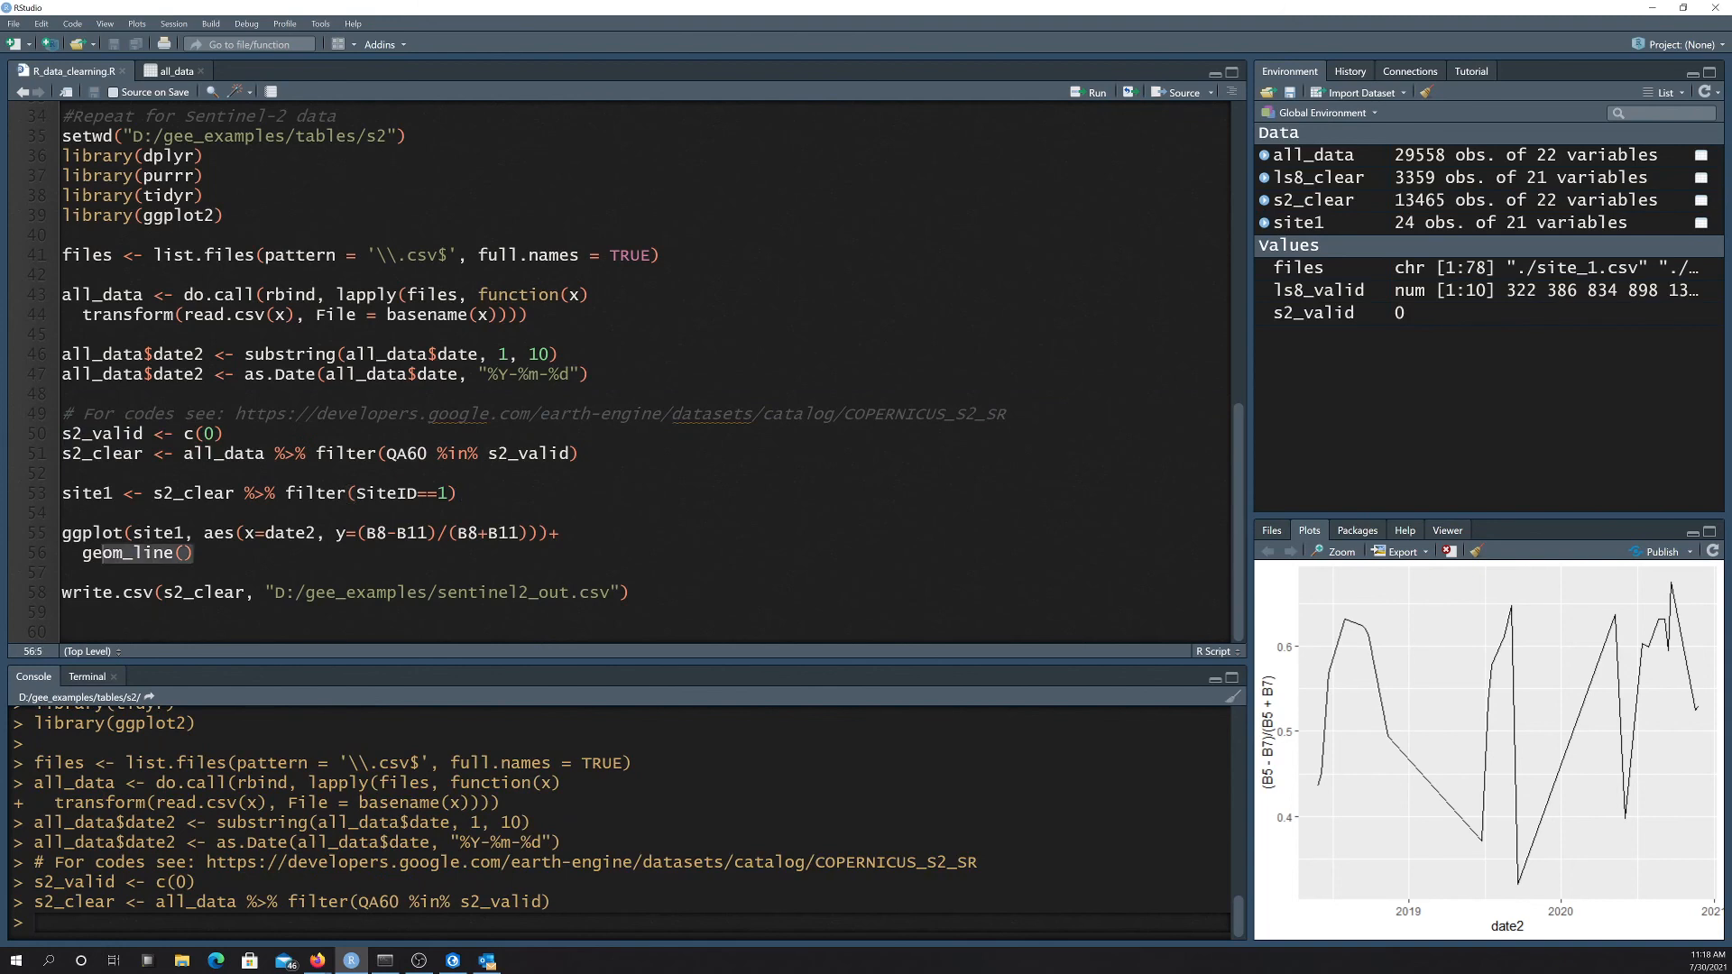
left_click(1092, 93)
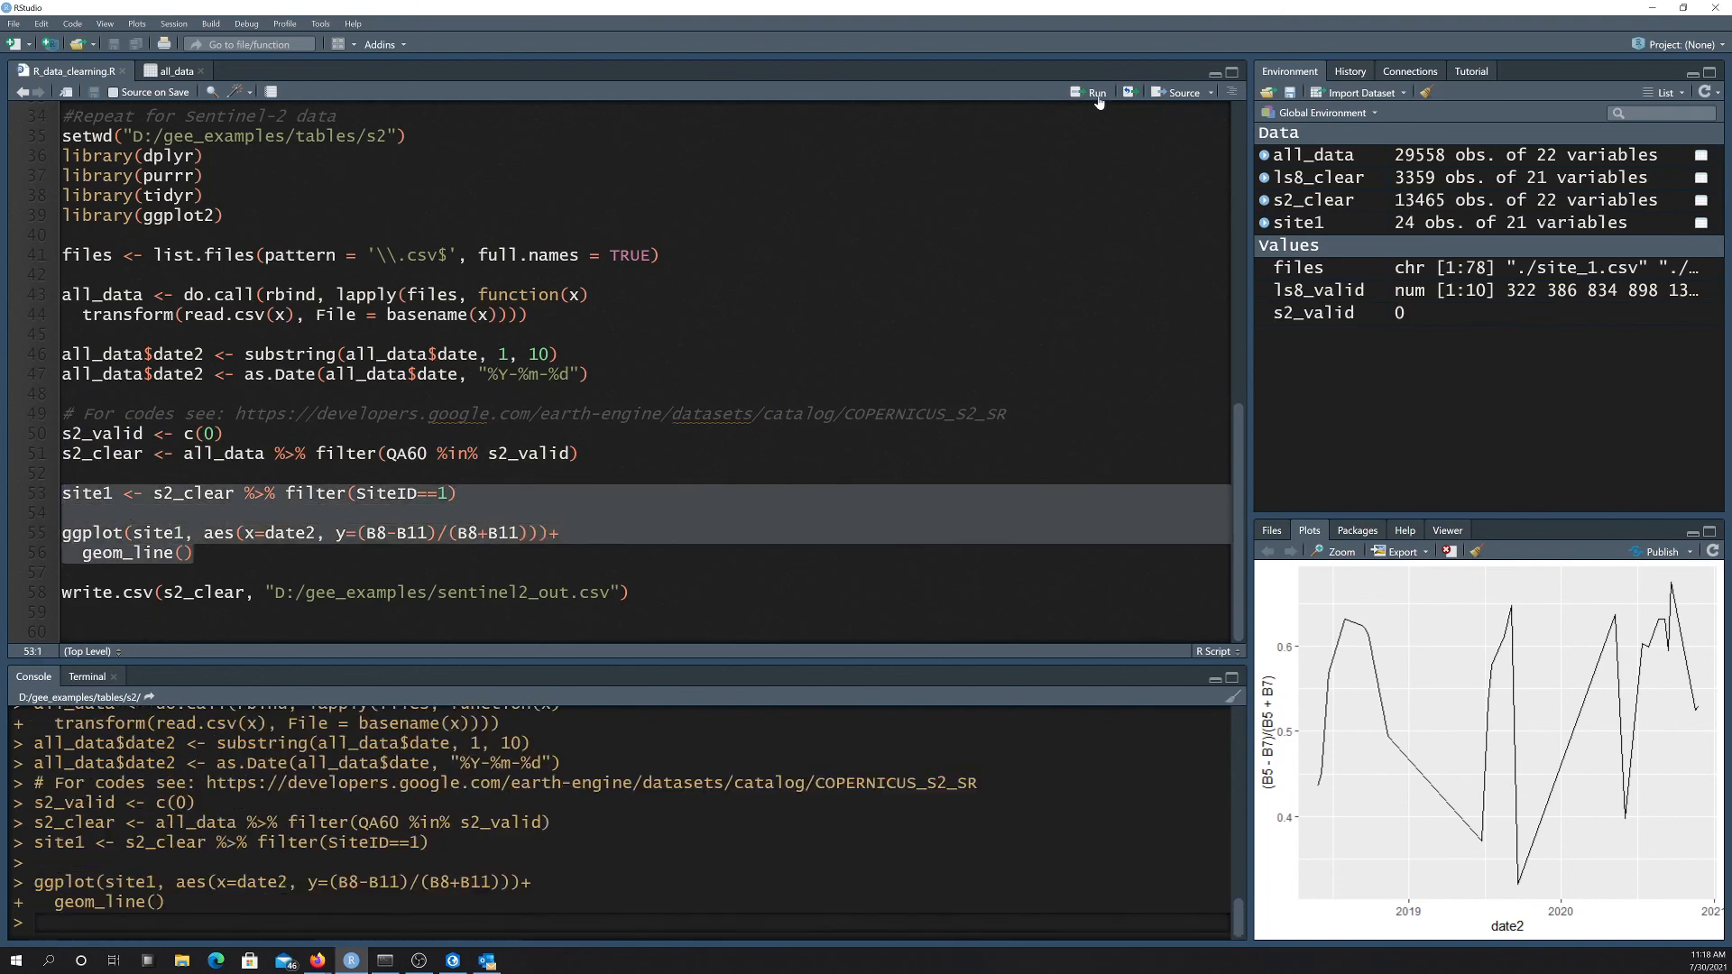
left_click(1091, 92)
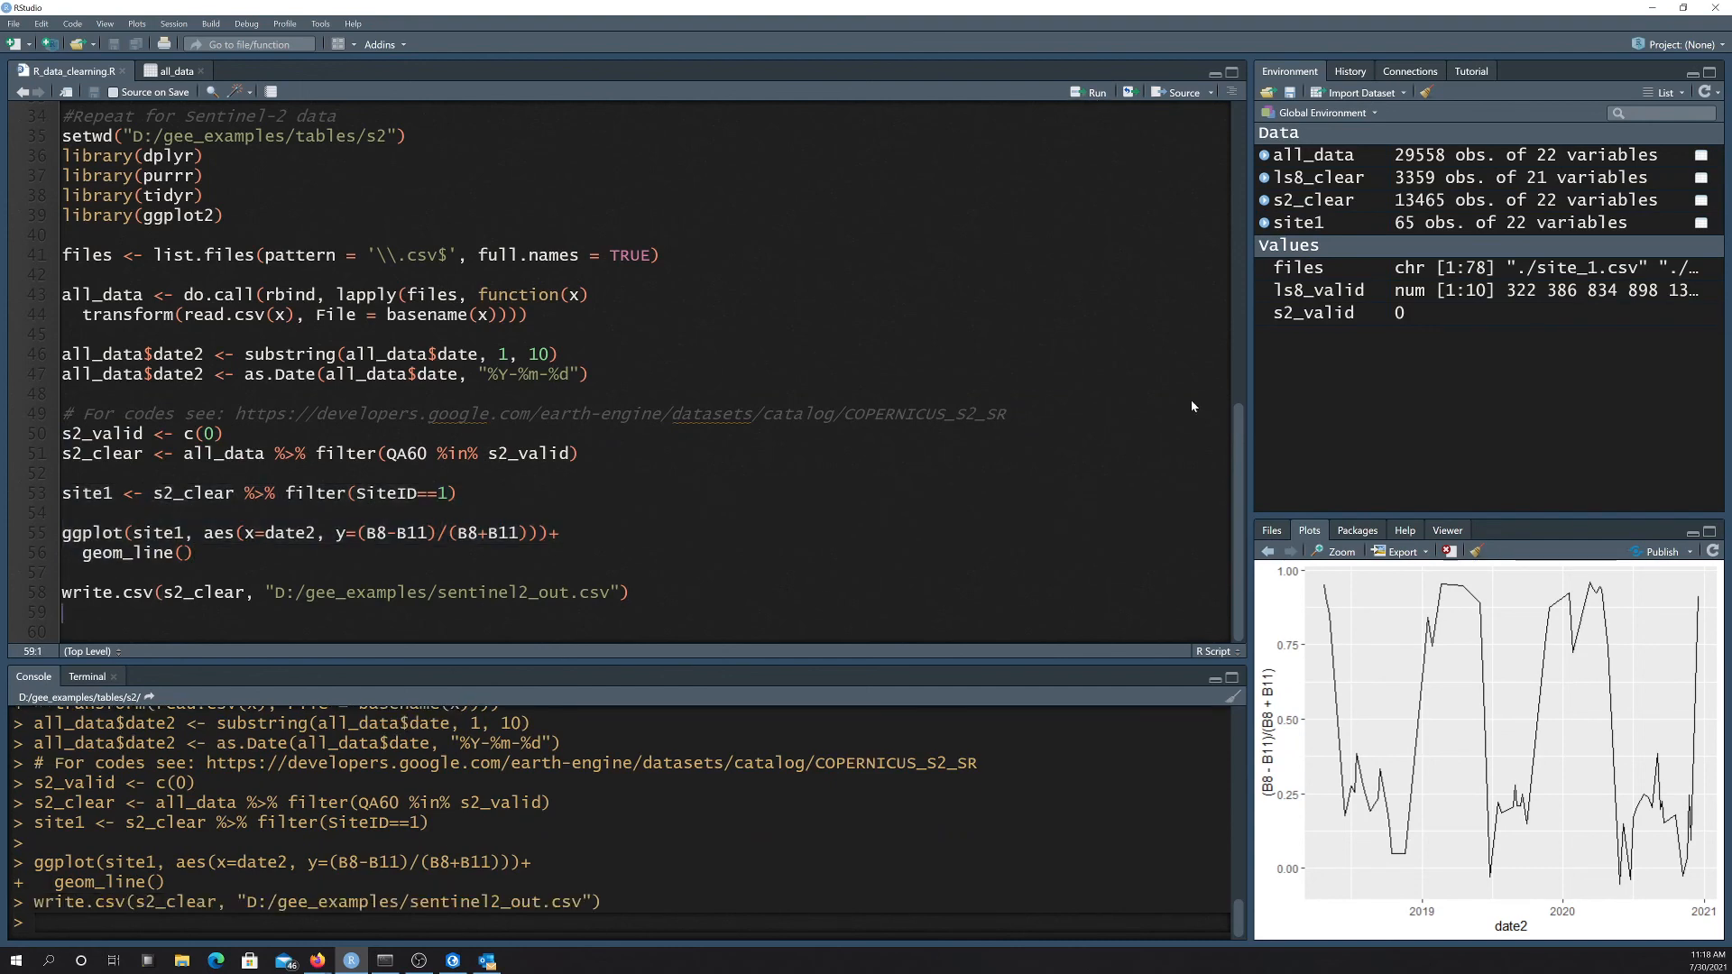
left_click(180, 959)
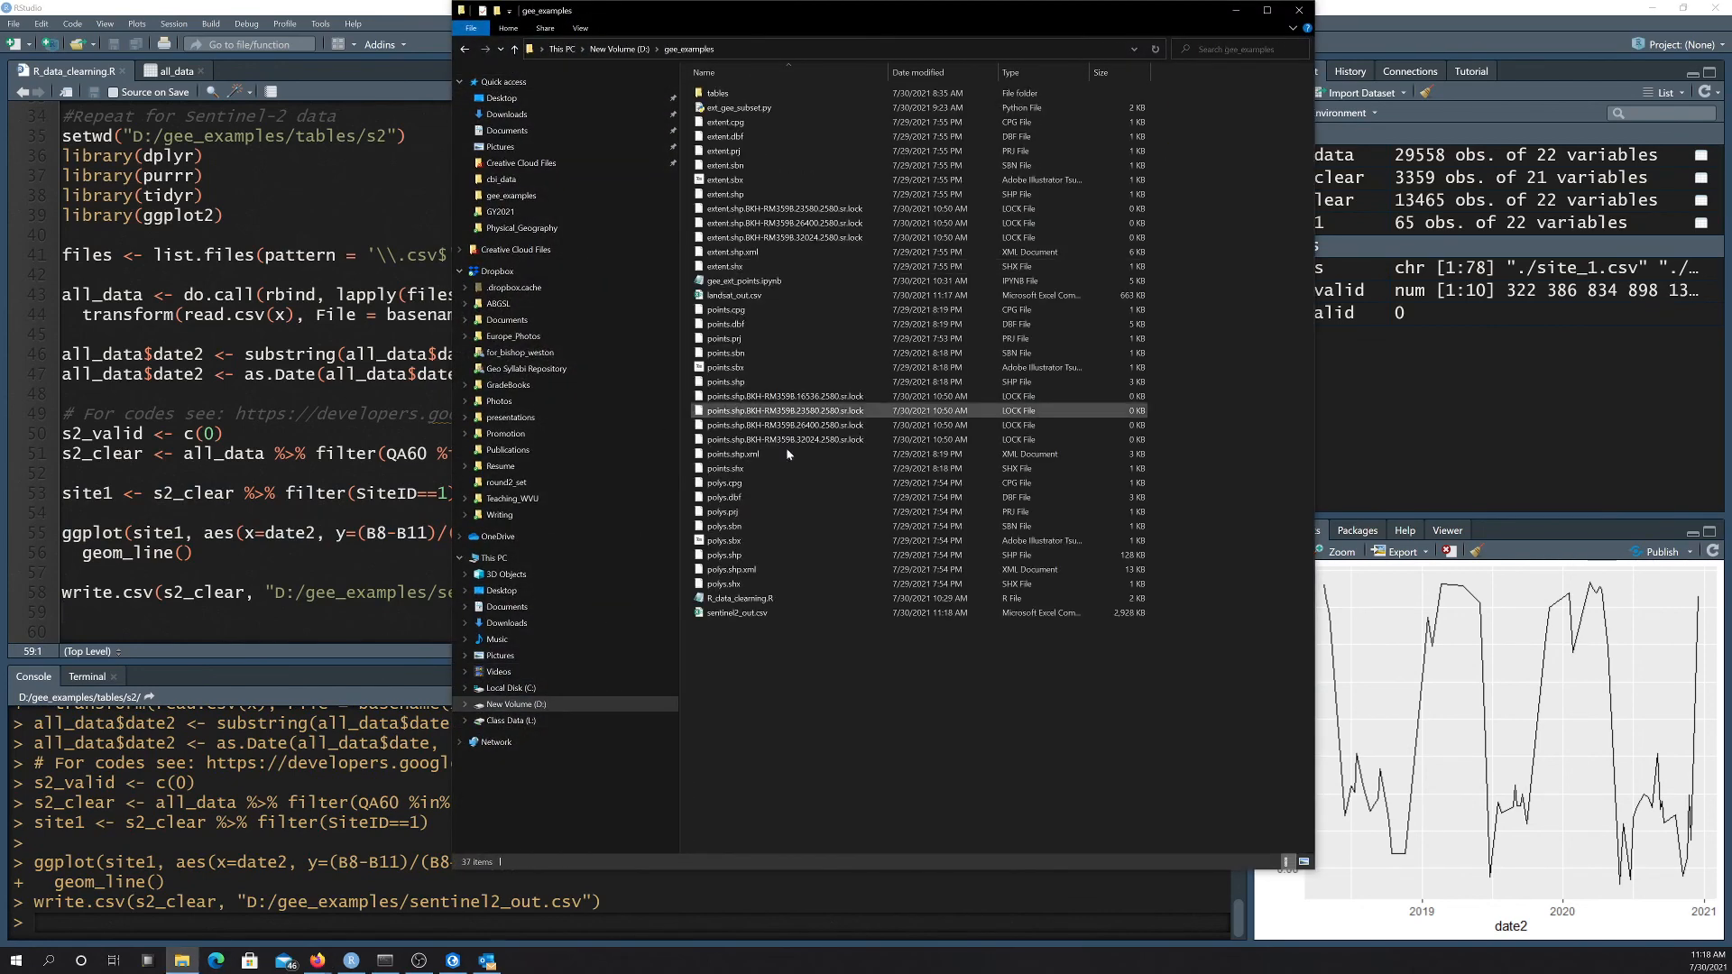
Inspect sentinel2_out.csv (about 2.85 MB) in gee_examples, then return to the cleaning script.
left_click(734, 612)
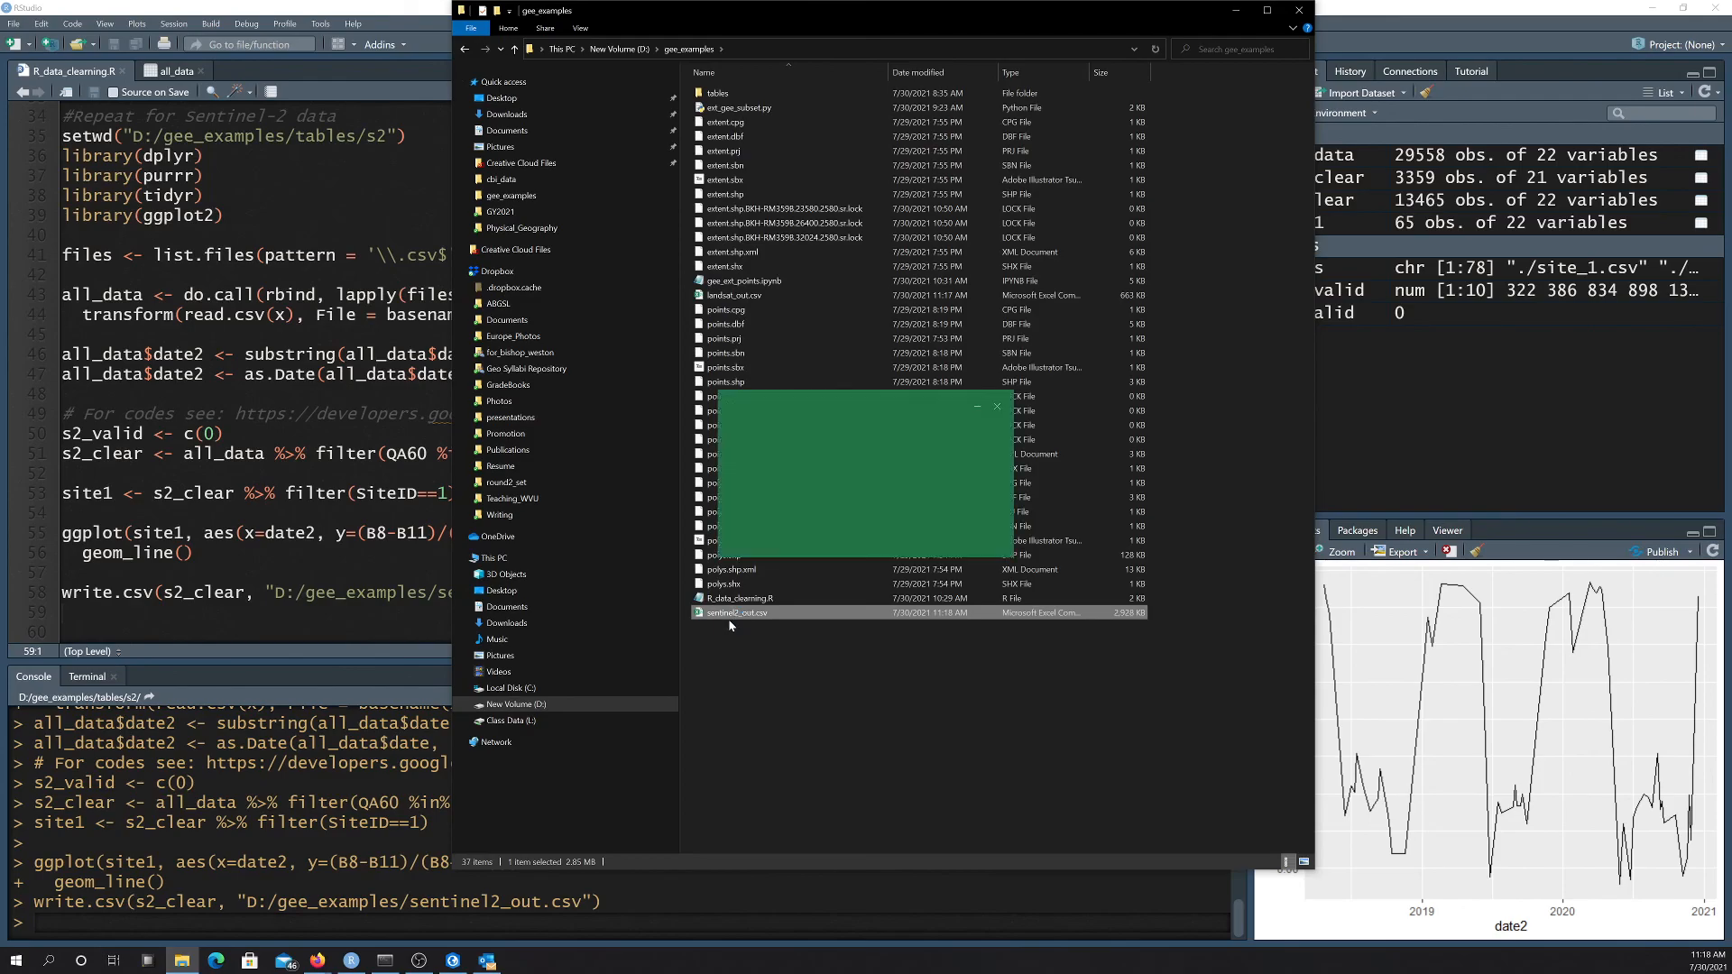
double_click(734, 611)
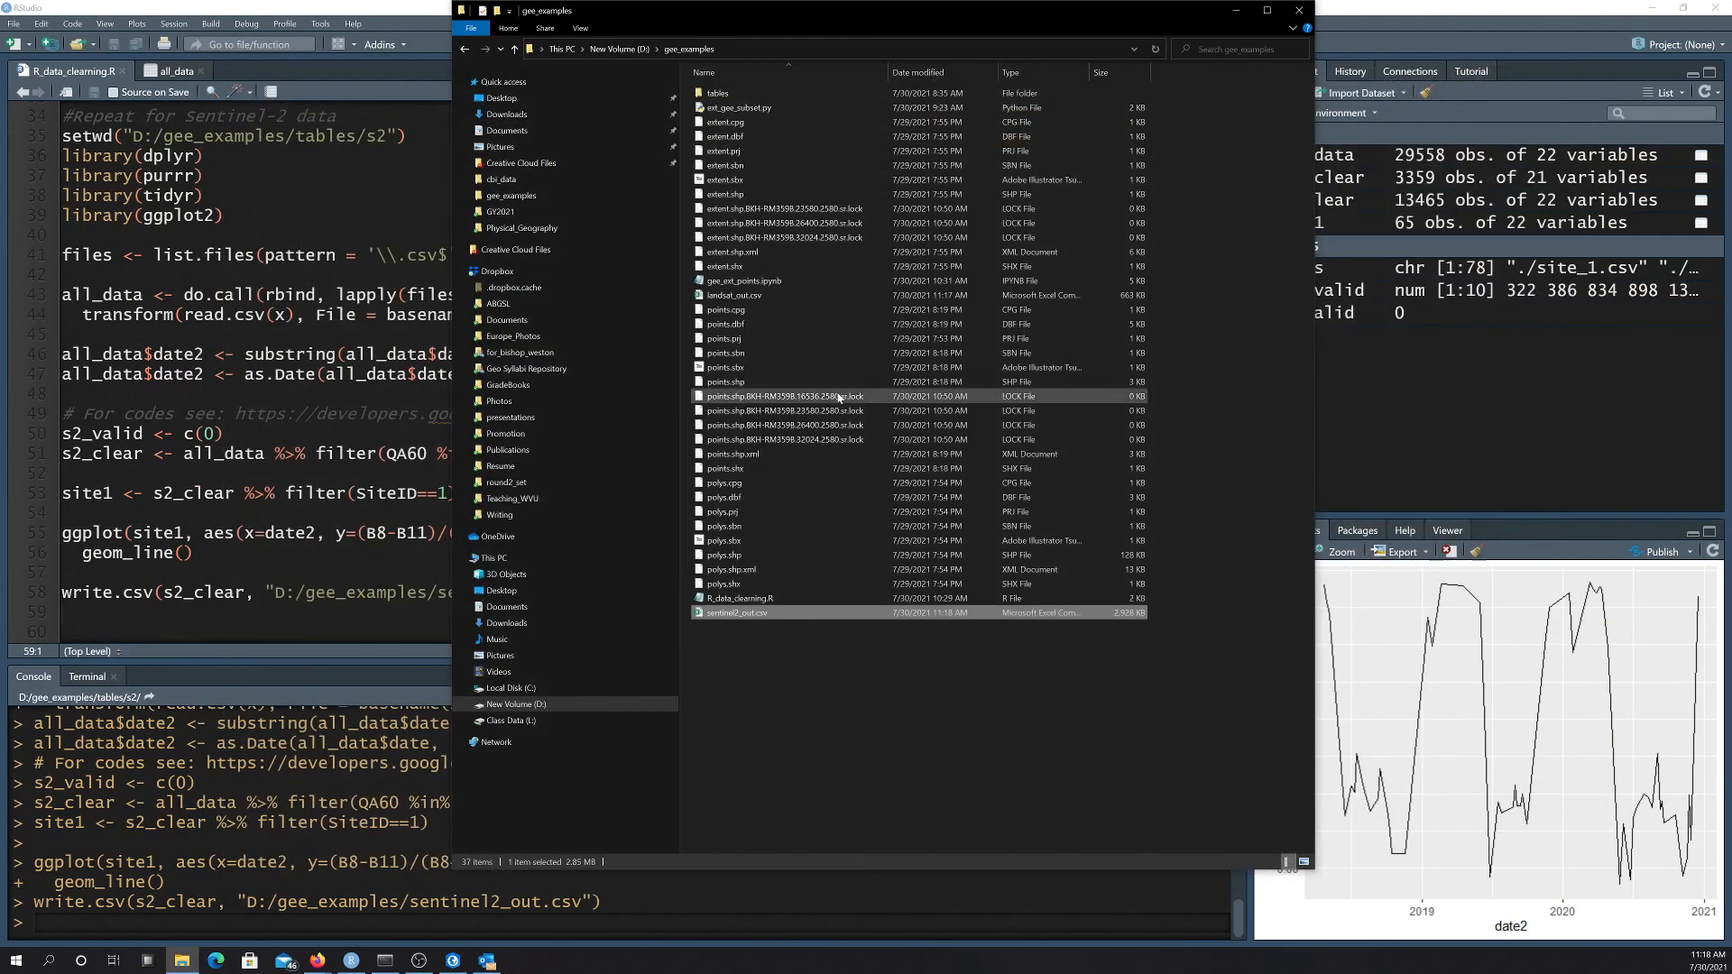
left_click(1297, 10)
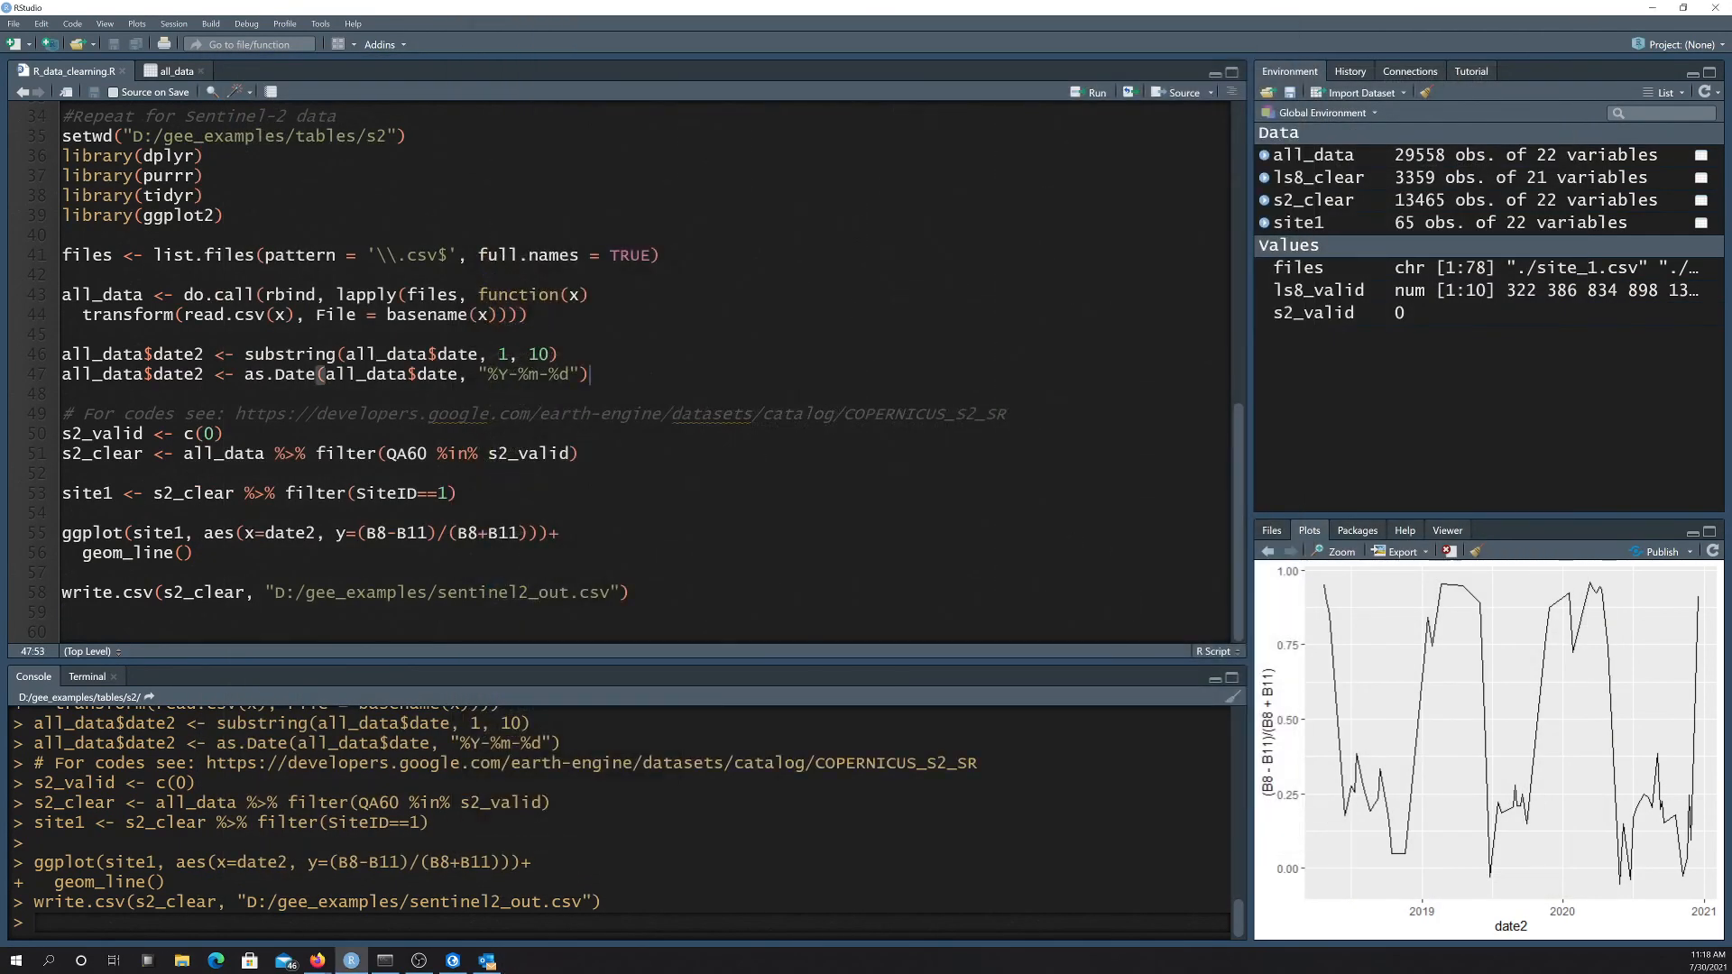